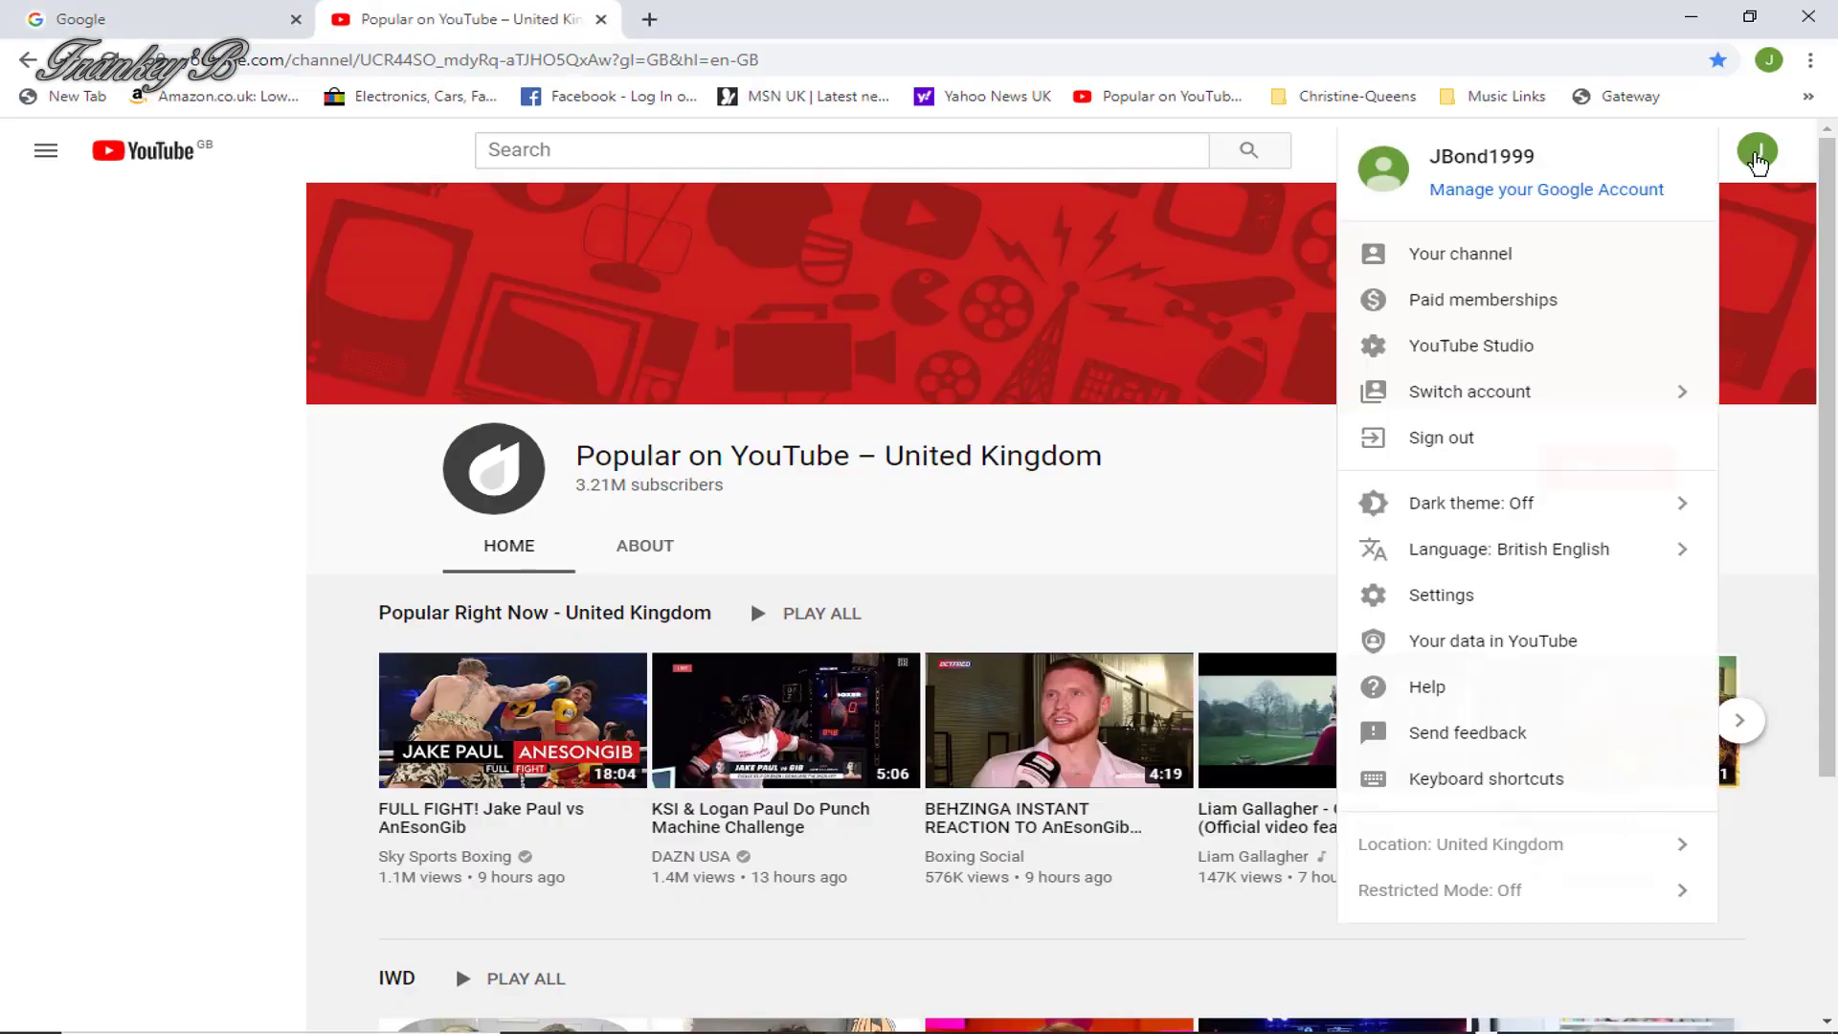
Watch the channel-setup overview, from Your channel through picking the JB Logo2 photo
{"action": "left_click", "coordinate": [1460, 253]}
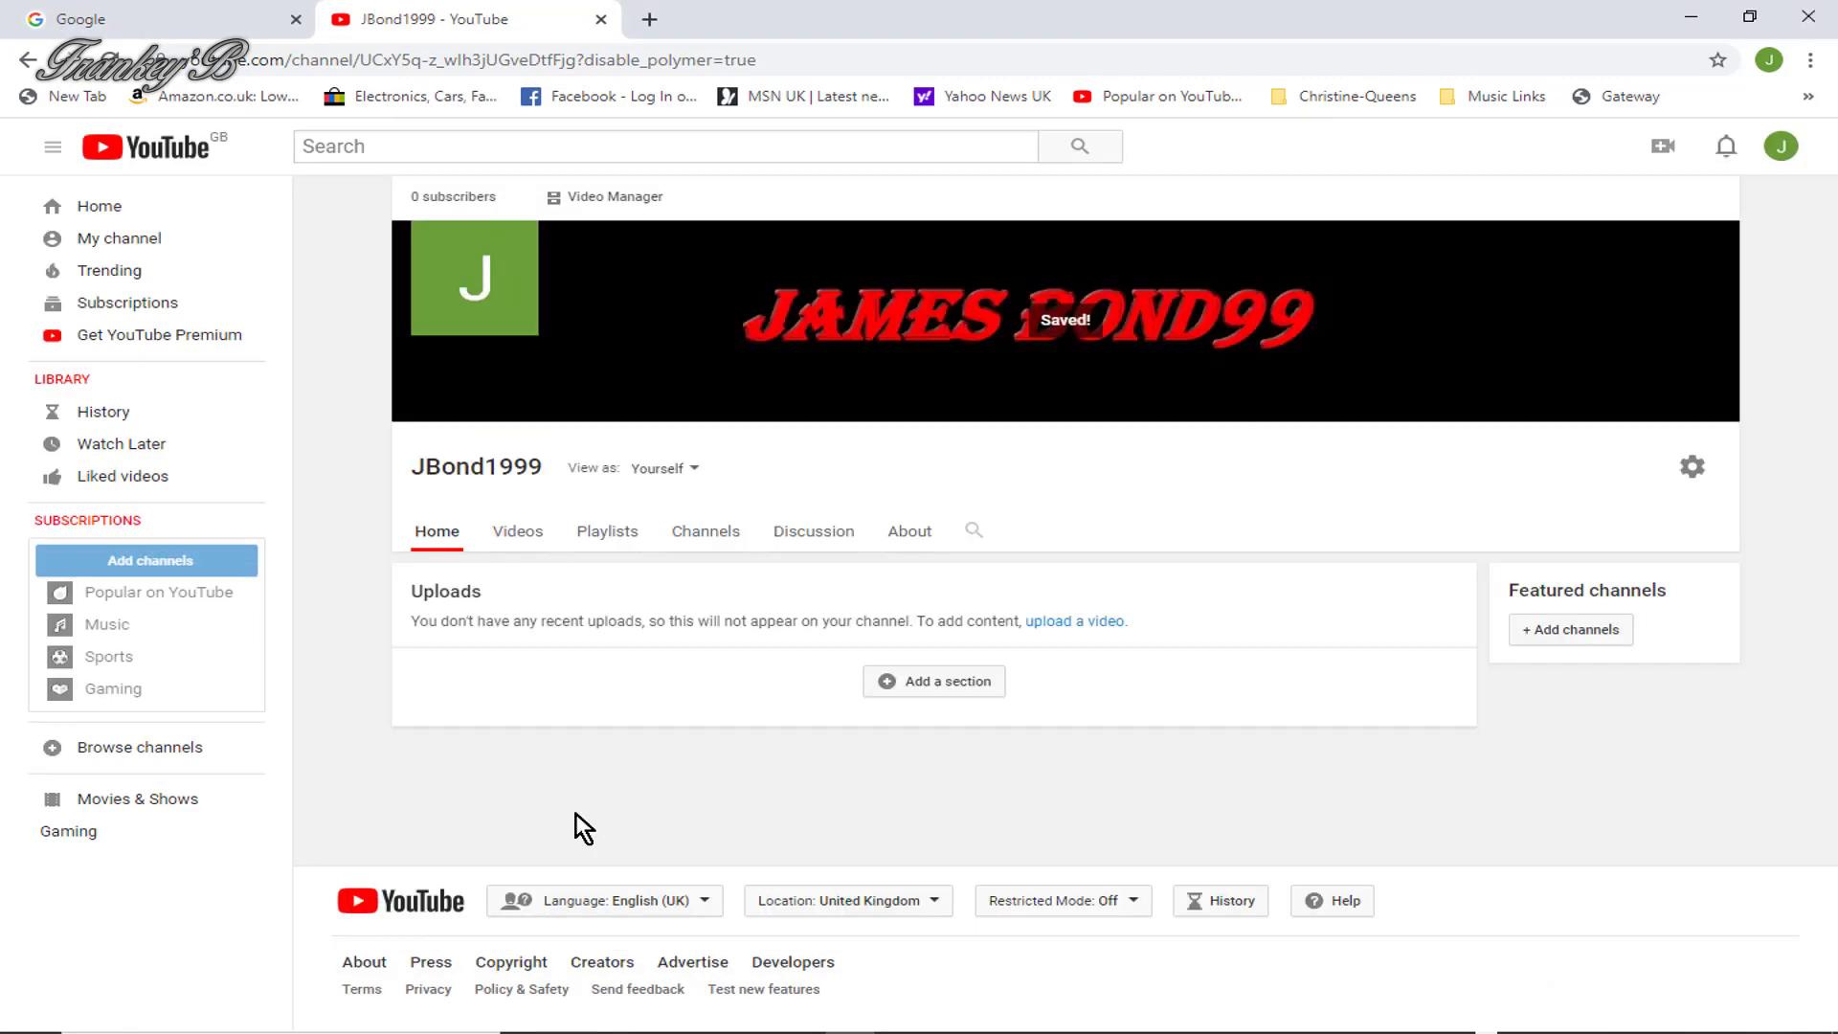
{"action": "left_click", "coordinate": [1169, 458]}
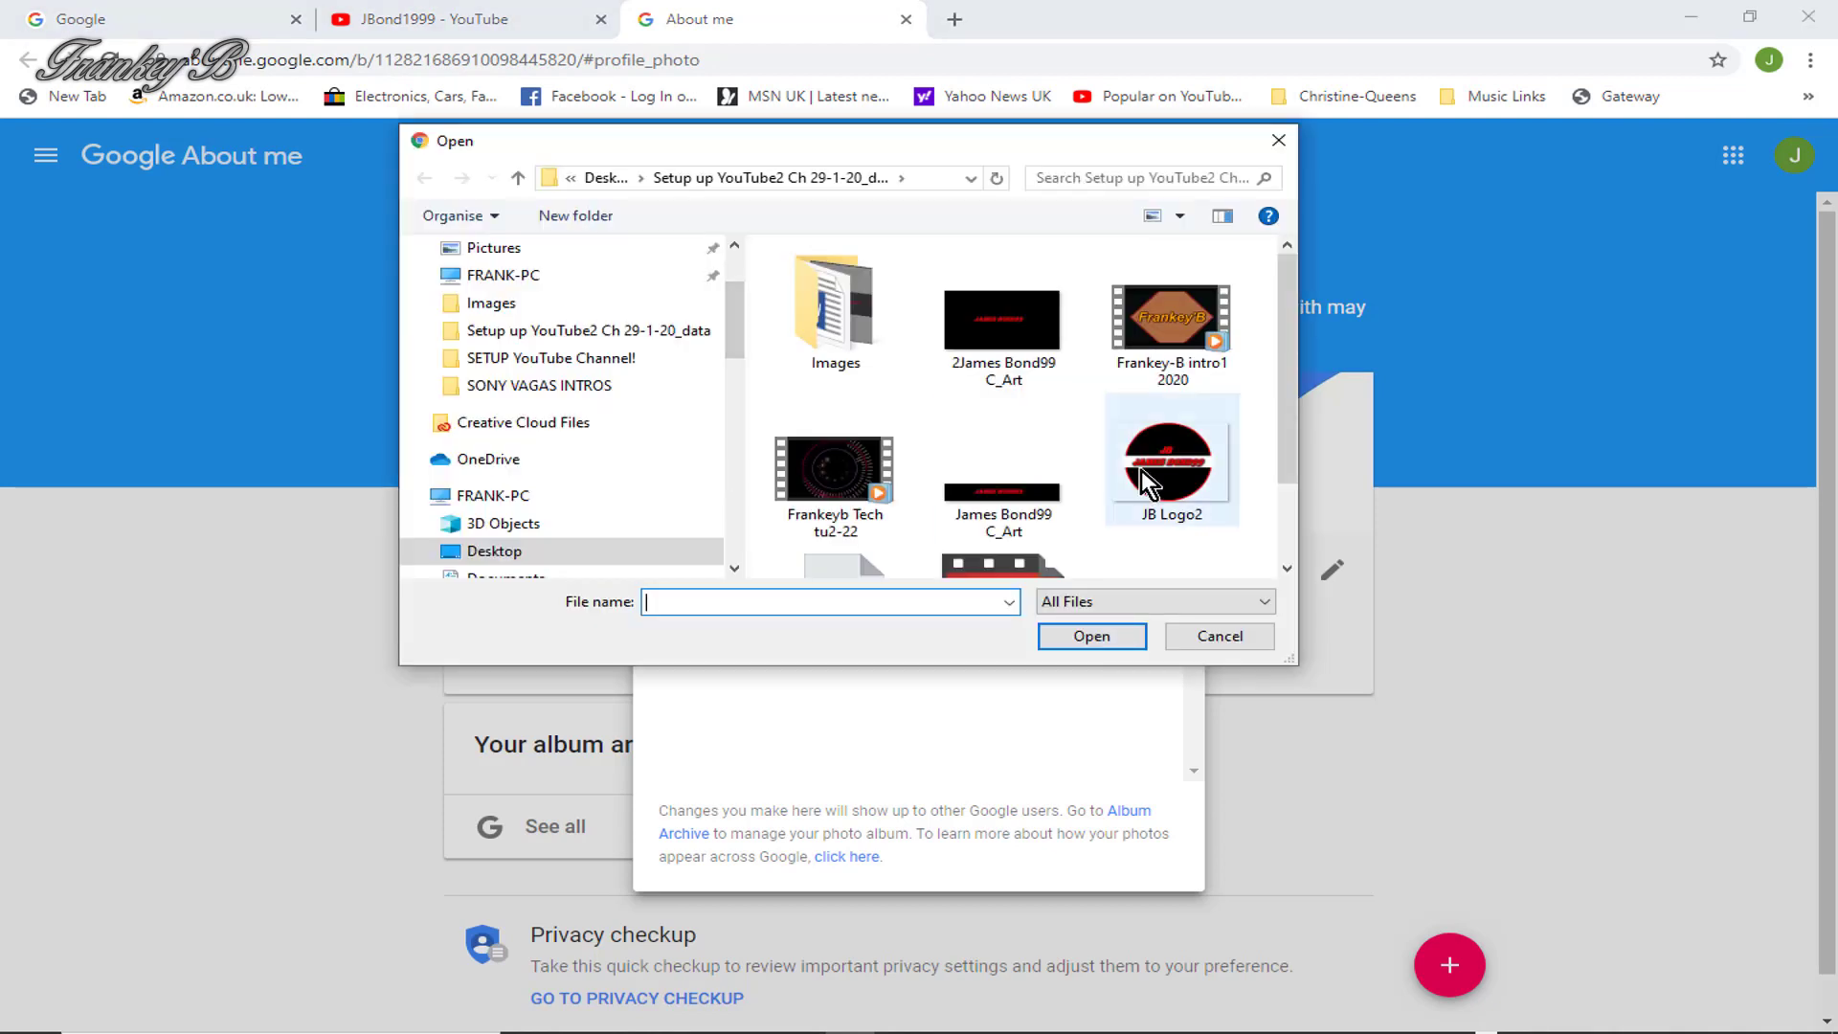
{"action": "left_click", "coordinate": [1218, 636]}
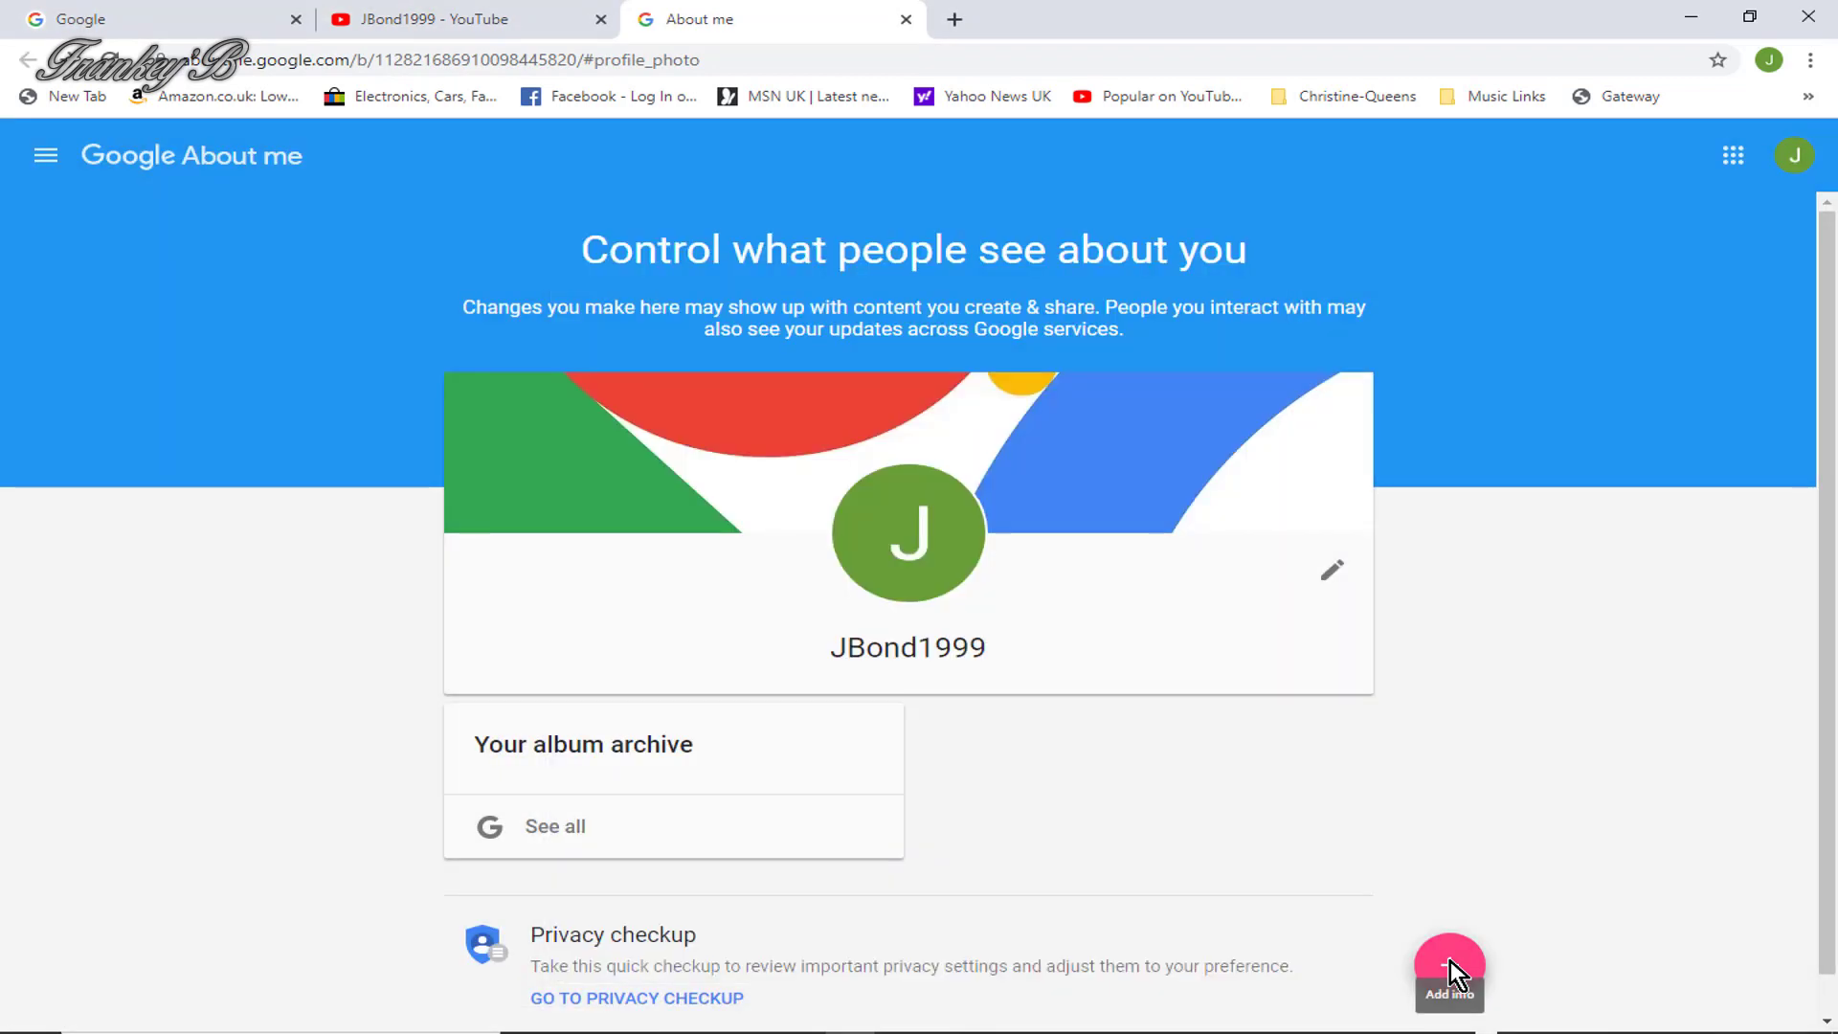
{"action": "left_click", "coordinate": [1448, 965]}
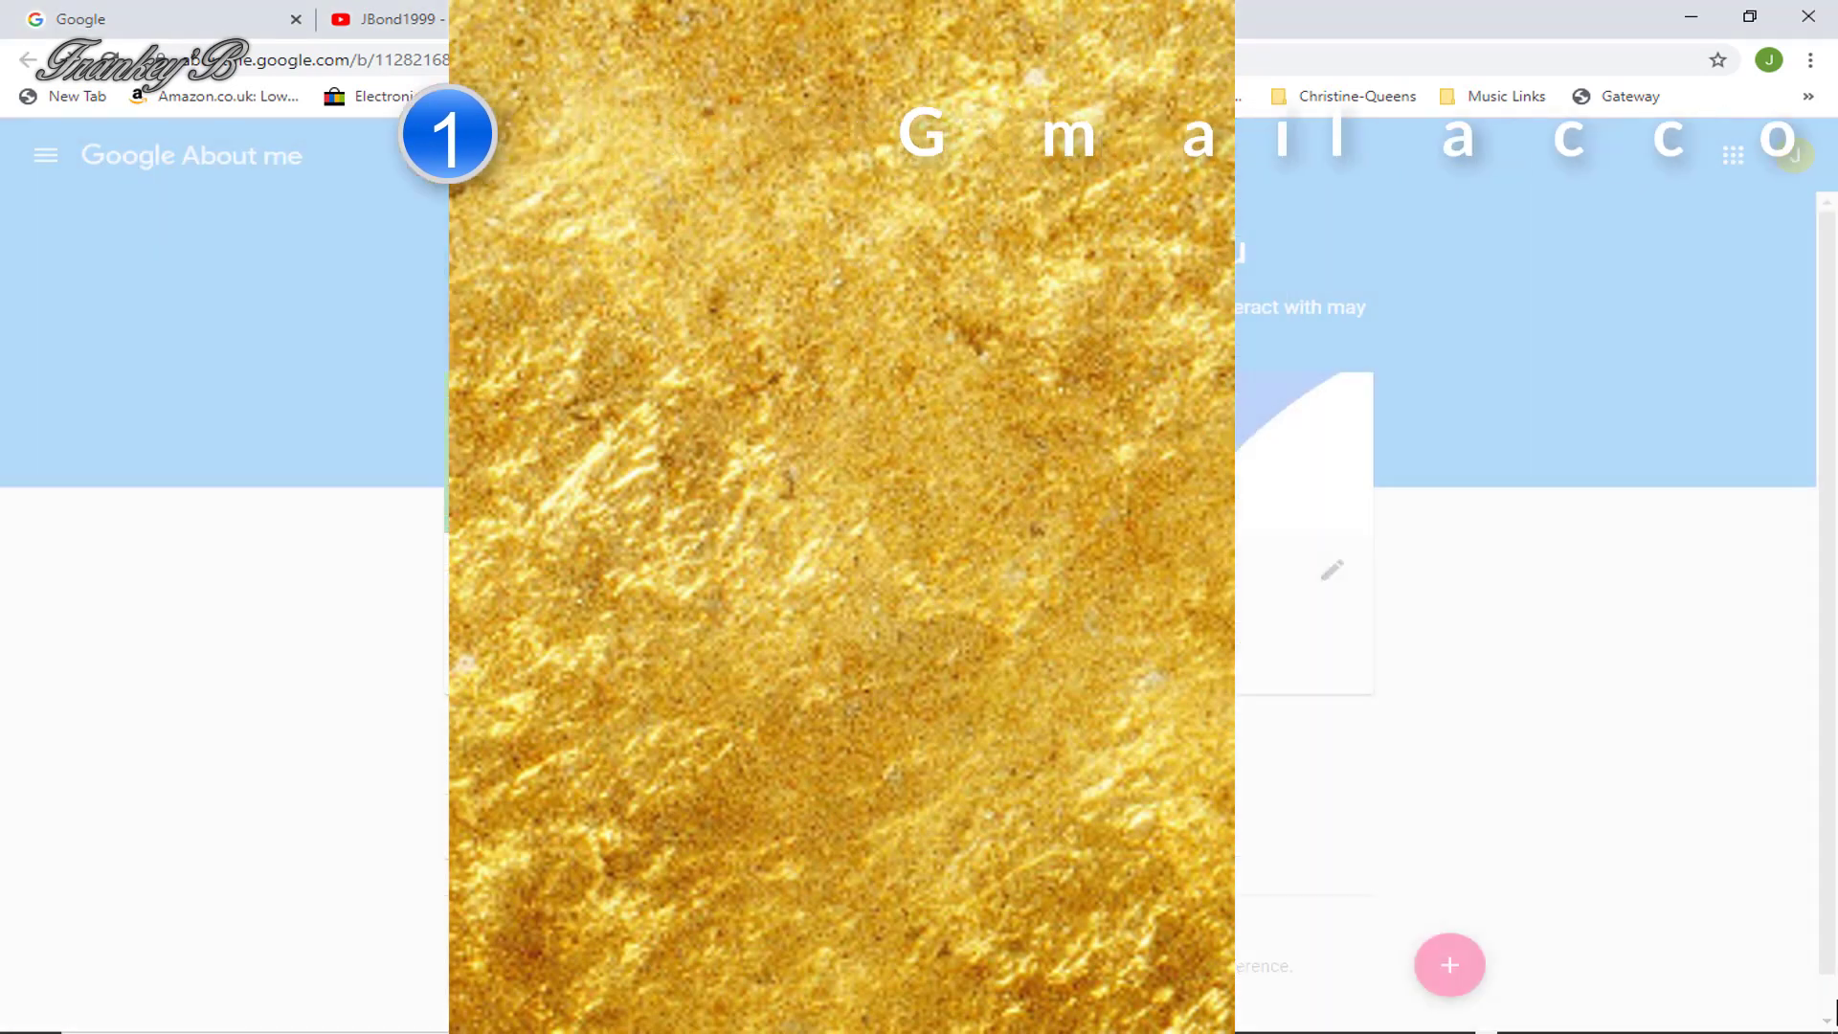
{"action": "left_click", "coordinate": [387, 19]}
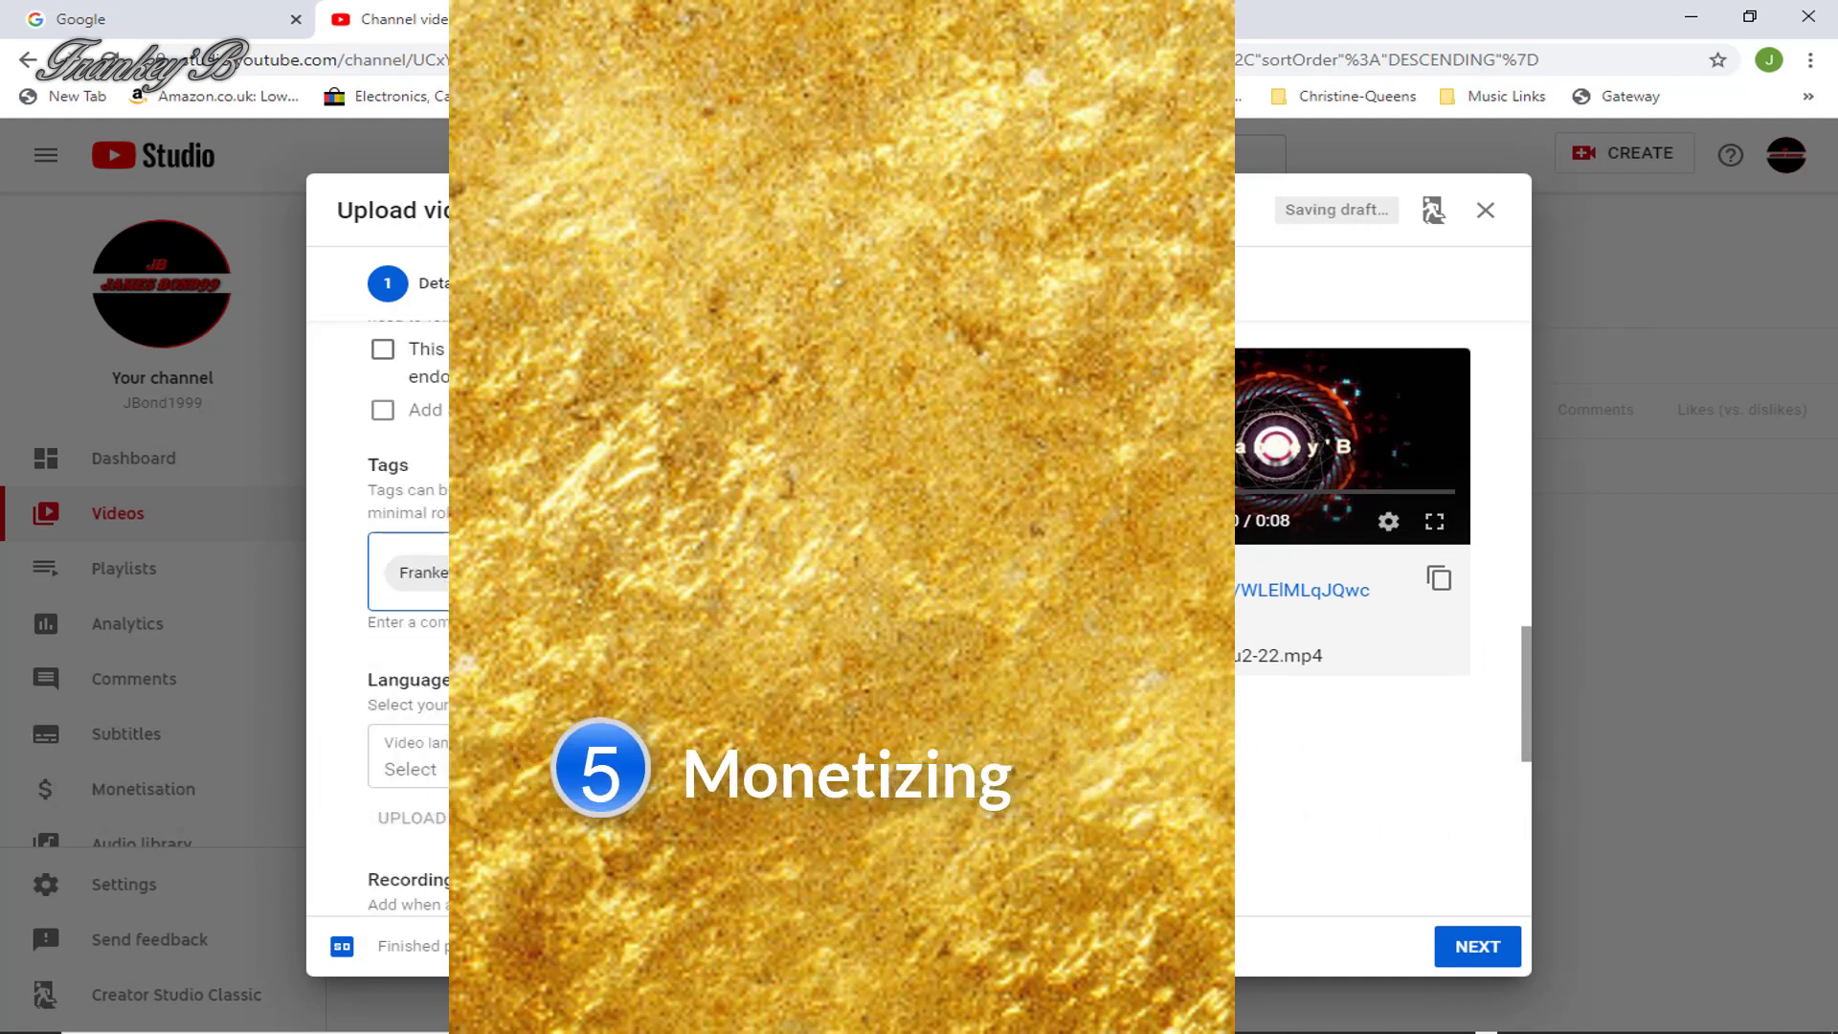
{"action": "scroll", "scroll_direction": "down", "scroll_amount": 3}
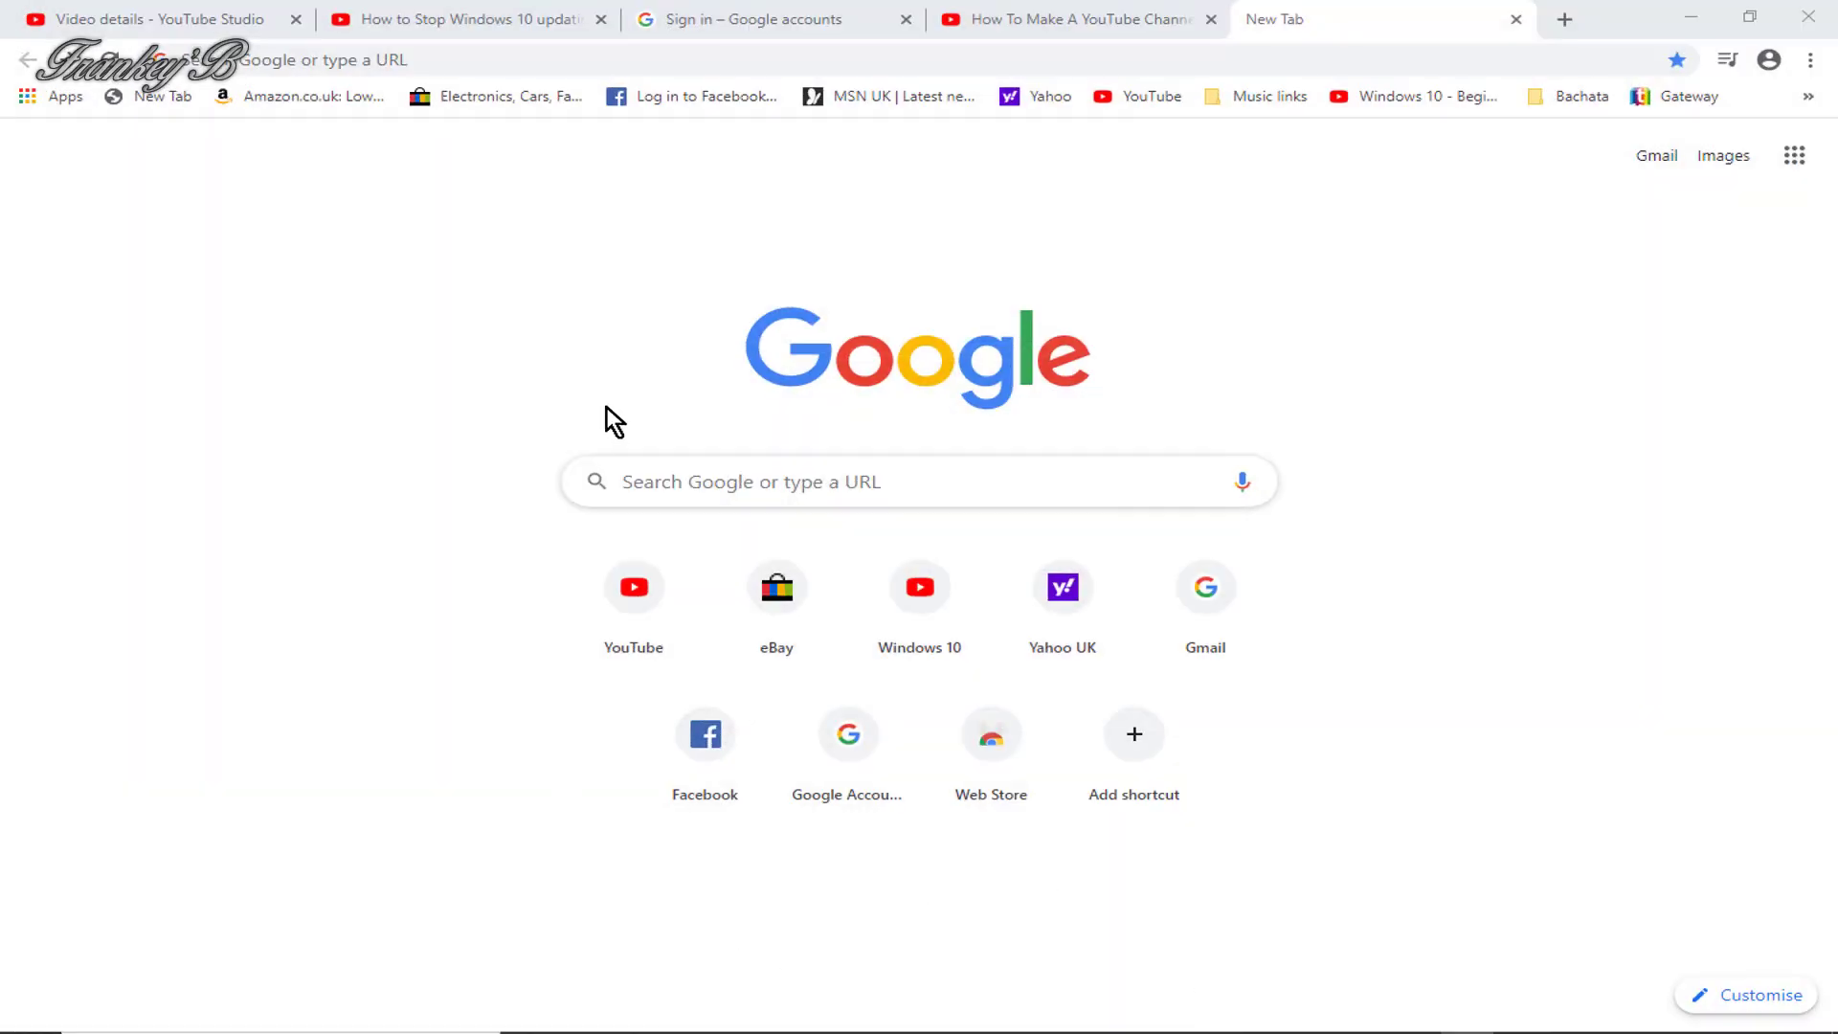
Search Google for youtube from the New Tab page
{"action": "left_click", "coordinate": [918, 480]}
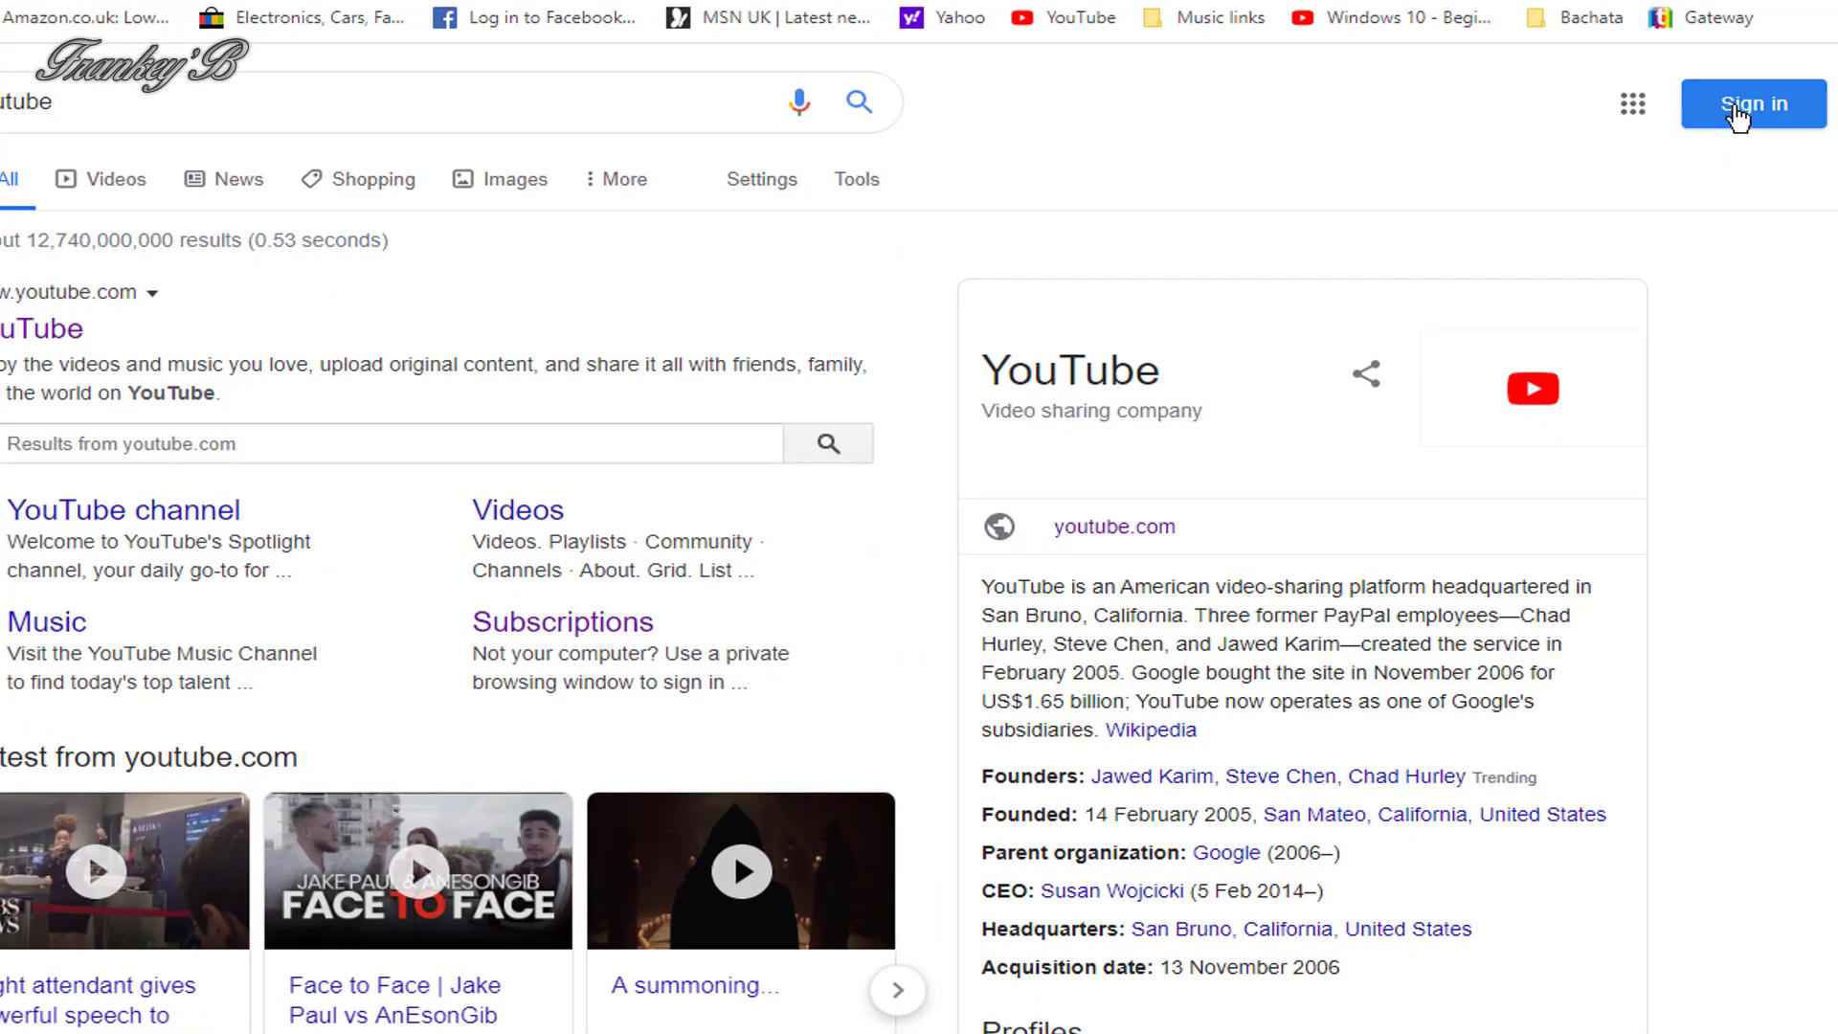
{"action": "left_click", "coordinate": [1751, 103]}
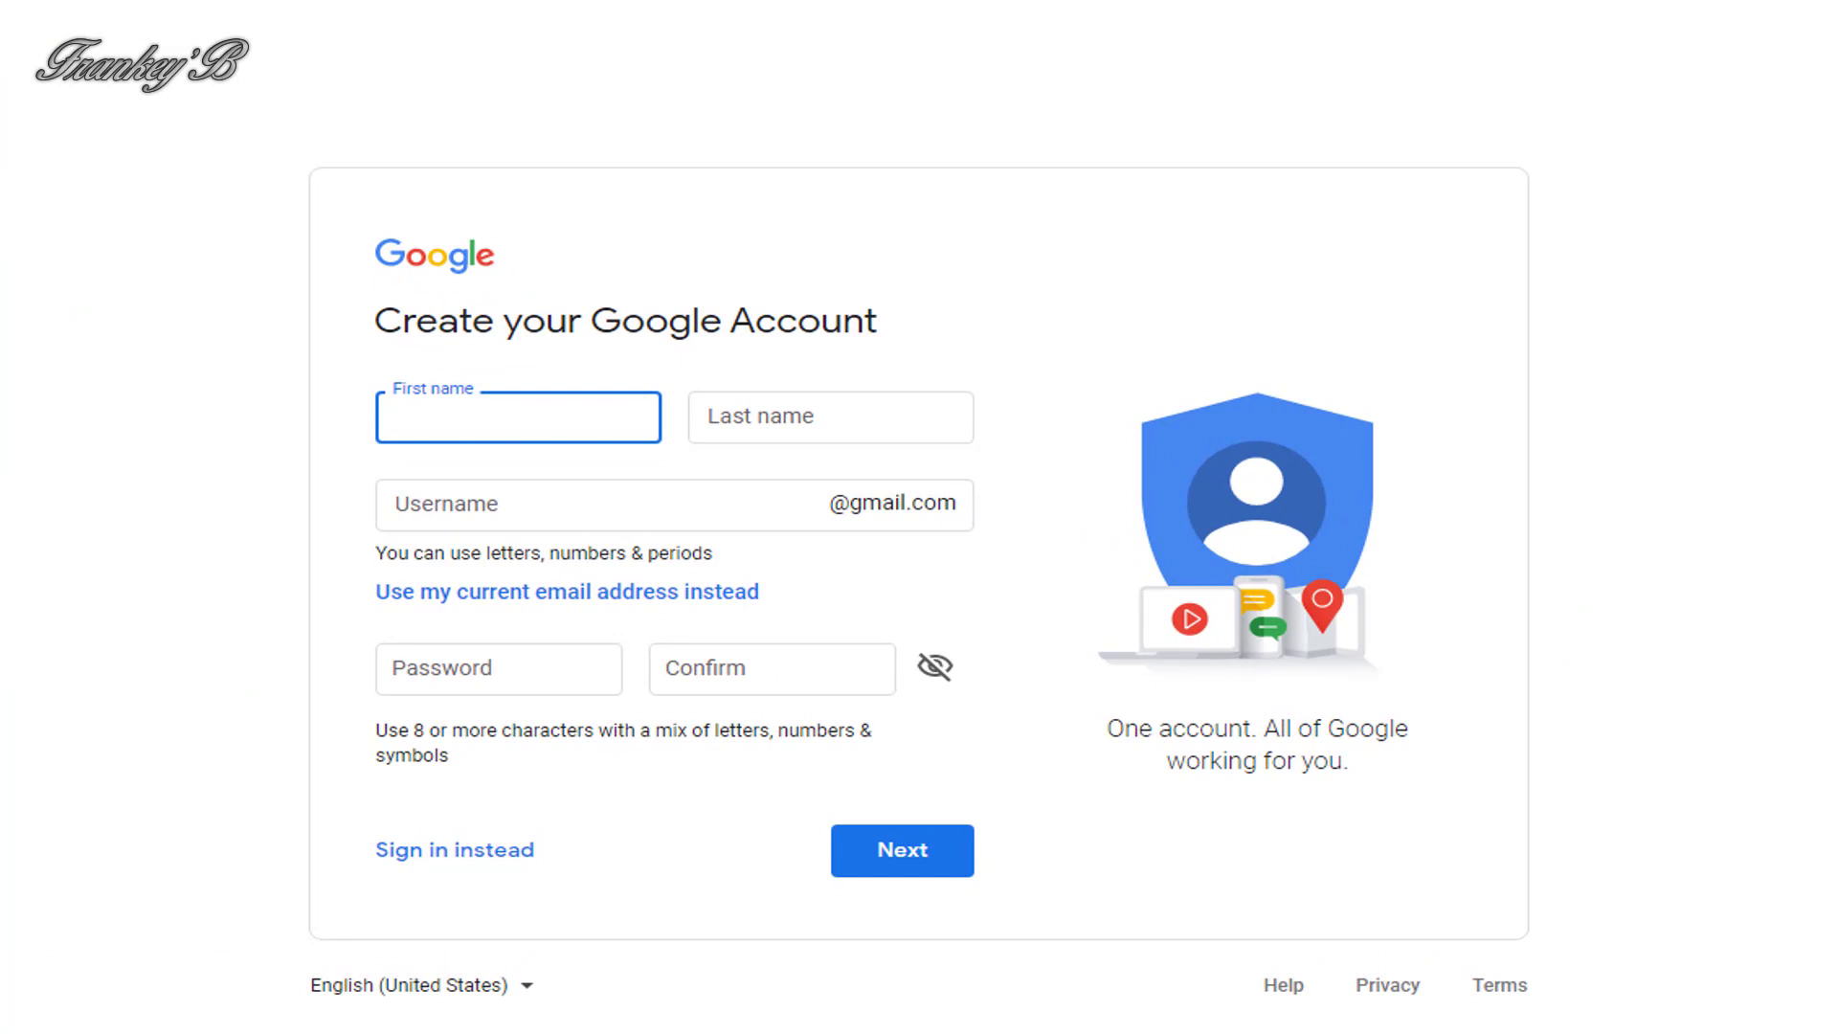
{"action": "type", "text": "Jam"}
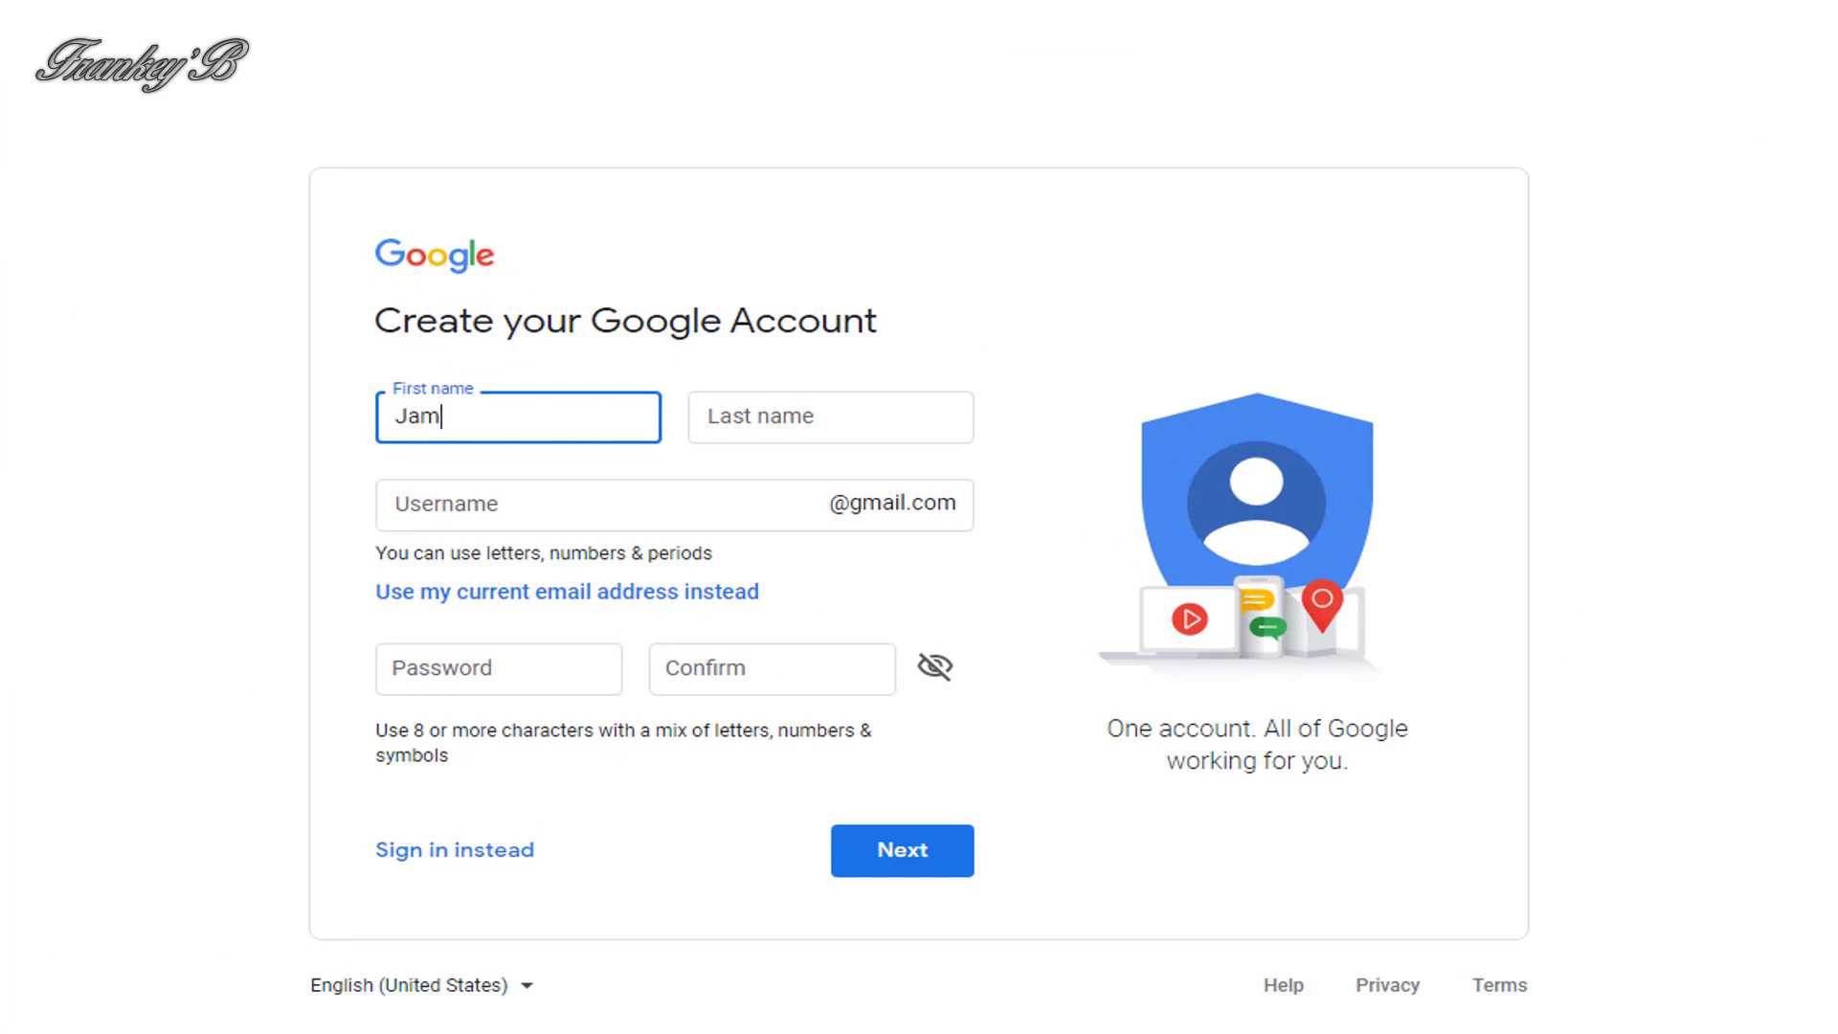
{"action": "type", "text": "es"}
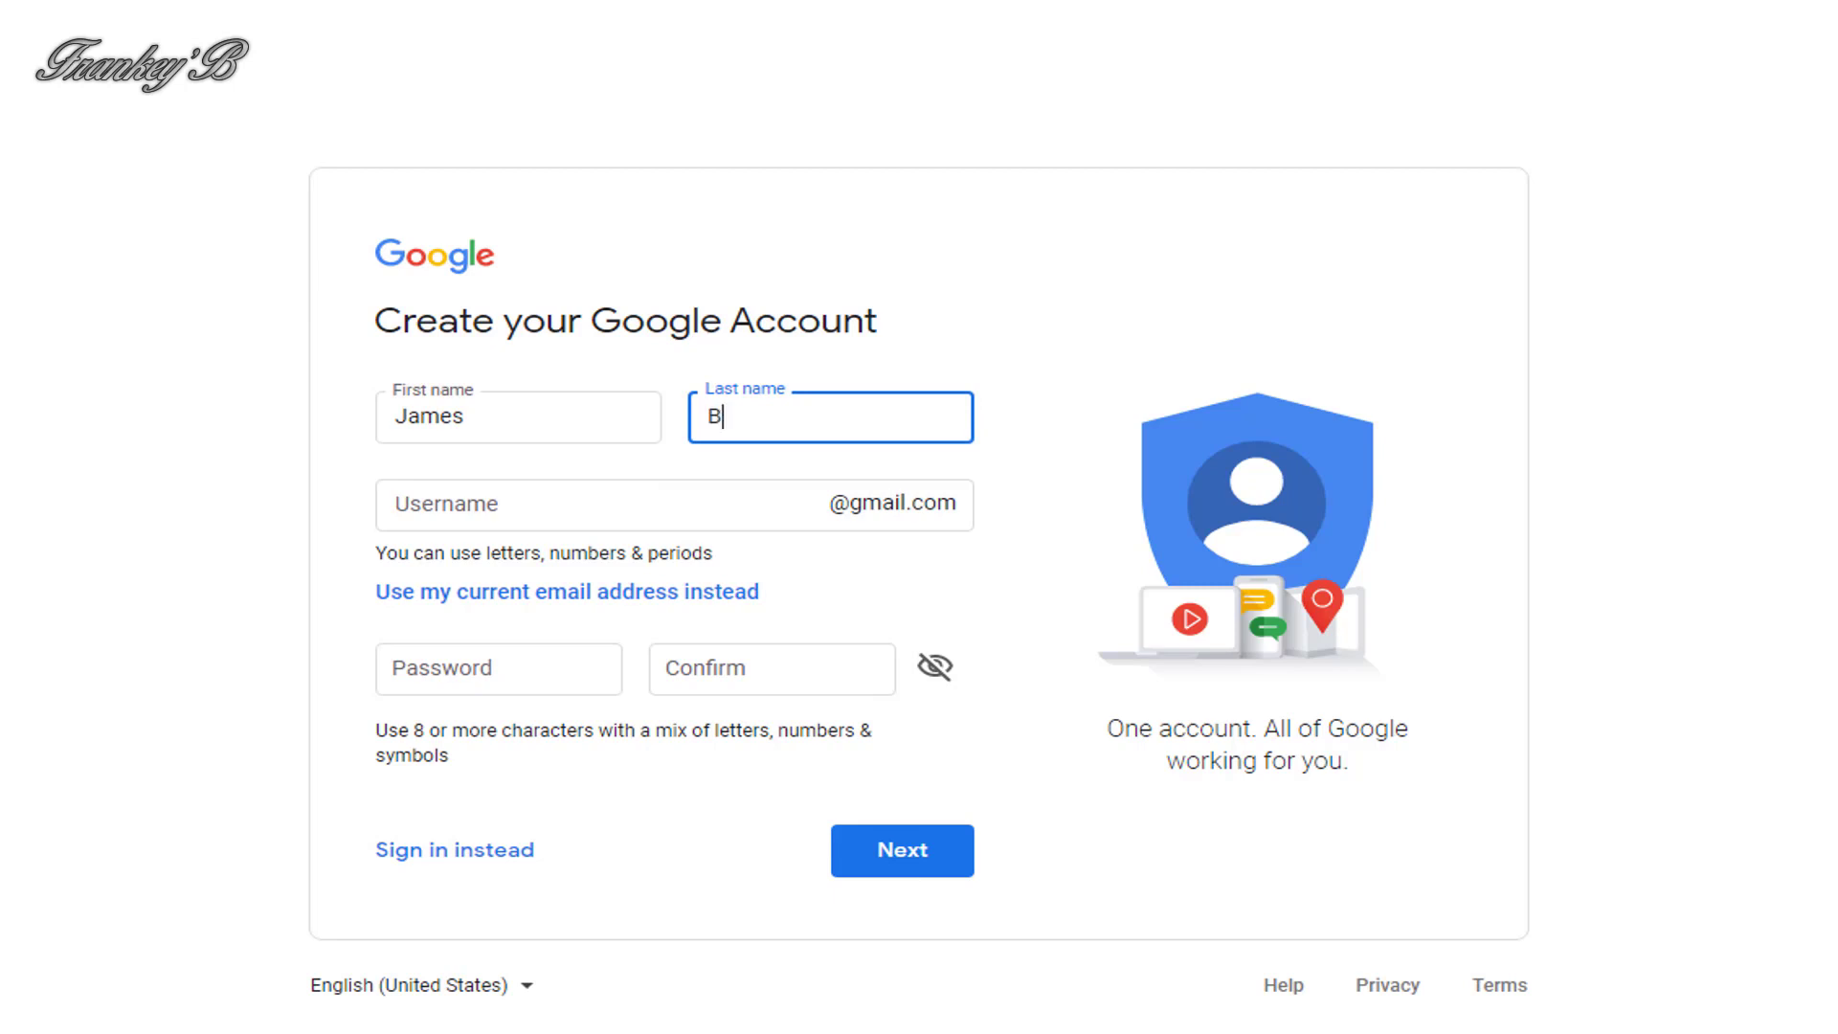
{"action": "type", "text": "ond"}
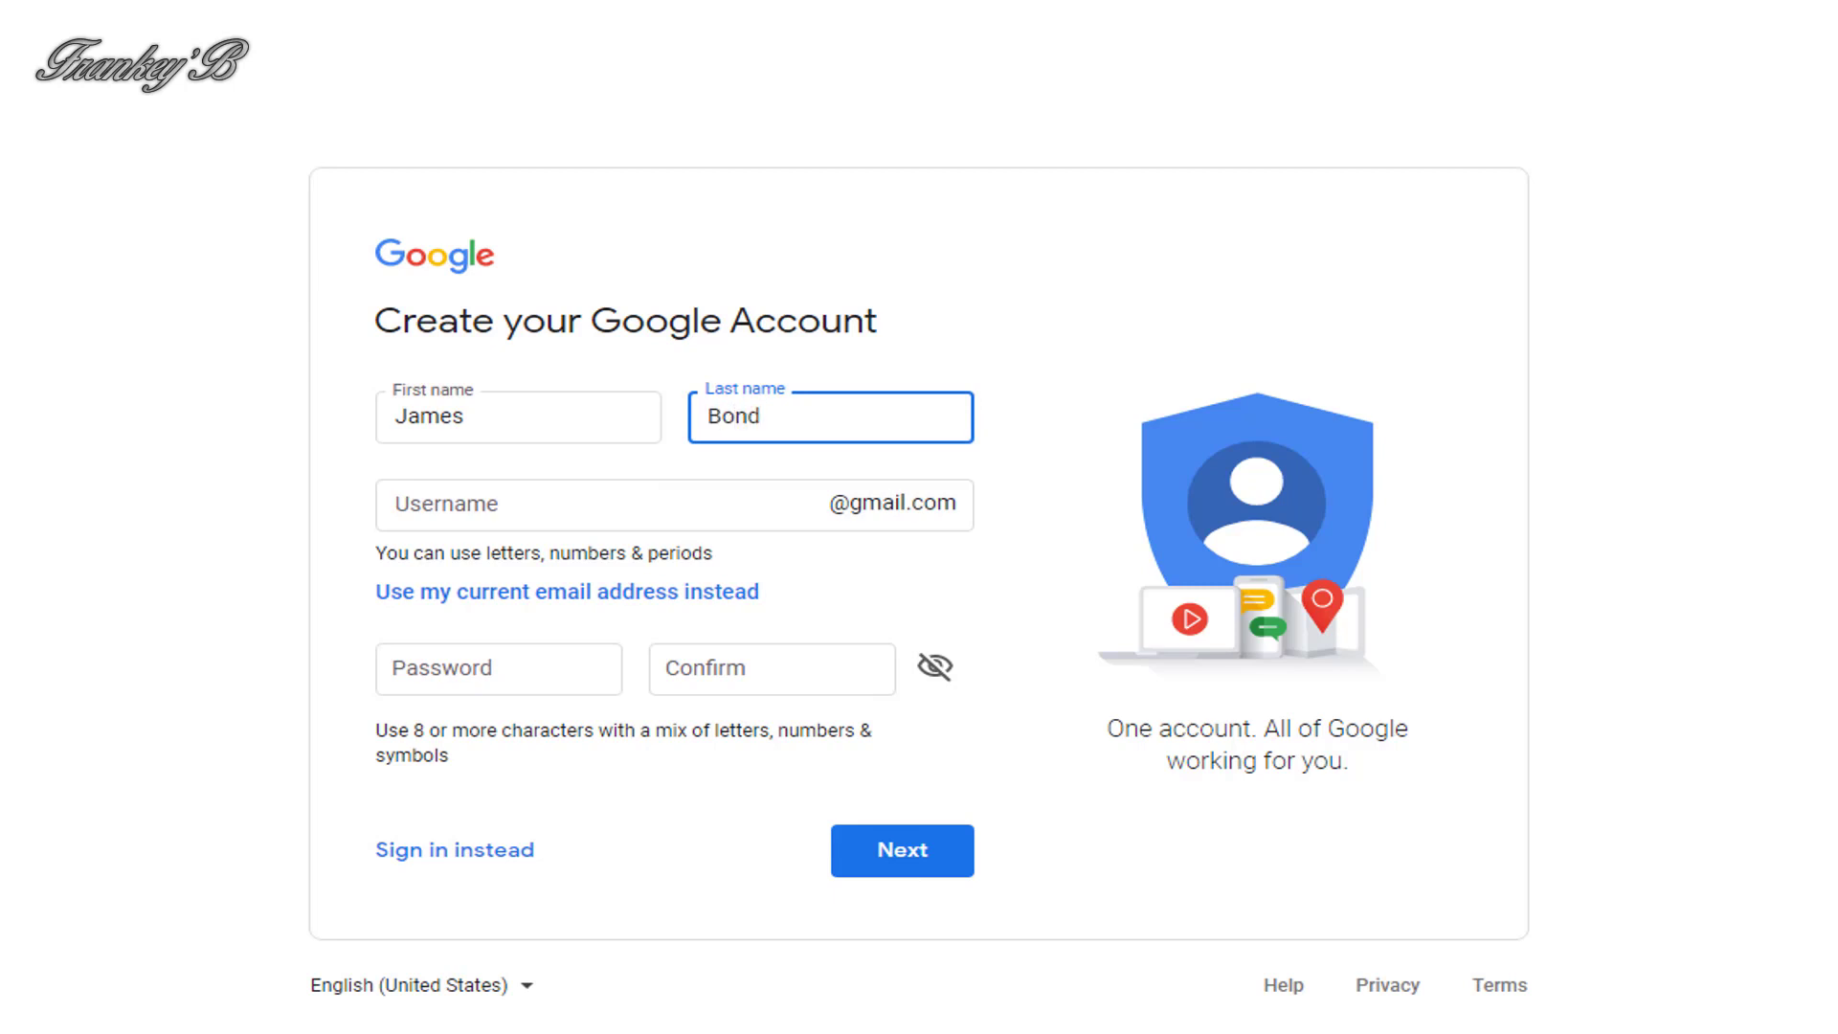
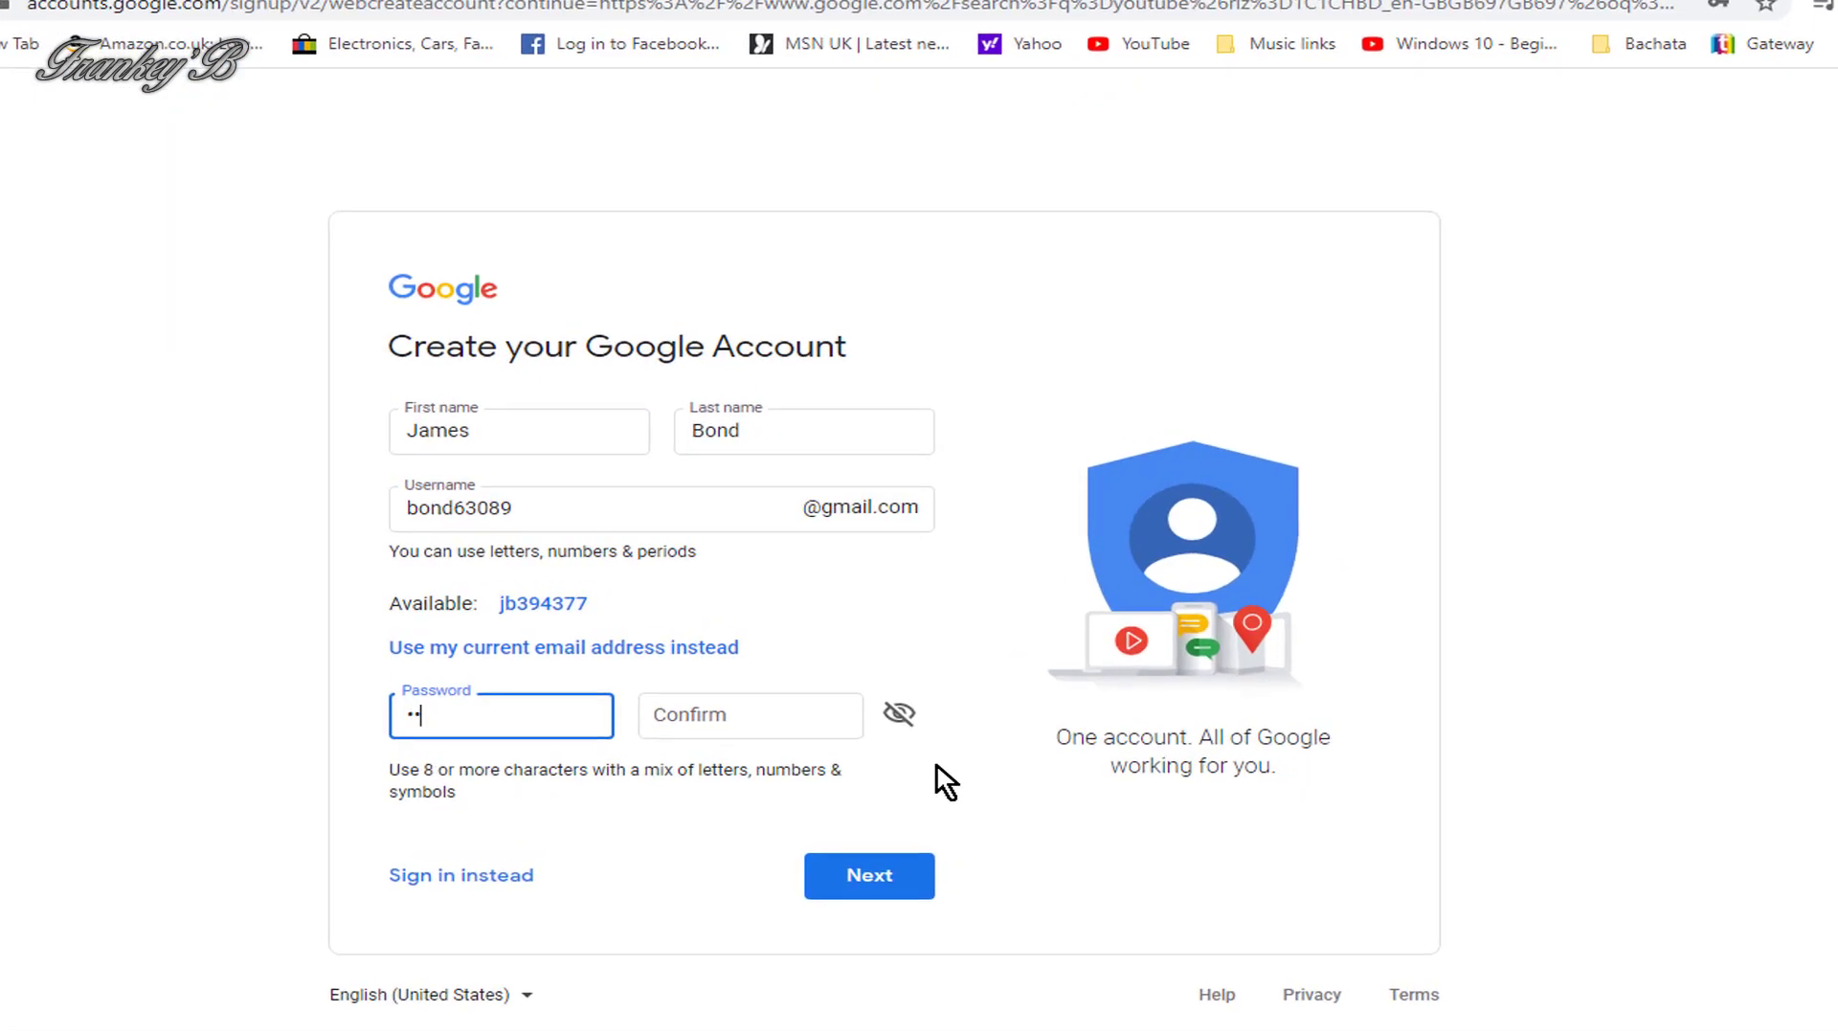
Enter and confirm the password, then submit the sign-up form
{"action": "type", "text": "a"}
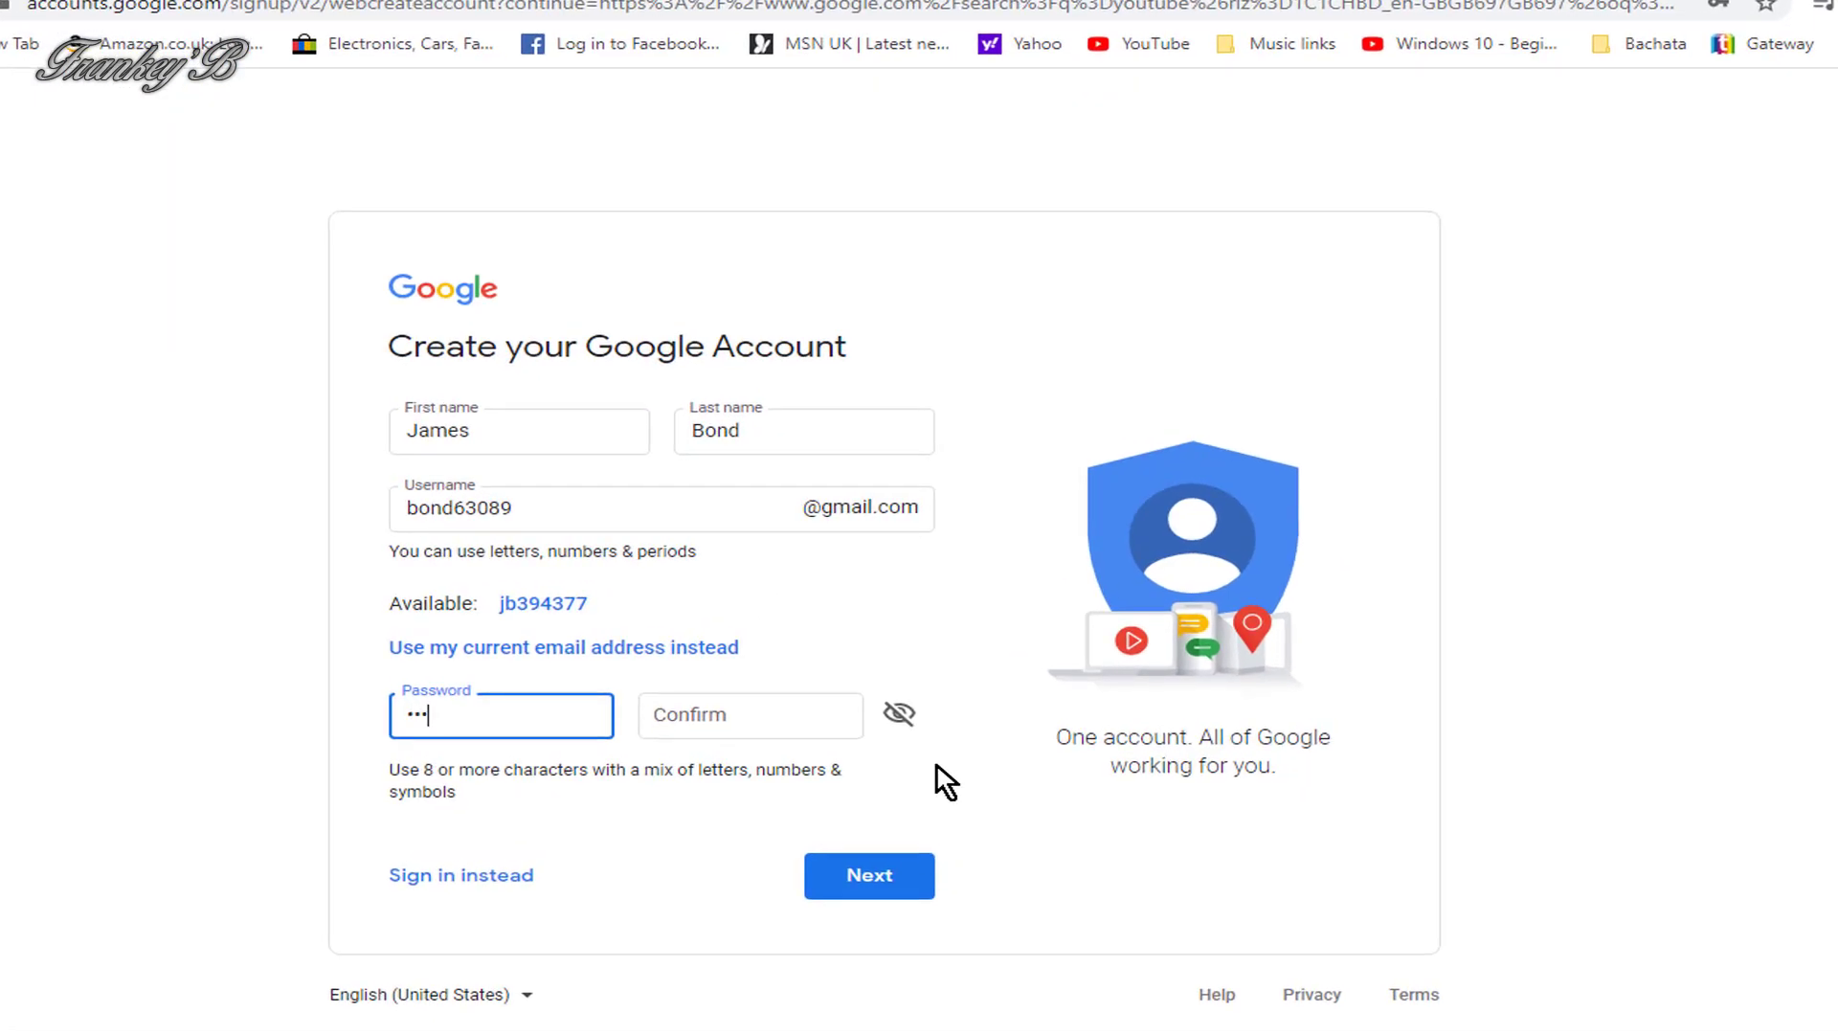
{"action": "type", "text": "•"}
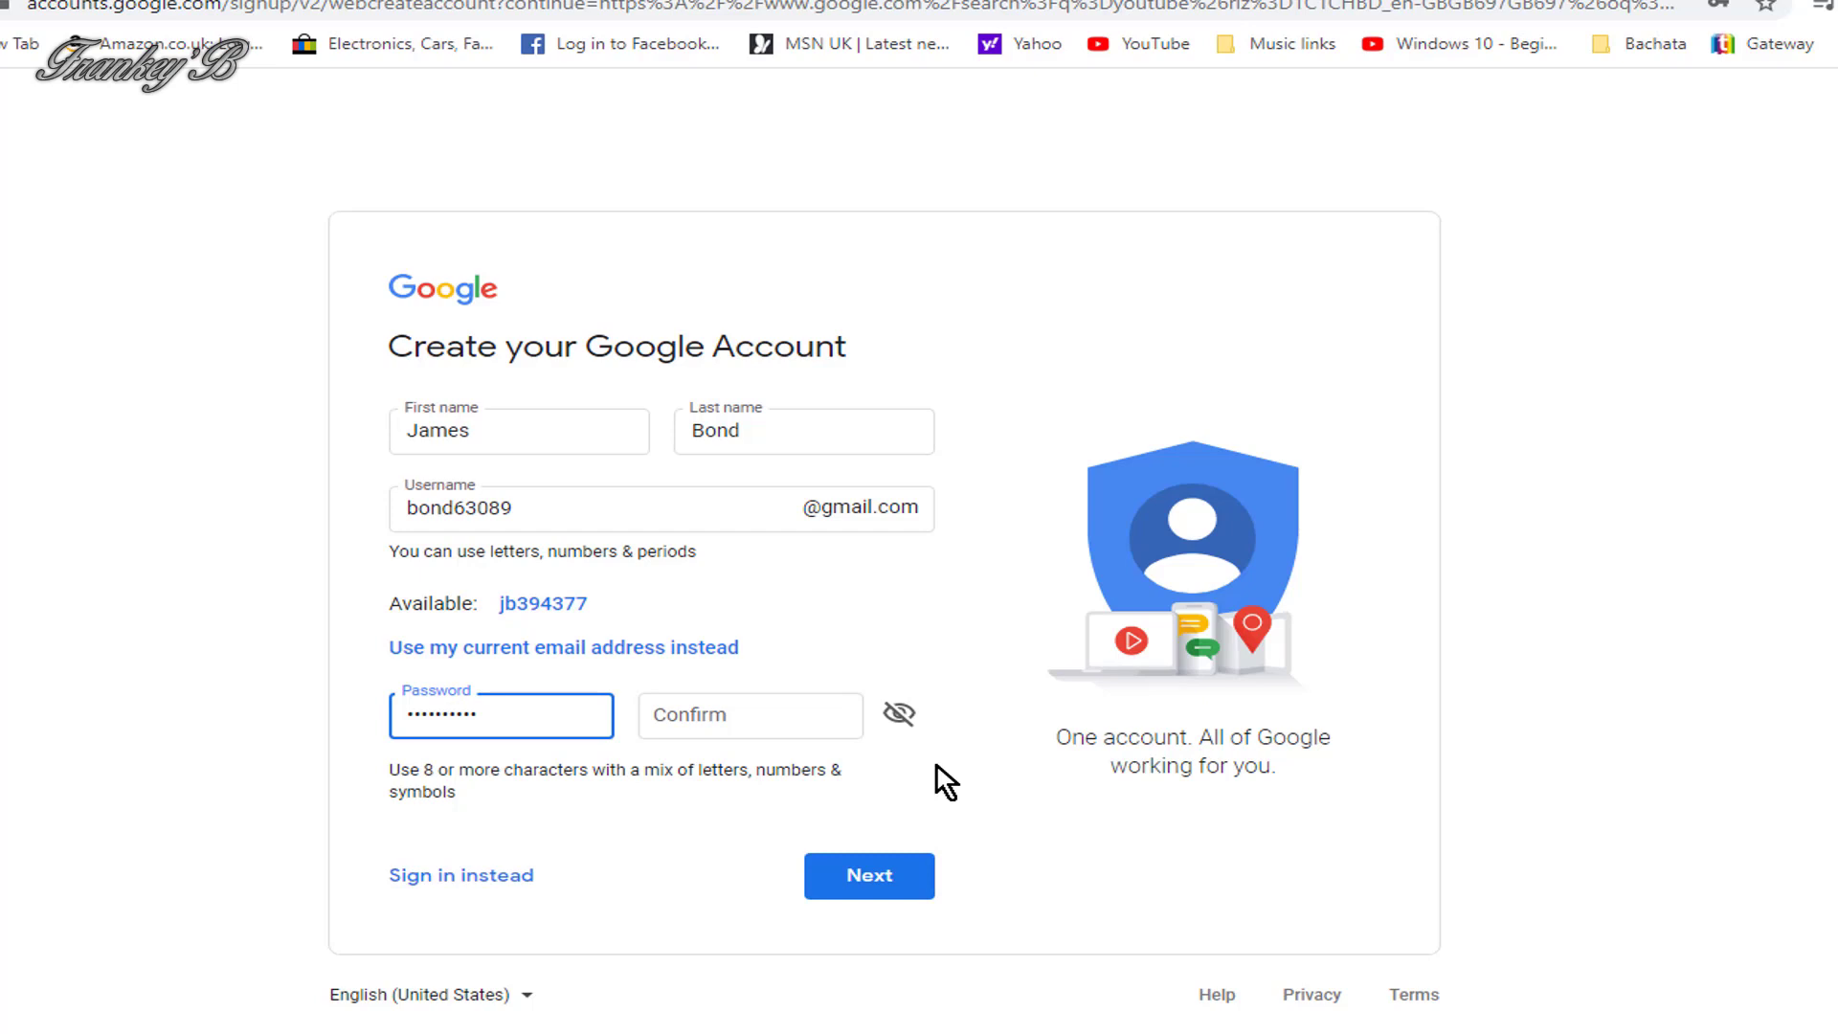
{"action": "left_click", "coordinate": [748, 715]}
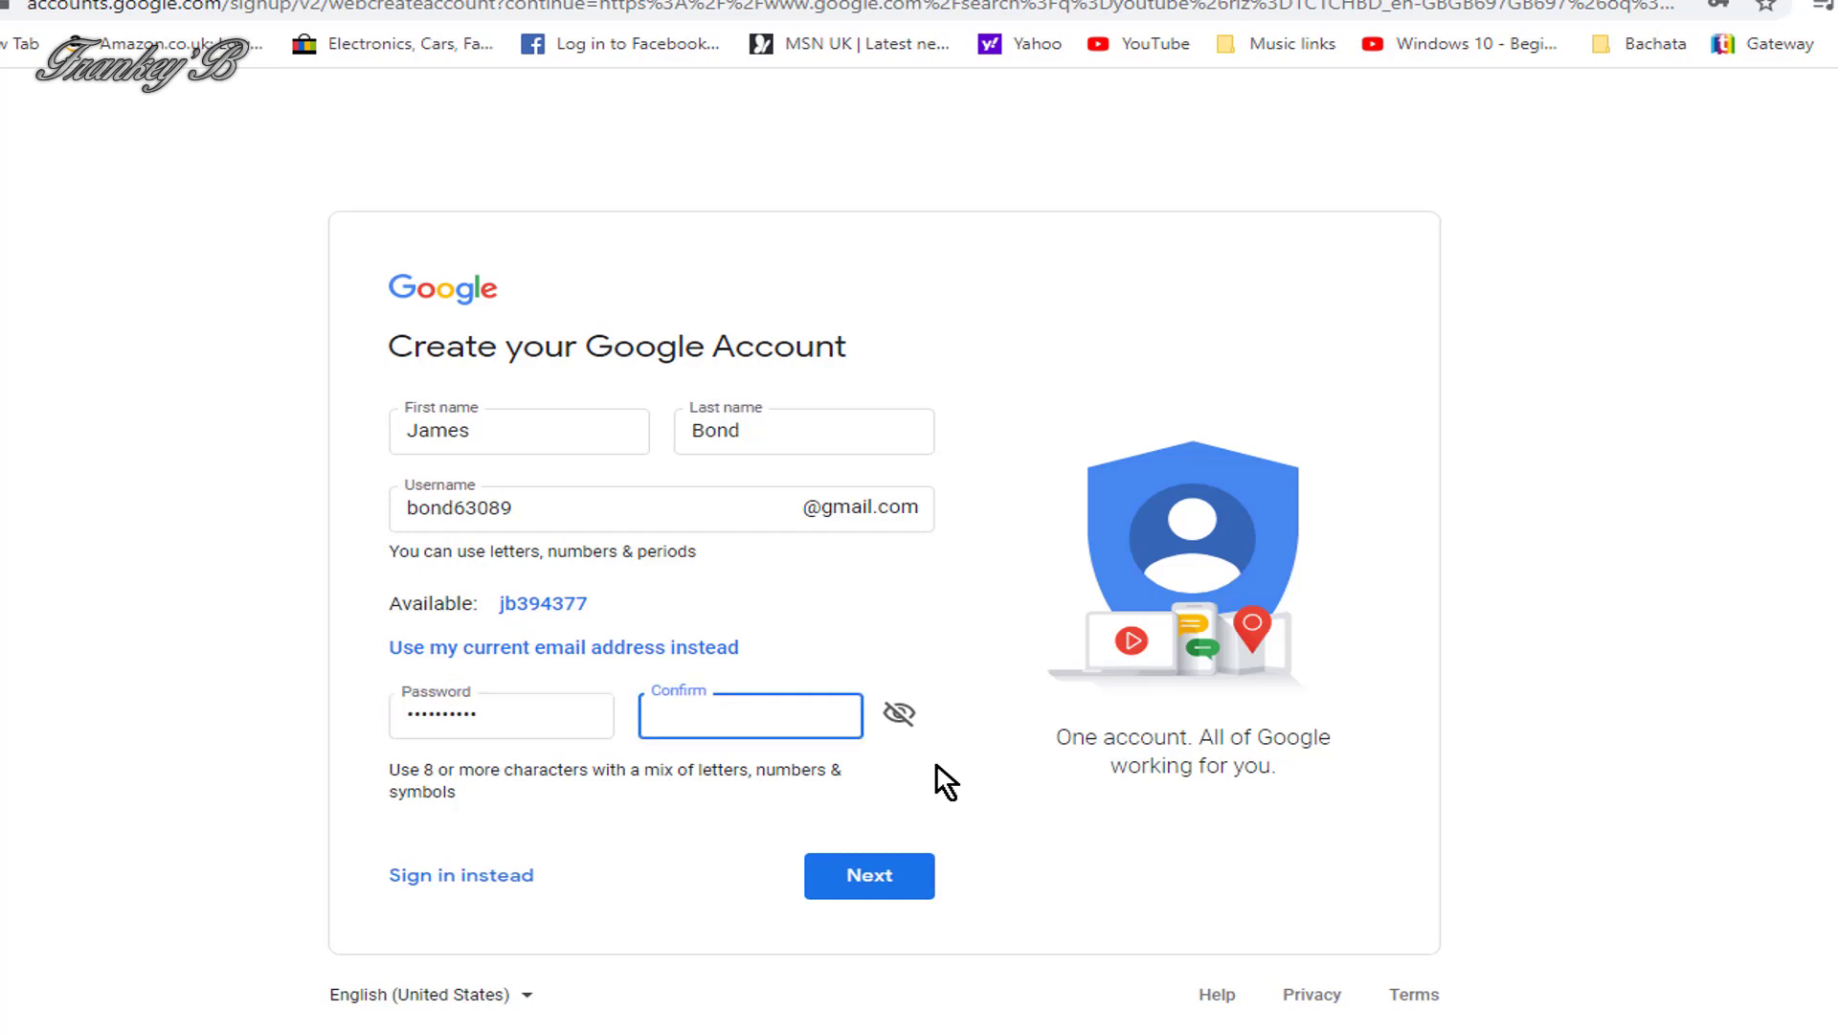
{"action": "type", "text": "••"}
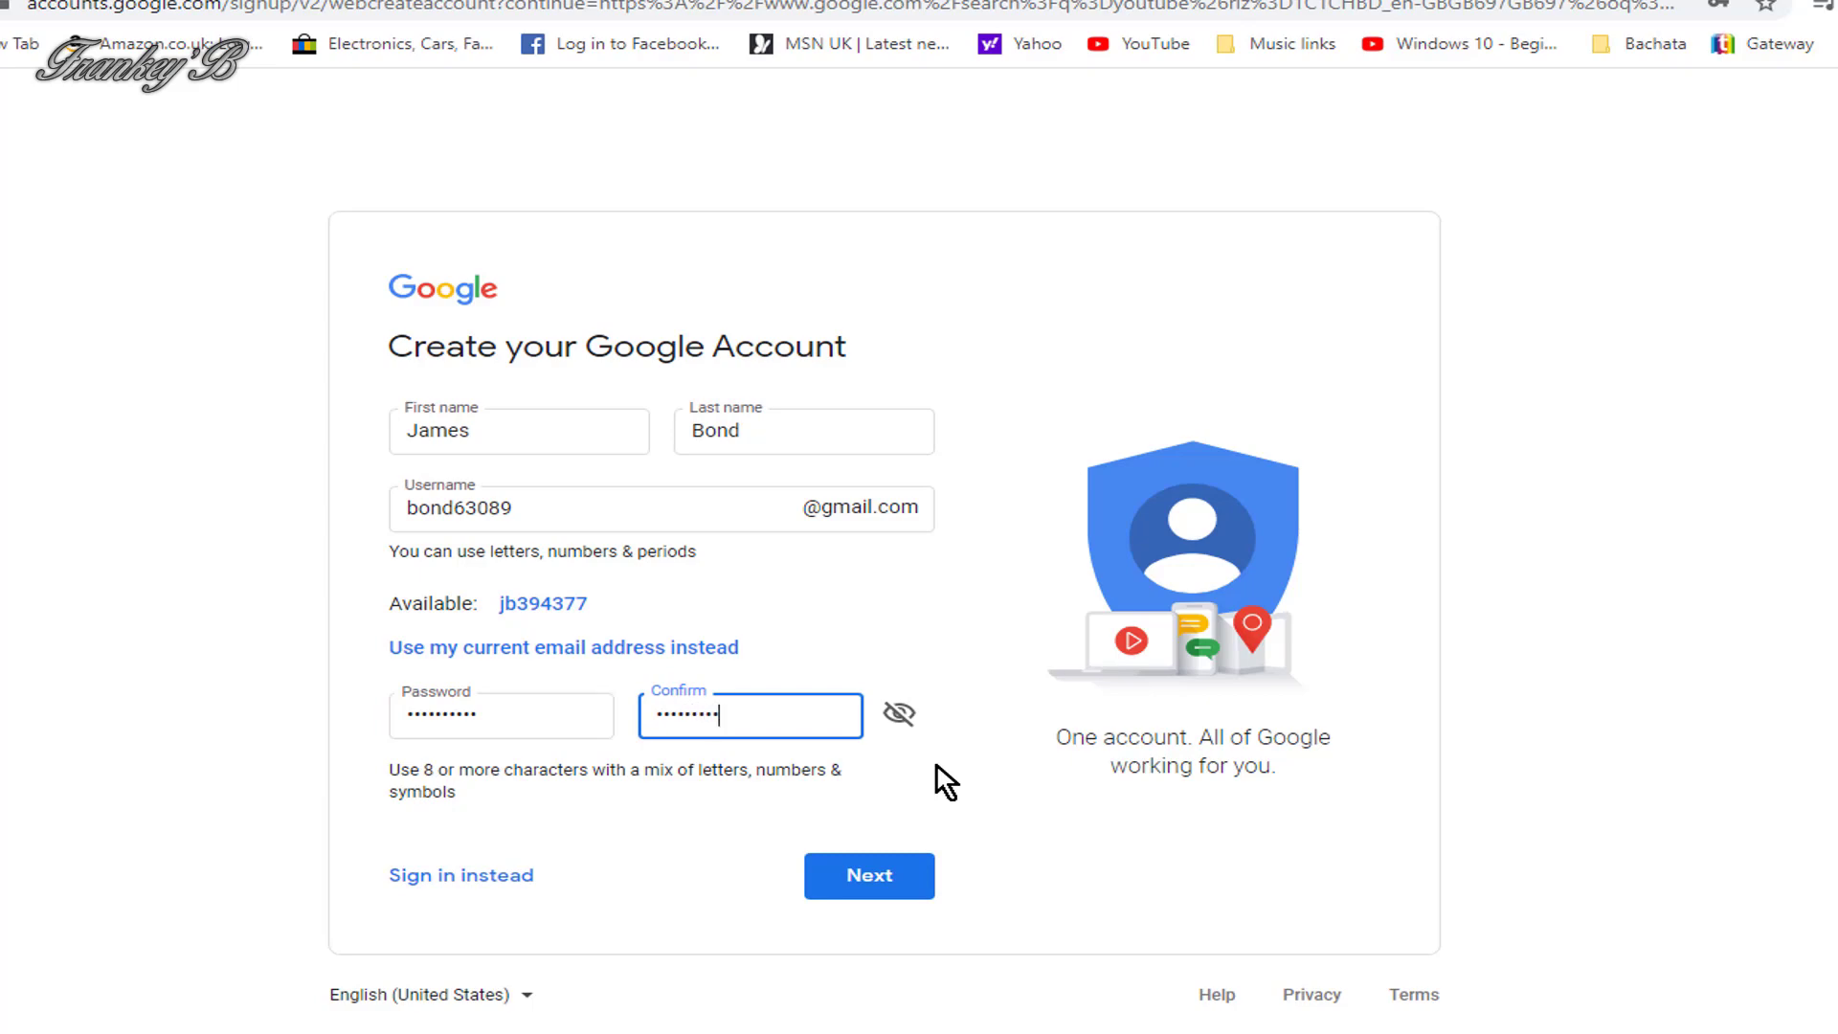
{"action": "left_click", "coordinate": [868, 876]}
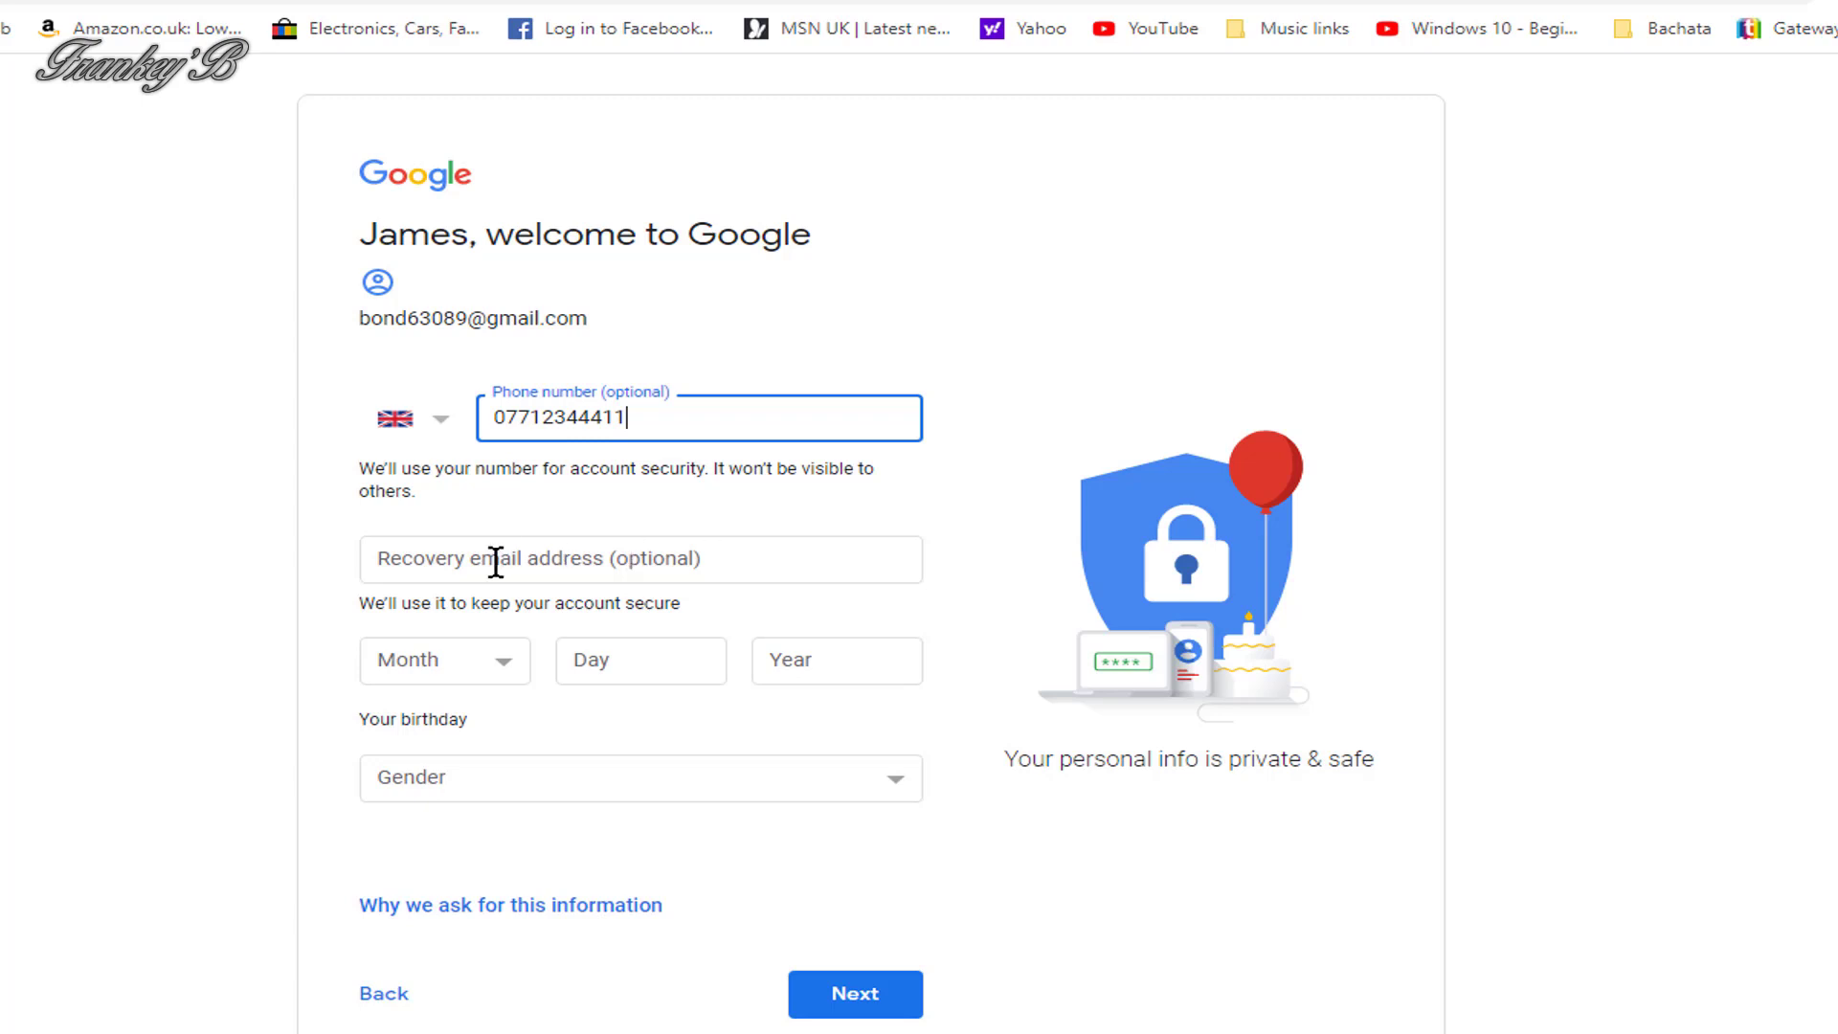
{"action": "mouse_move", "coordinate": [555, 521]}
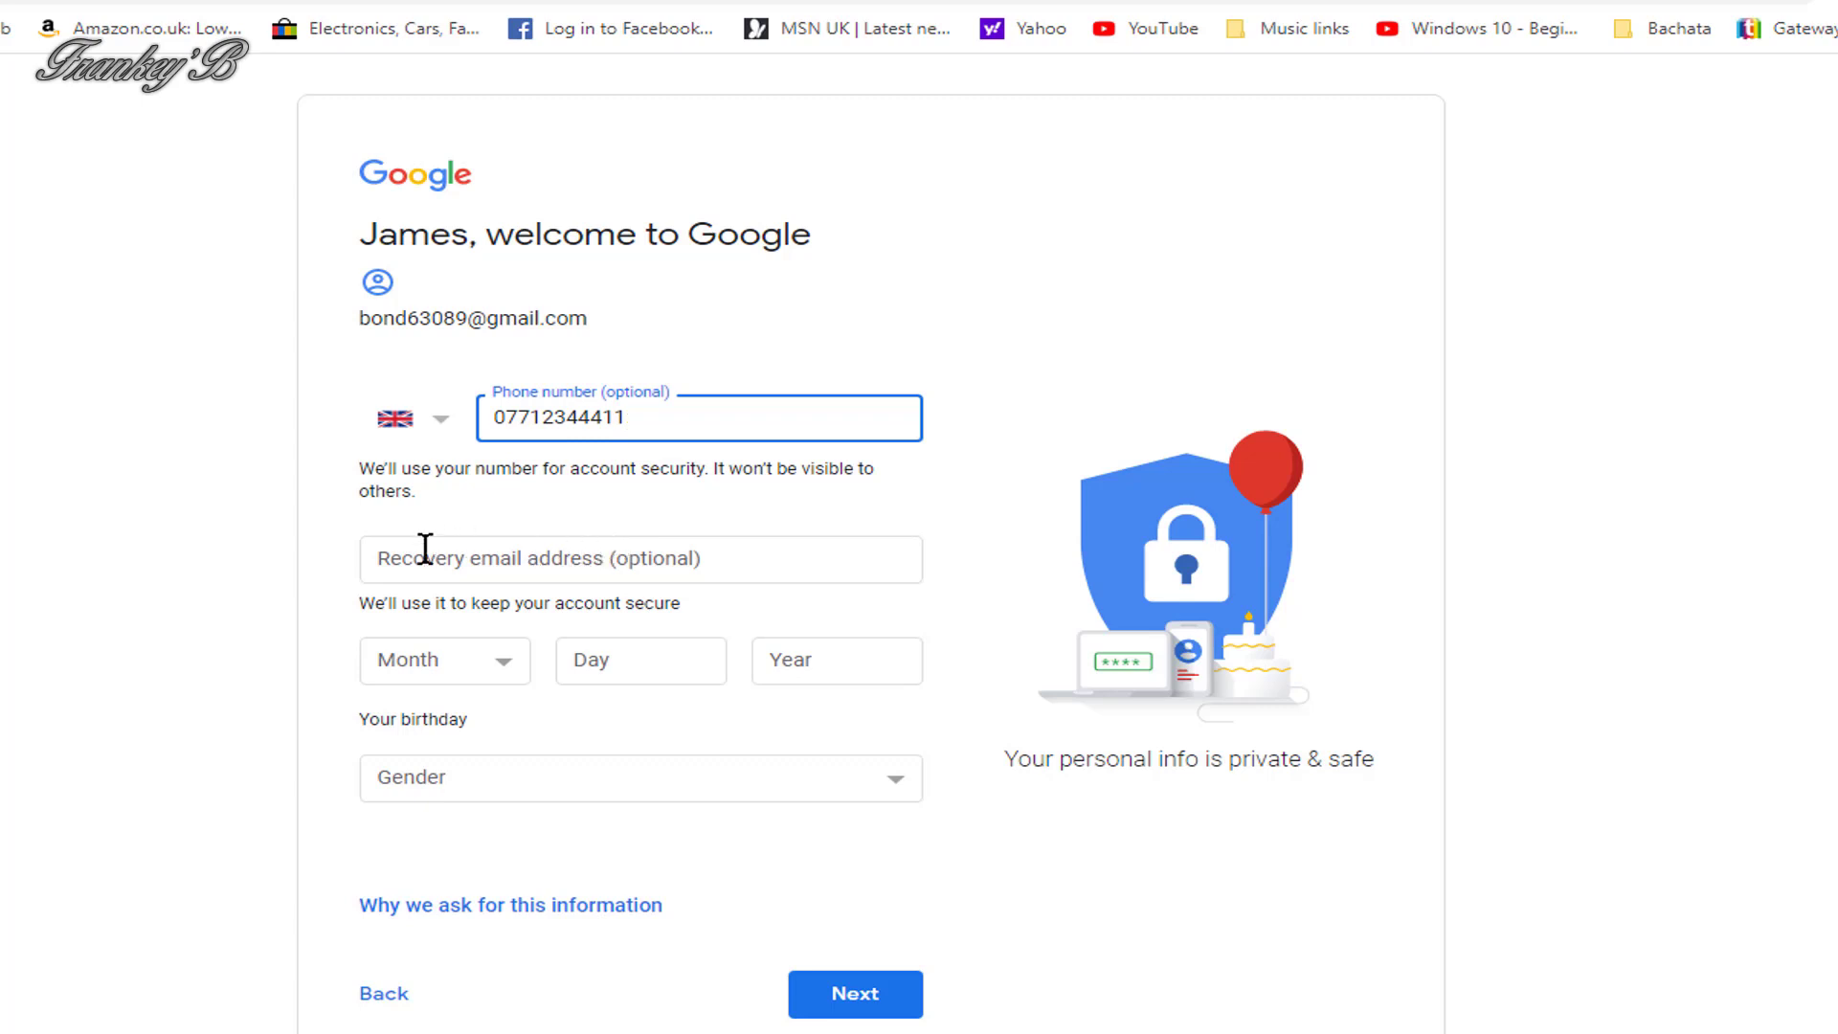
{"action": "mouse_move", "coordinate": [418, 562]}
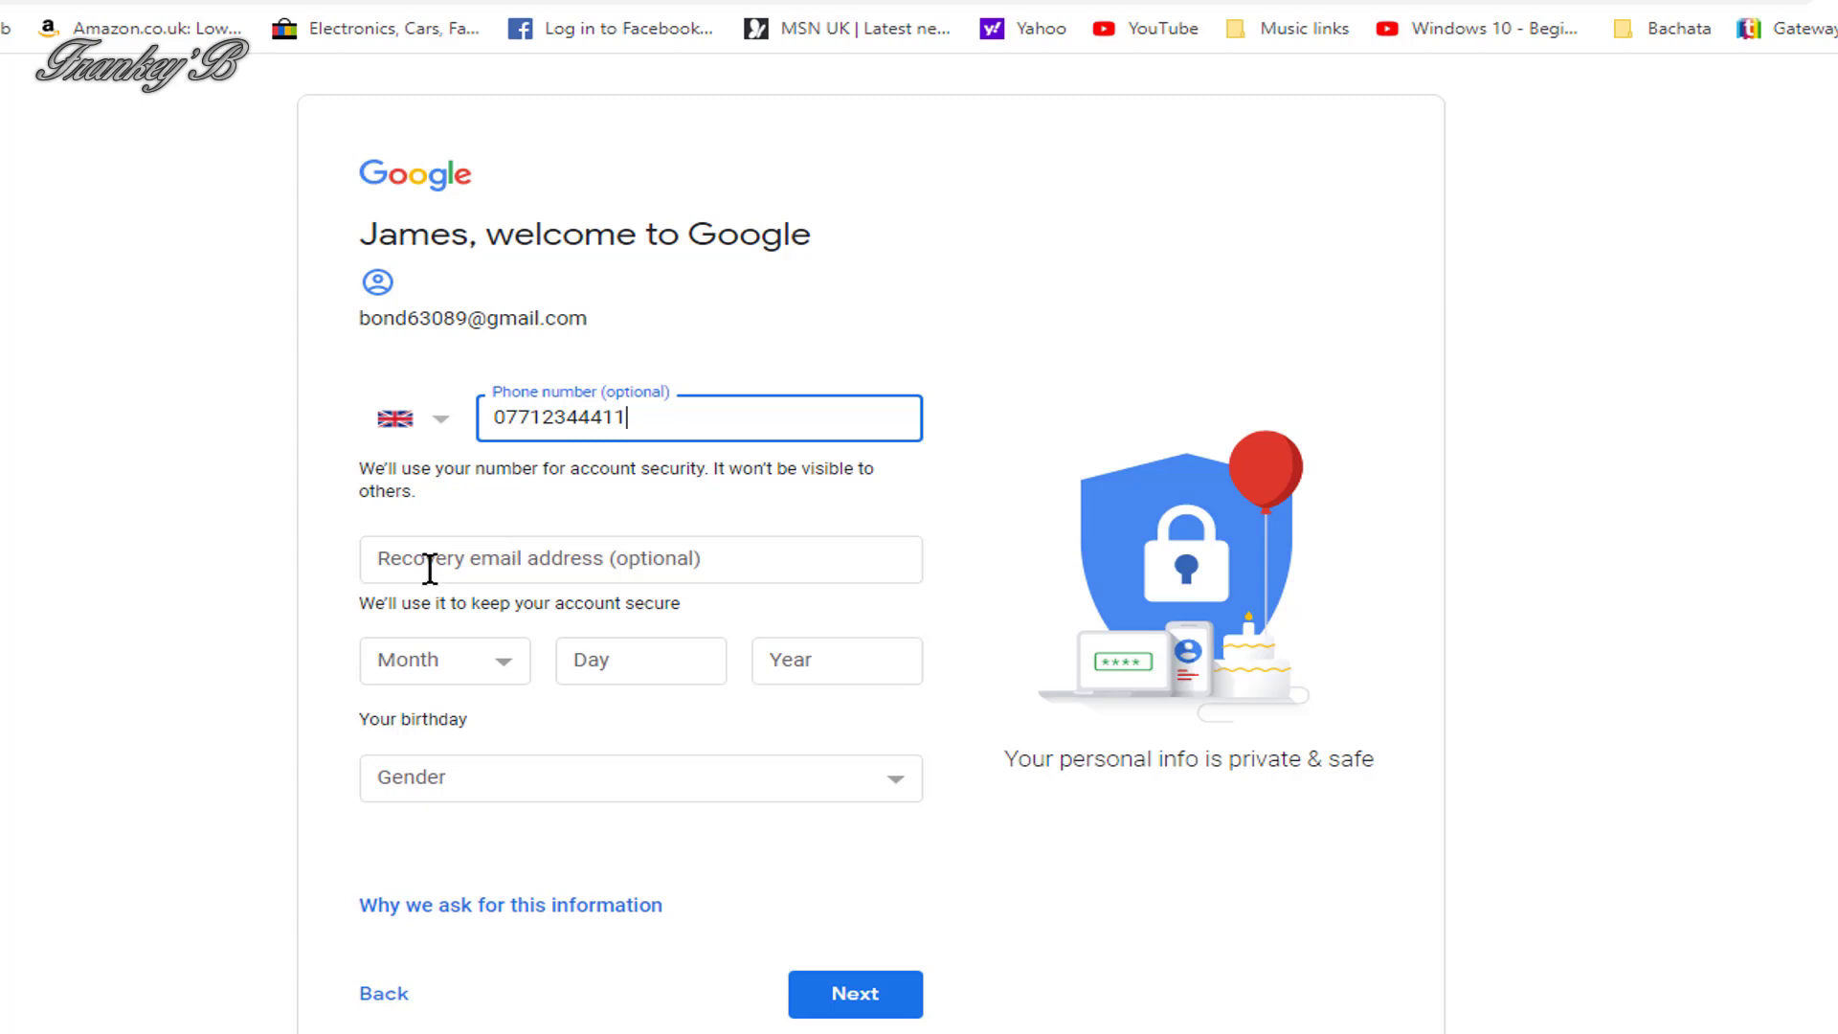
{"action": "mouse_move", "coordinate": [417, 562]}
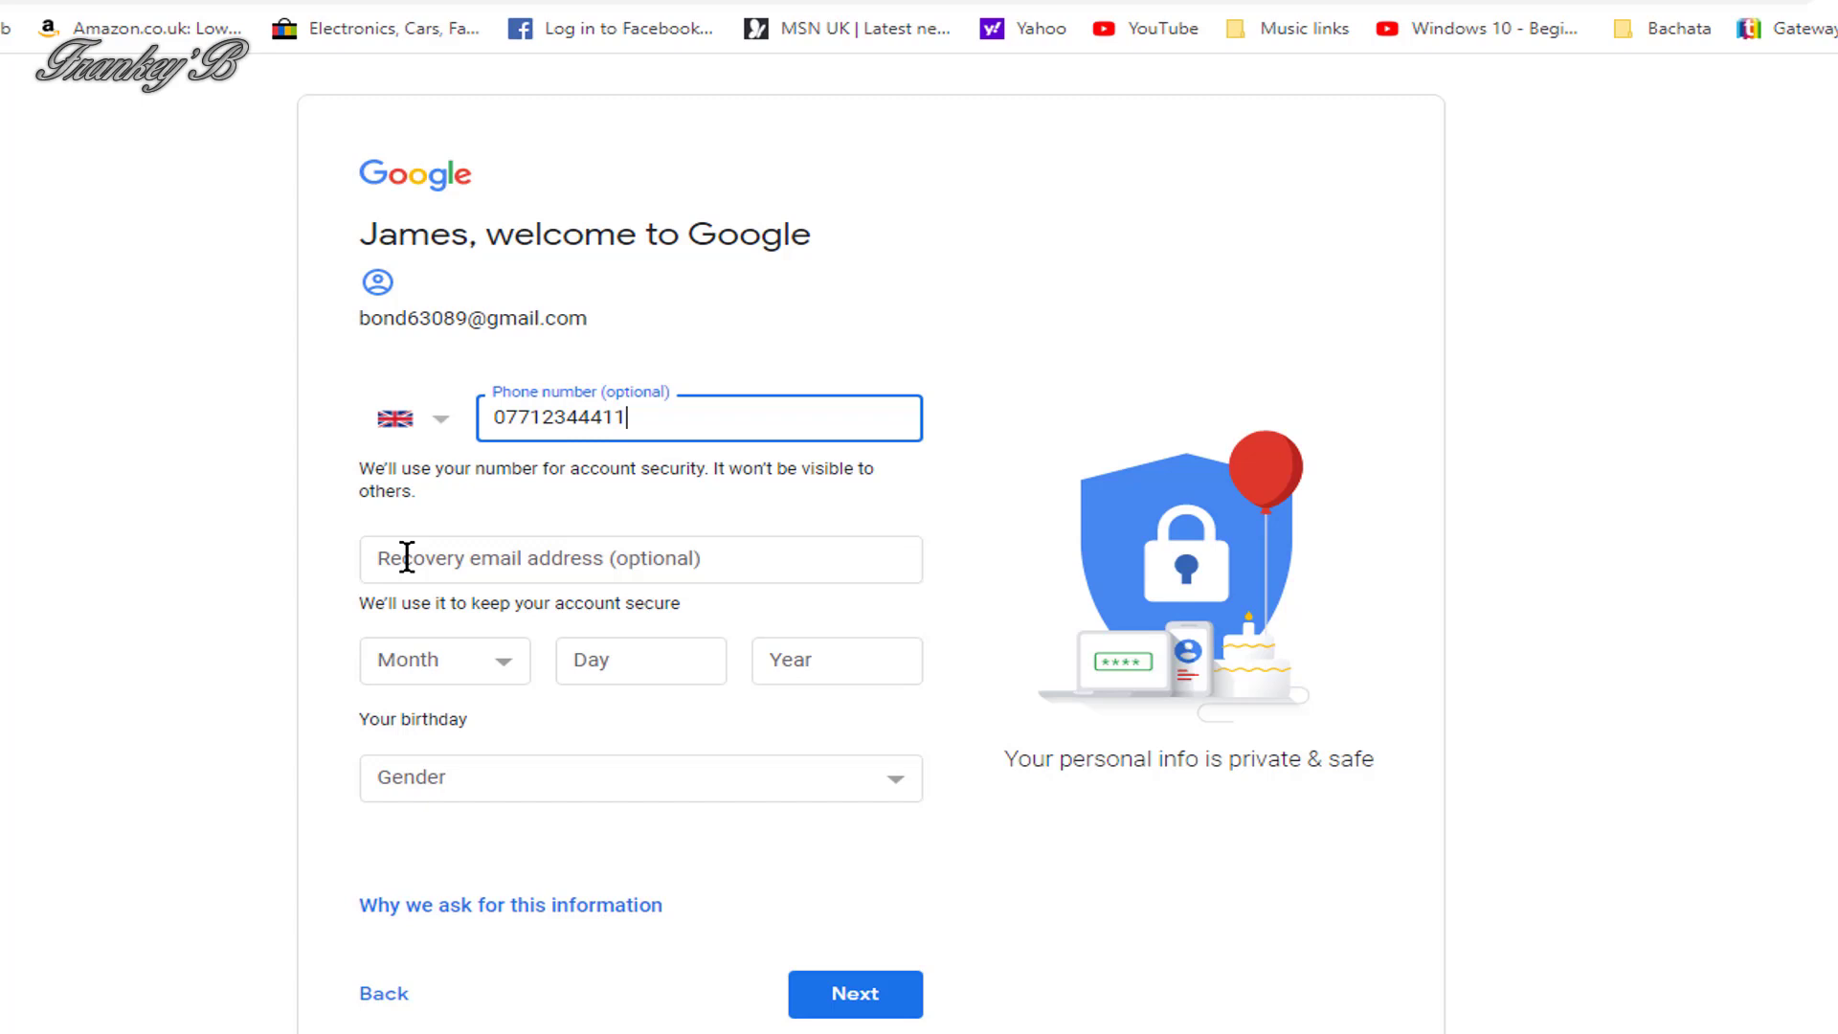
{"action": "left_click", "coordinate": [640, 559]}
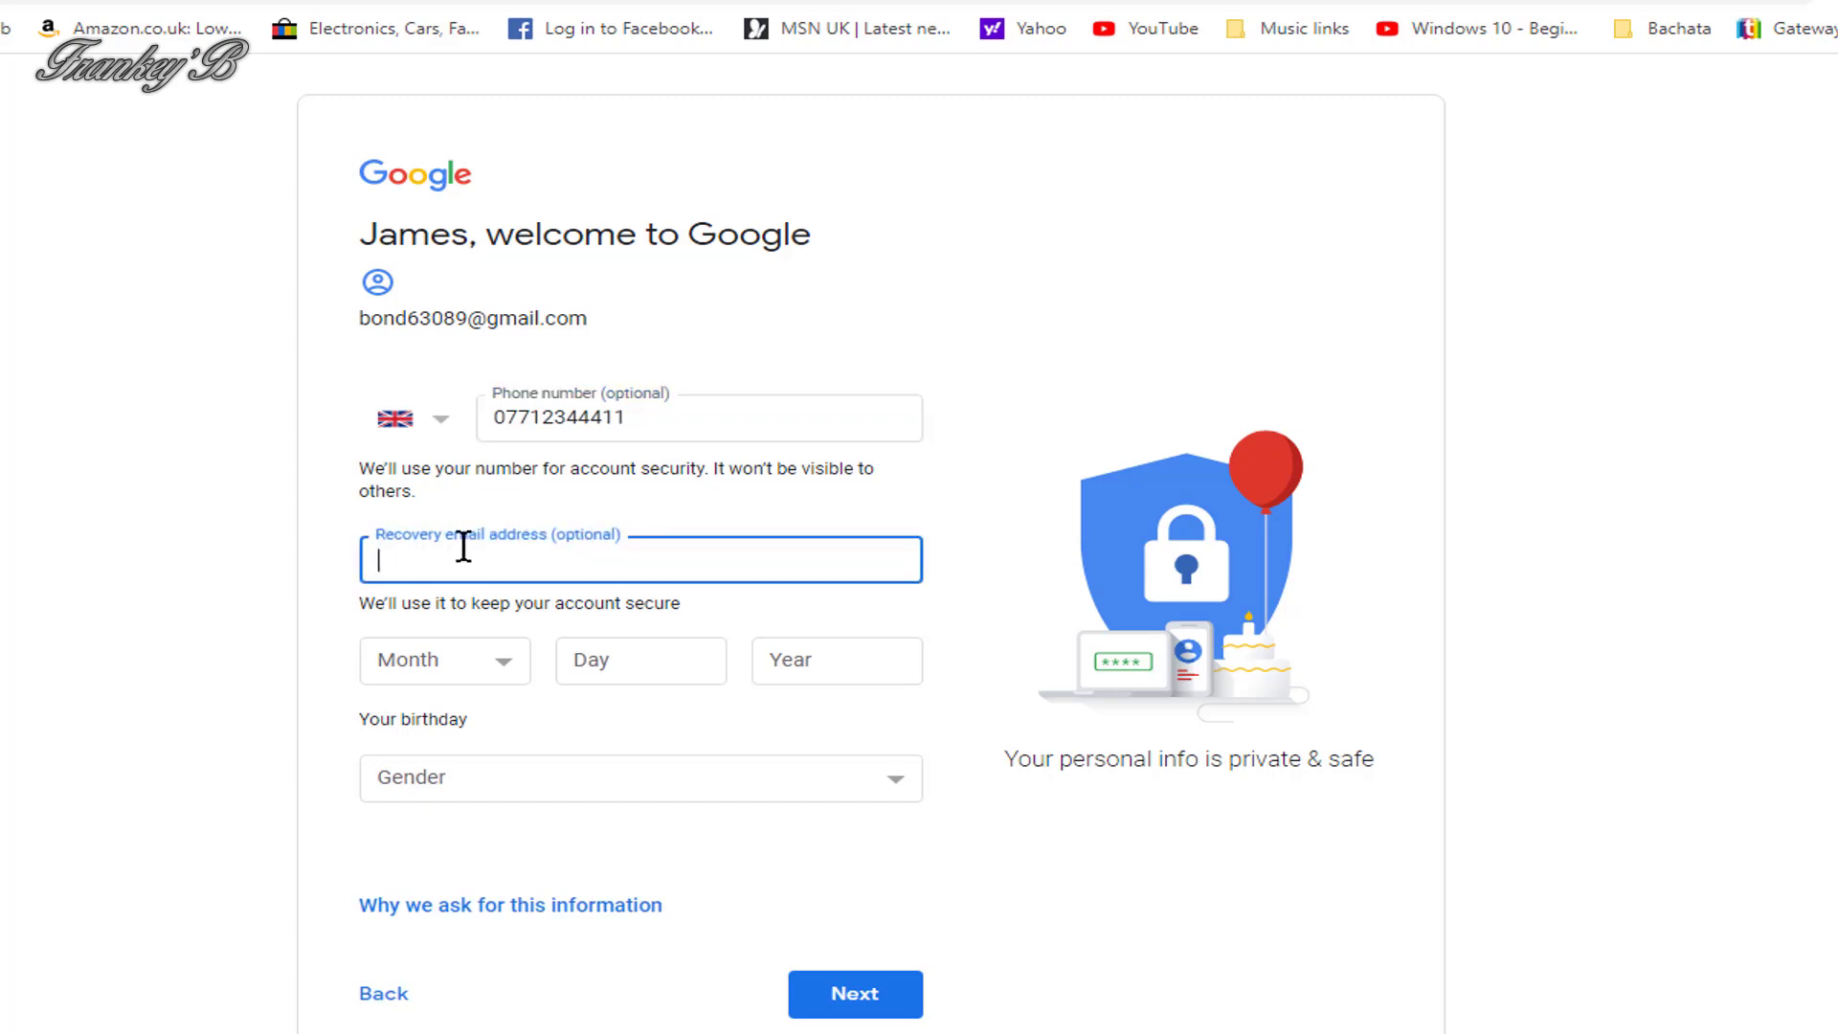
{"action": "mouse_move", "coordinate": [457, 692]}
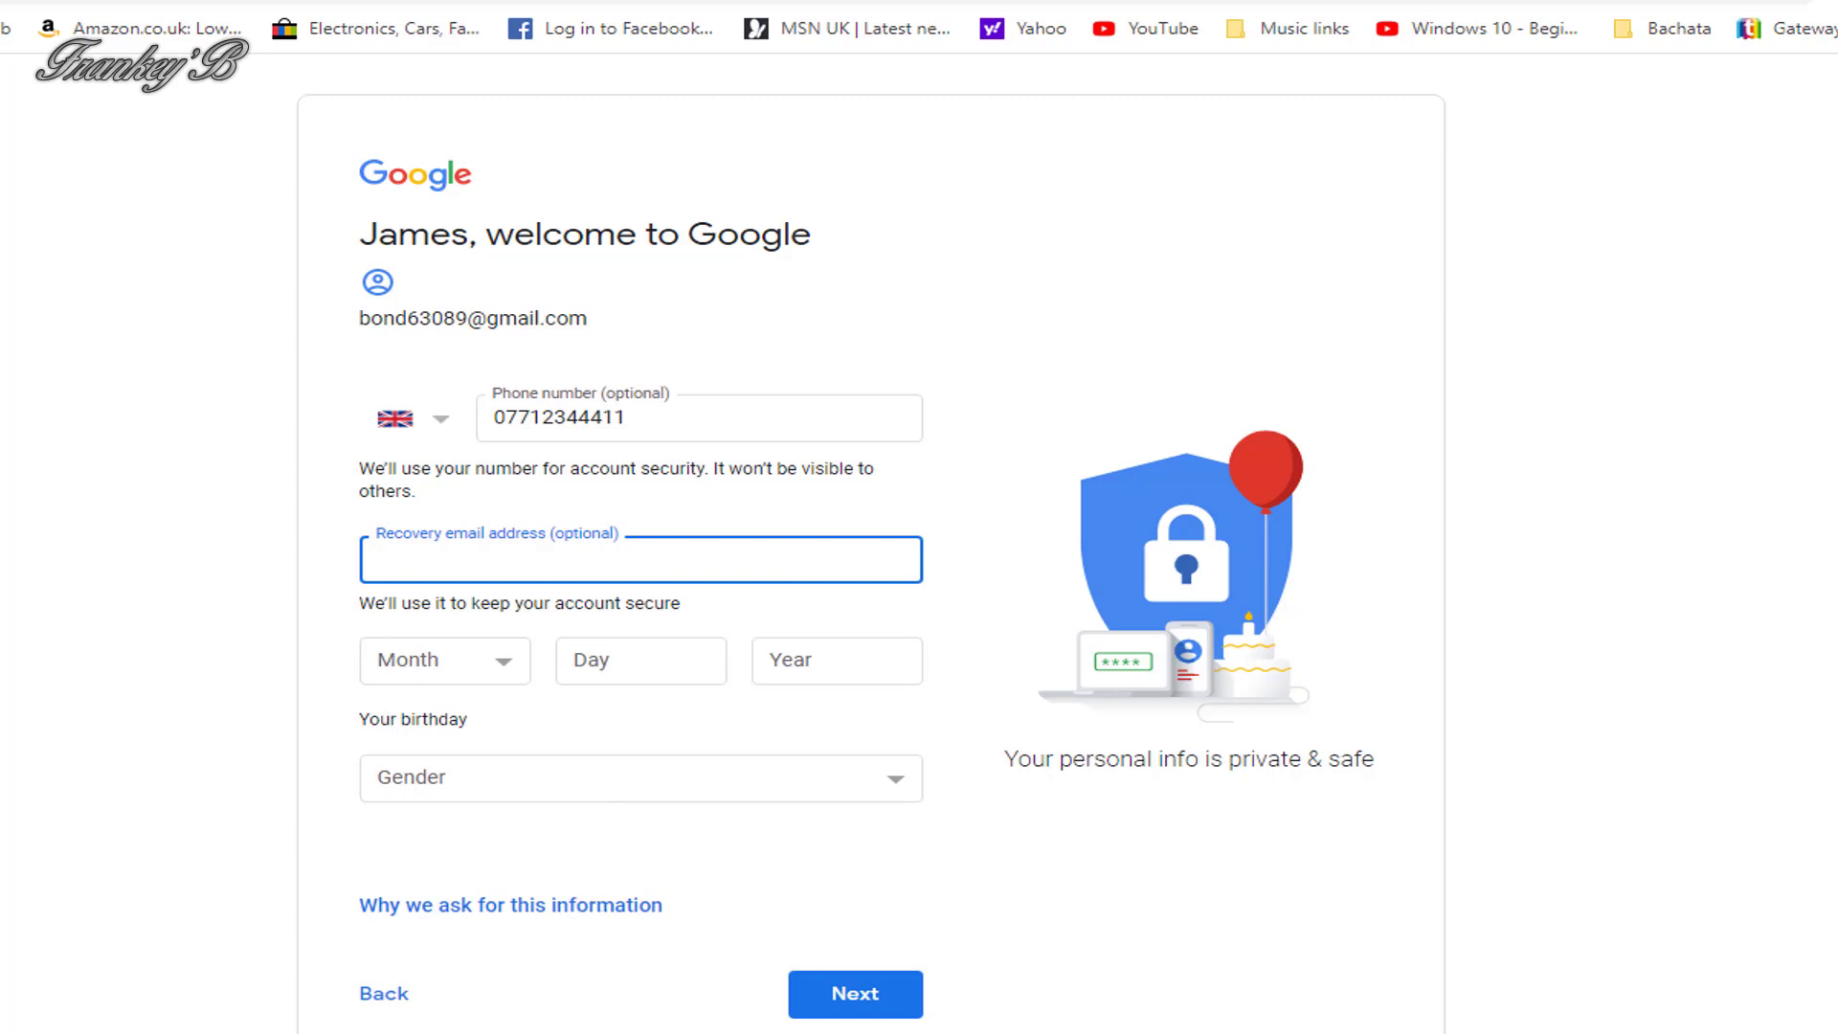
{"action": "left_click", "coordinate": [640, 559]}
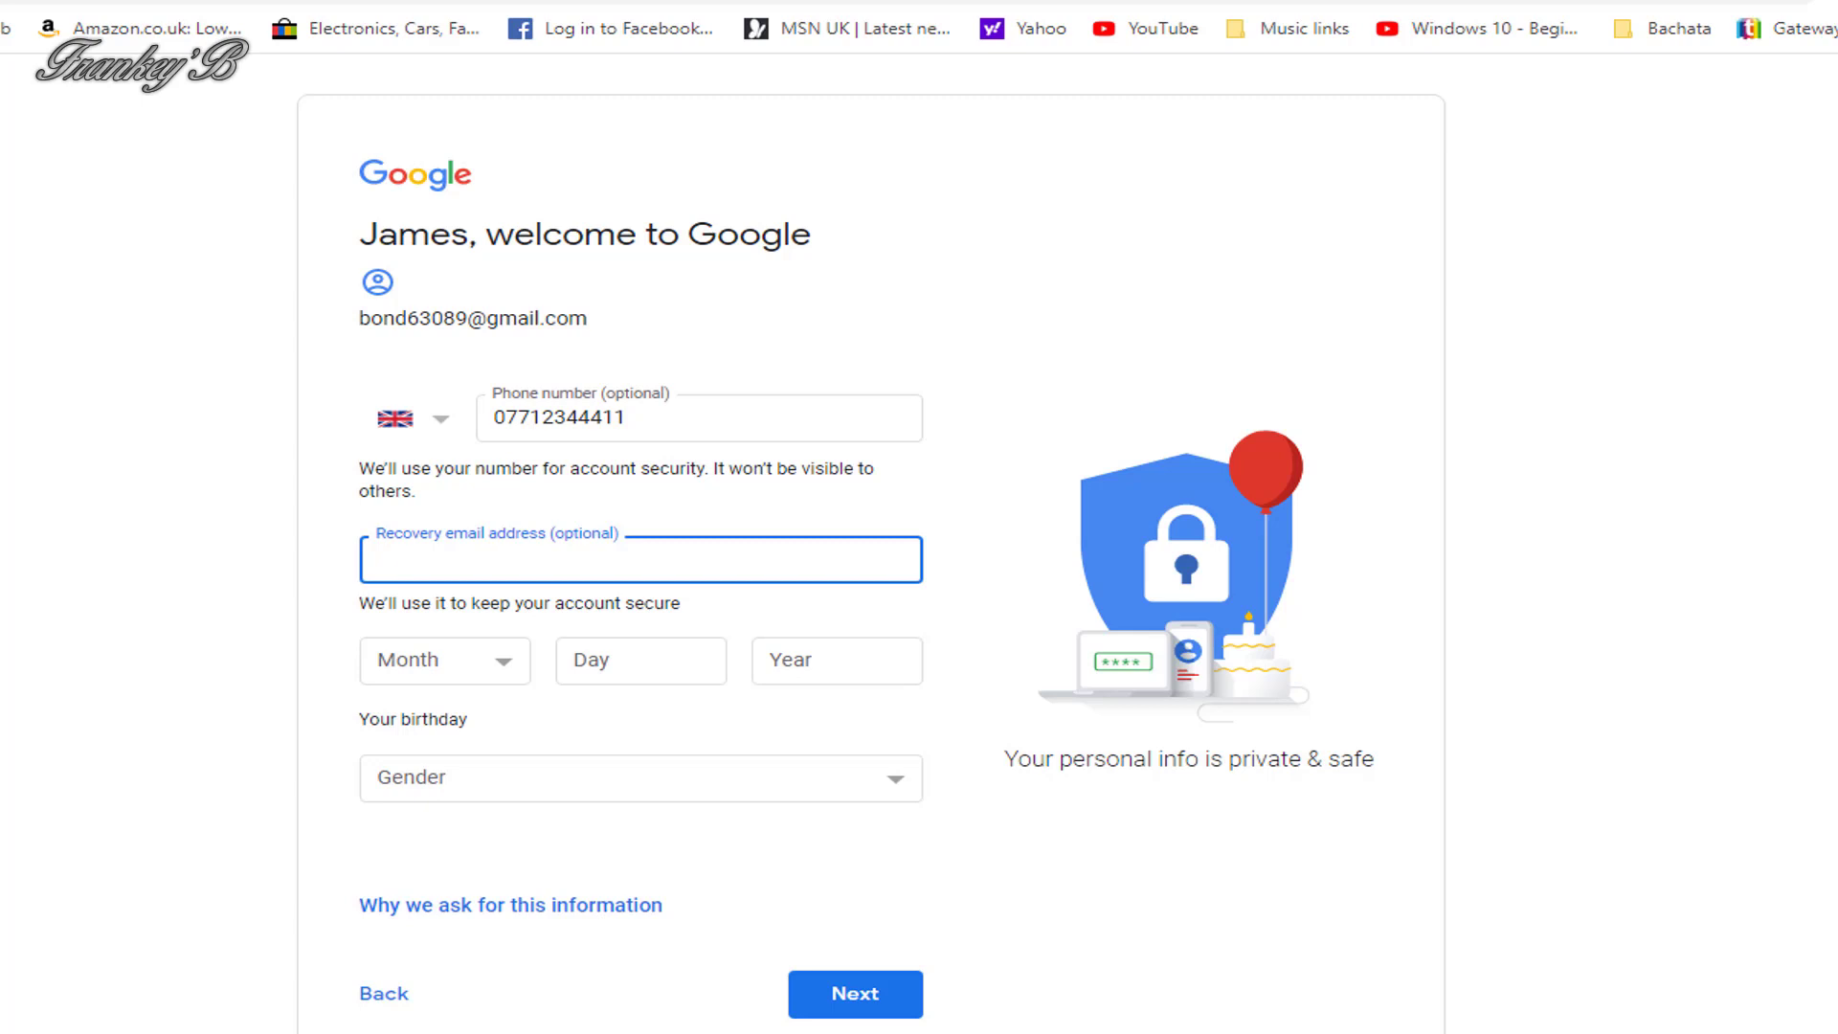
{"action": "left_click", "coordinate": [640, 559]}
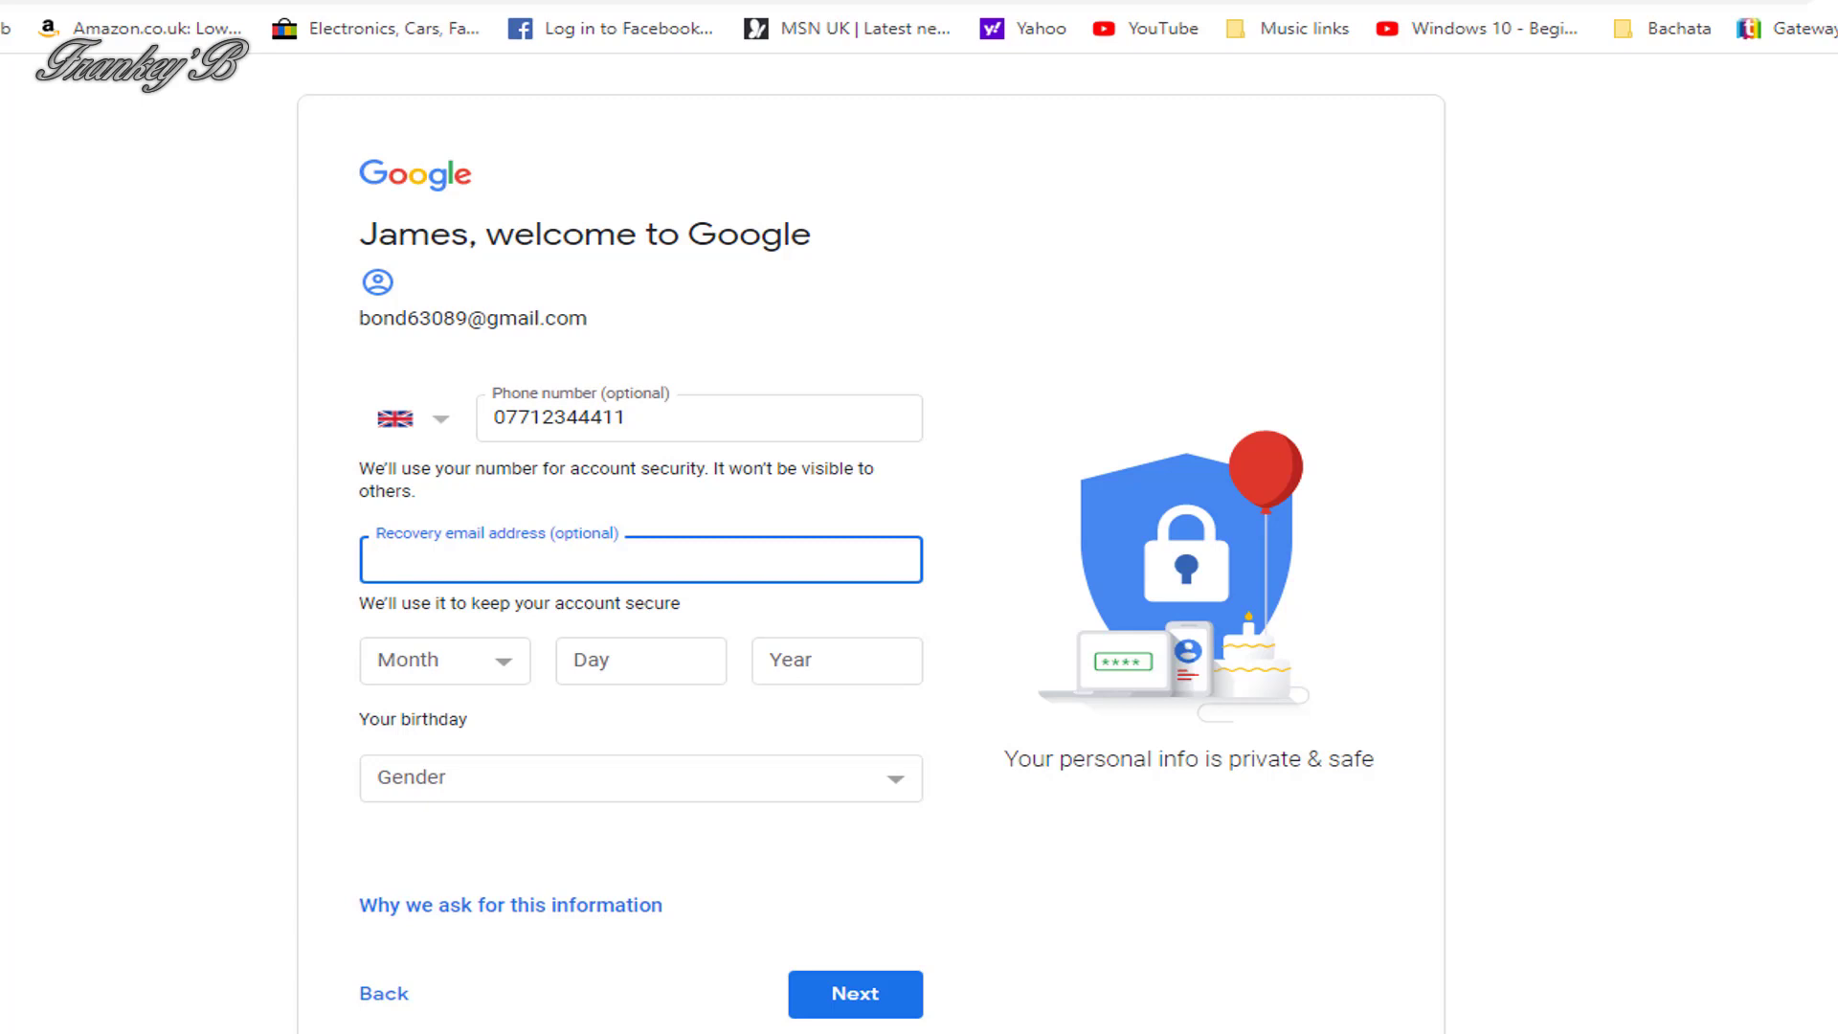
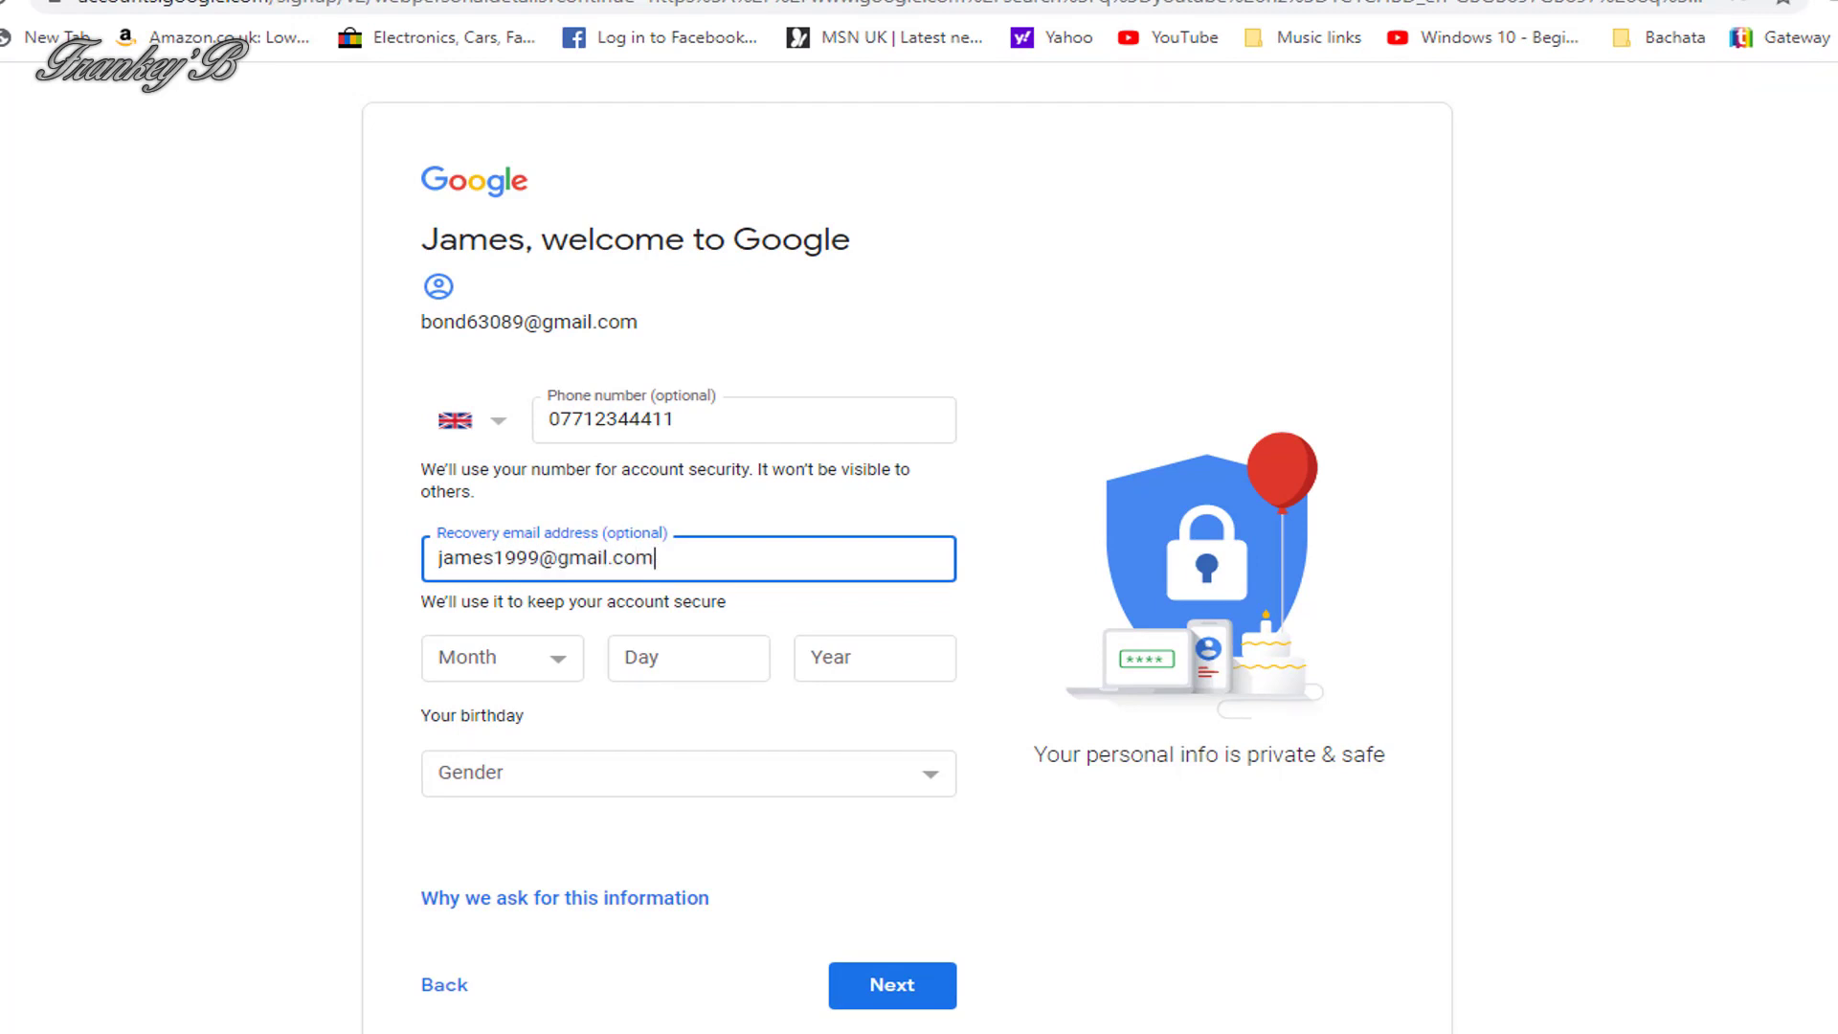
Enter birthday 14 January 1999 and gender Male, then submit the details
{"action": "left_click", "coordinate": [502, 657]}
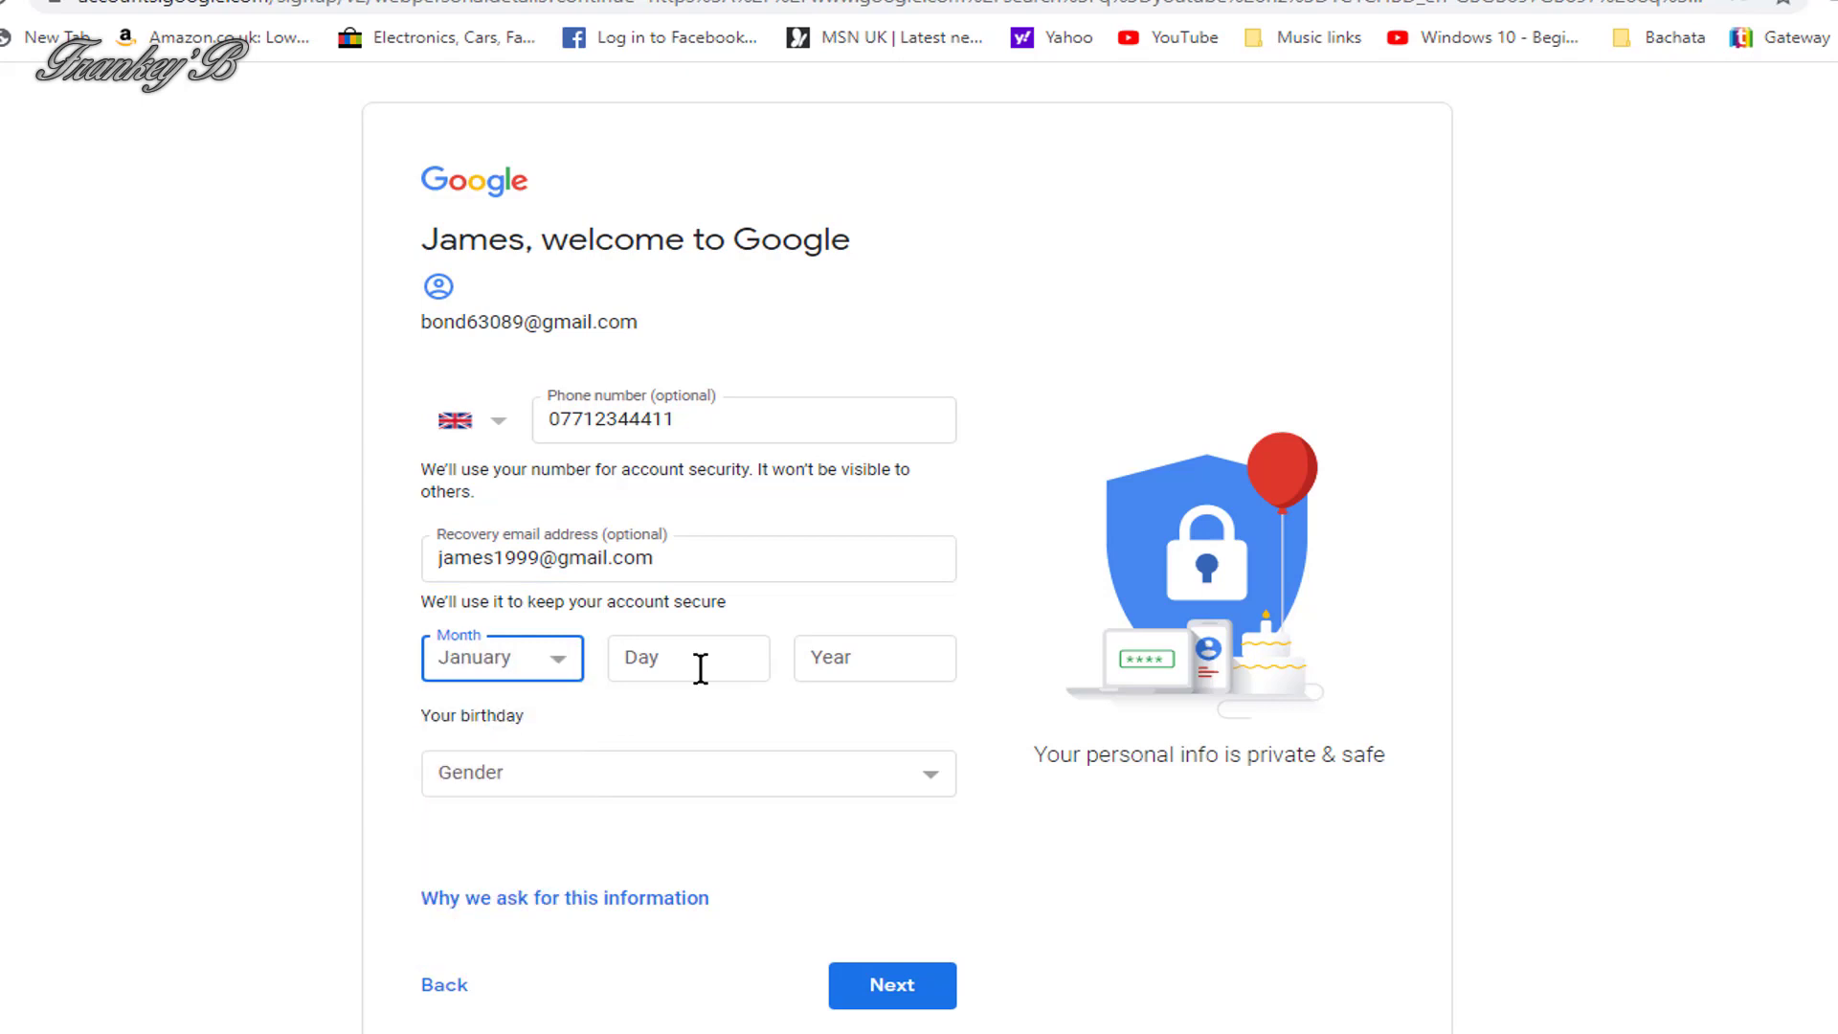
{"action": "type", "text": "1999"}
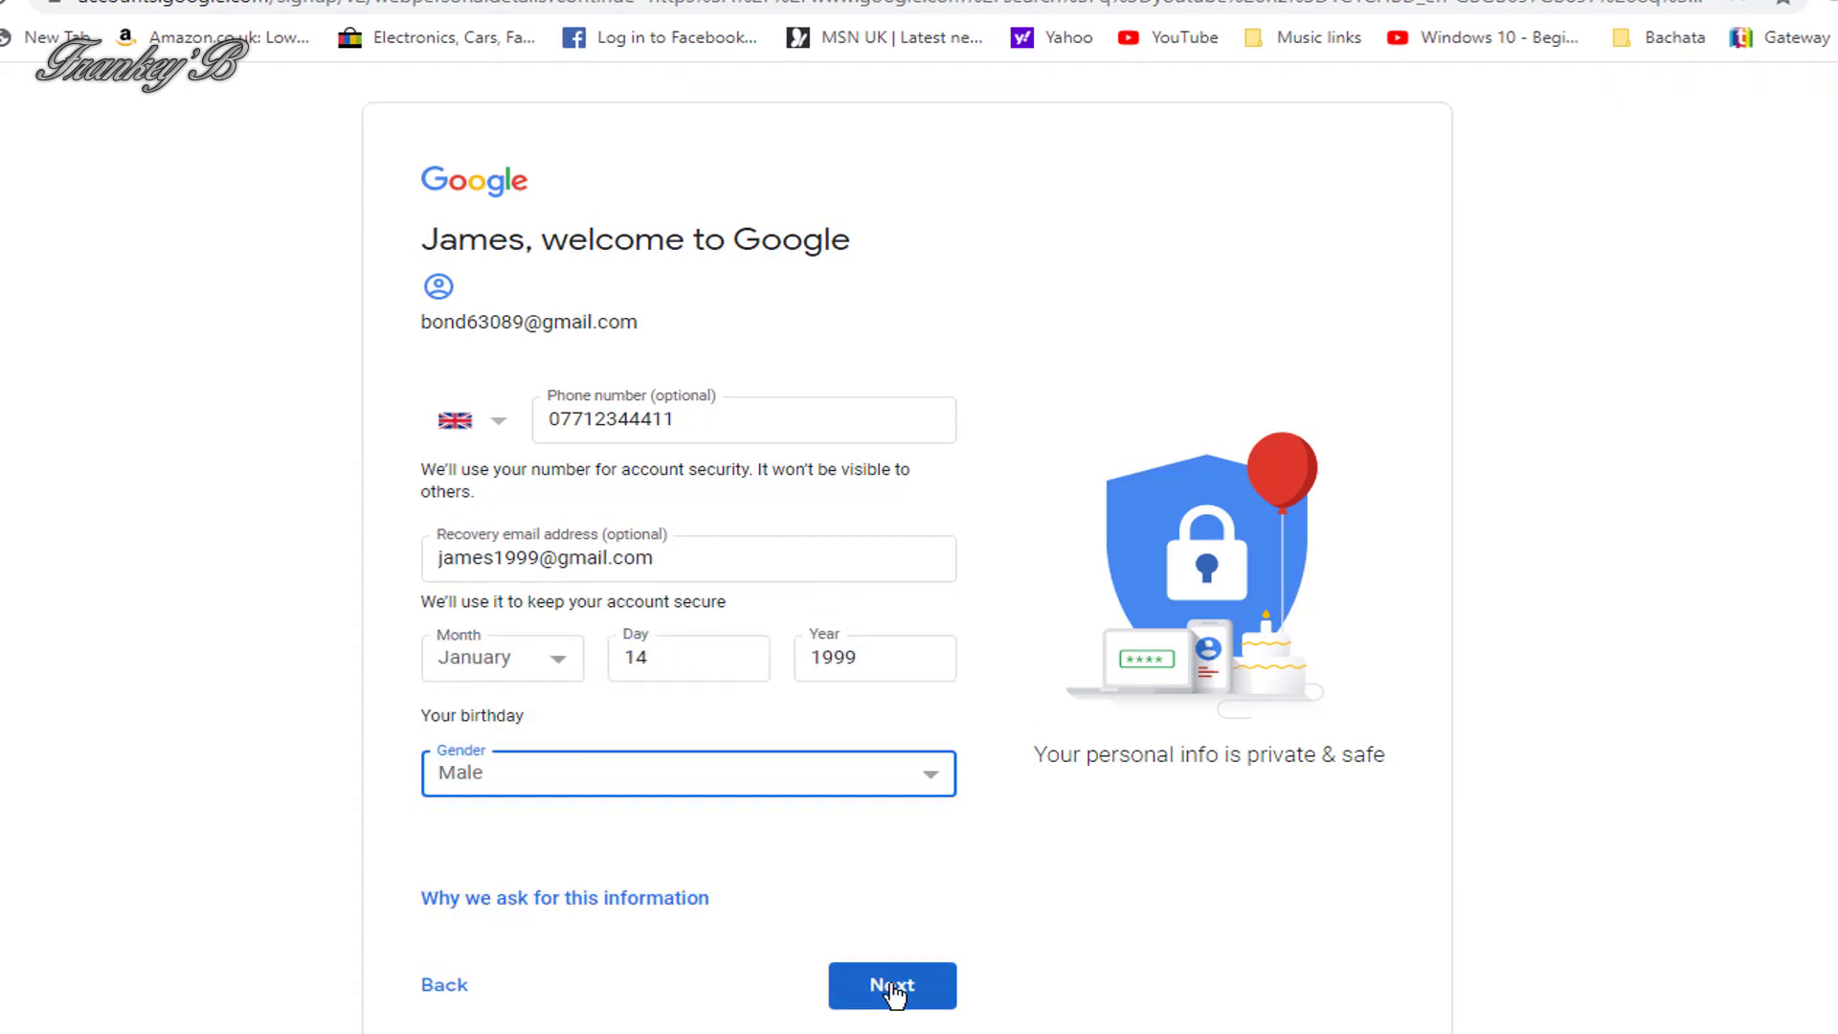
{"action": "left_click", "coordinate": [892, 985]}
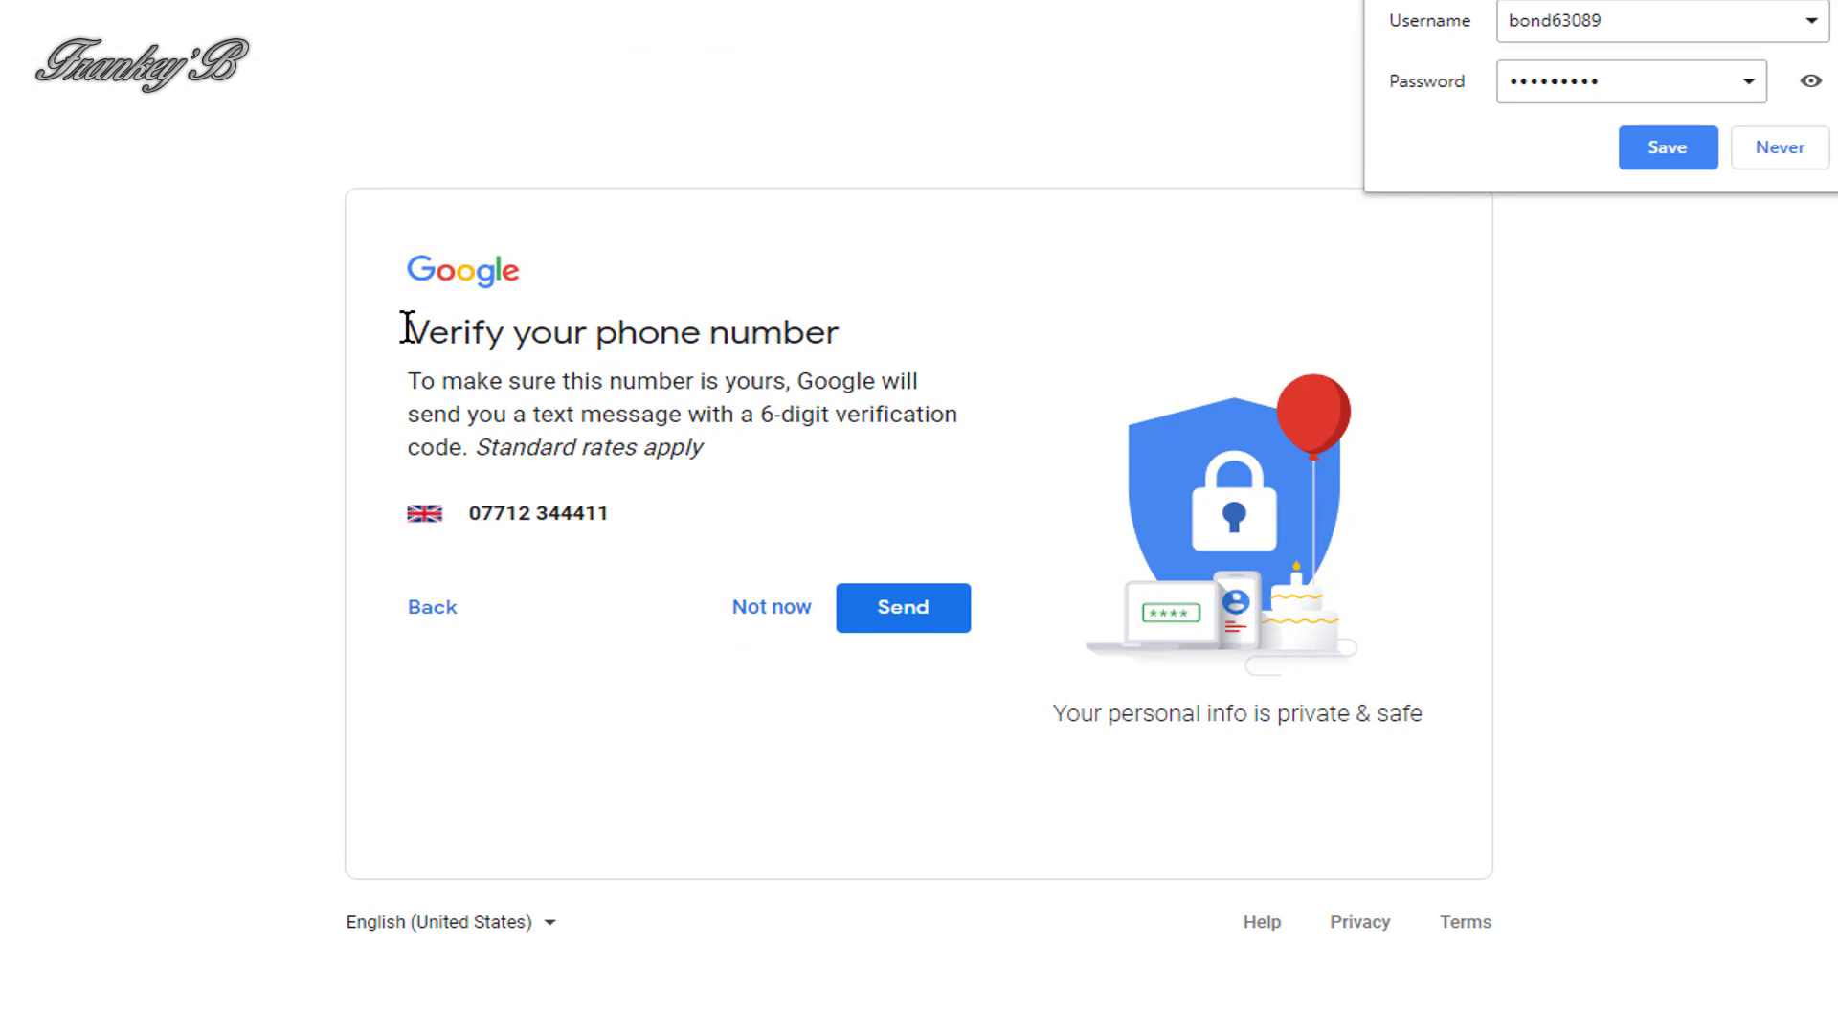
{"action": "mouse_move", "coordinate": [412, 354]}
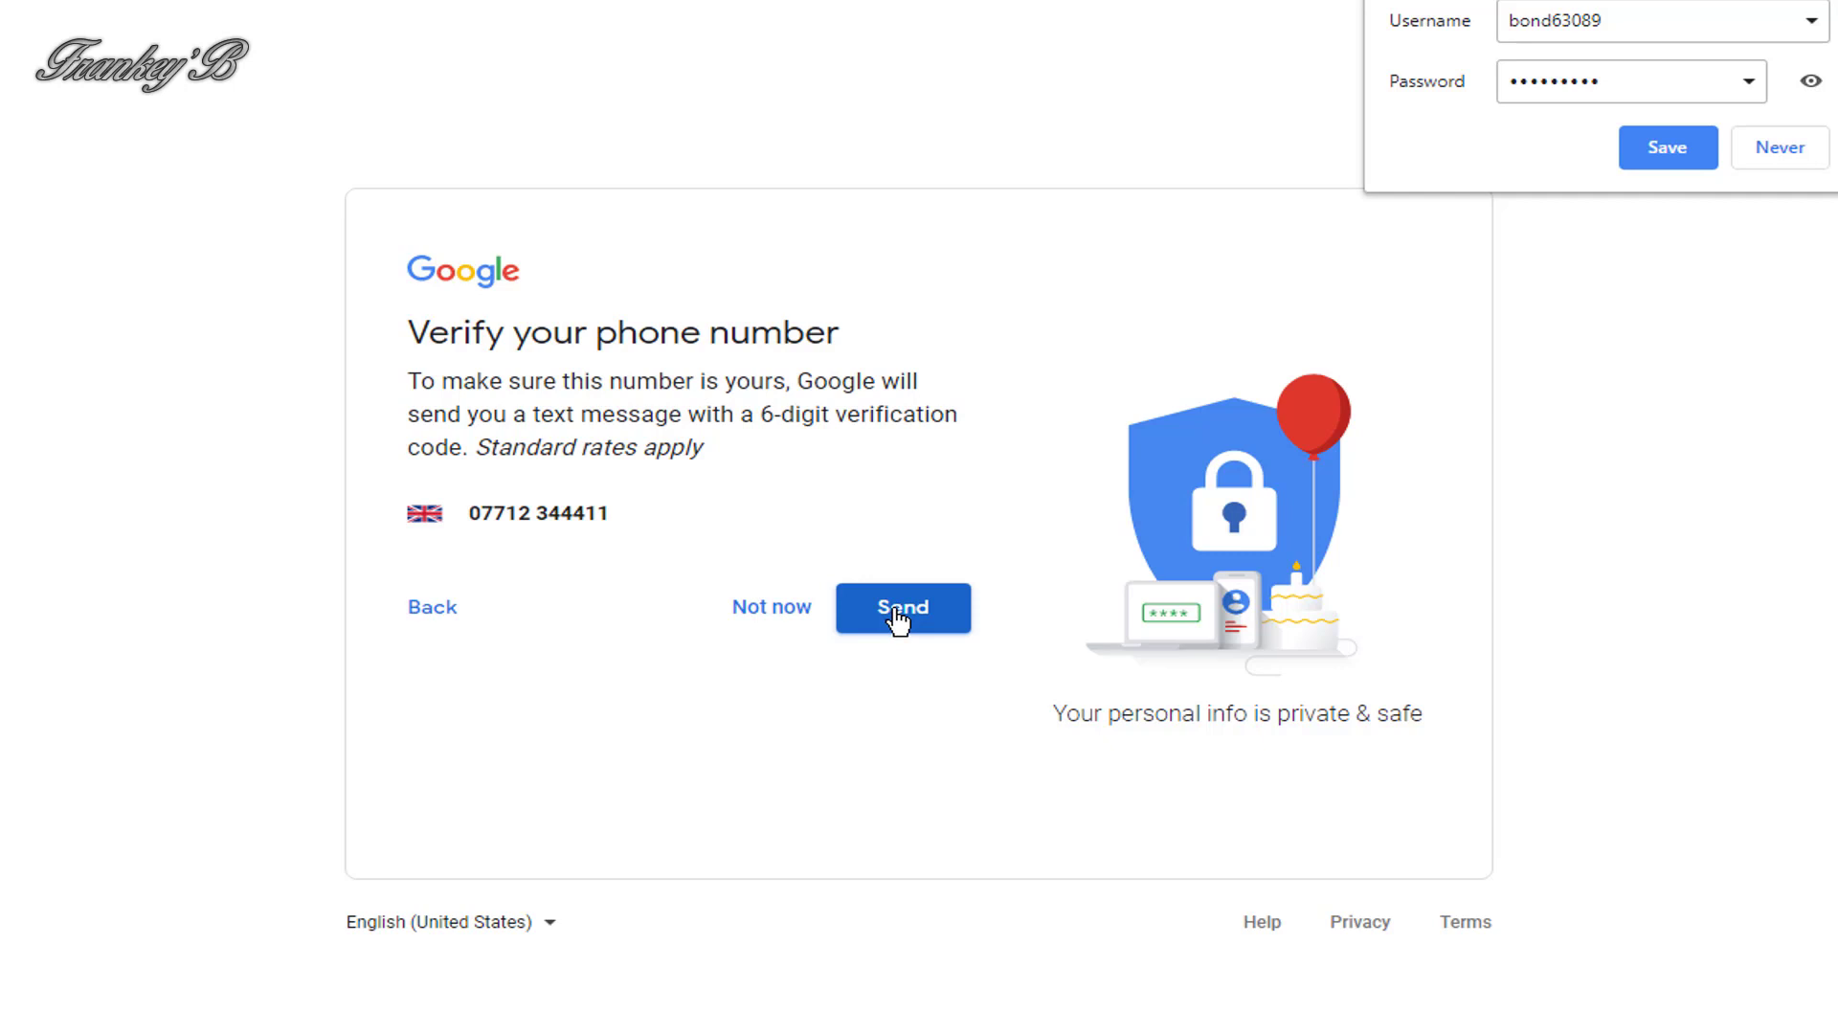
Send a verification code, then go back to skip phone verification
{"action": "left_click", "coordinate": [903, 607]}
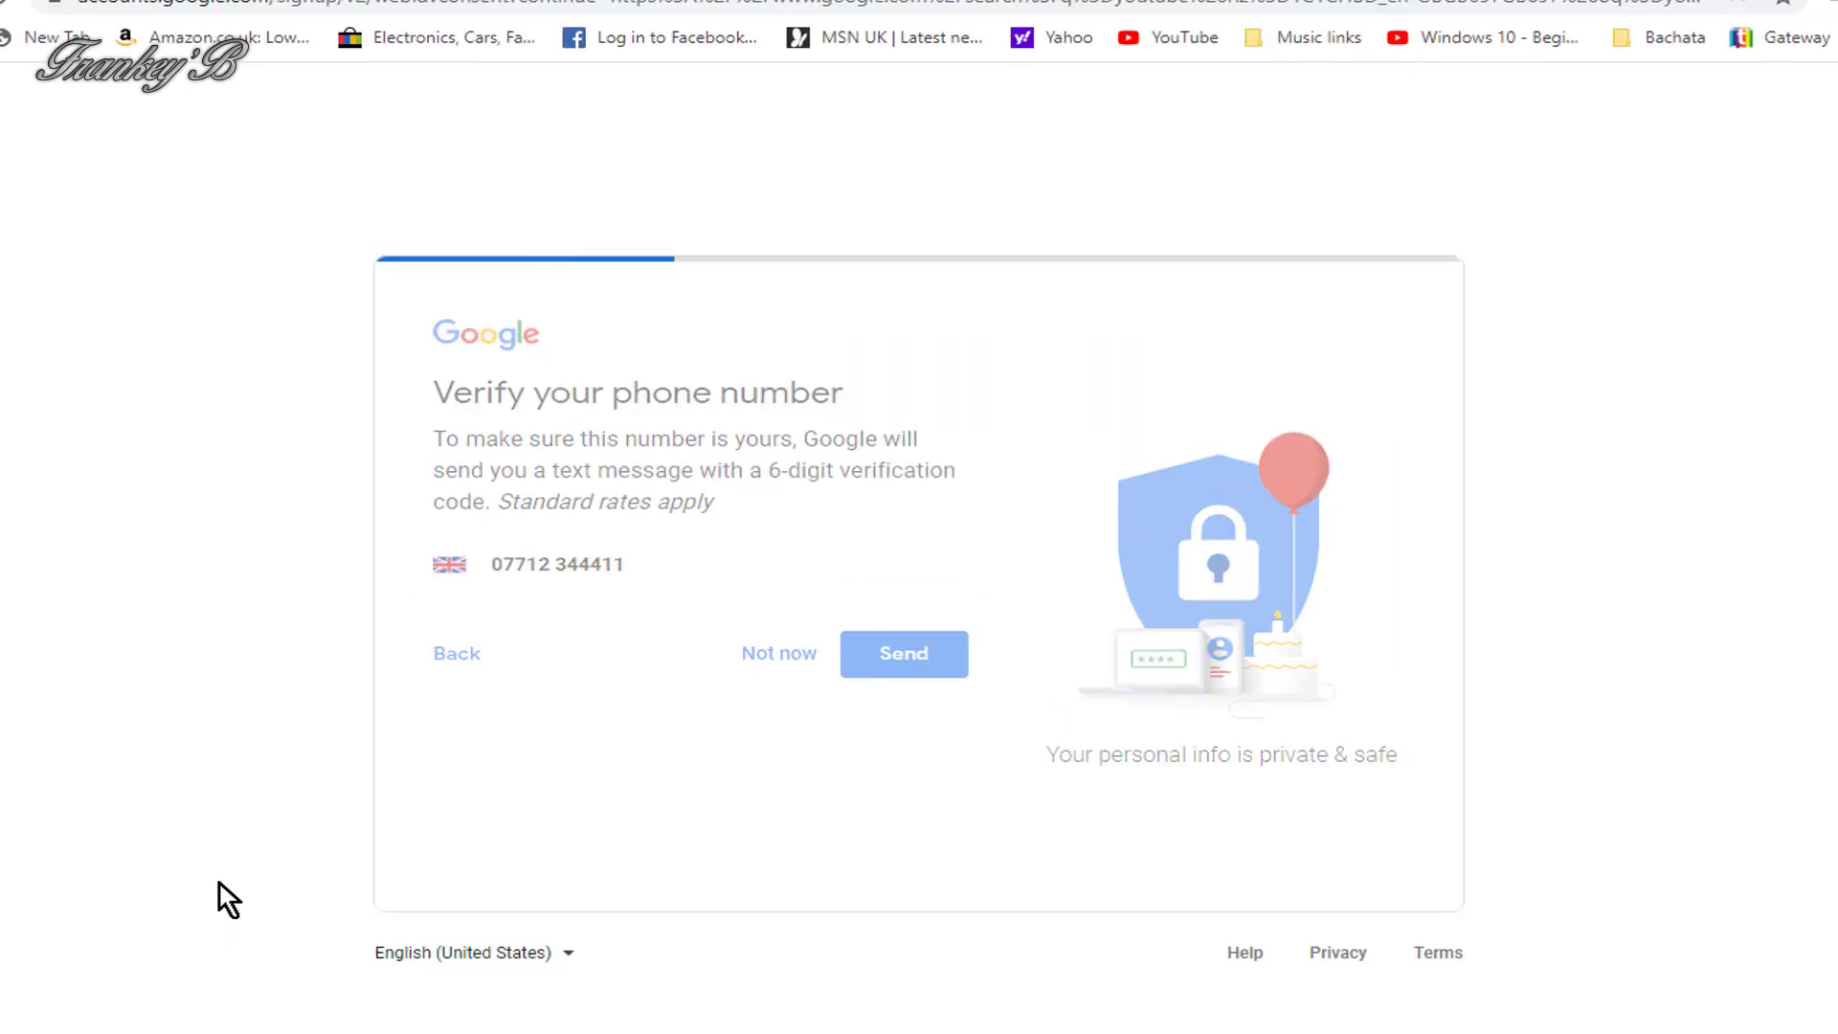
{"action": "left_click", "coordinate": [903, 653]}
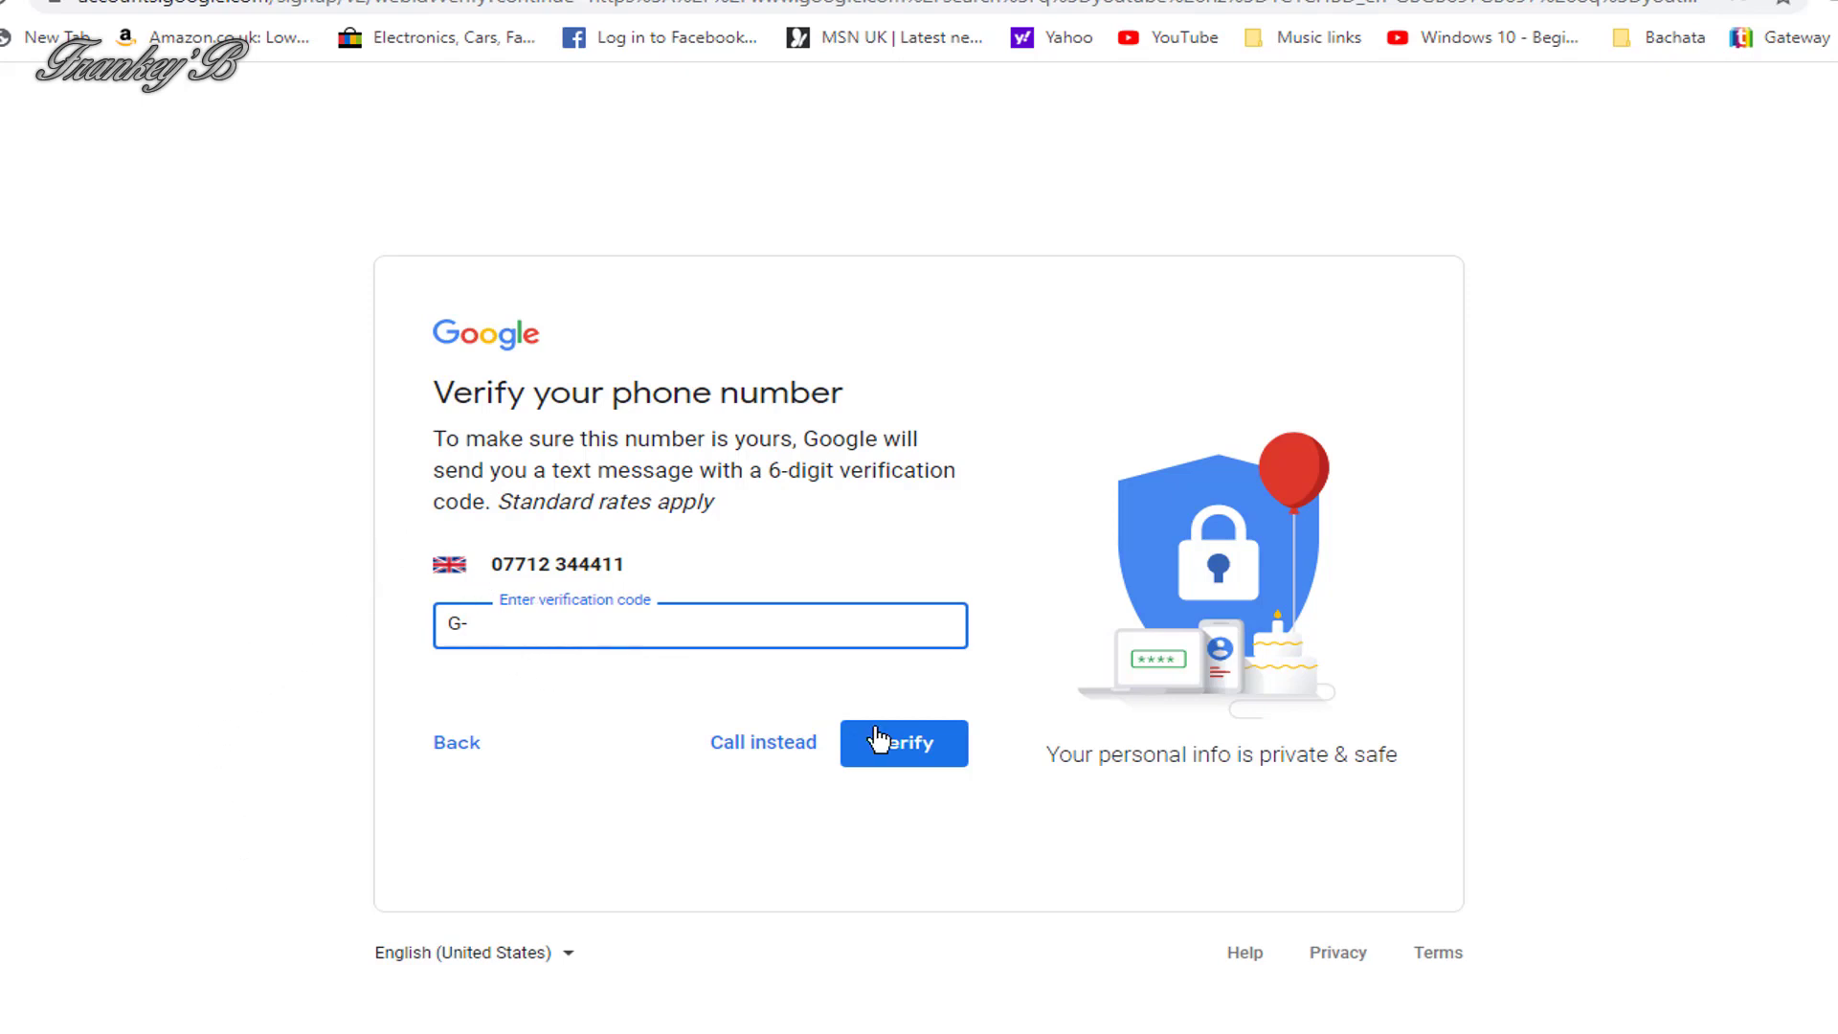
{"action": "mouse_move", "coordinate": [1503, 575]}
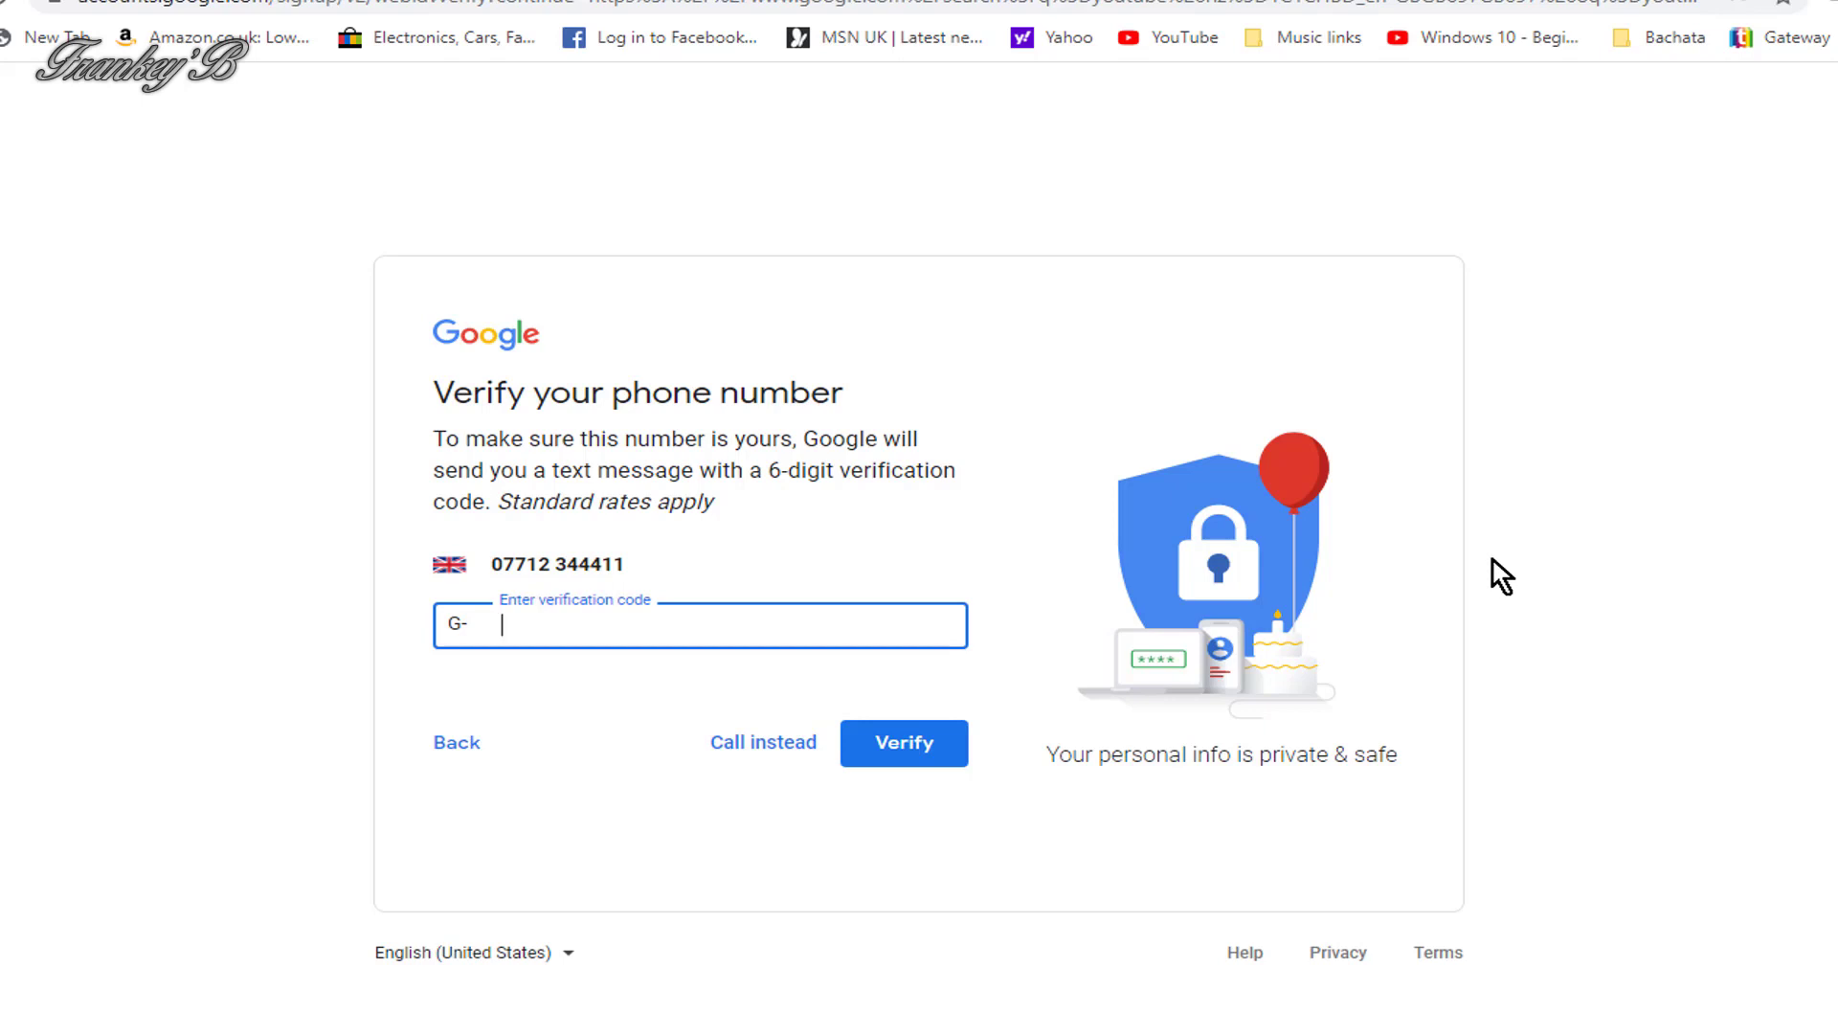
{"action": "mouse_move", "coordinate": [455, 748]}
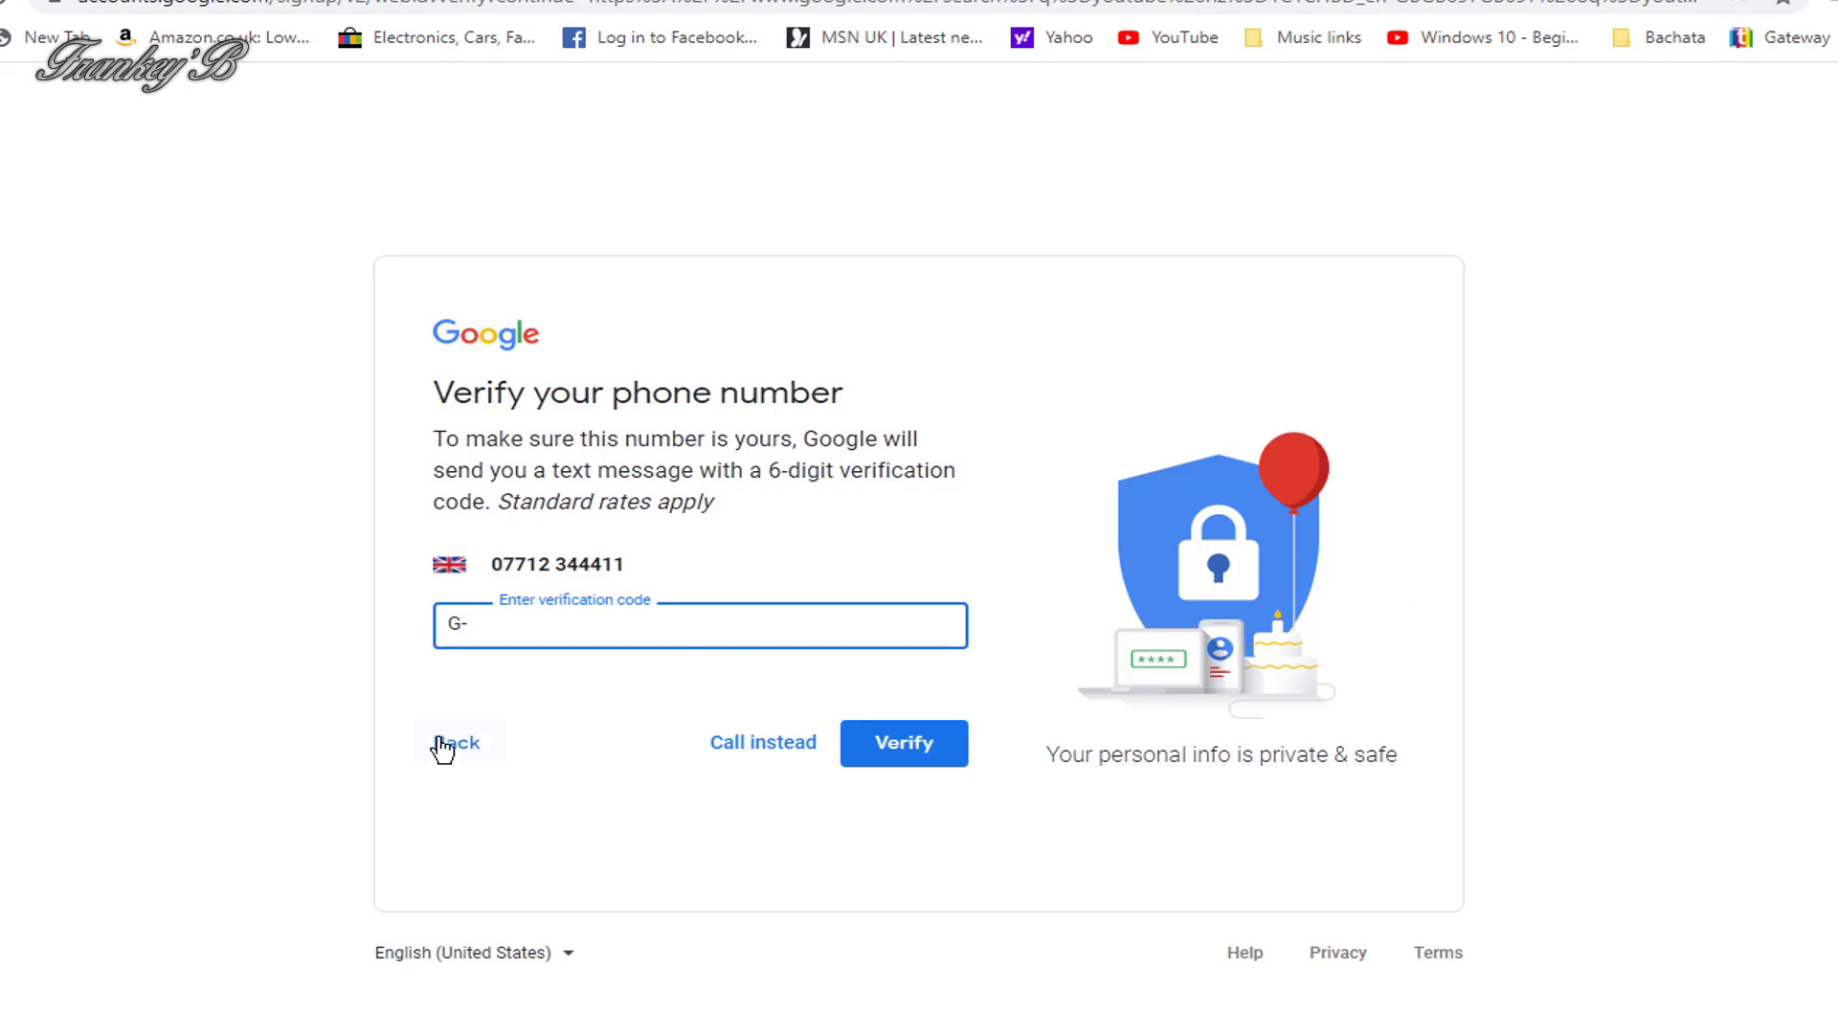
{"action": "left_click", "coordinate": [903, 742]}
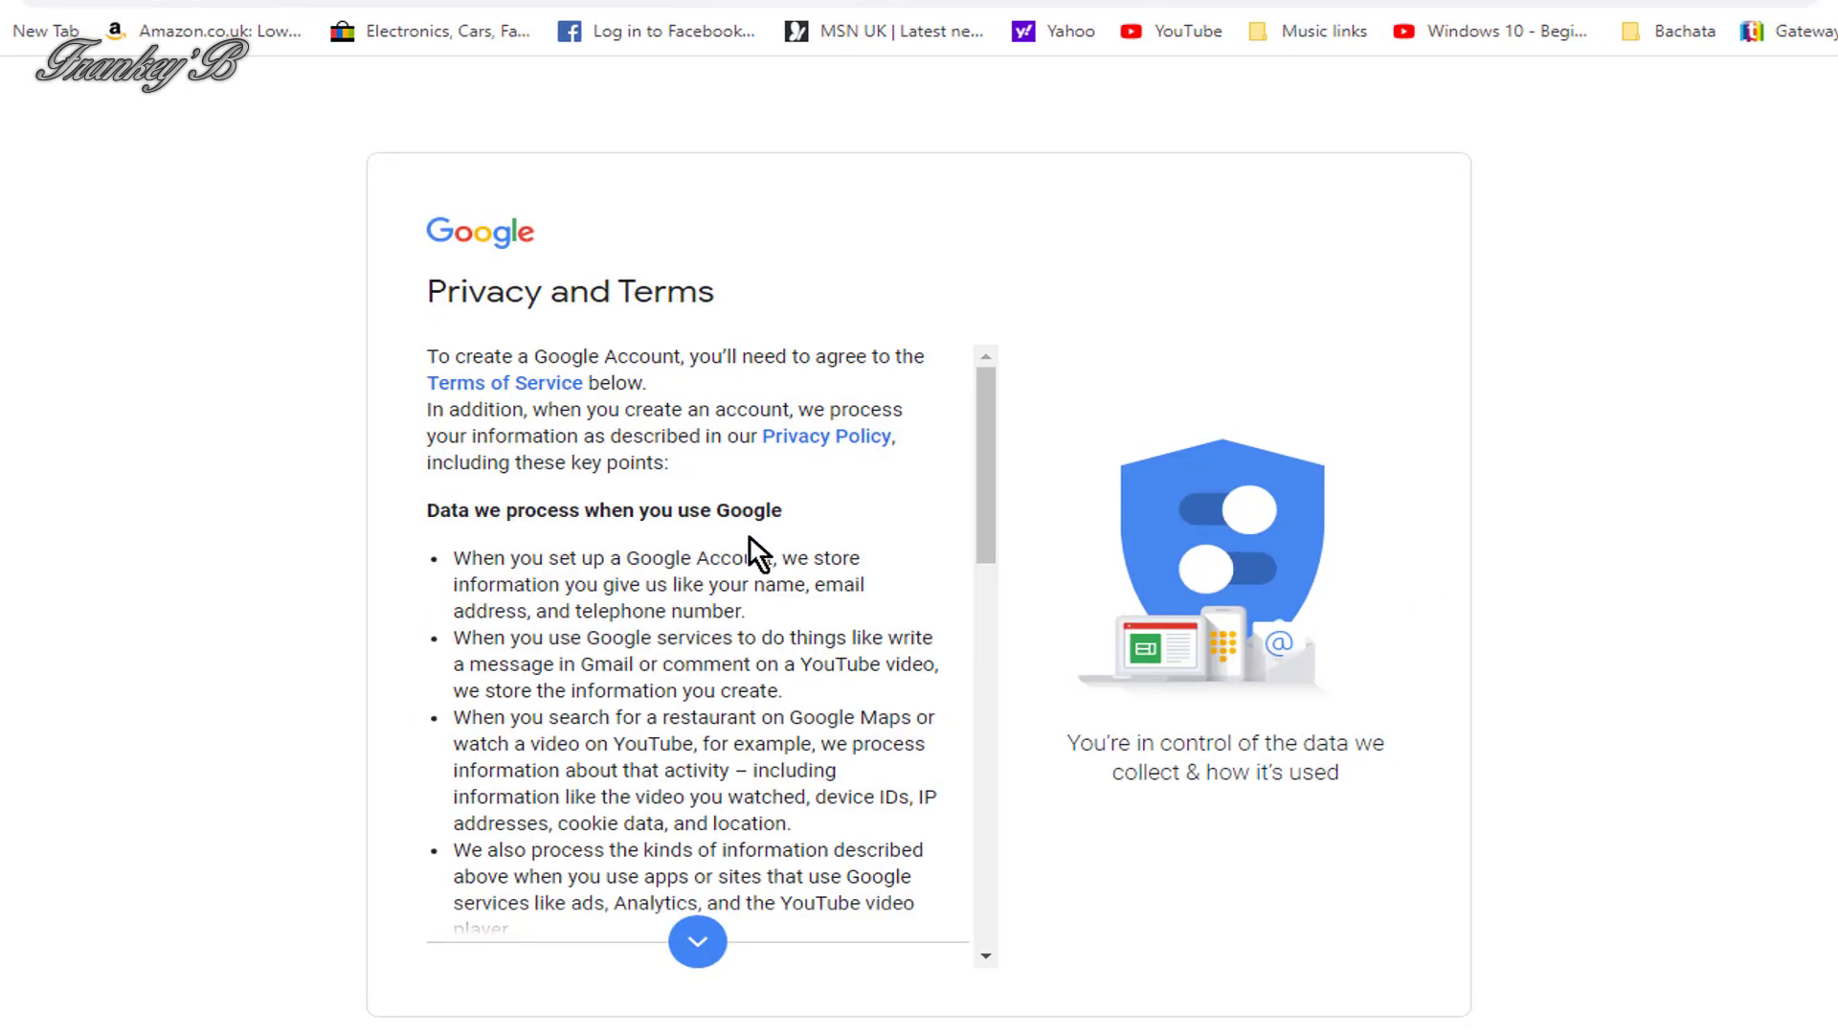
Scroll through the Privacy and Terms and agree to them
{"action": "scroll", "scroll_direction": "down", "scroll_amount": 3}
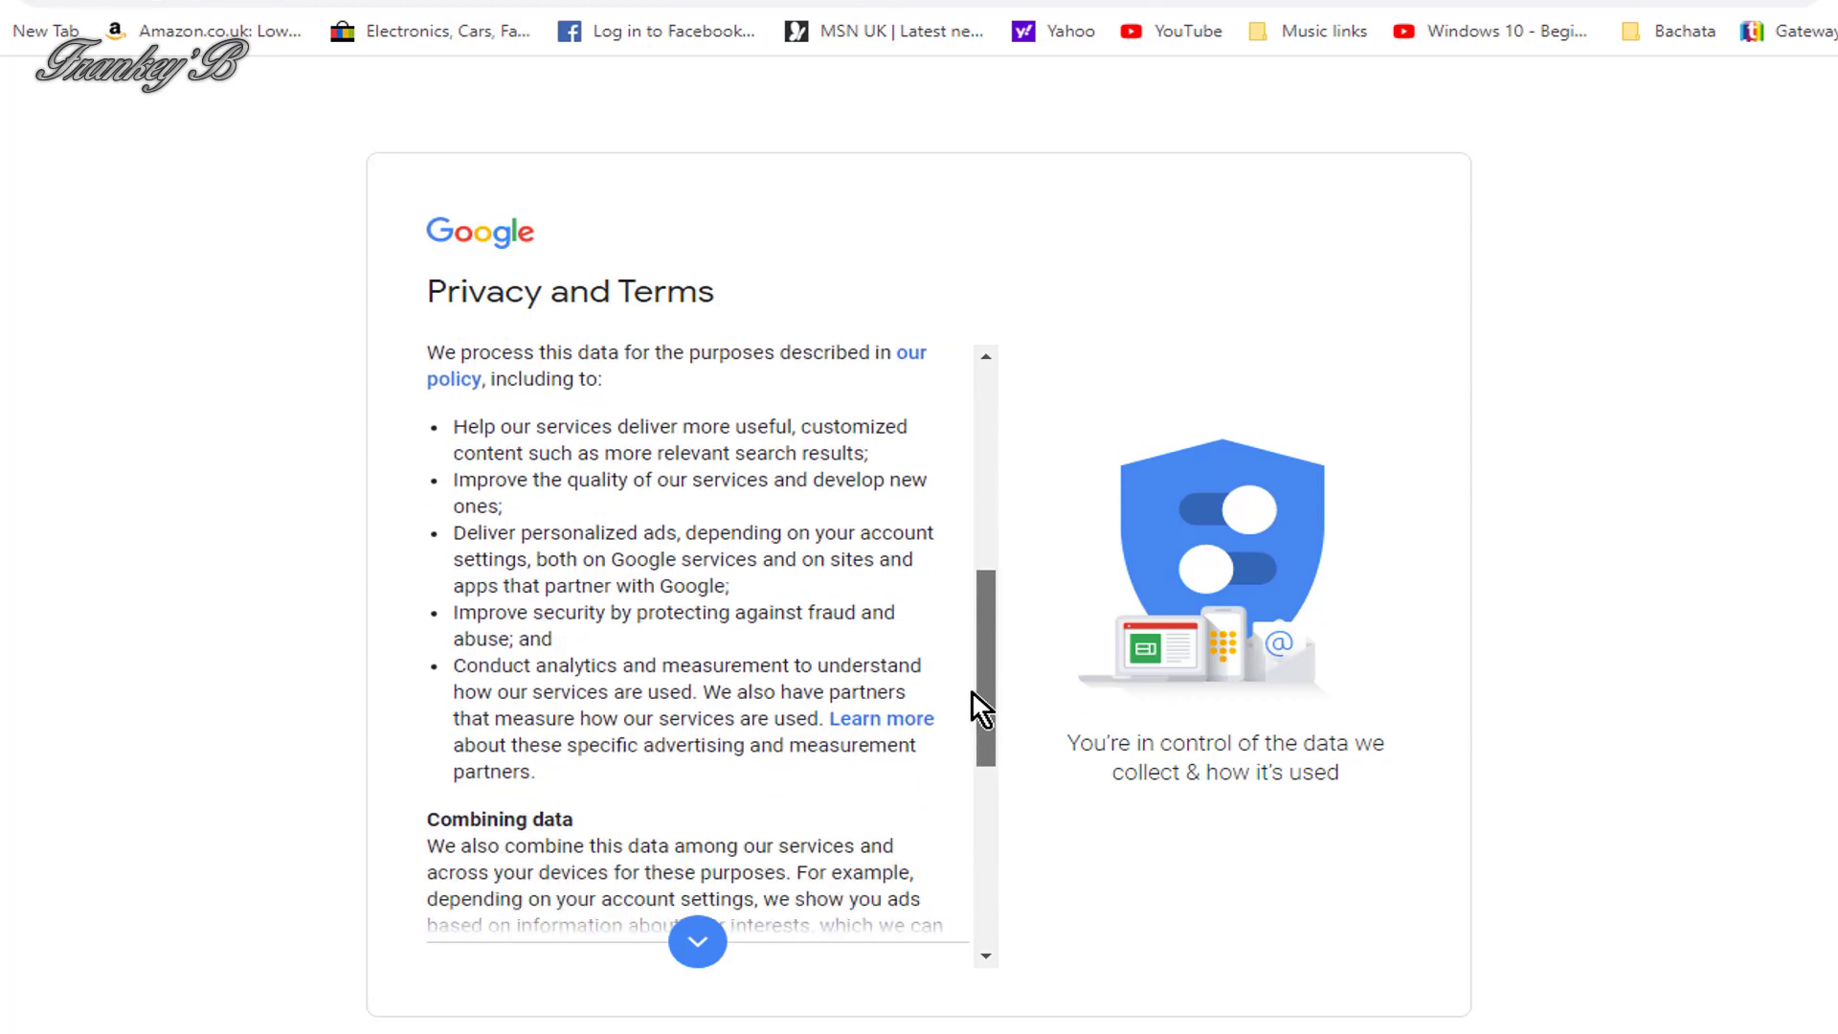
{"action": "scroll", "scroll_direction": "down", "scroll_amount": 3}
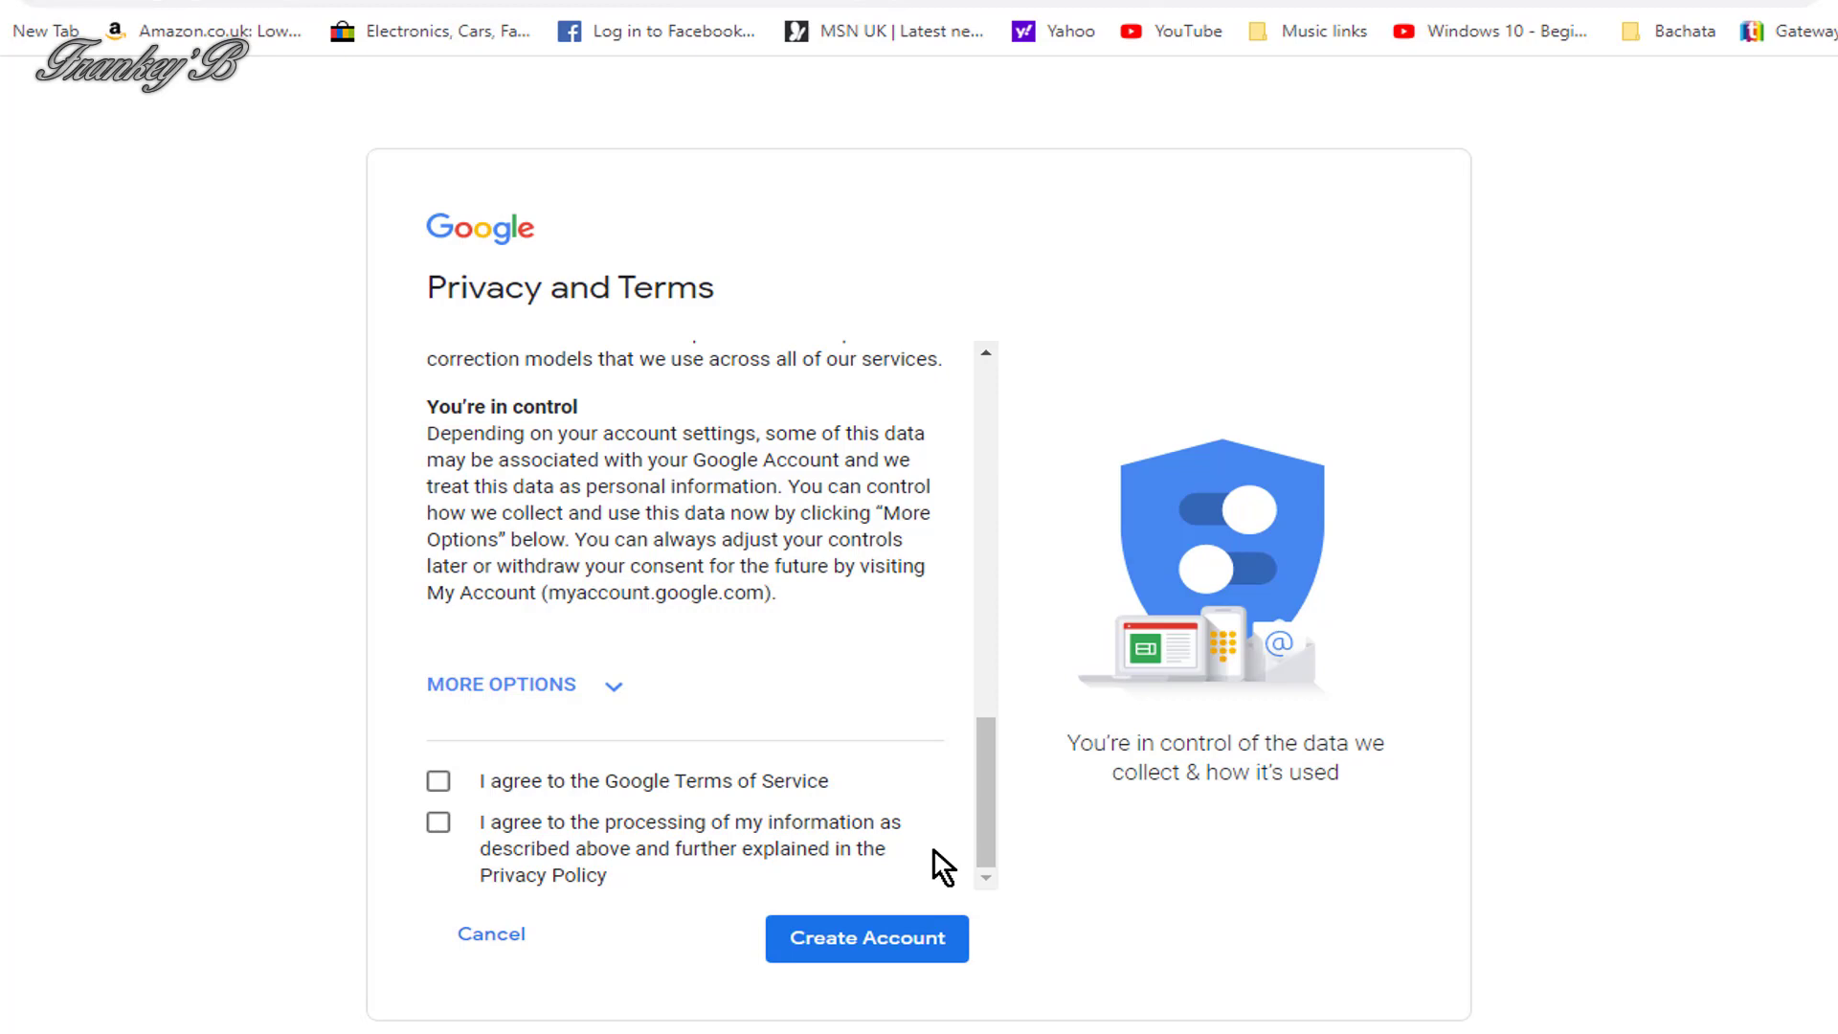
{"action": "left_click", "coordinate": [437, 781]}
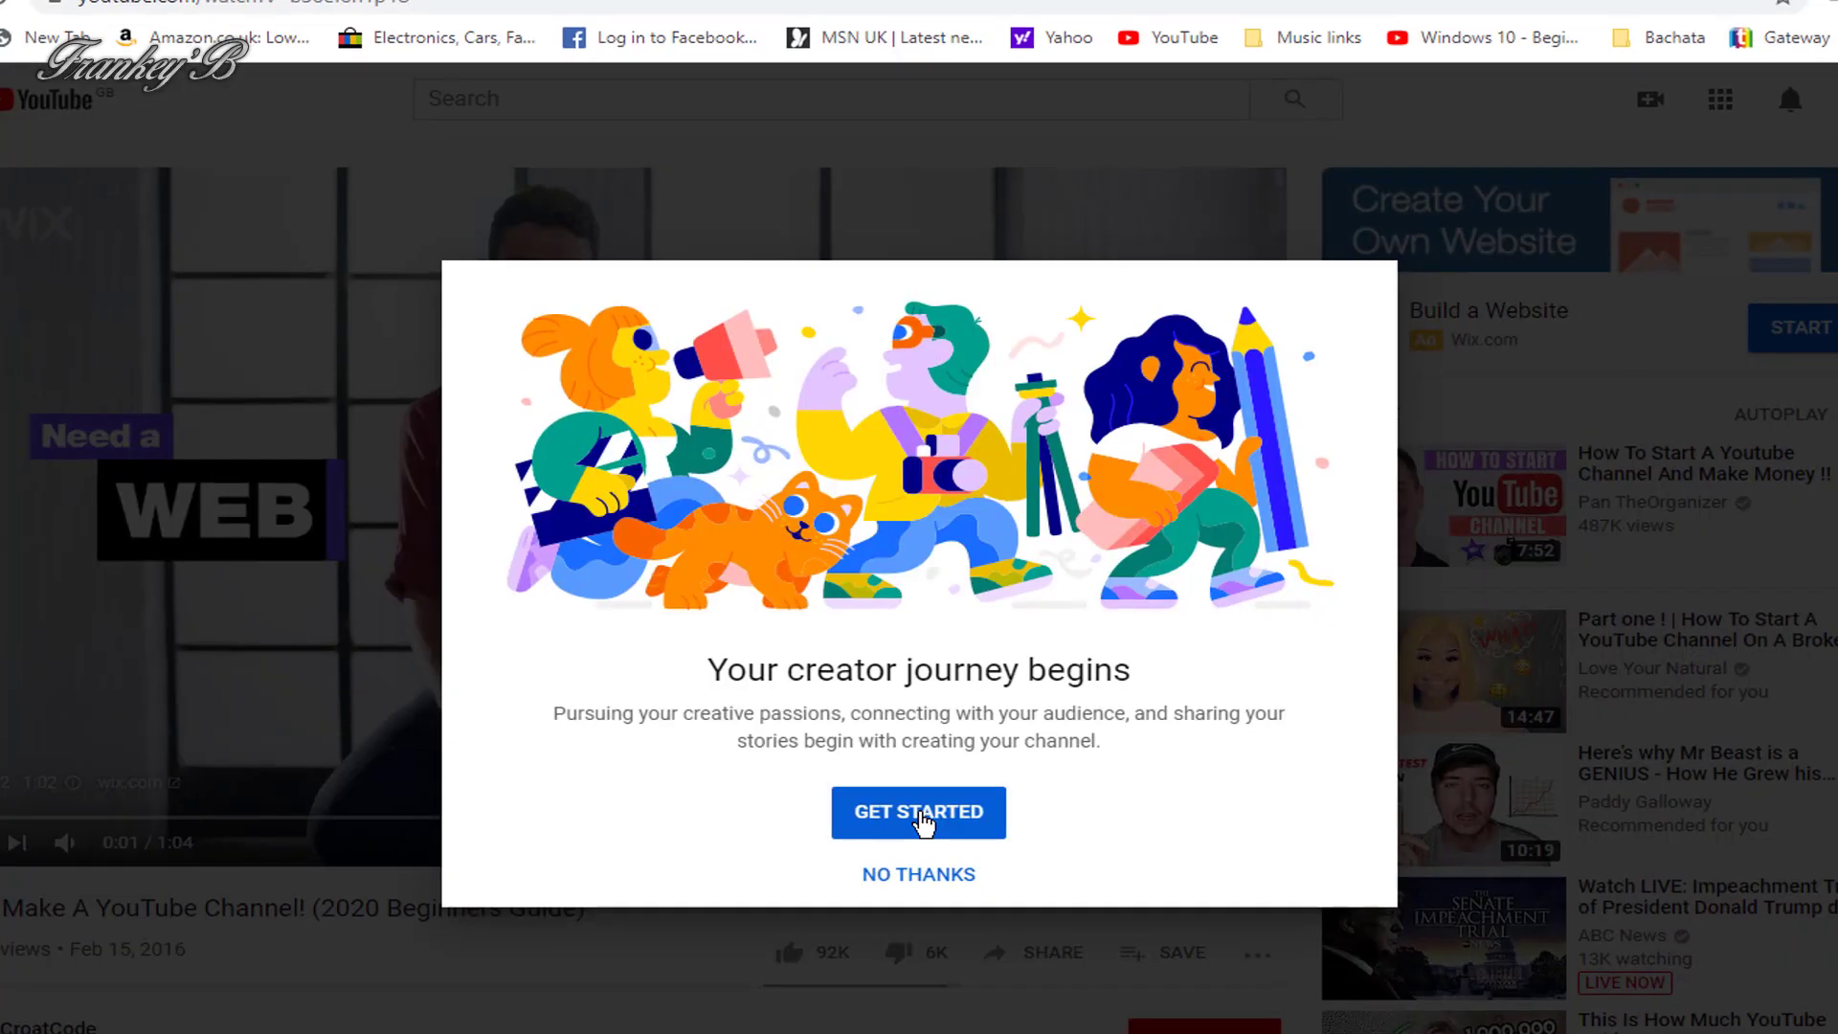
Create a channel with the custom name JBond1999, acknowledging the new account
{"action": "left_click", "coordinate": [918, 811]}
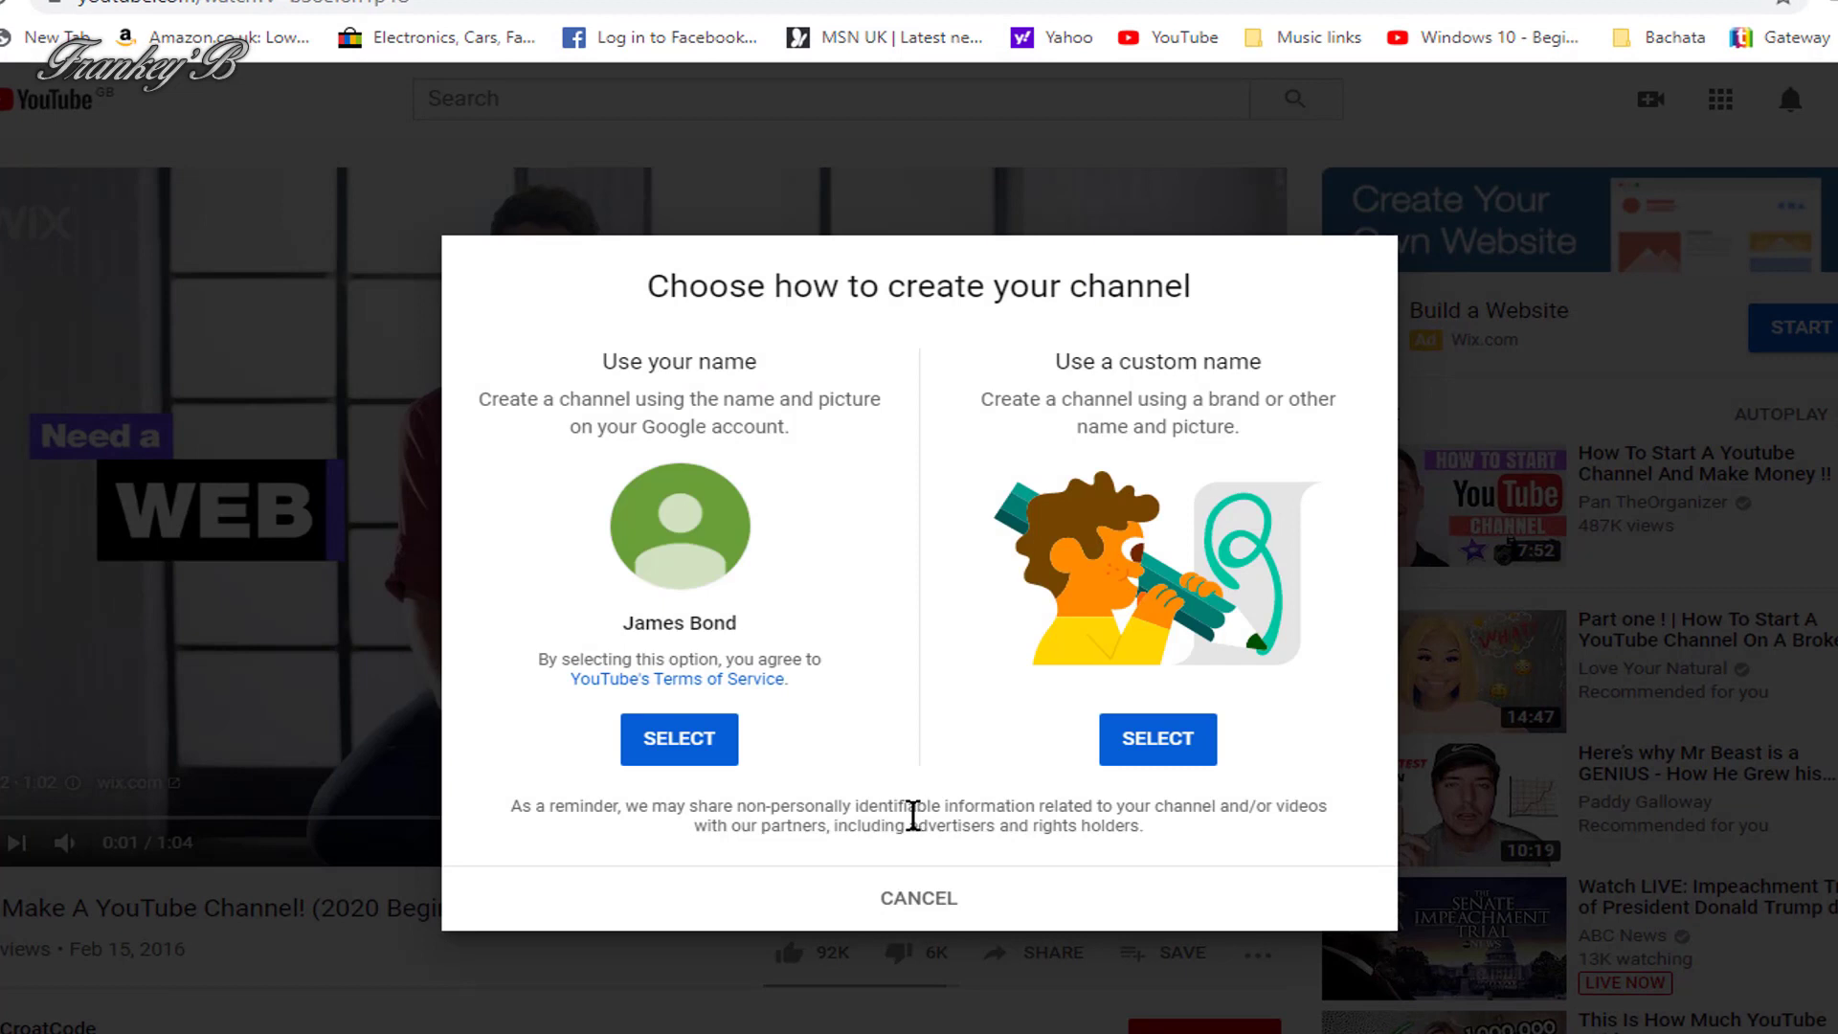
{"action": "mouse_move", "coordinate": [923, 830]}
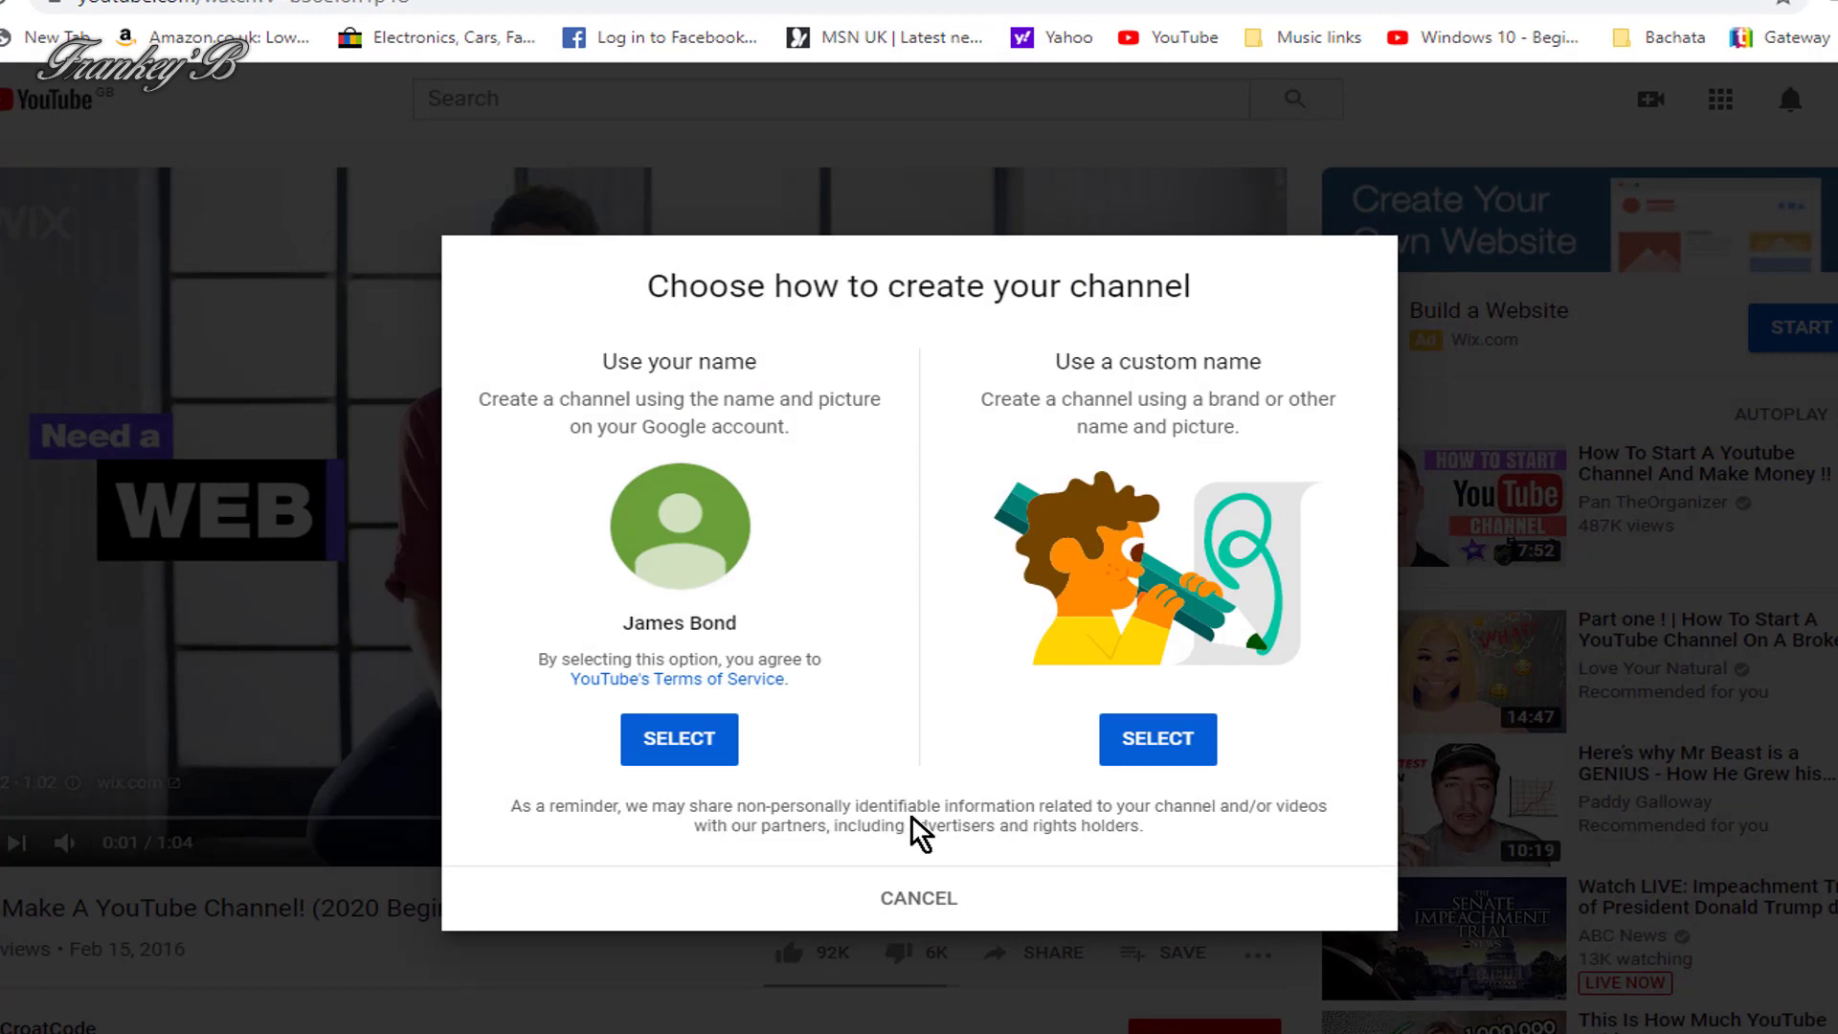
{"action": "mouse_move", "coordinate": [960, 887]}
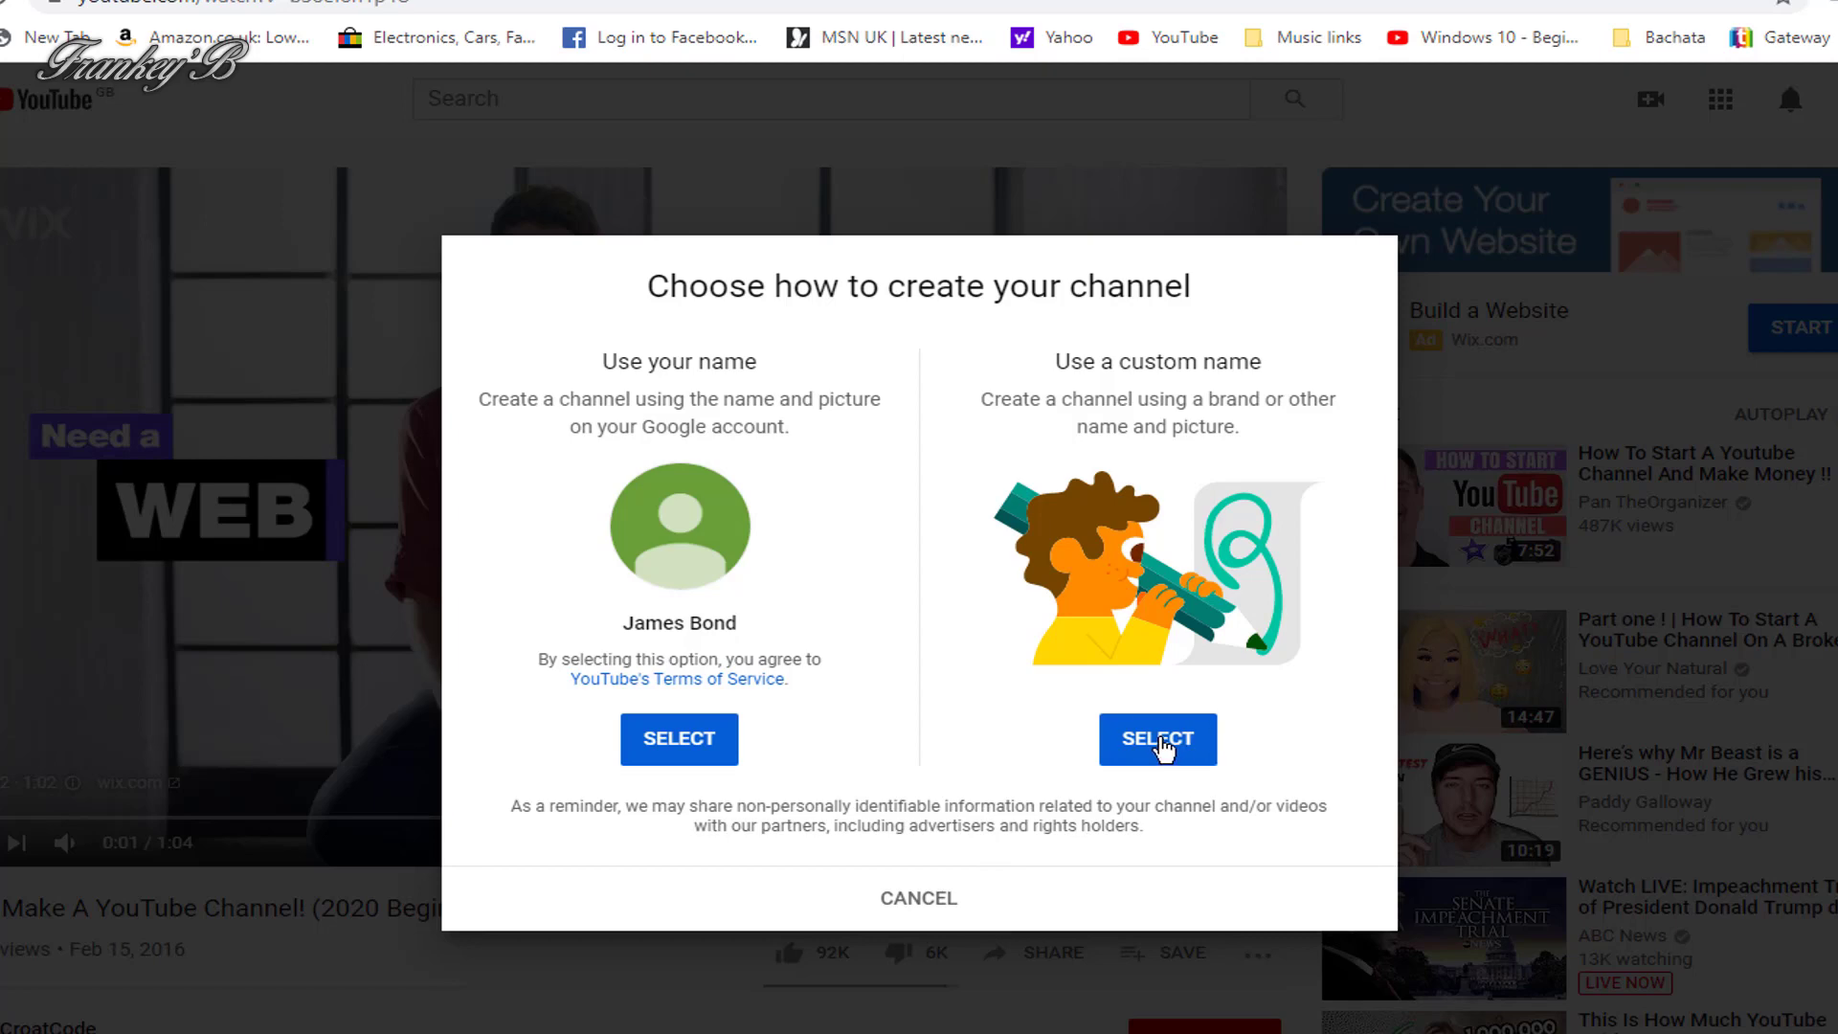
{"action": "left_click", "coordinate": [1156, 738]}
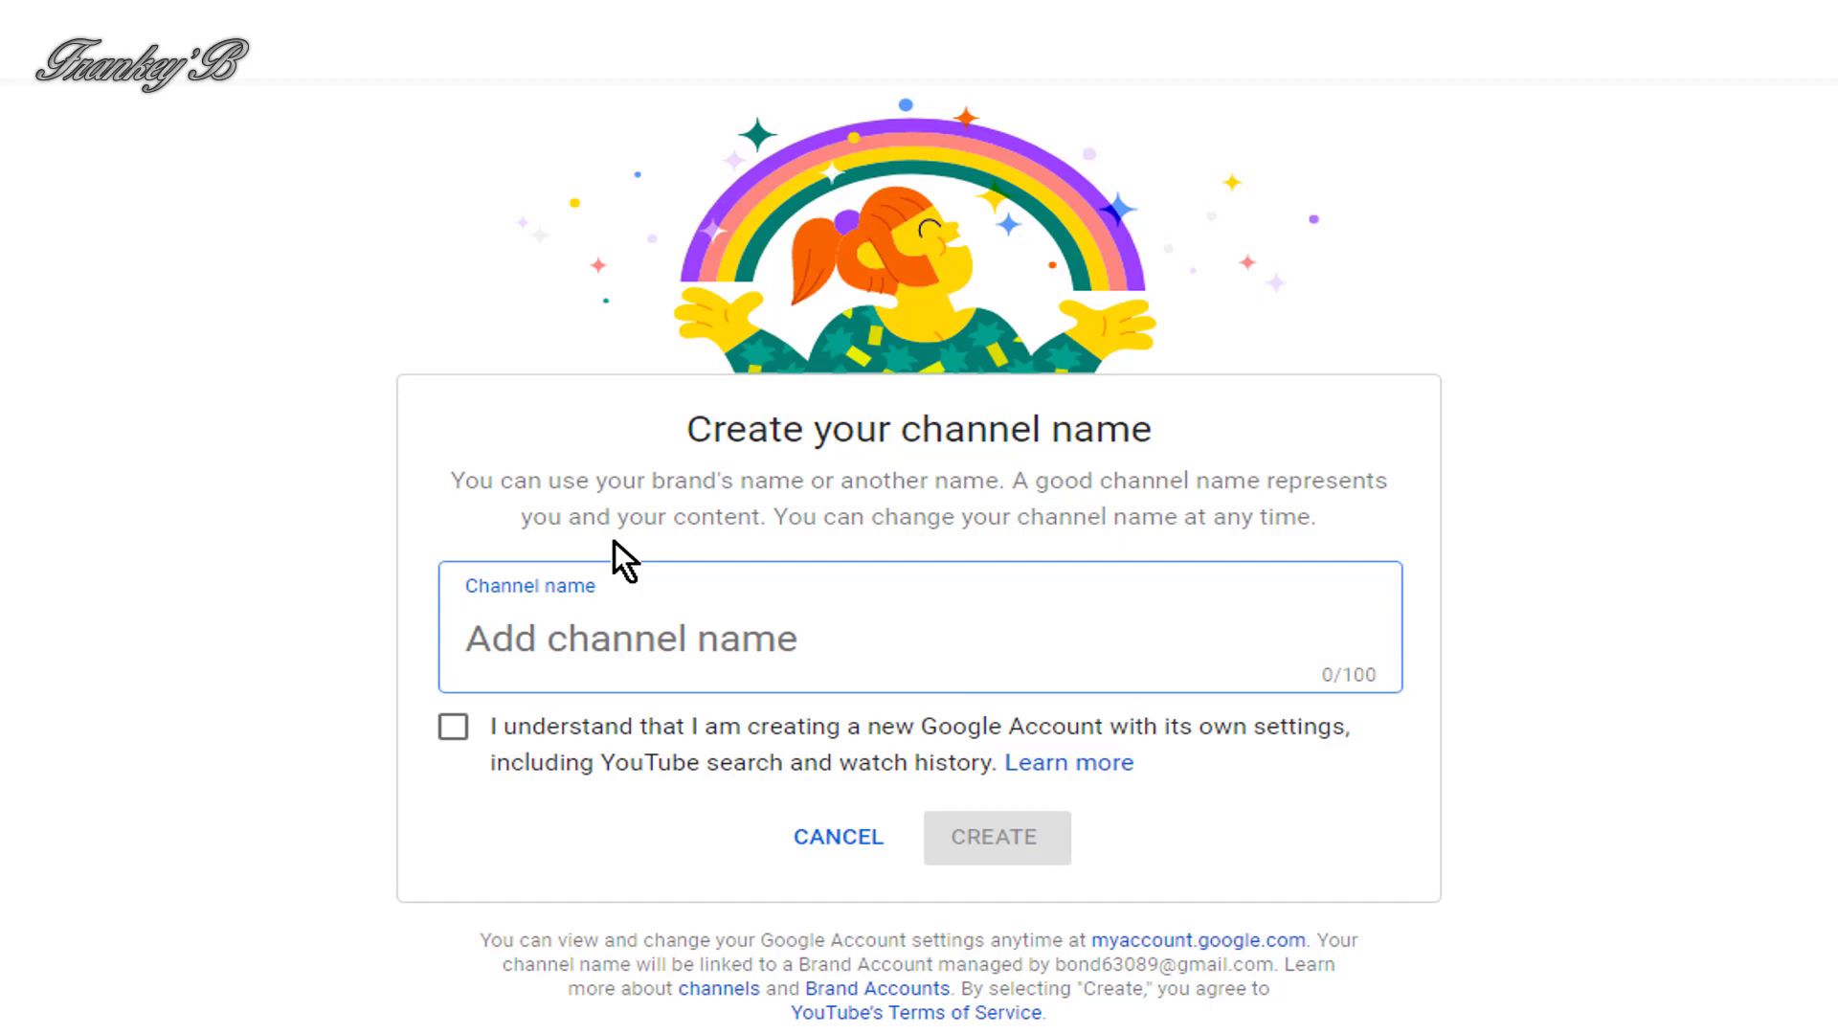
{"action": "type", "text": "J"}
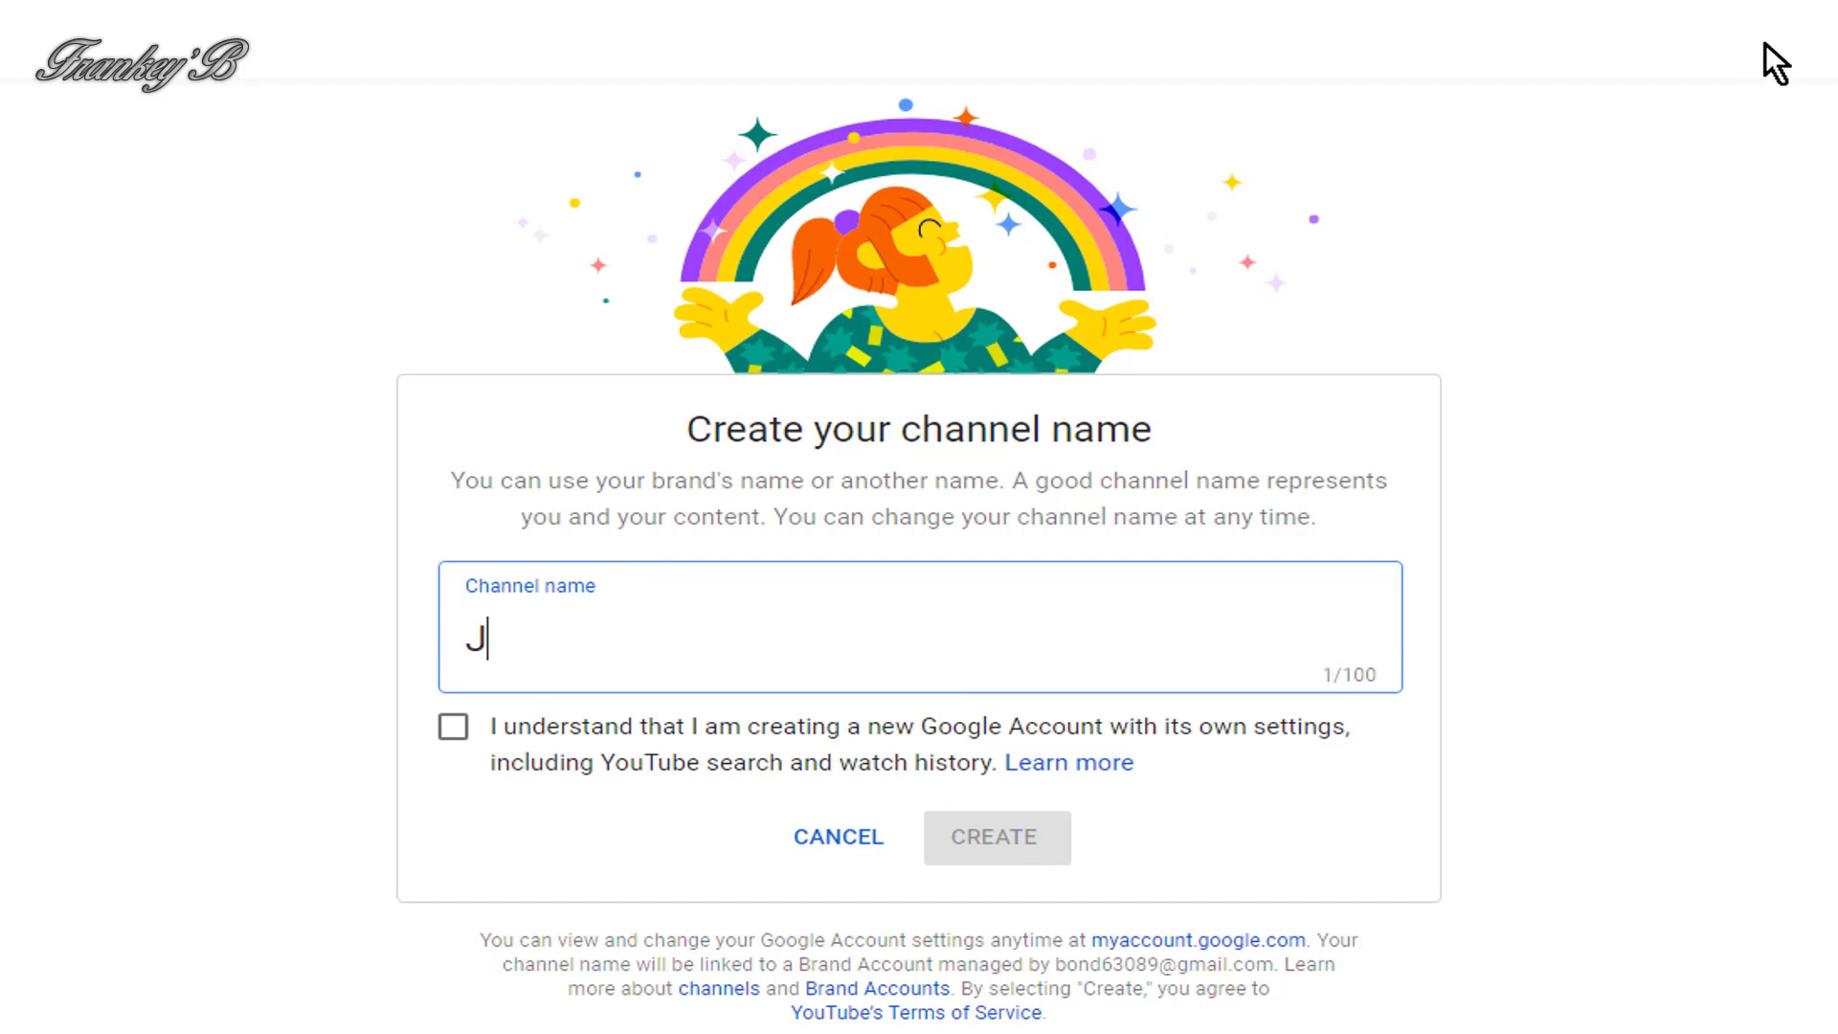
{"action": "type", "text": "Bond1"}
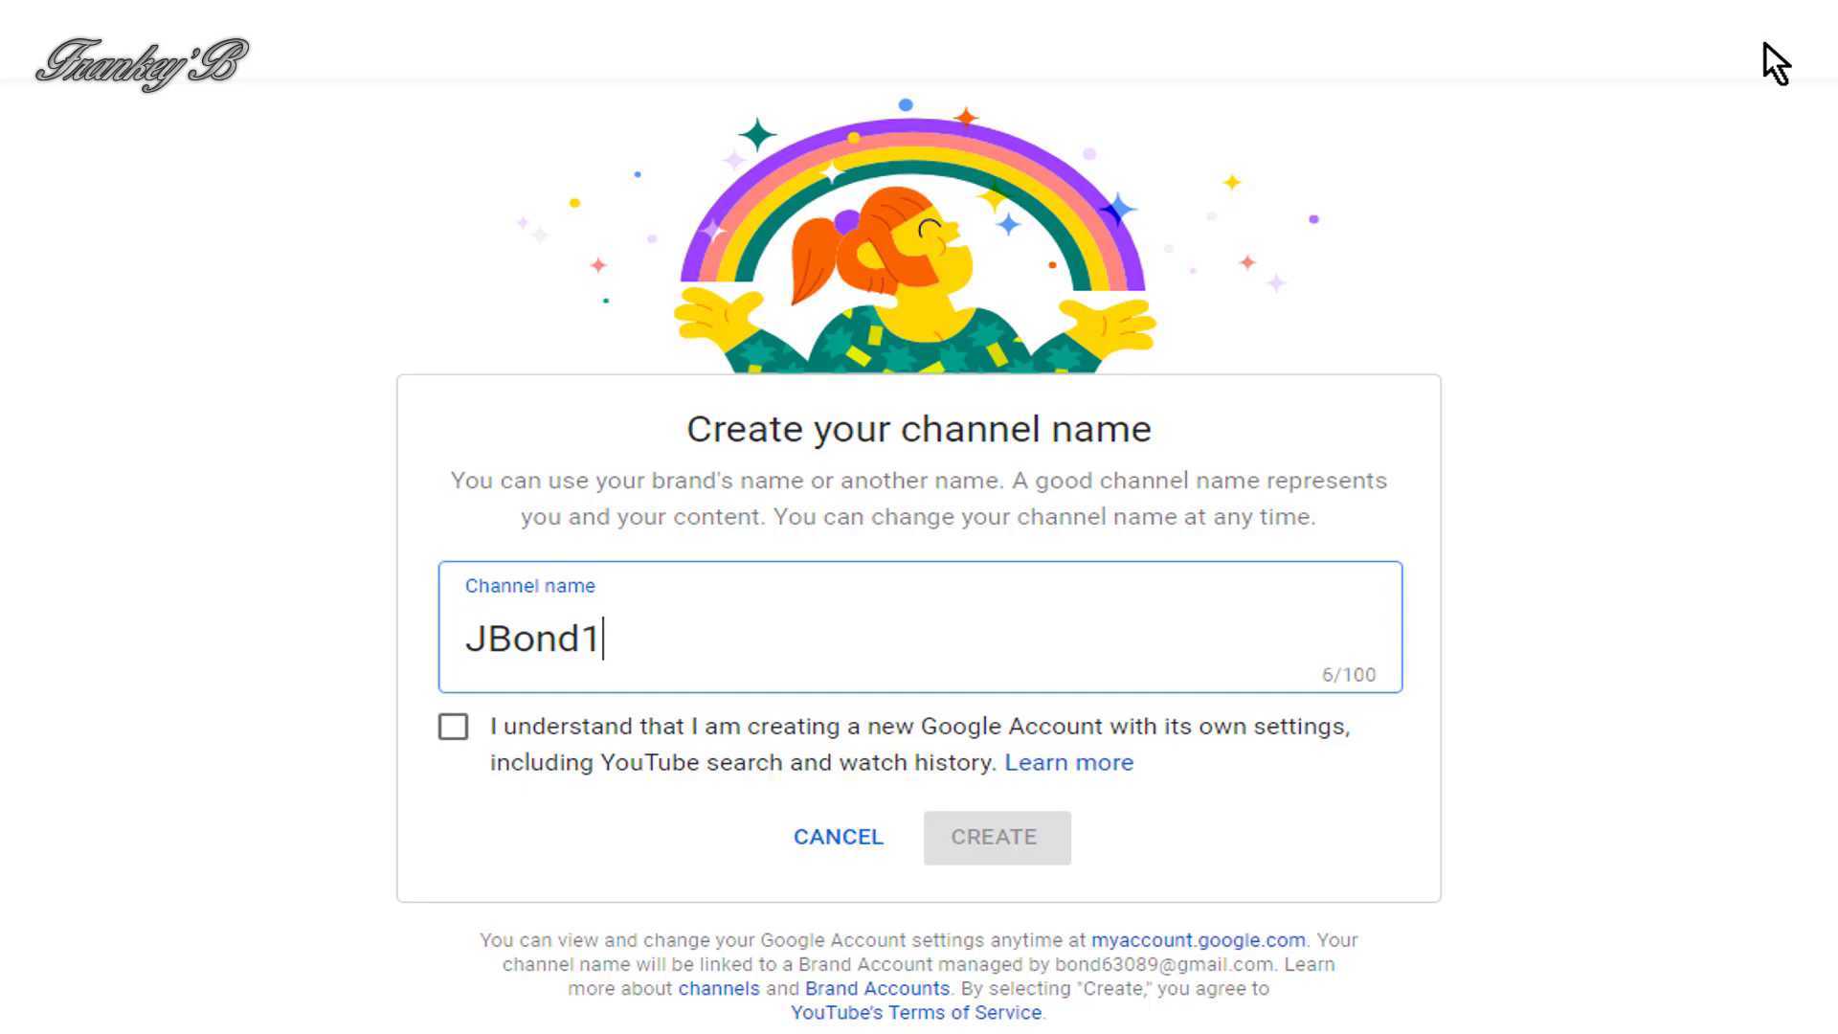
{"action": "type", "text": "999"}
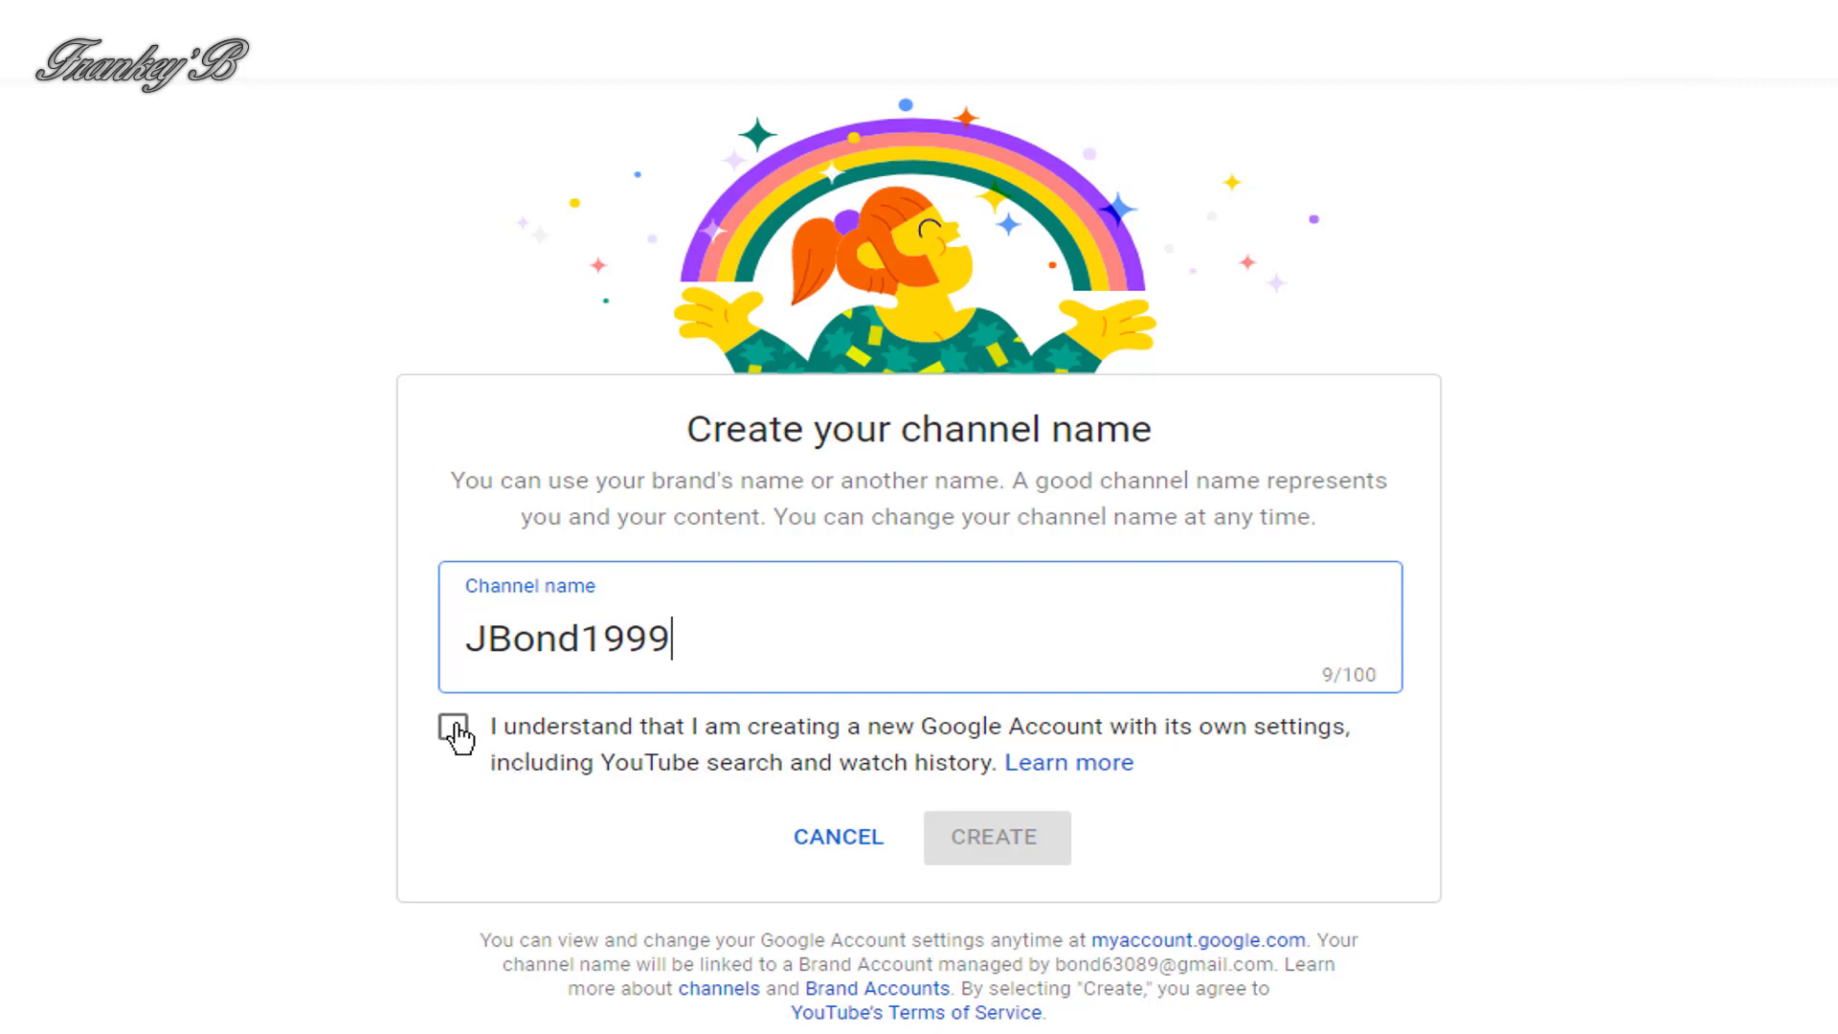
{"action": "left_click", "coordinate": [453, 727]}
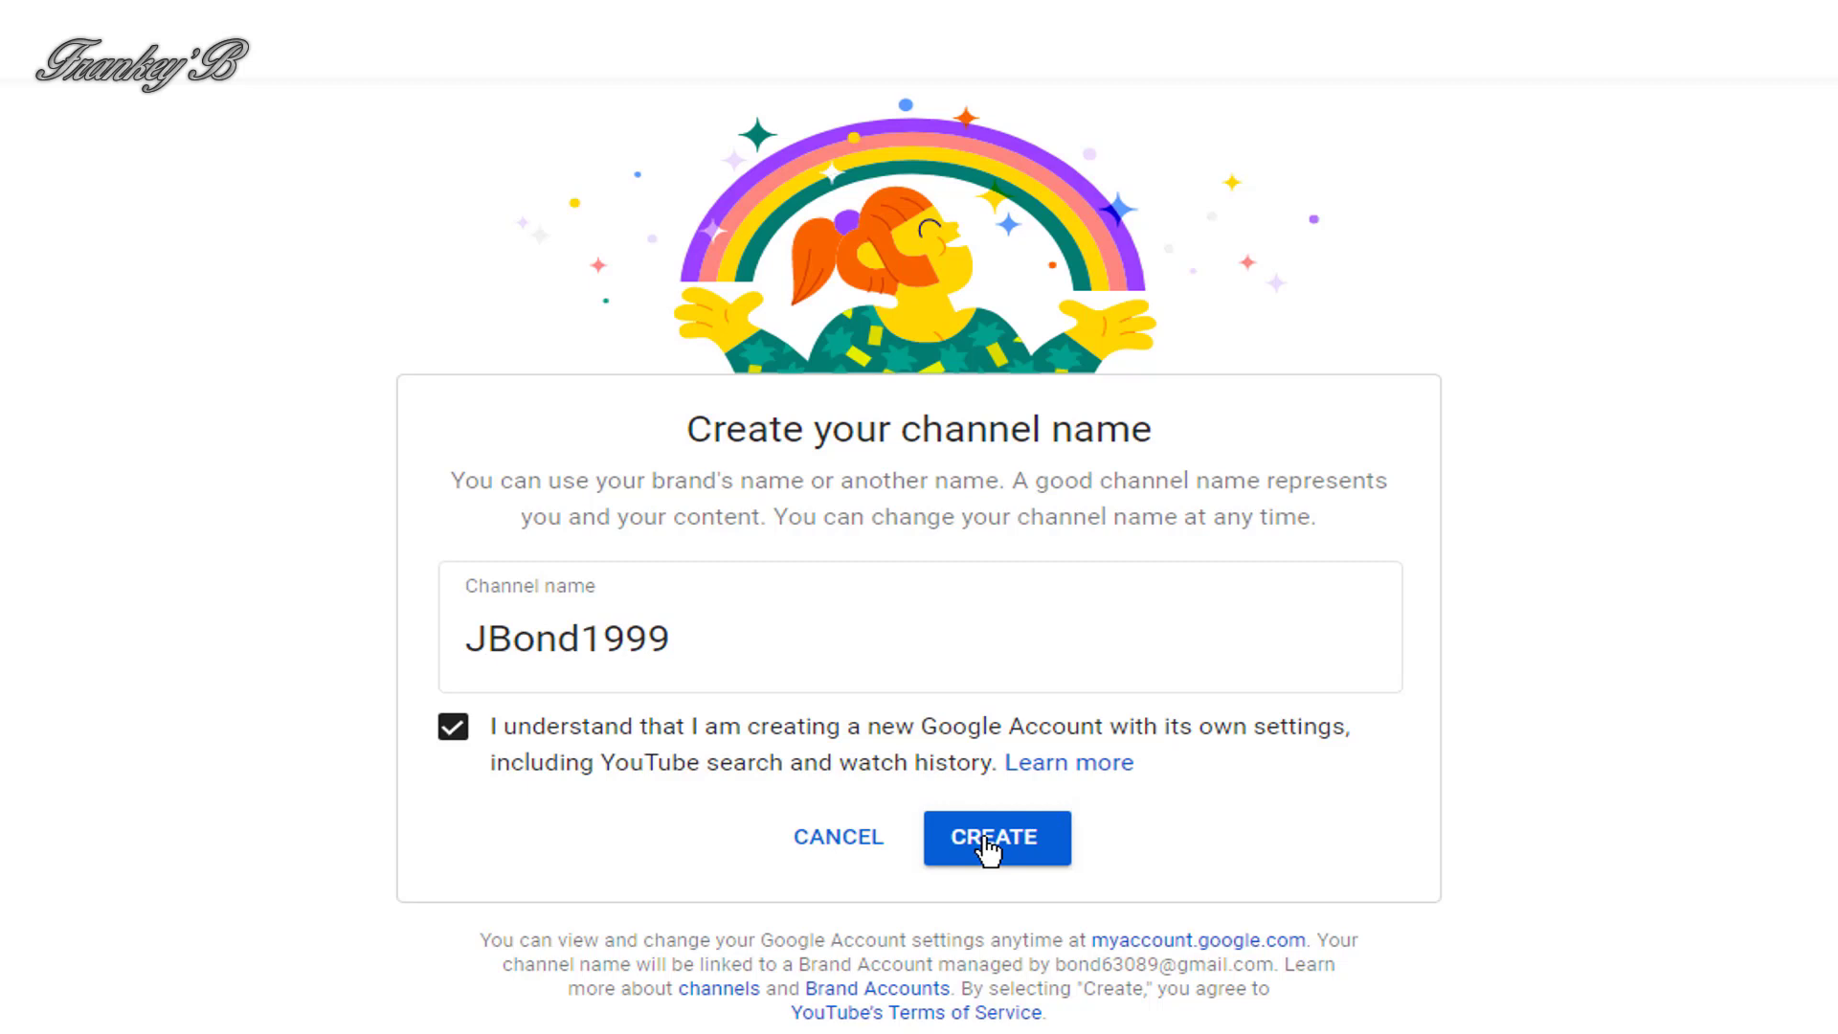
{"action": "left_click", "coordinate": [996, 837]}
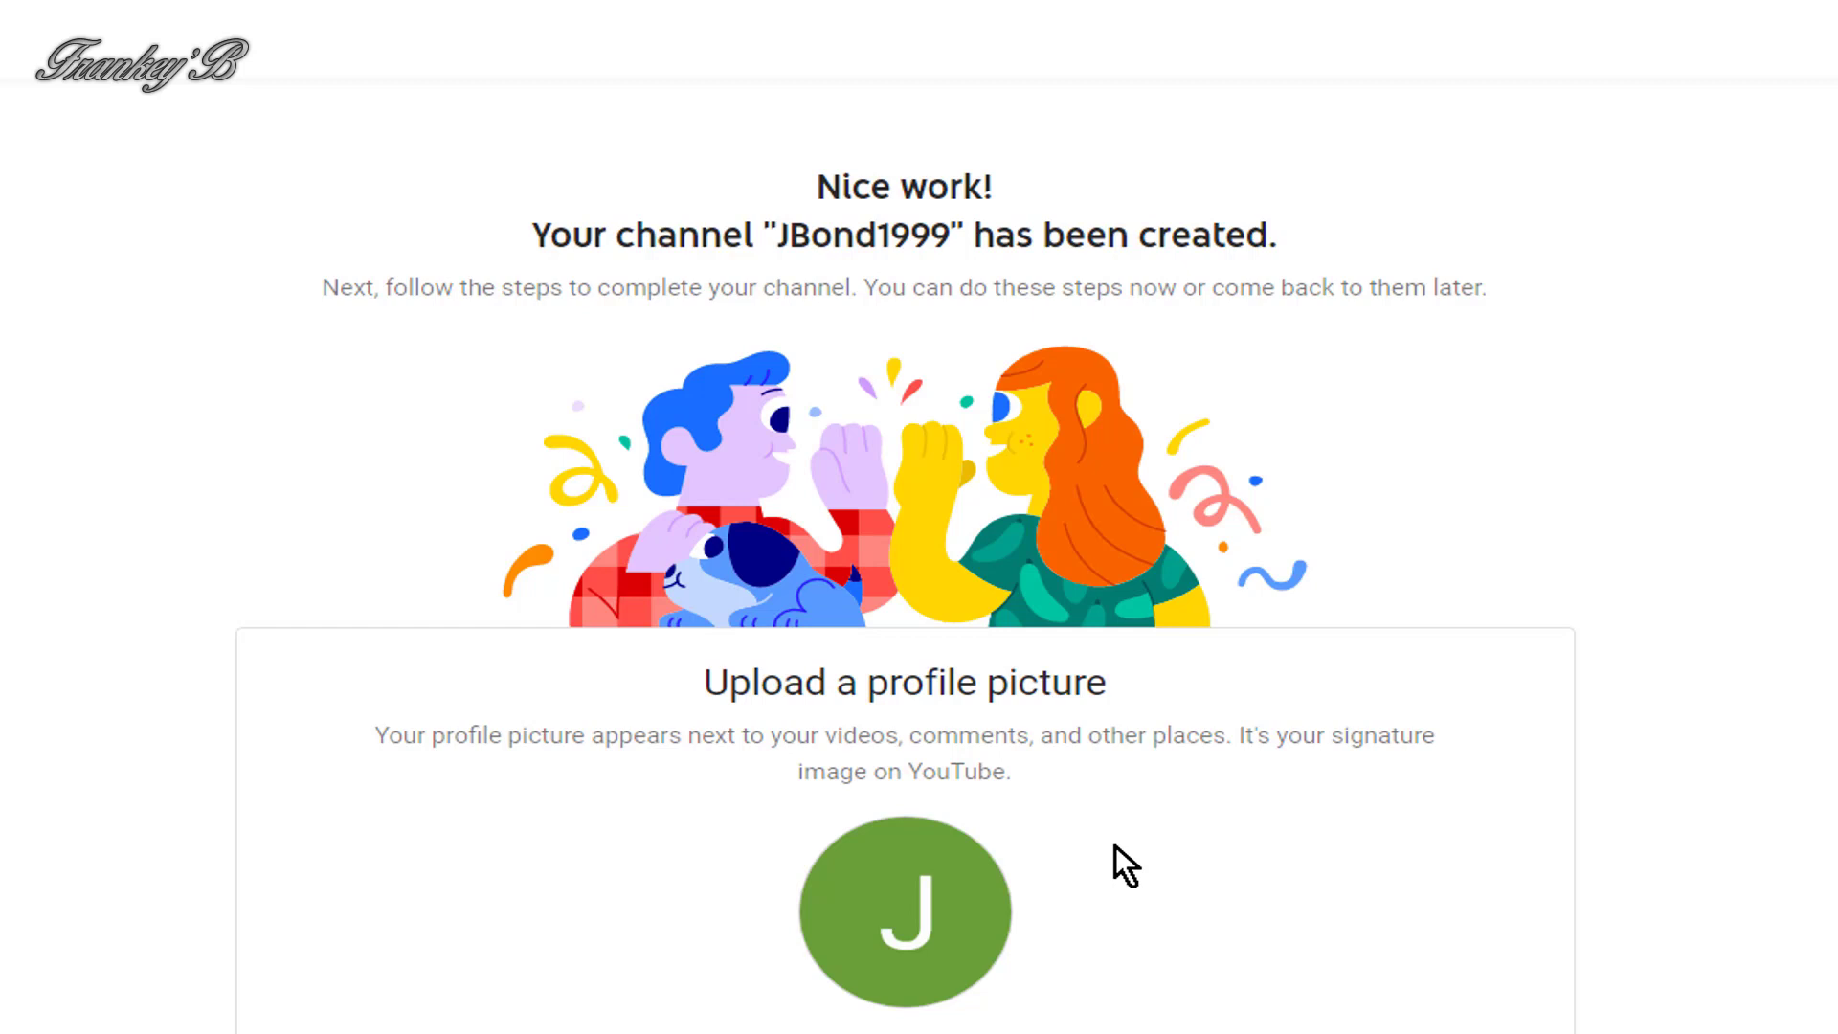
{"action": "mouse_move", "coordinate": [1122, 864]}
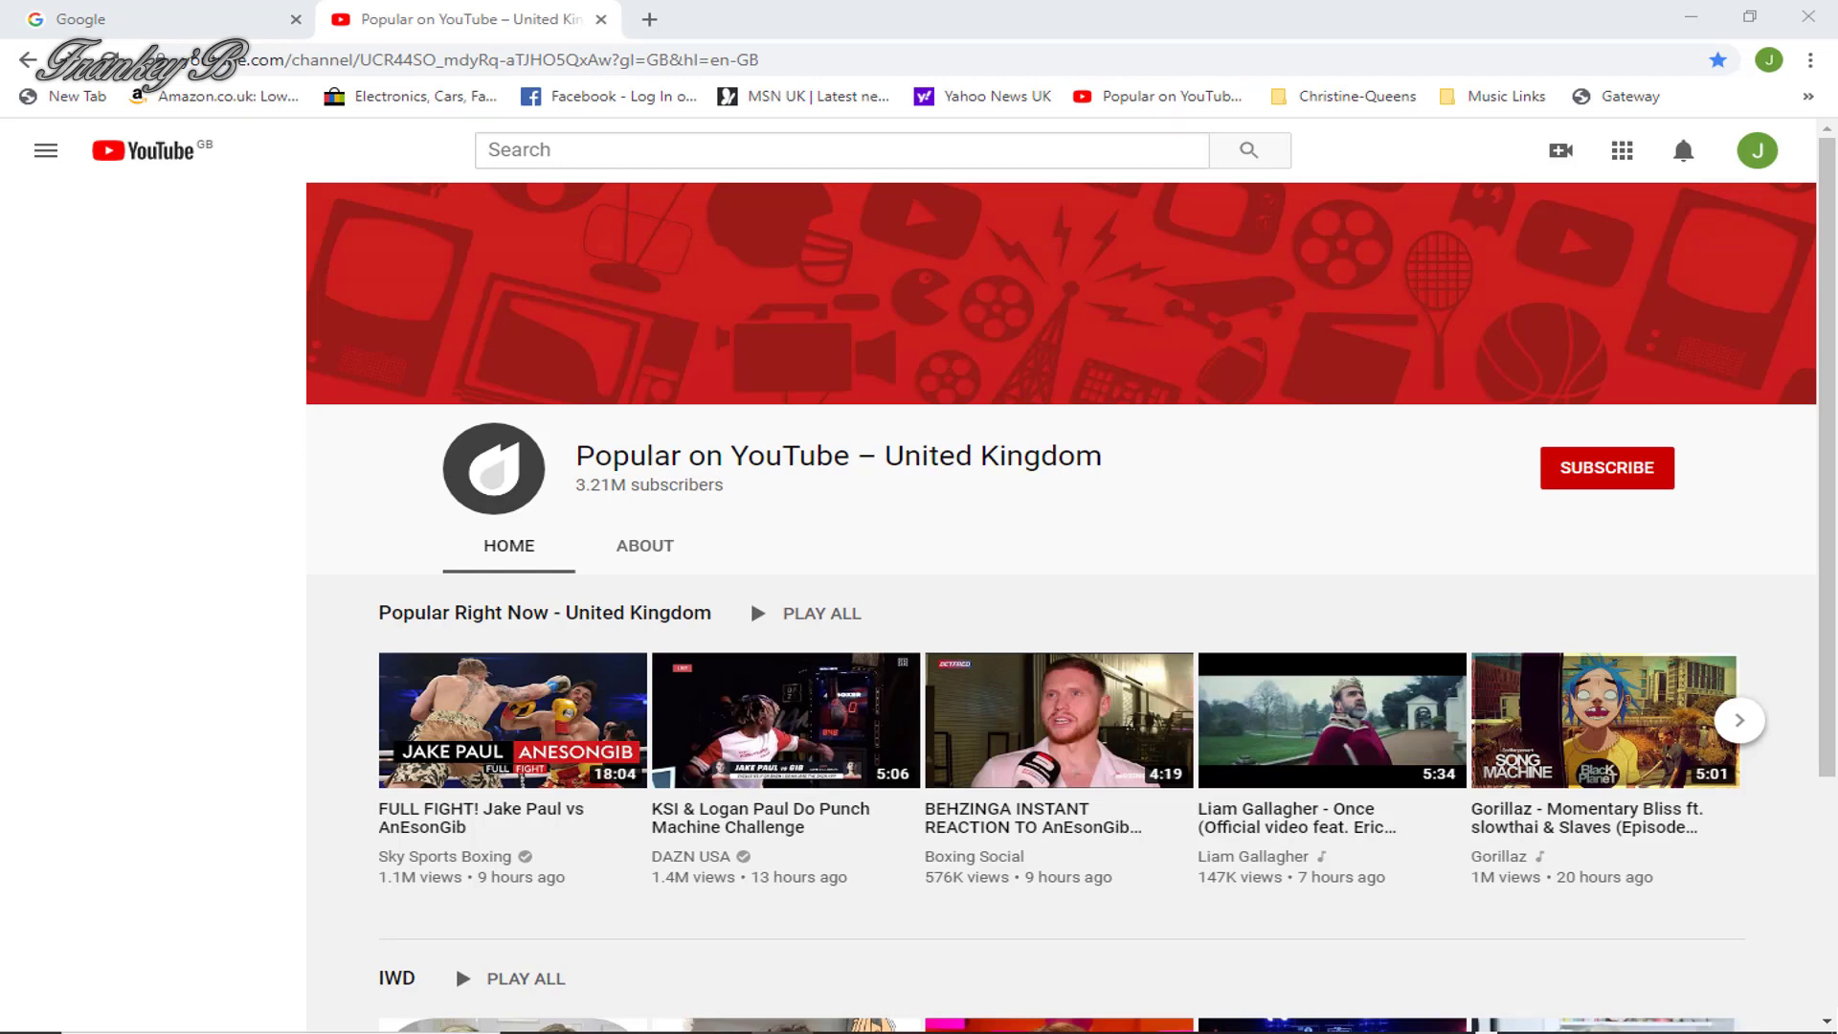
{"action": "mouse_move", "coordinate": [1724, 311]}
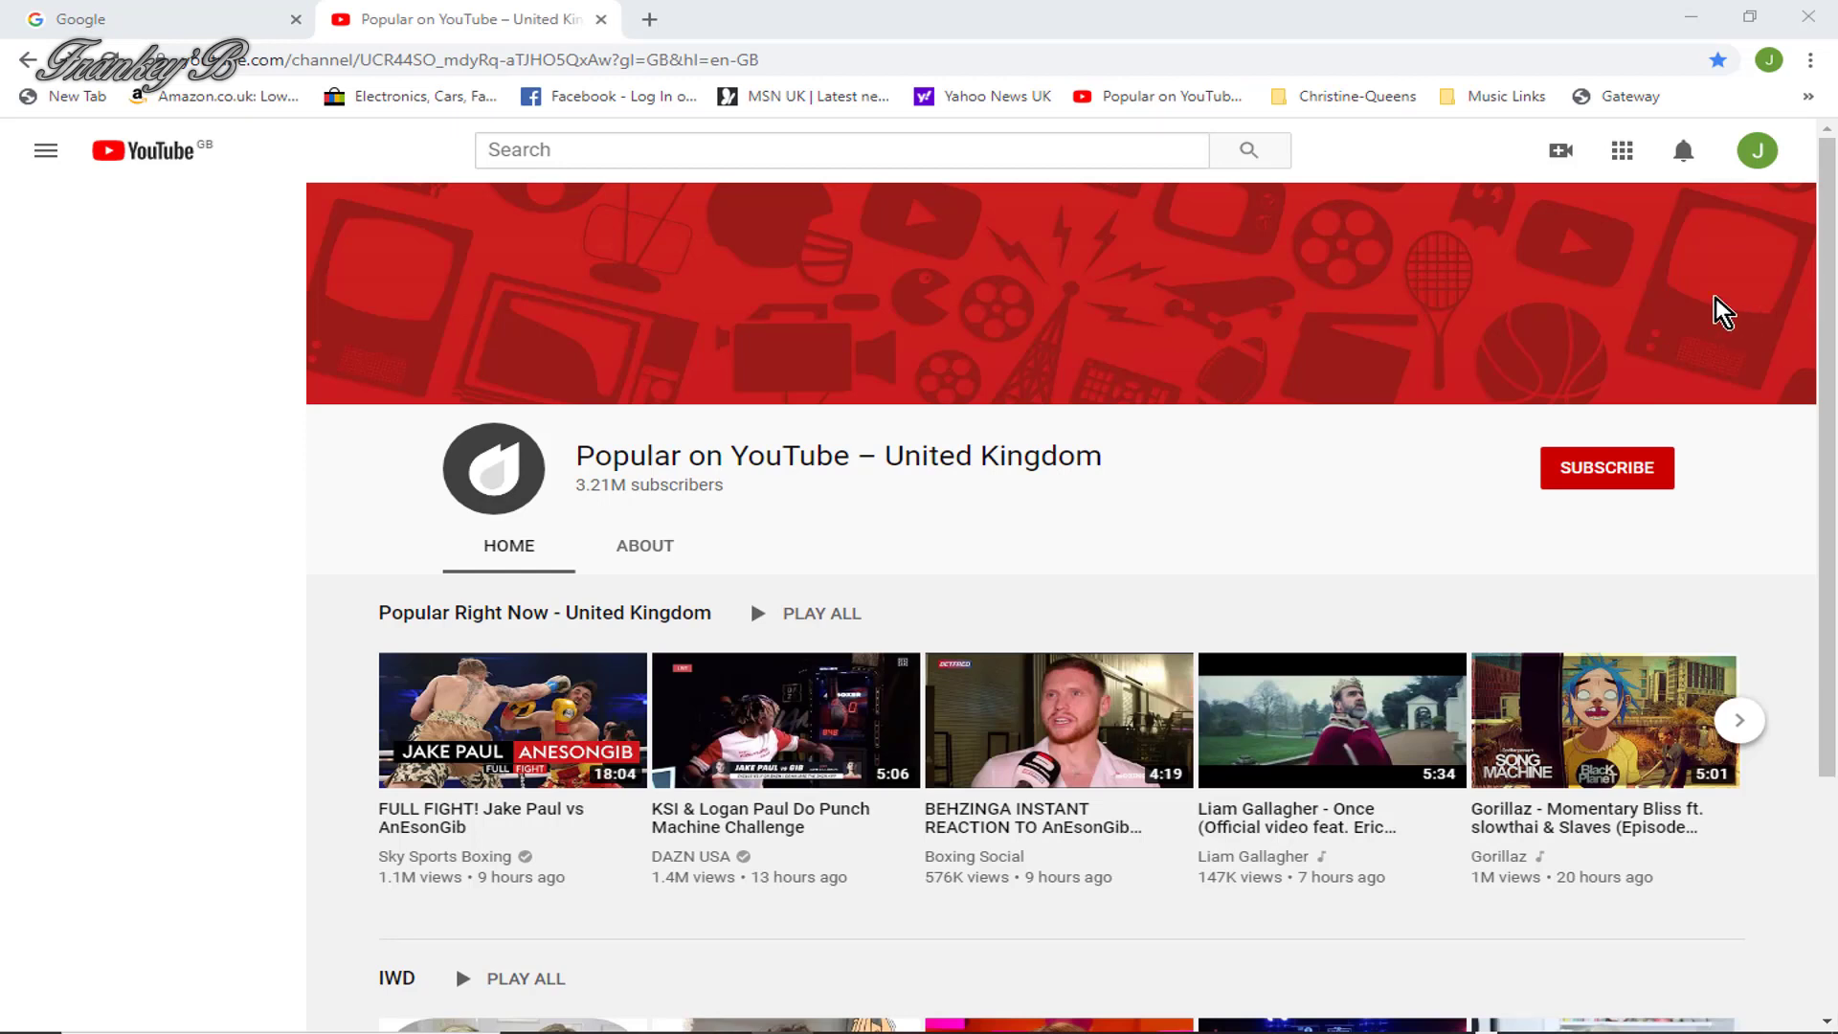
{"action": "mouse_move", "coordinate": [1758, 151]}
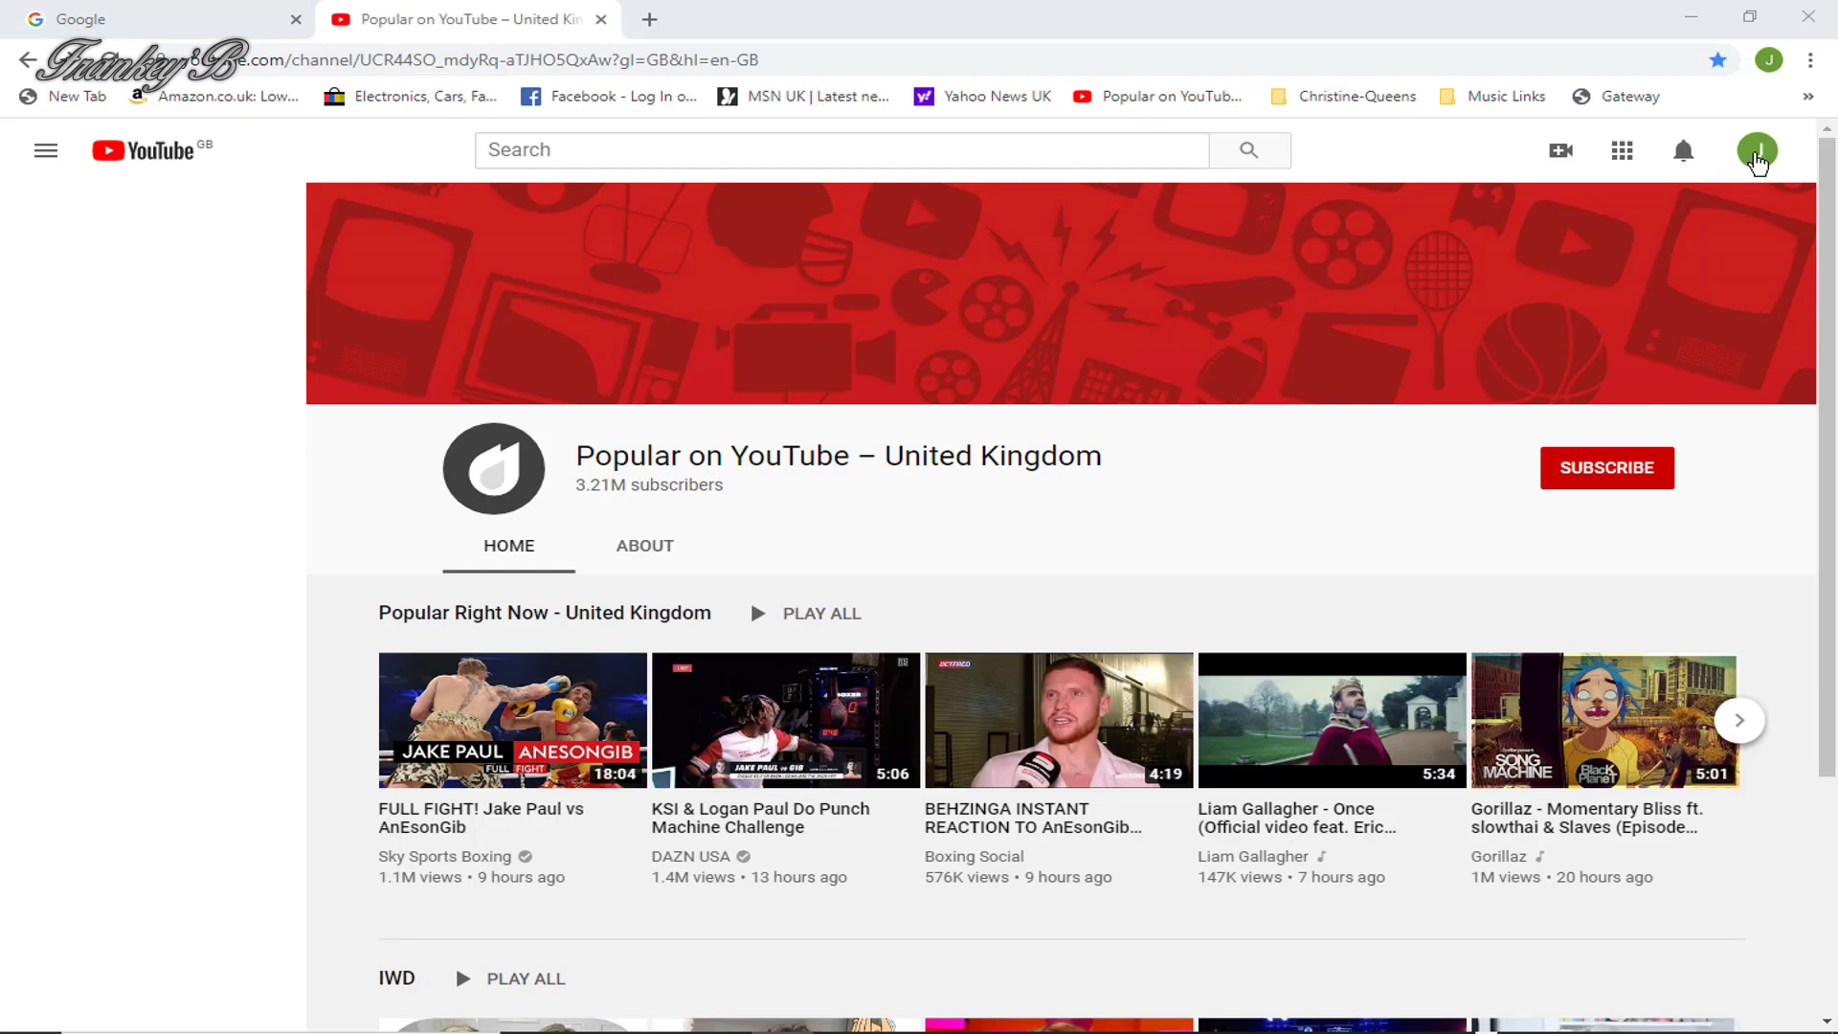
Open the JBond1999 account menu from the Popular on YouTube page
{"action": "left_click", "coordinate": [1755, 150]}
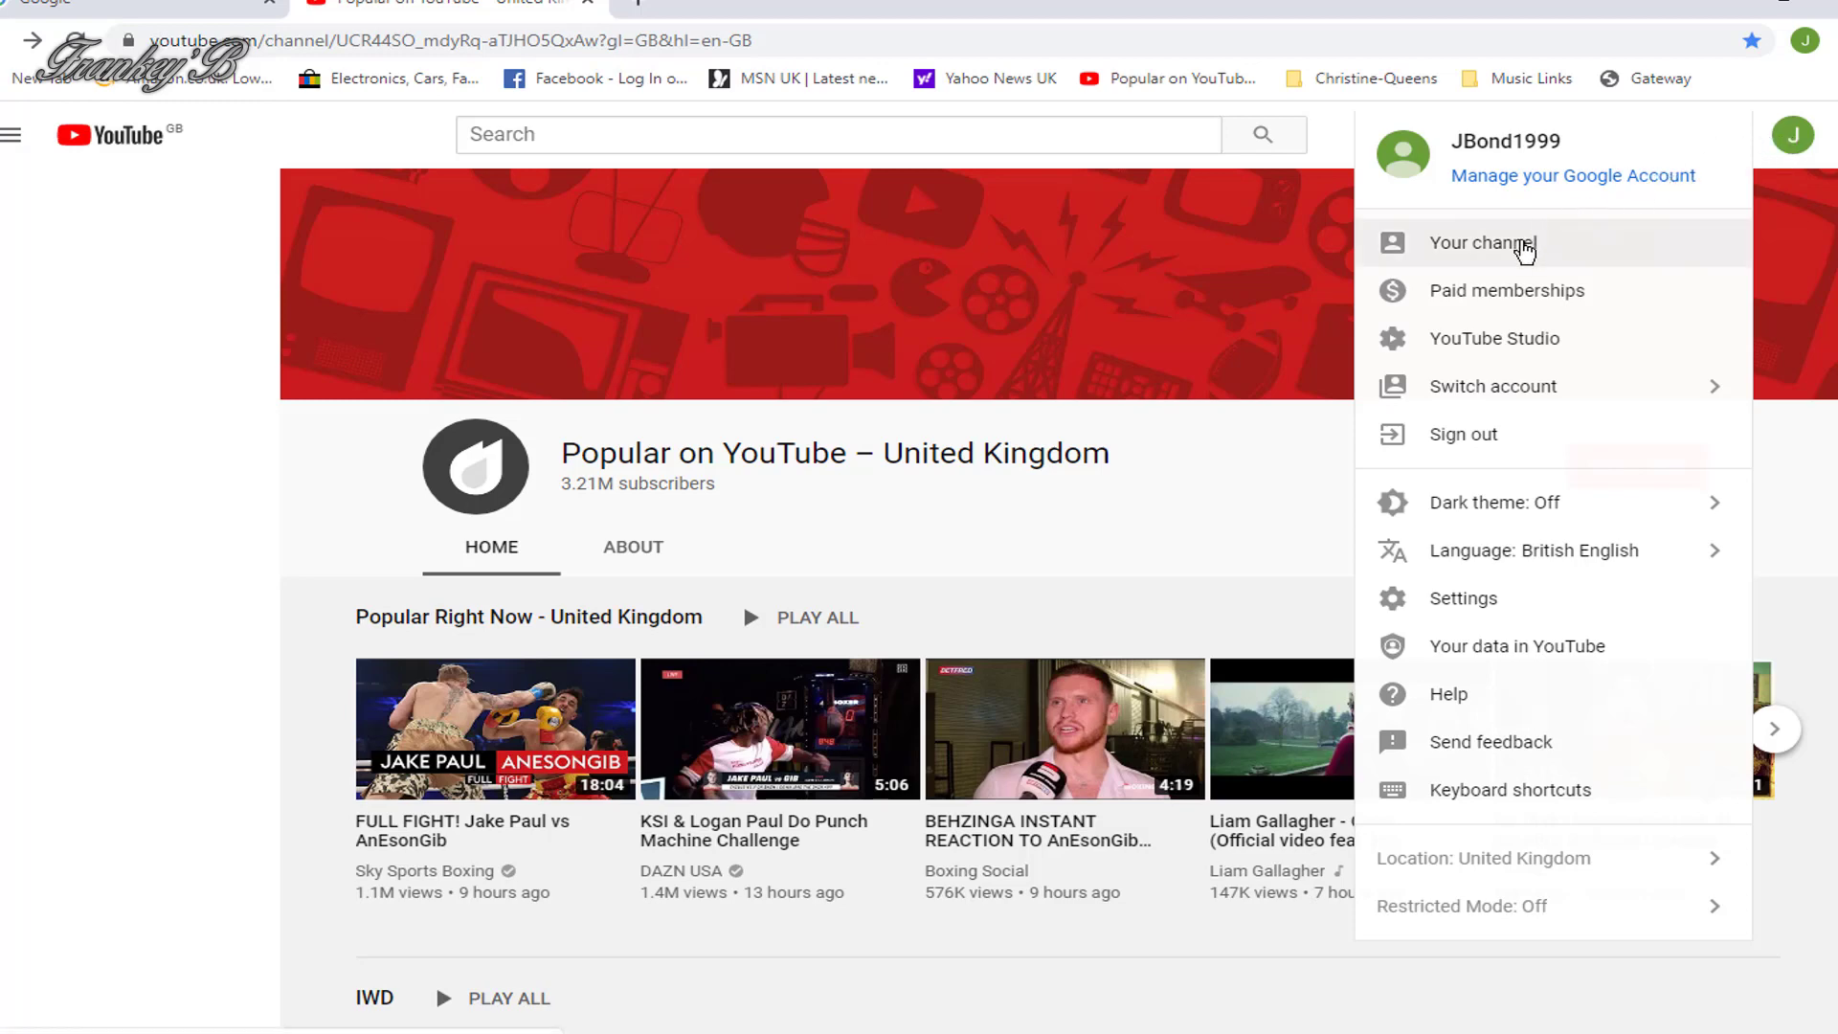
Open the JBond1999 channel page and its customisation view
{"action": "left_click", "coordinate": [1483, 242]}
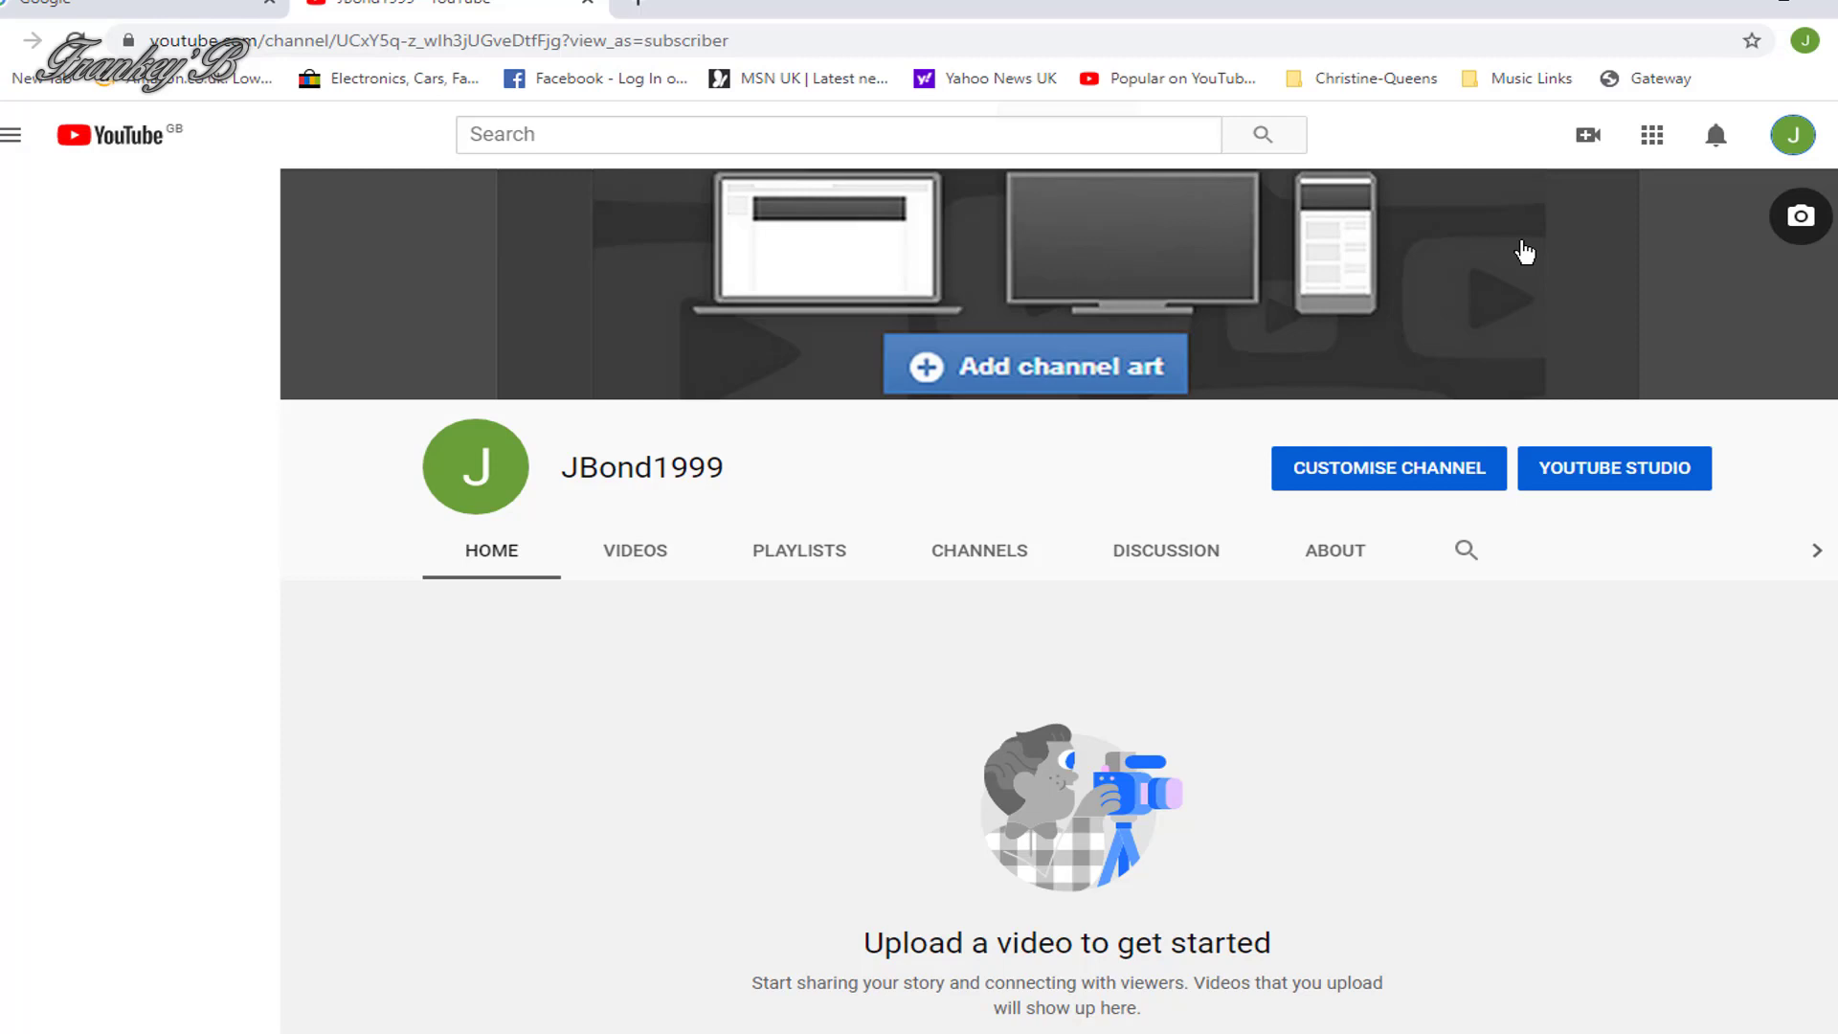
{"action": "mouse_move", "coordinate": [1517, 547]}
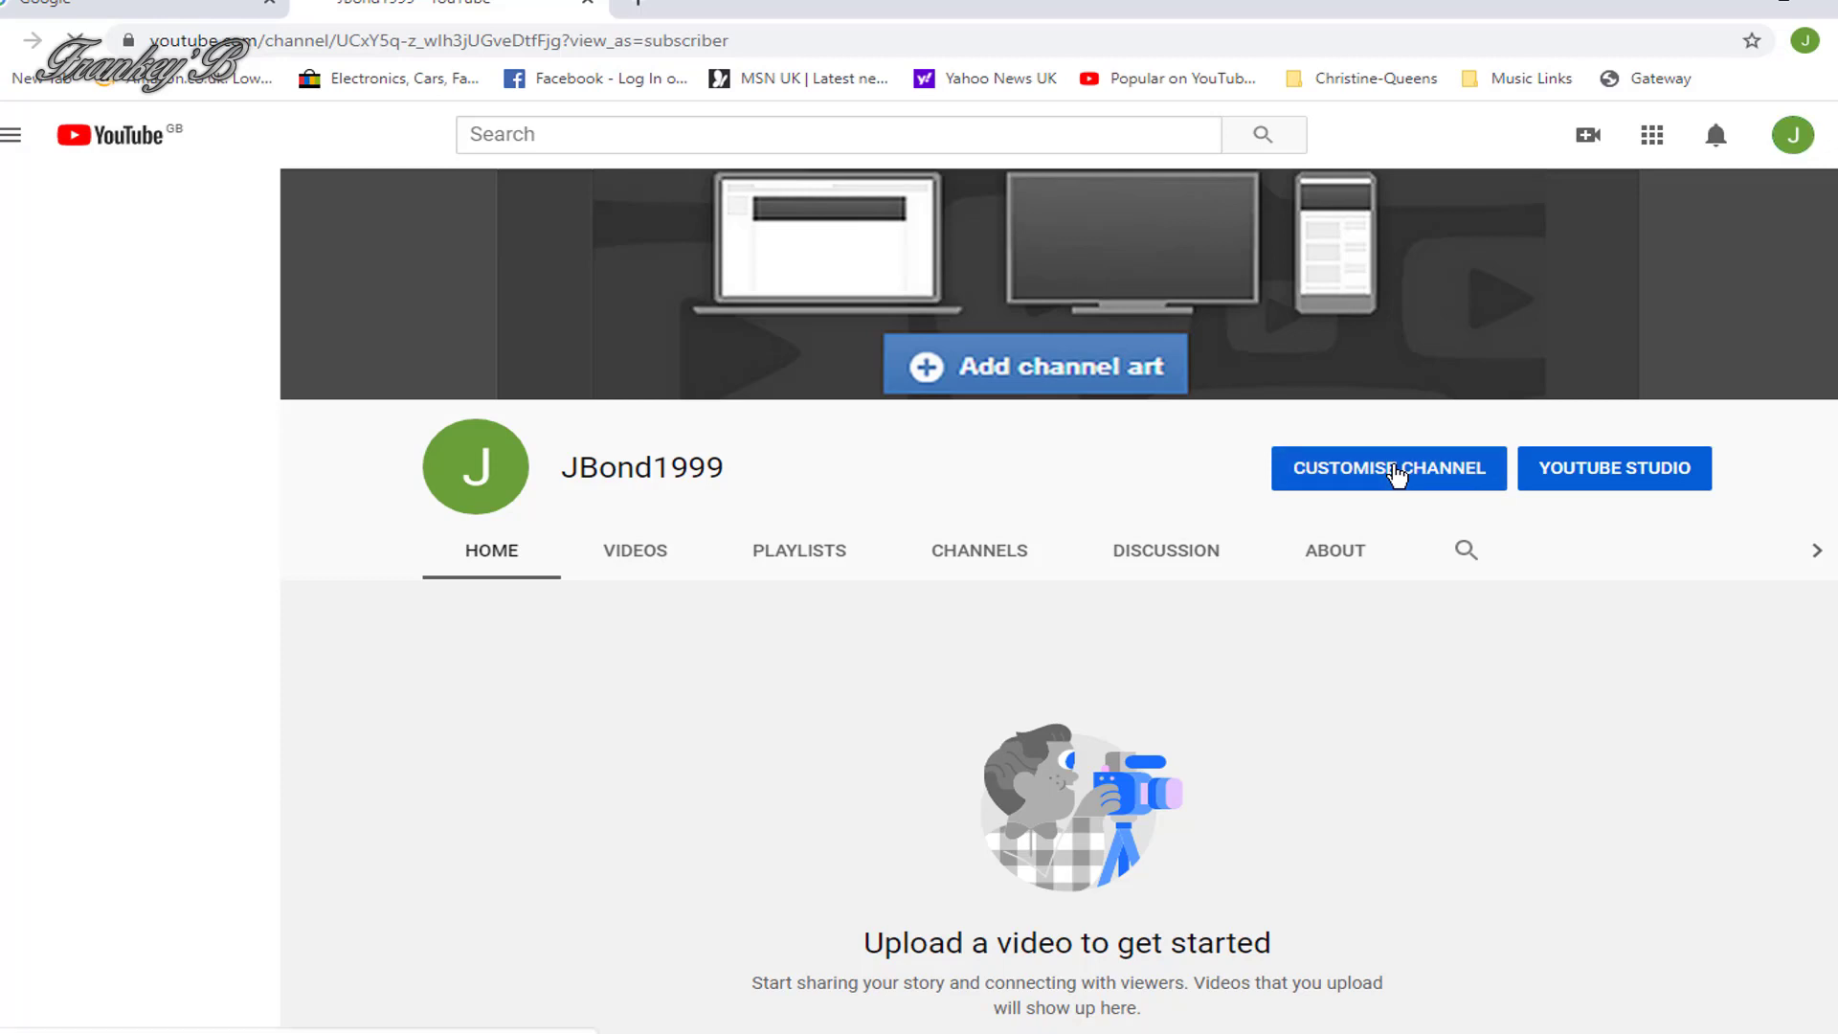
{"action": "left_click", "coordinate": [1388, 468]}
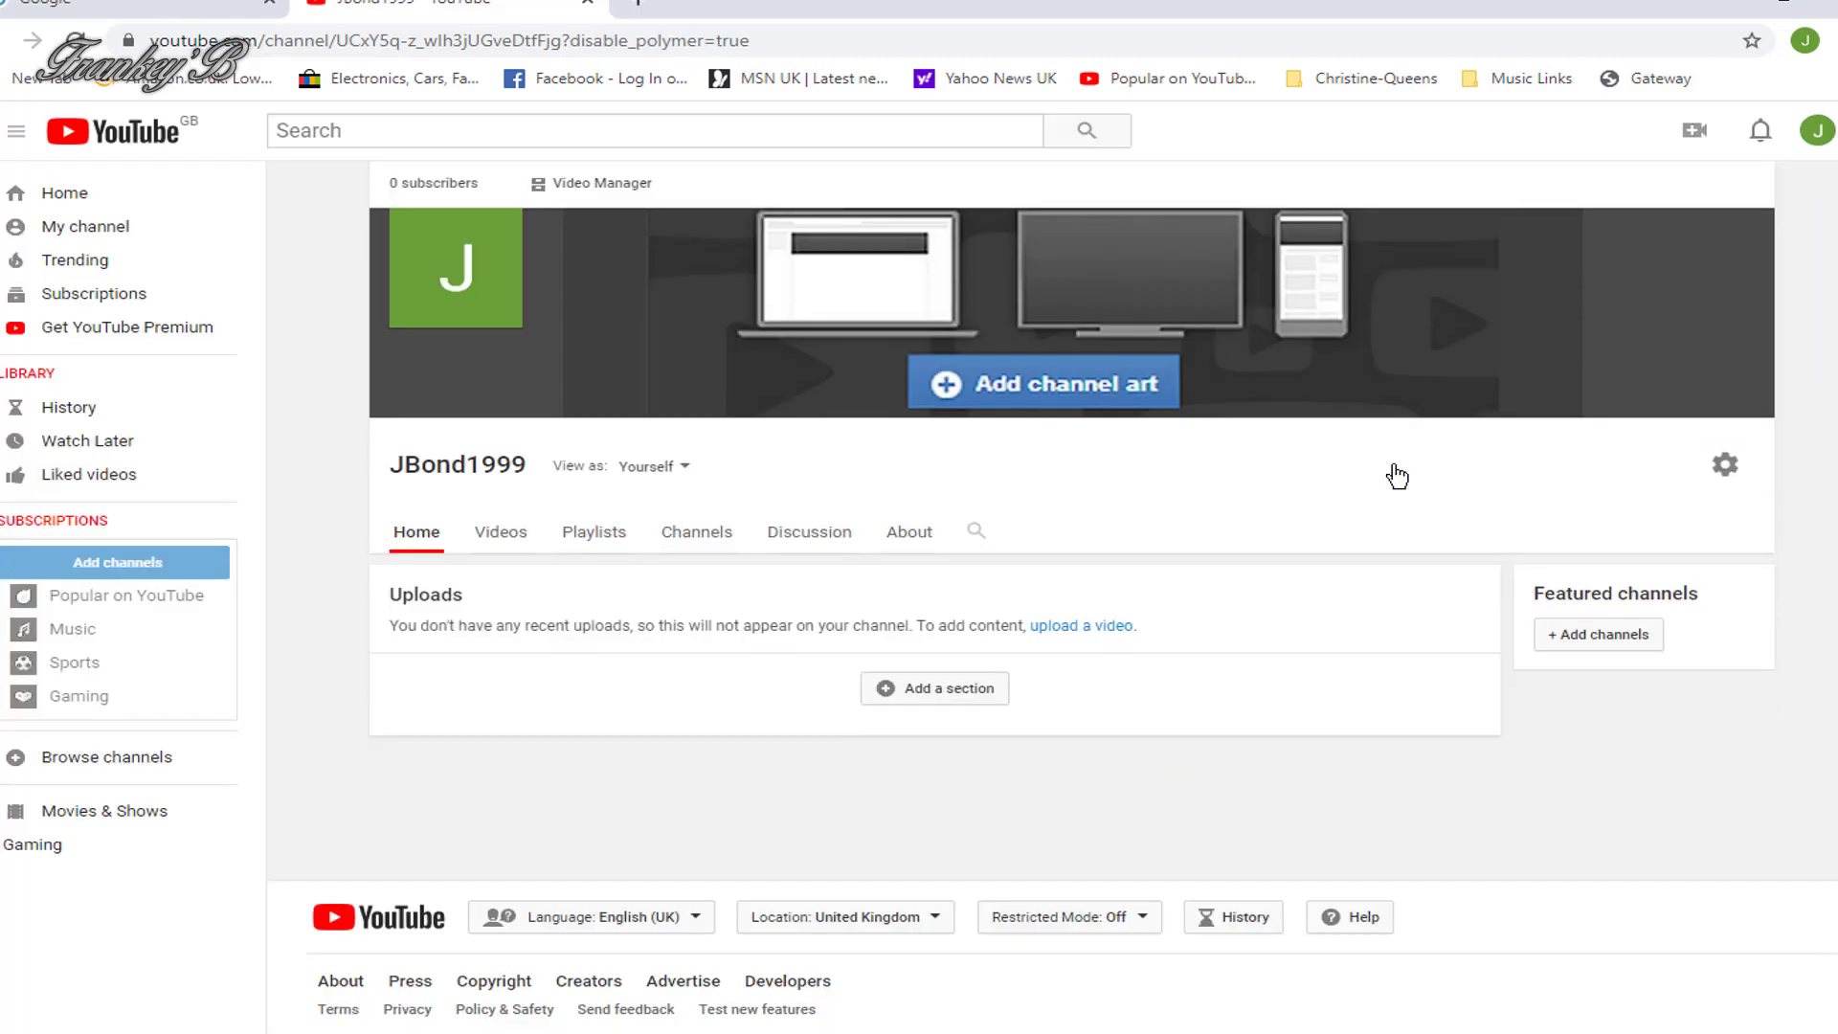
{"action": "mouse_move", "coordinate": [1356, 778]}
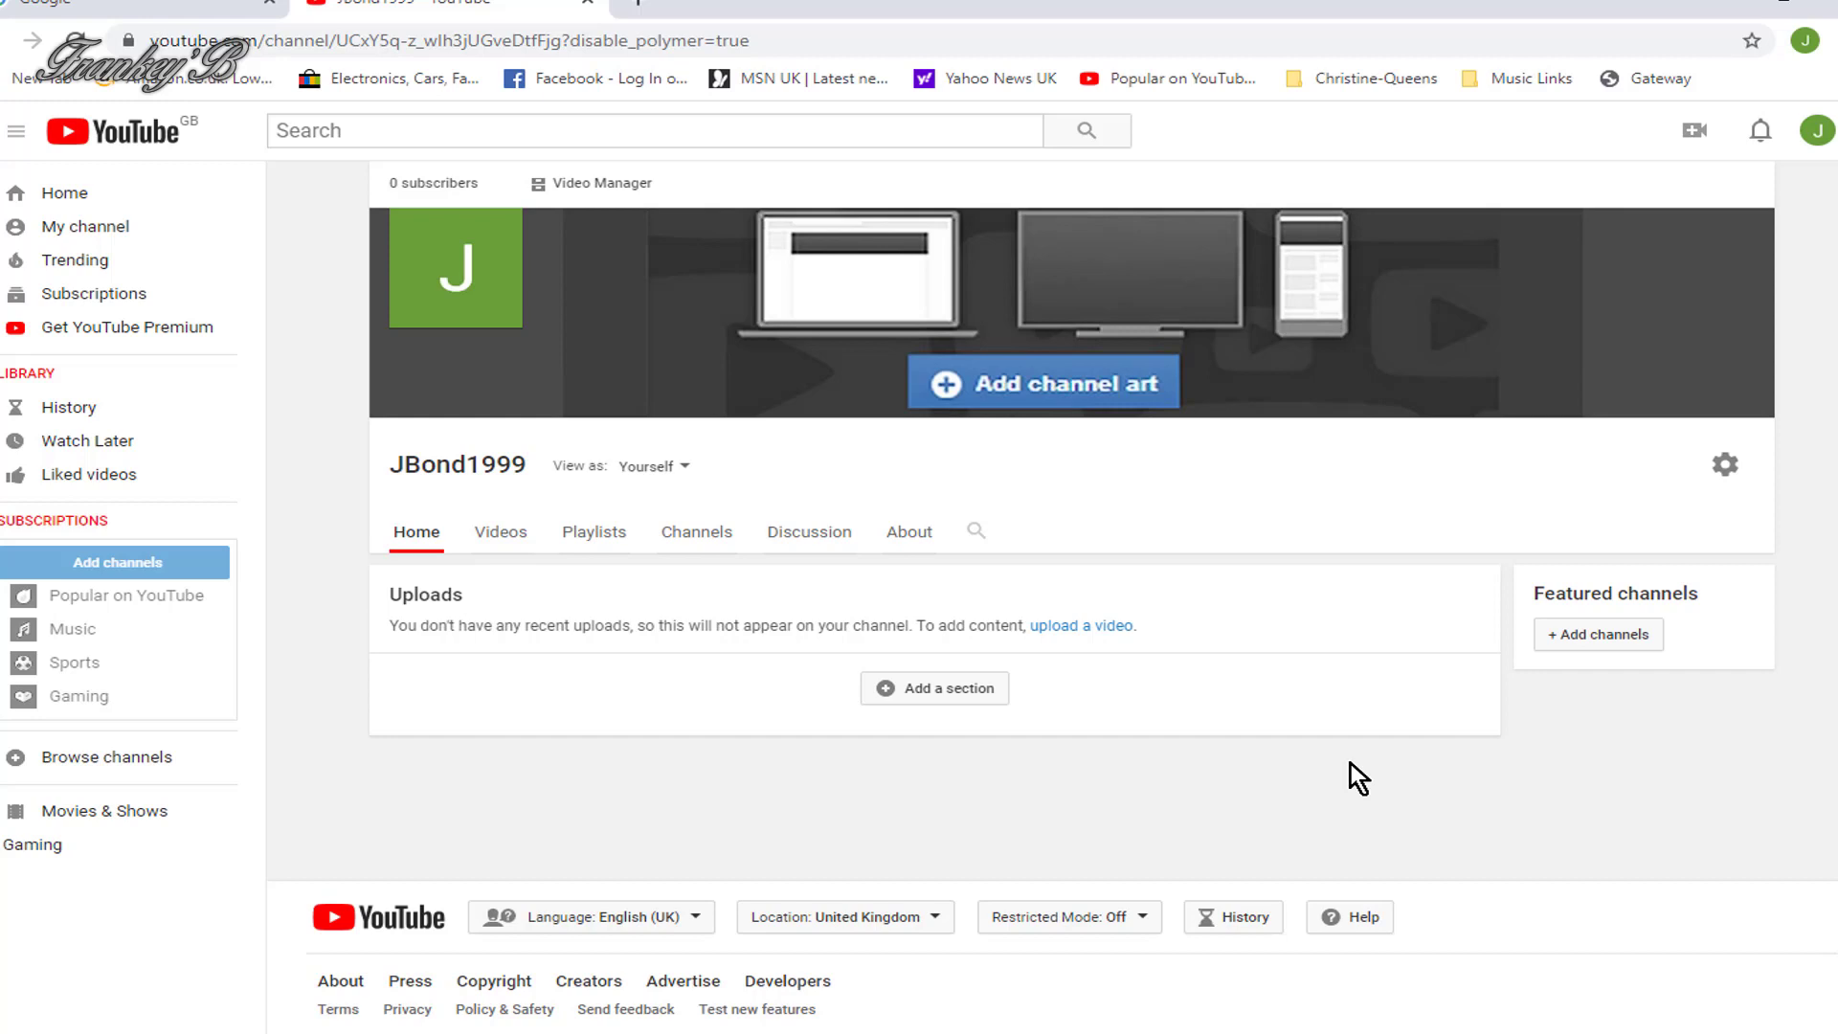
{"action": "mouse_move", "coordinate": [1183, 740]}
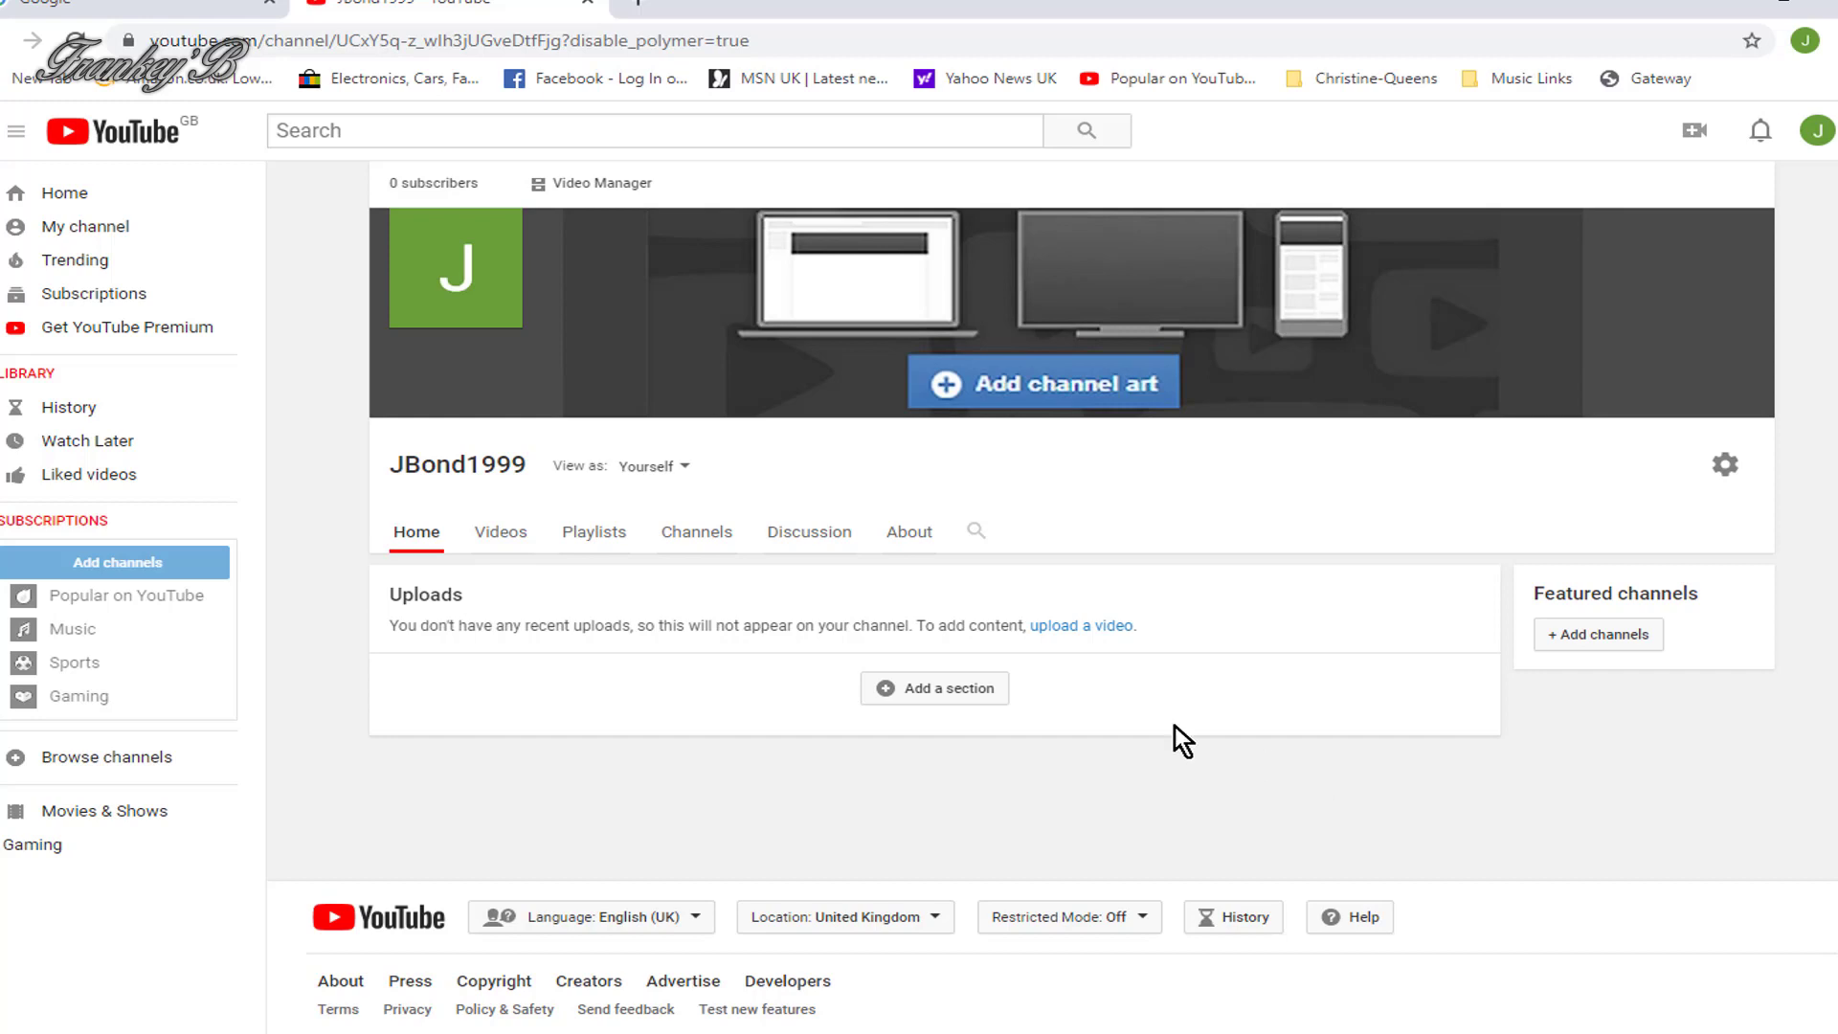
{"action": "mouse_move", "coordinate": [663, 690]}
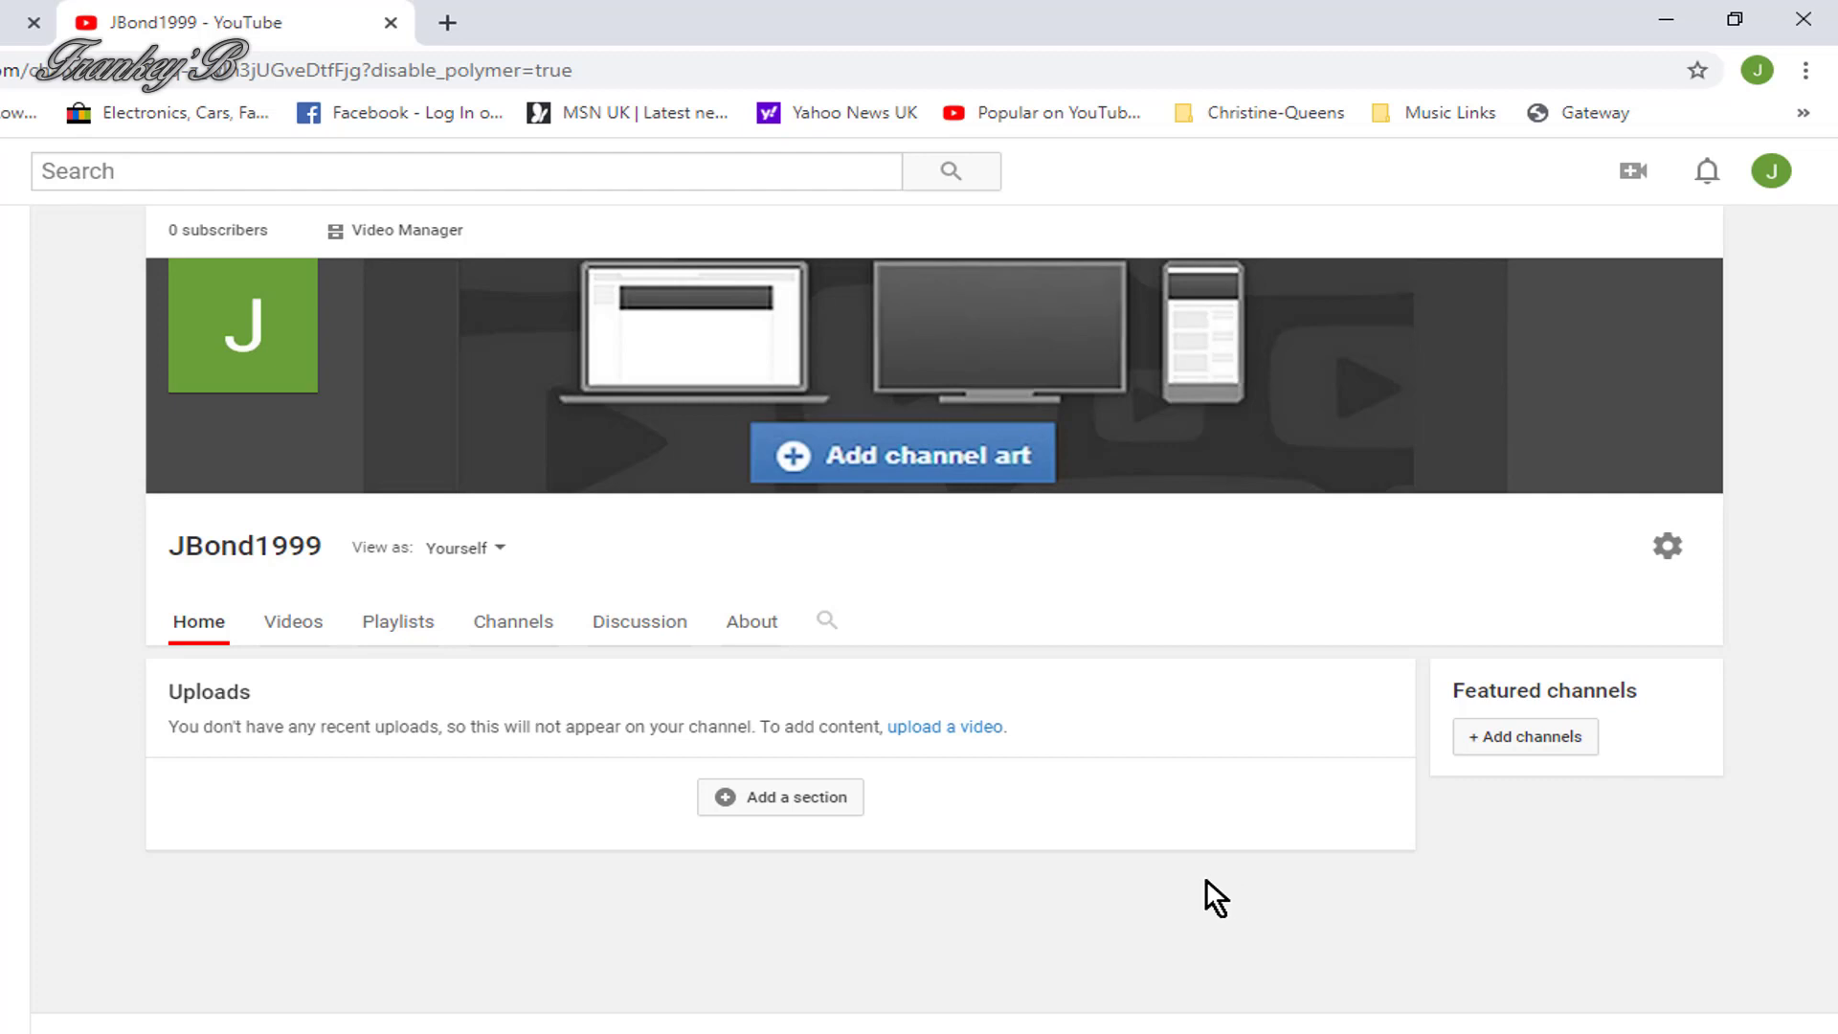
{"action": "mouse_move", "coordinate": [865, 793]}
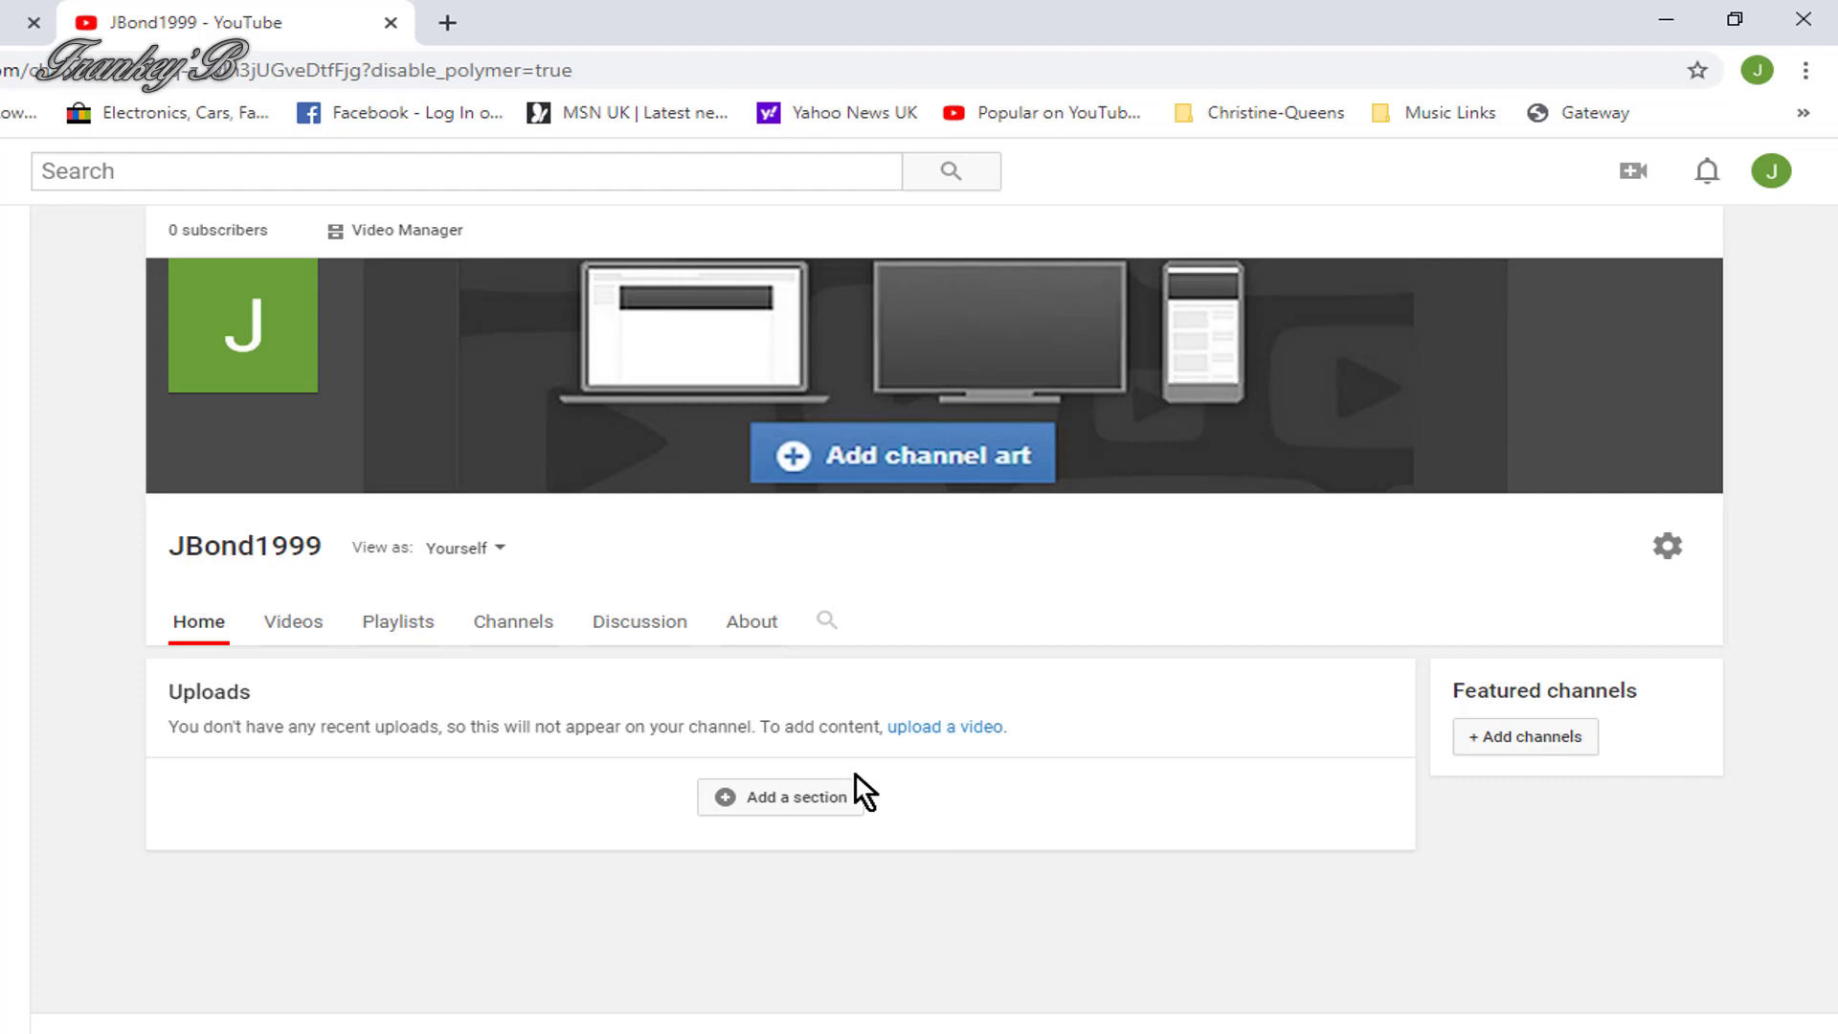
{"action": "mouse_move", "coordinate": [536, 533]}
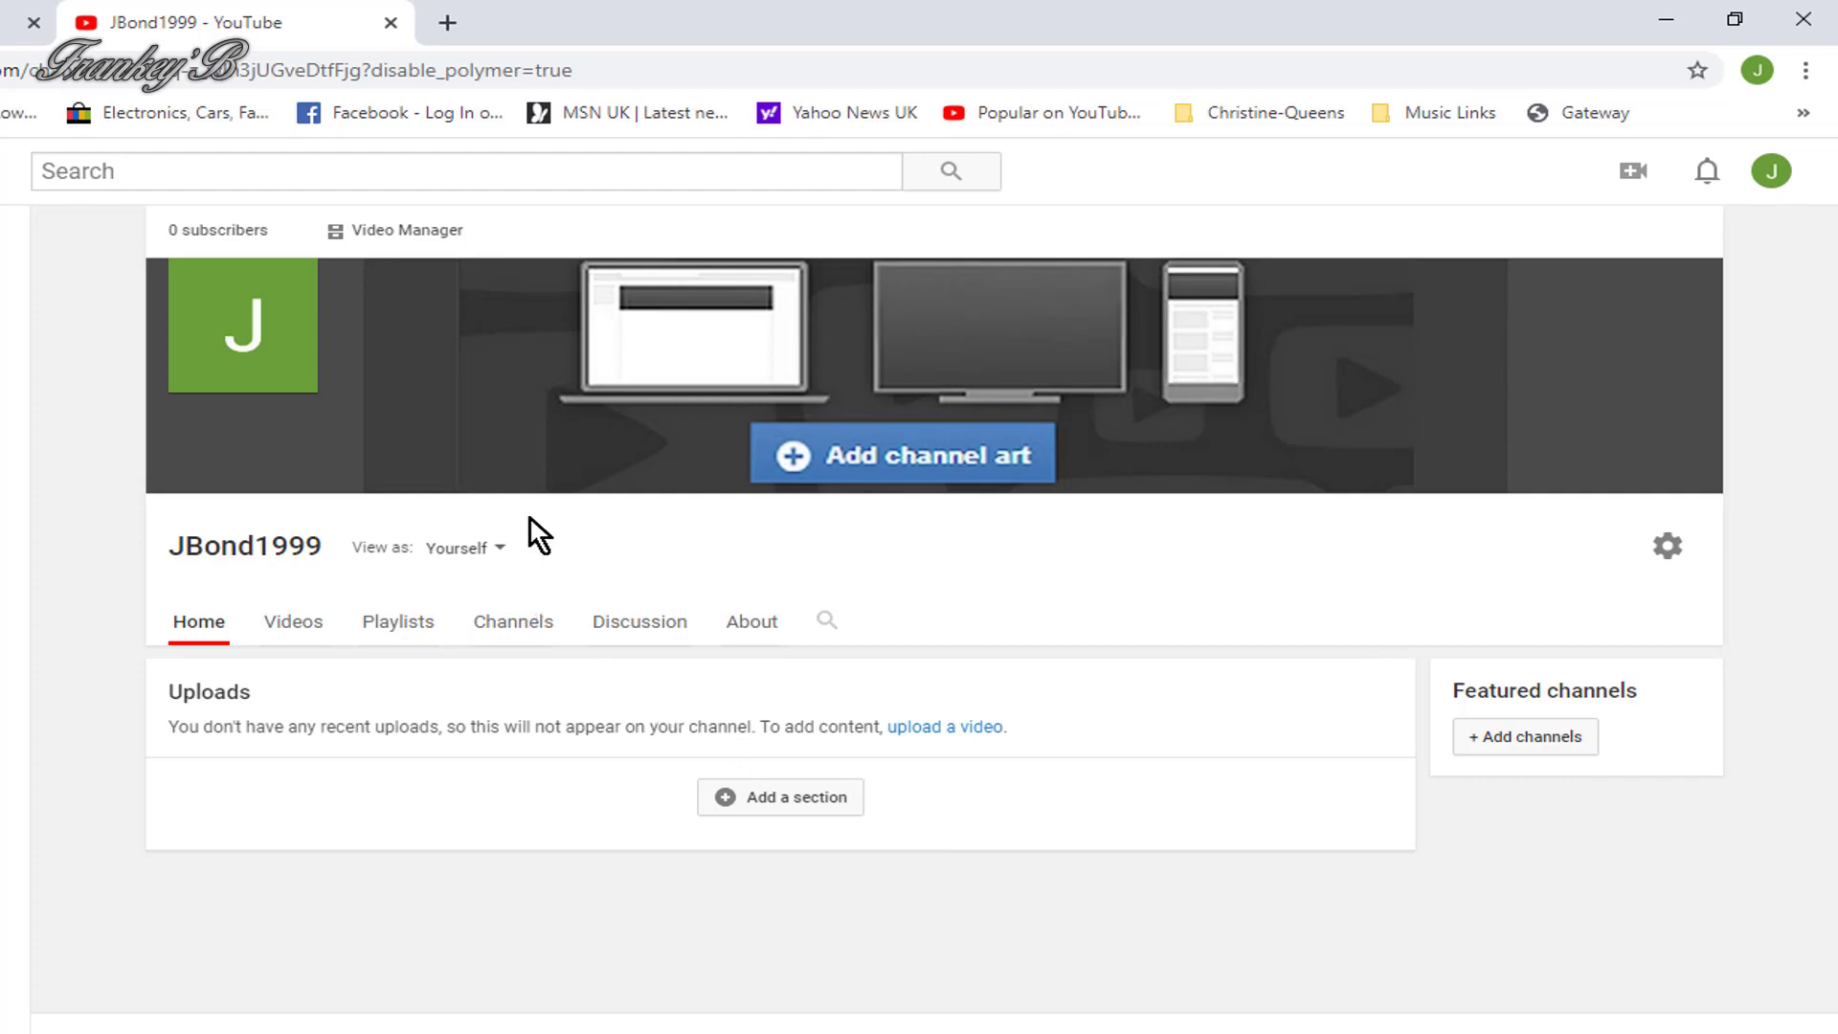
{"action": "mouse_move", "coordinate": [600, 428]}
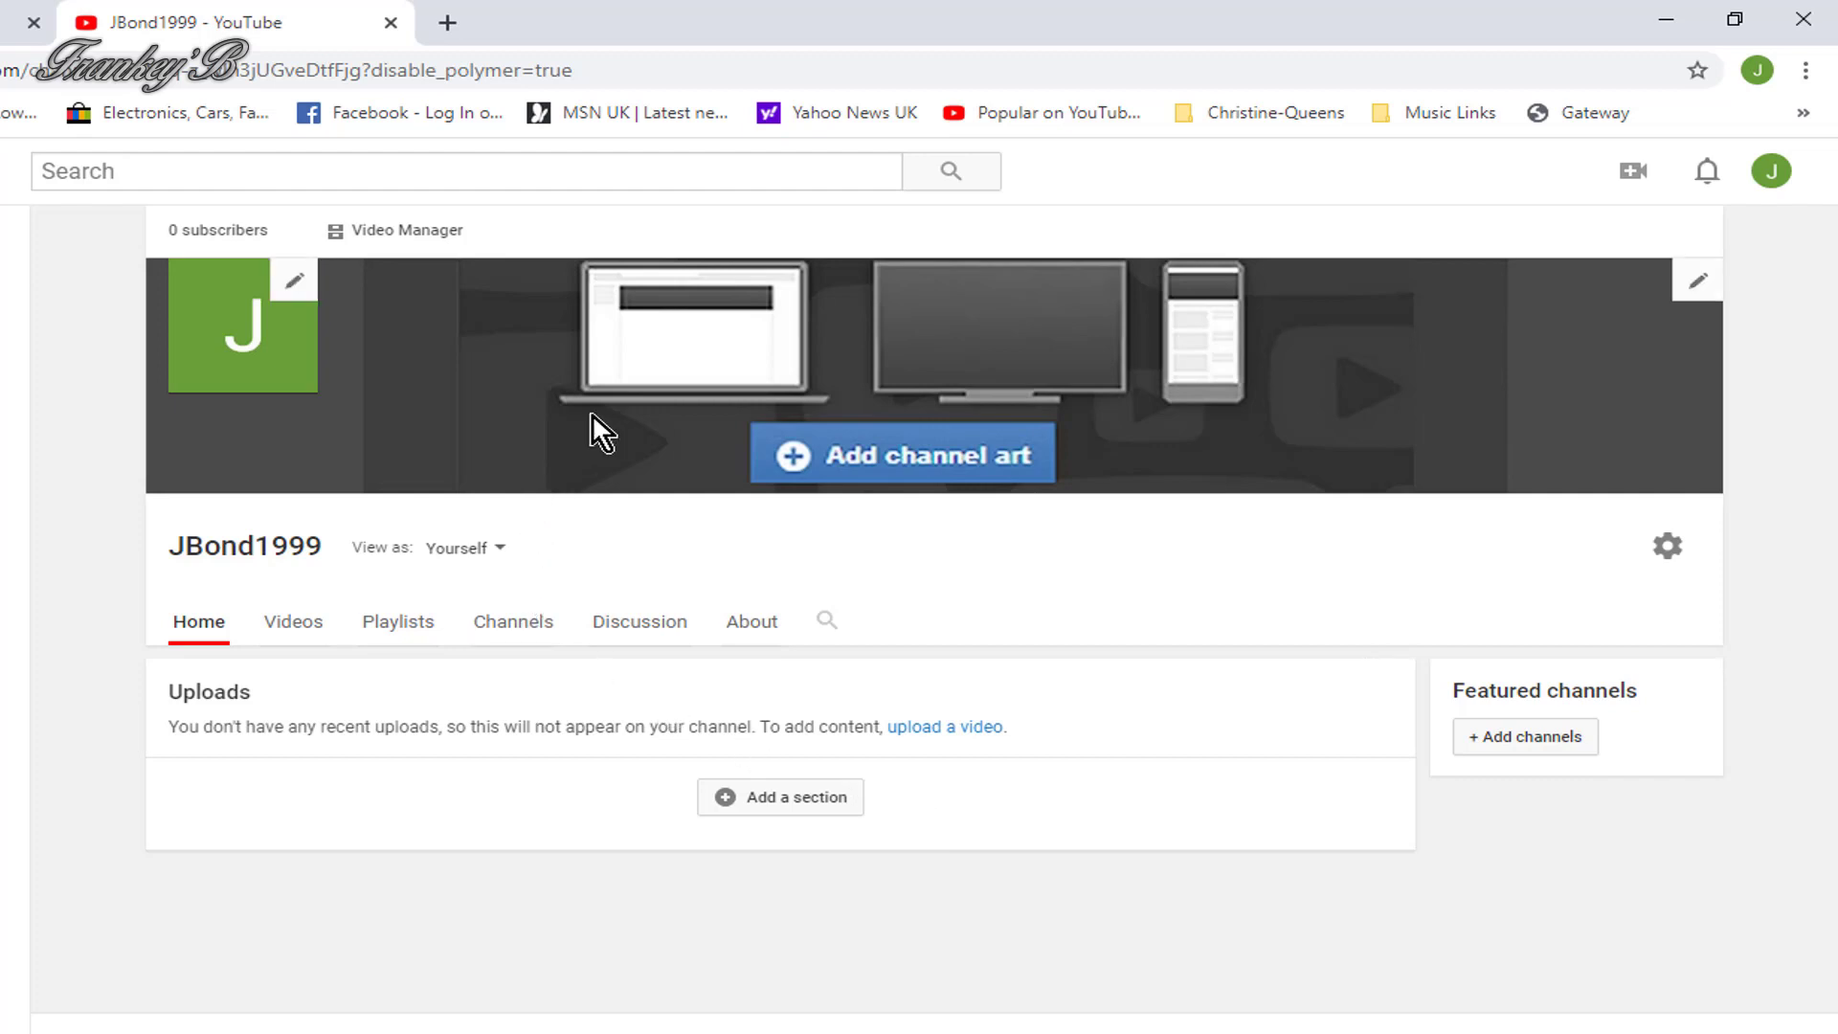
{"action": "mouse_move", "coordinate": [574, 538]}
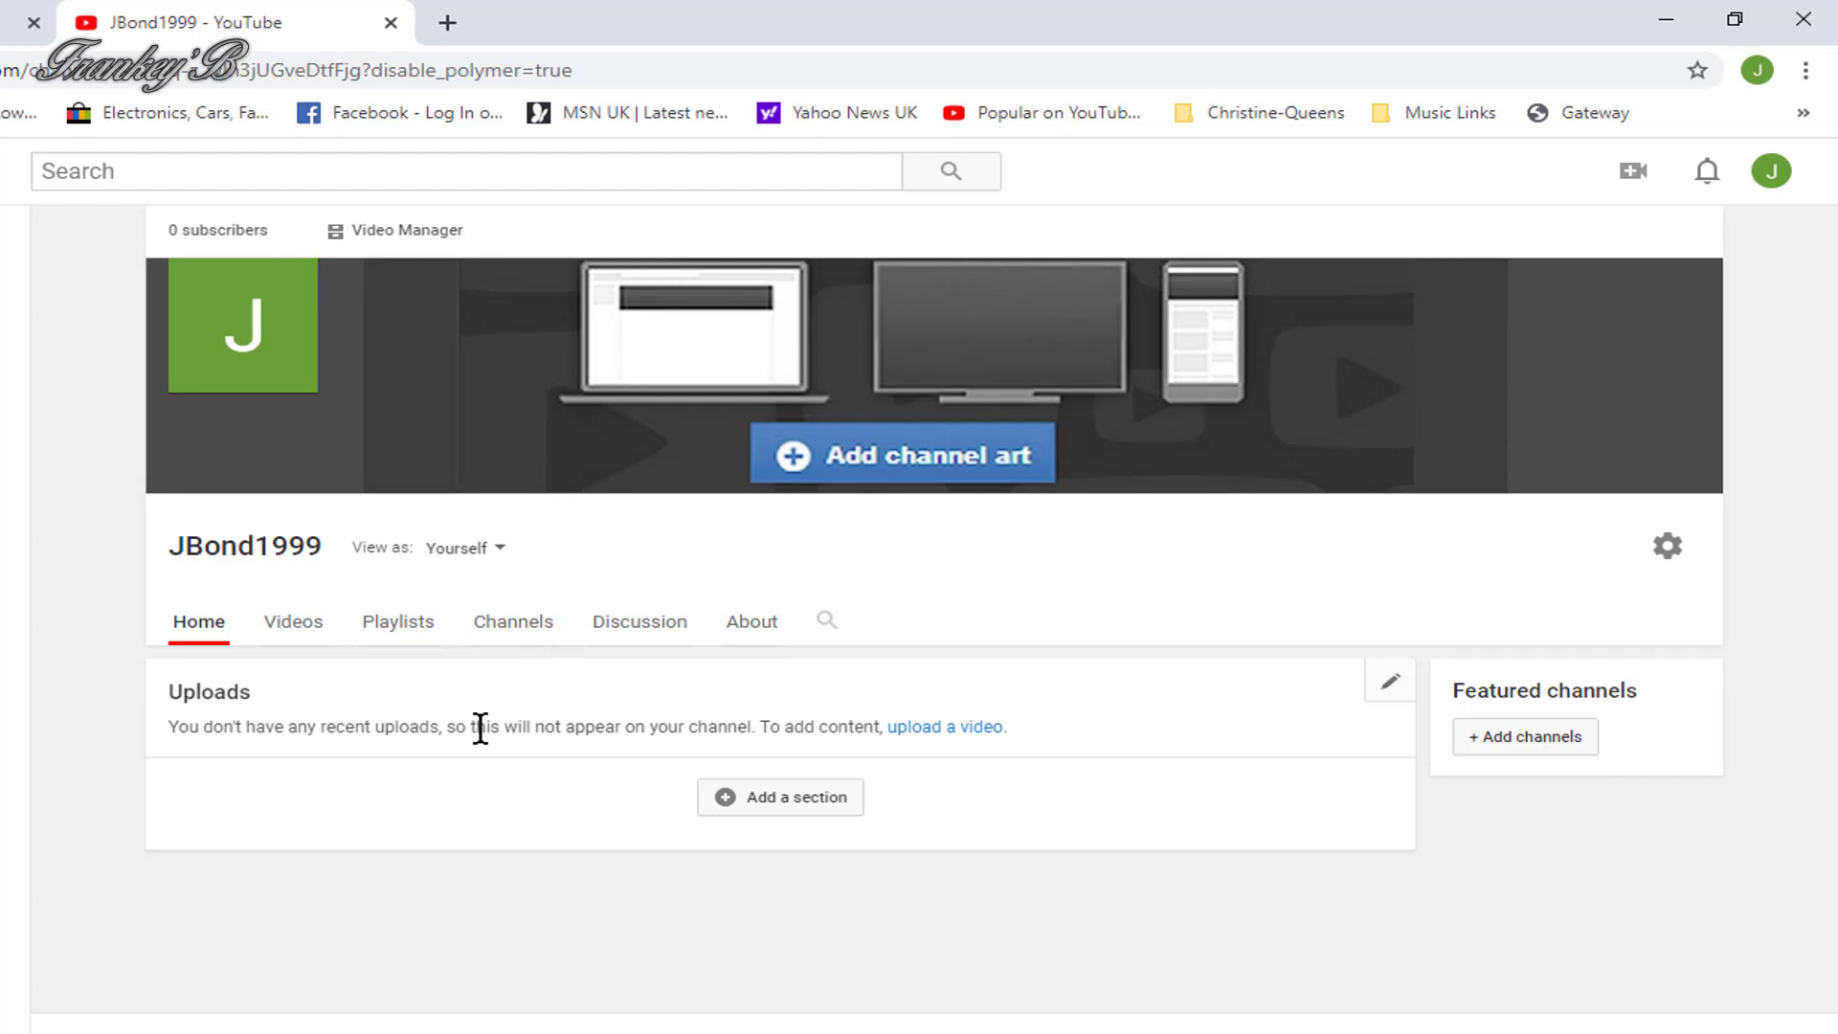
{"action": "mouse_move", "coordinate": [471, 801]}
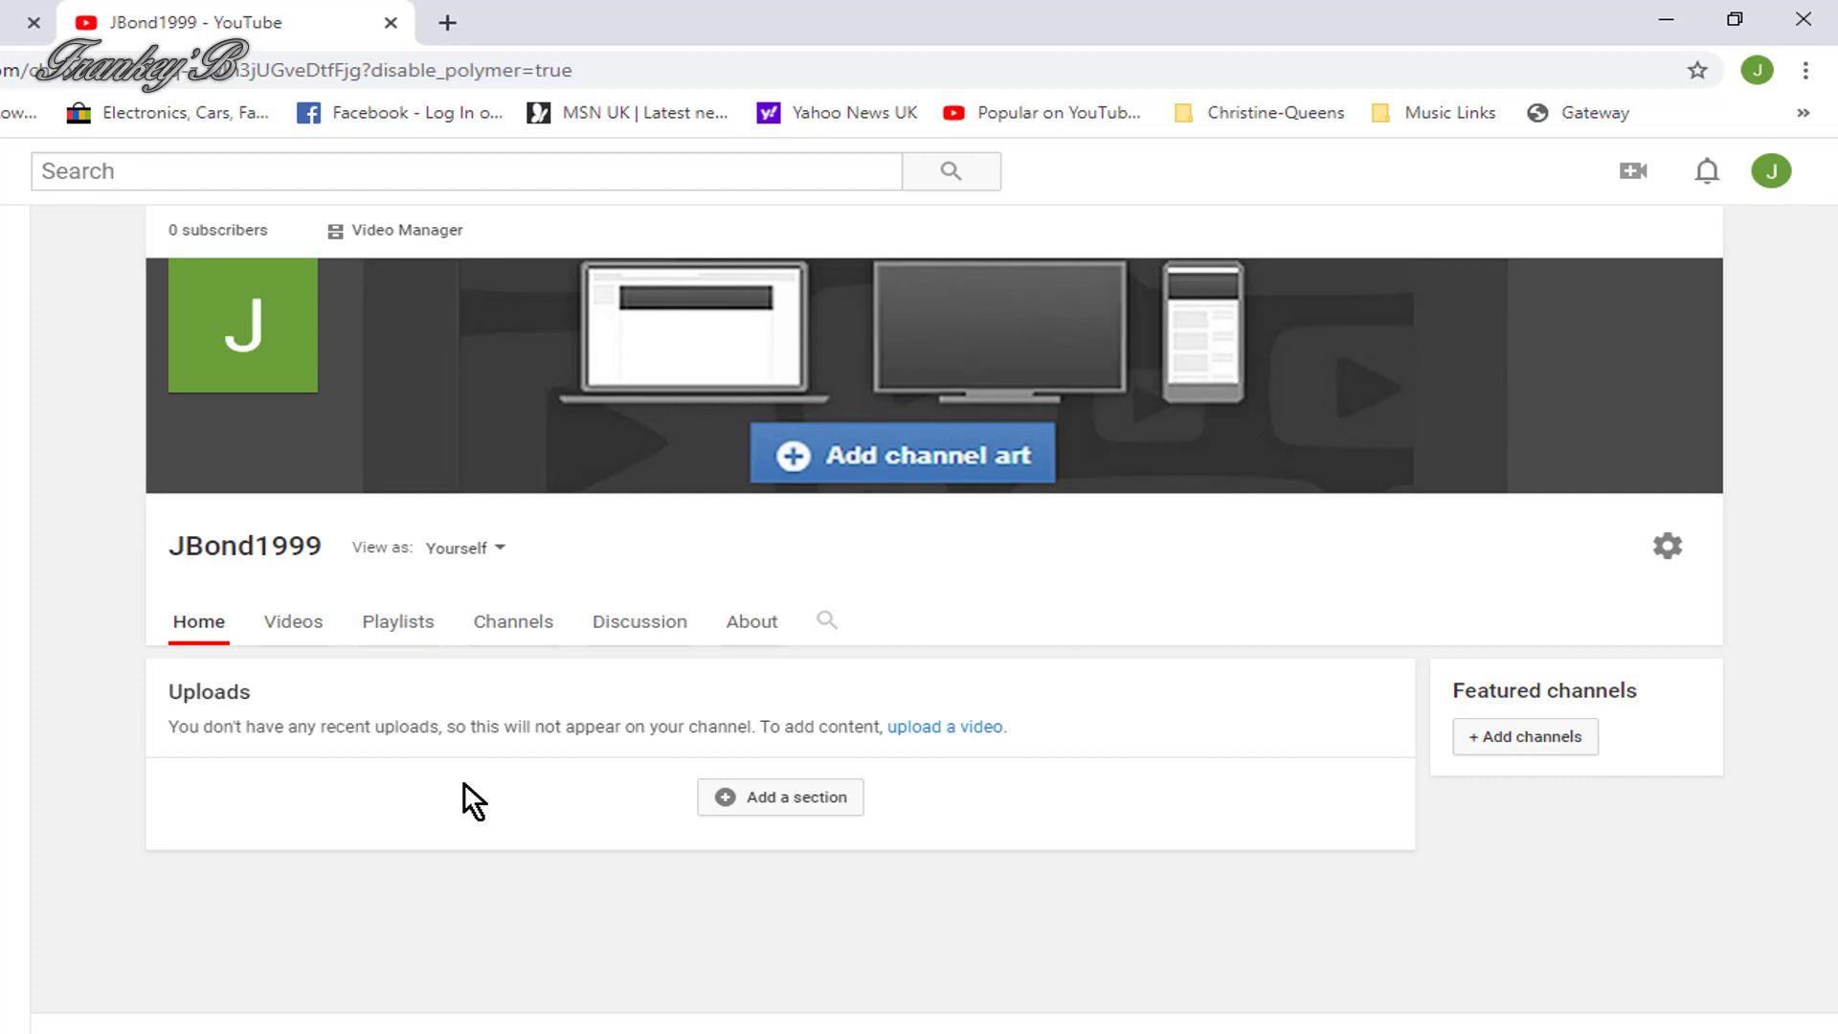
{"action": "mouse_move", "coordinate": [492, 612]}
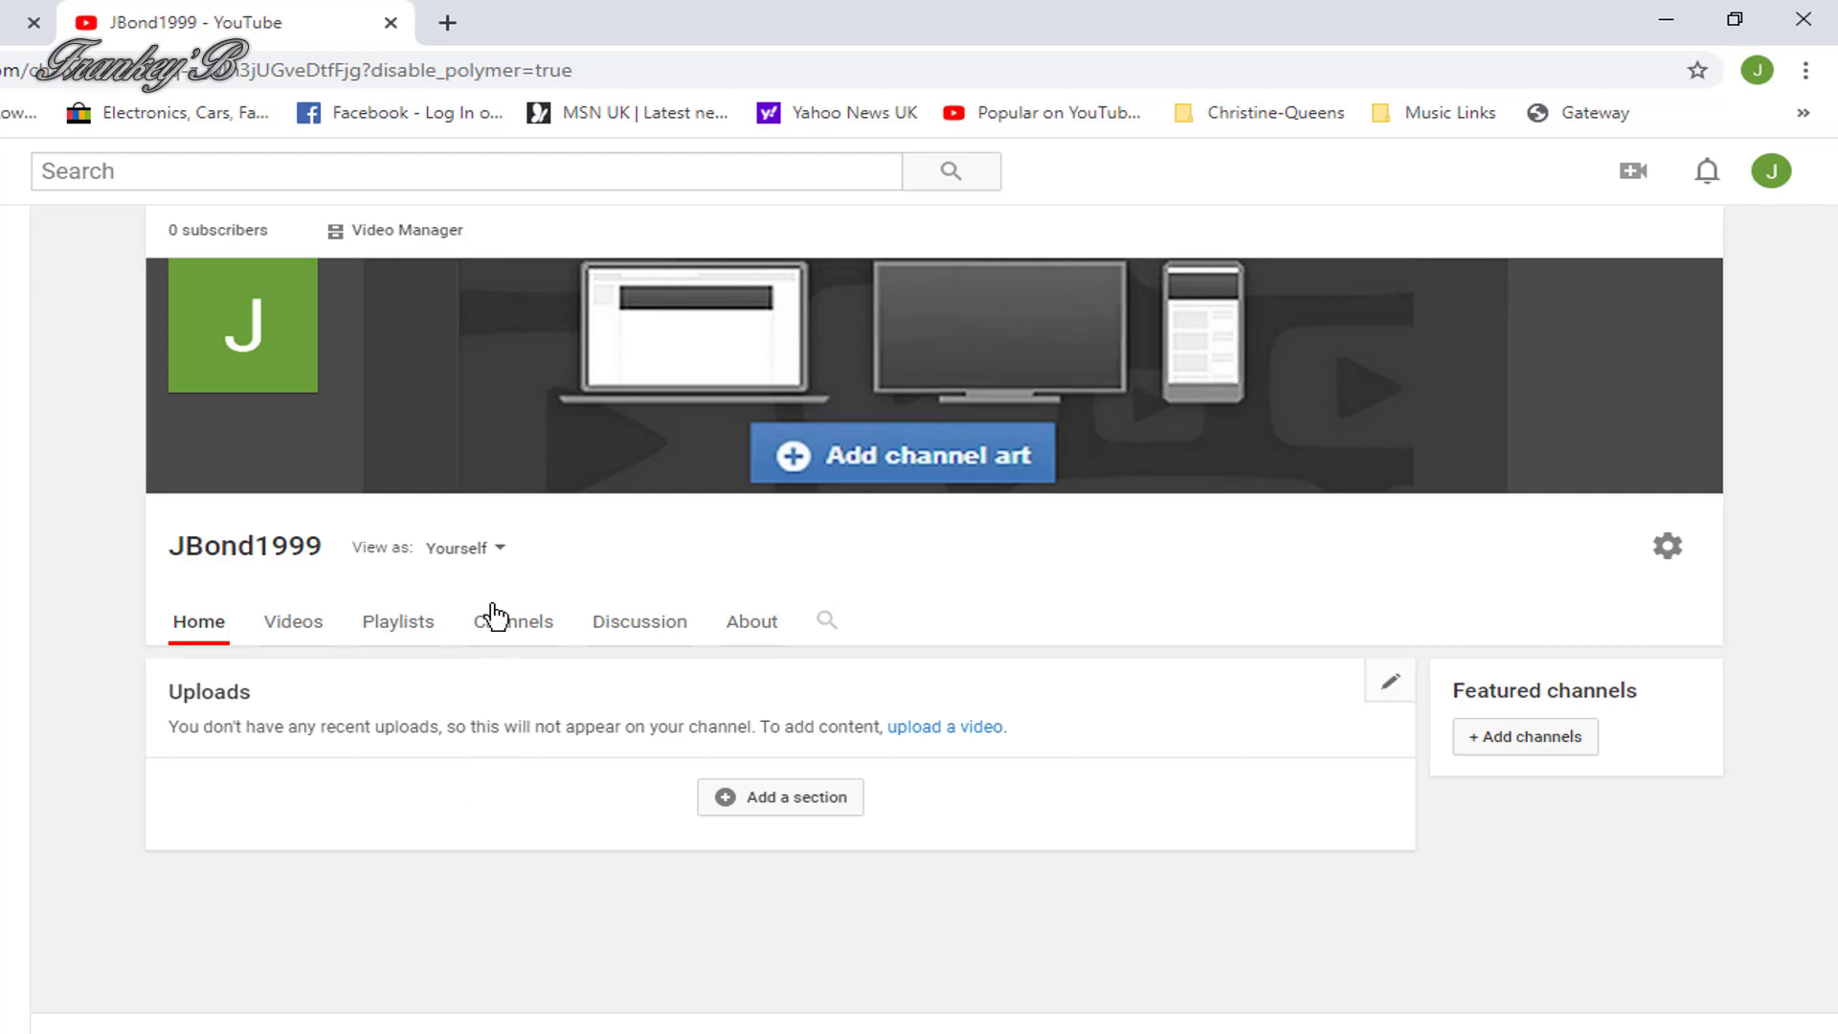
{"action": "mouse_move", "coordinate": [539, 455]}
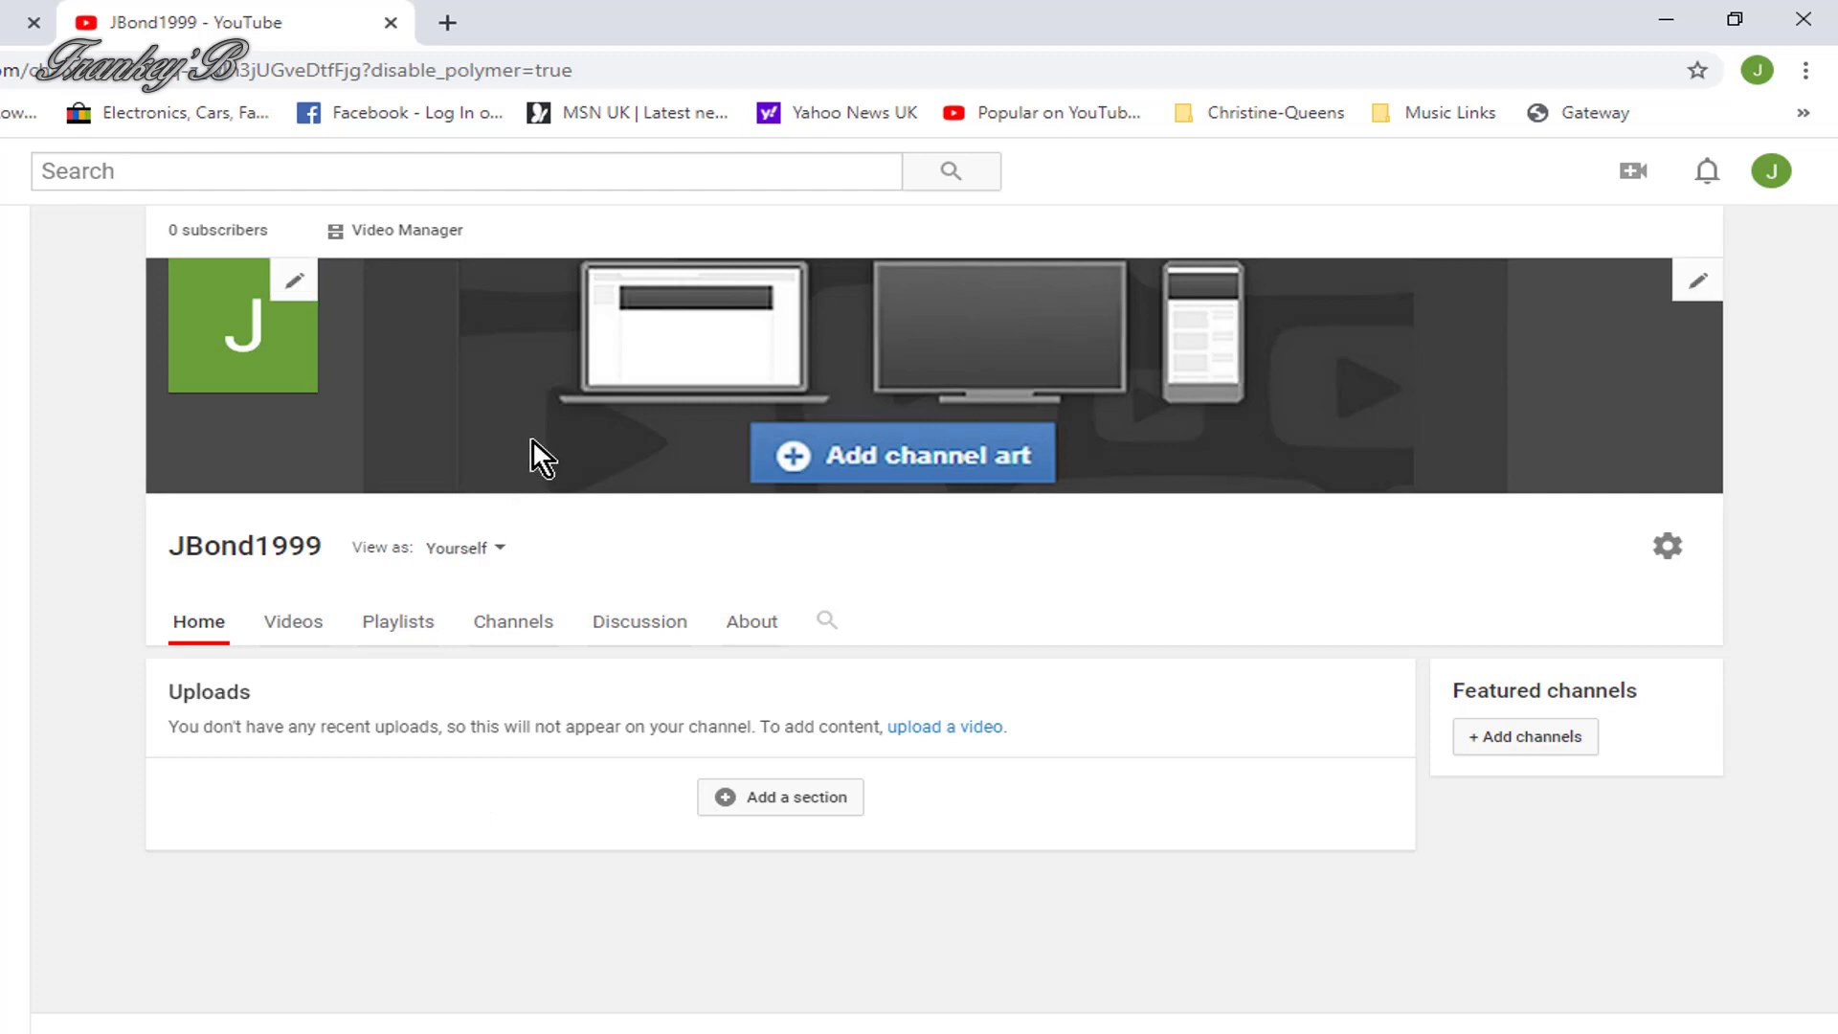
{"action": "mouse_move", "coordinate": [585, 391]}
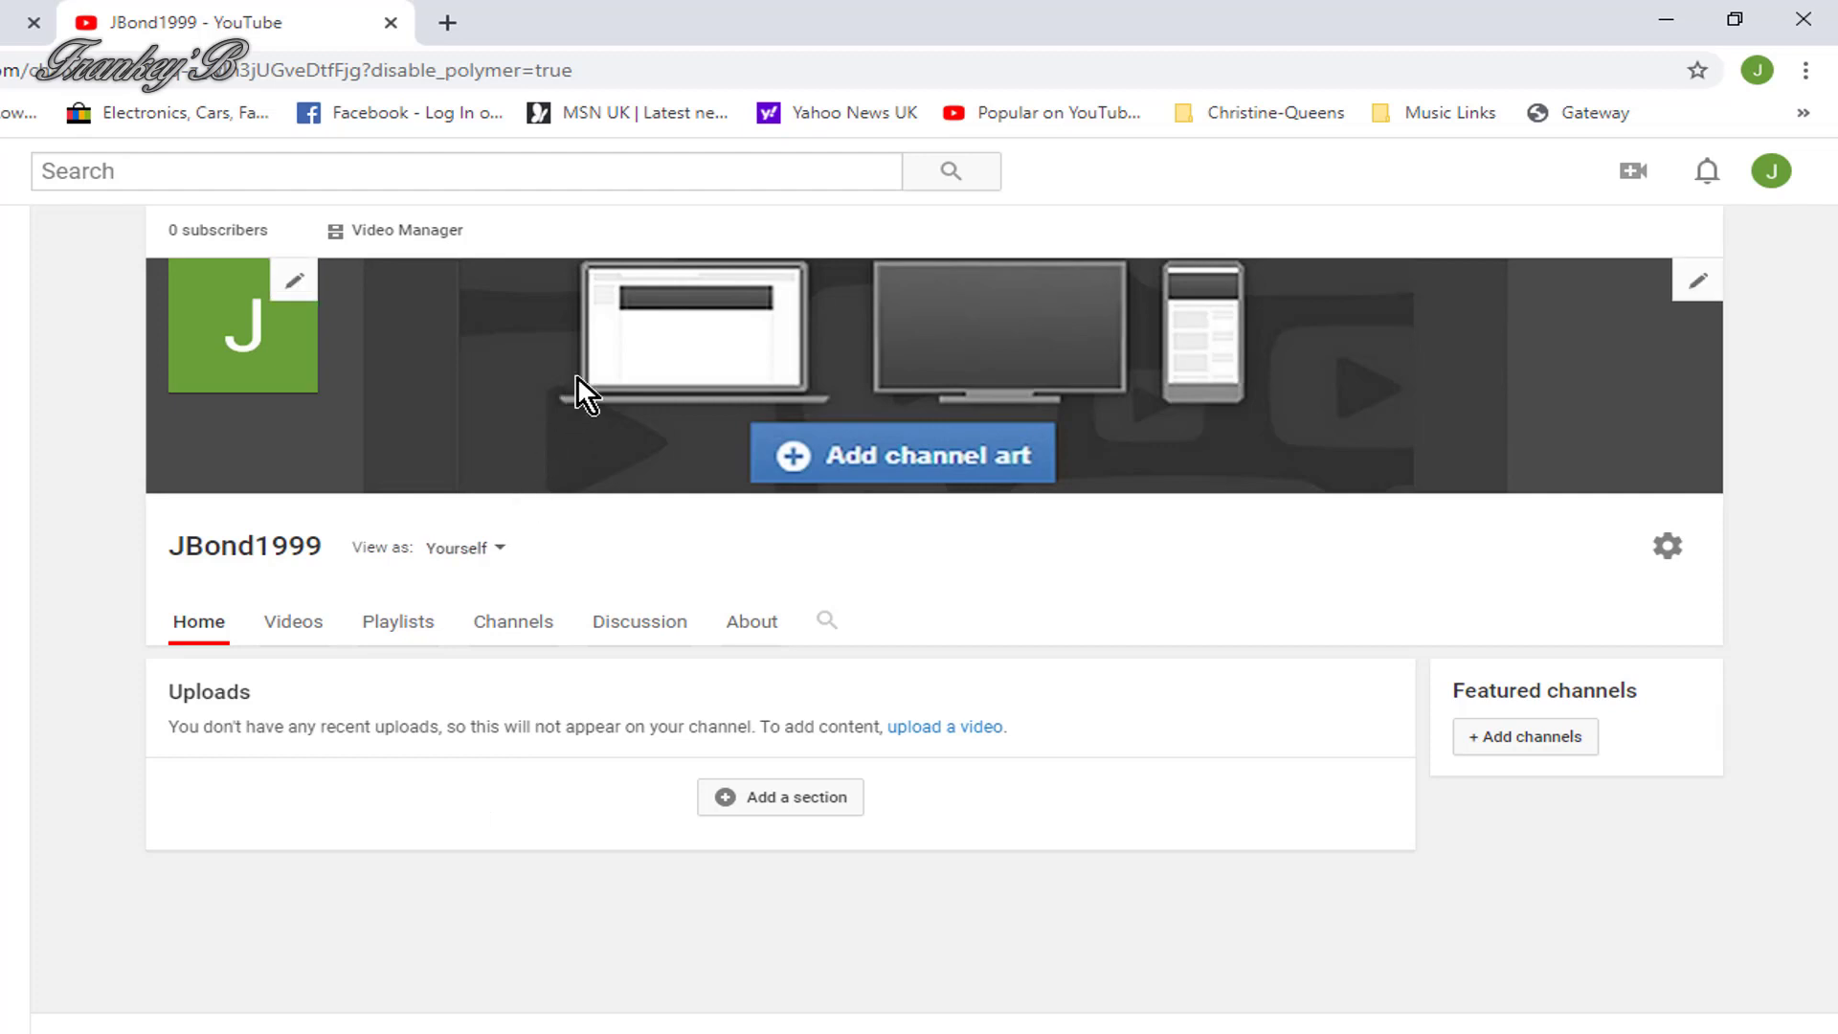
{"action": "mouse_move", "coordinate": [641, 349]}
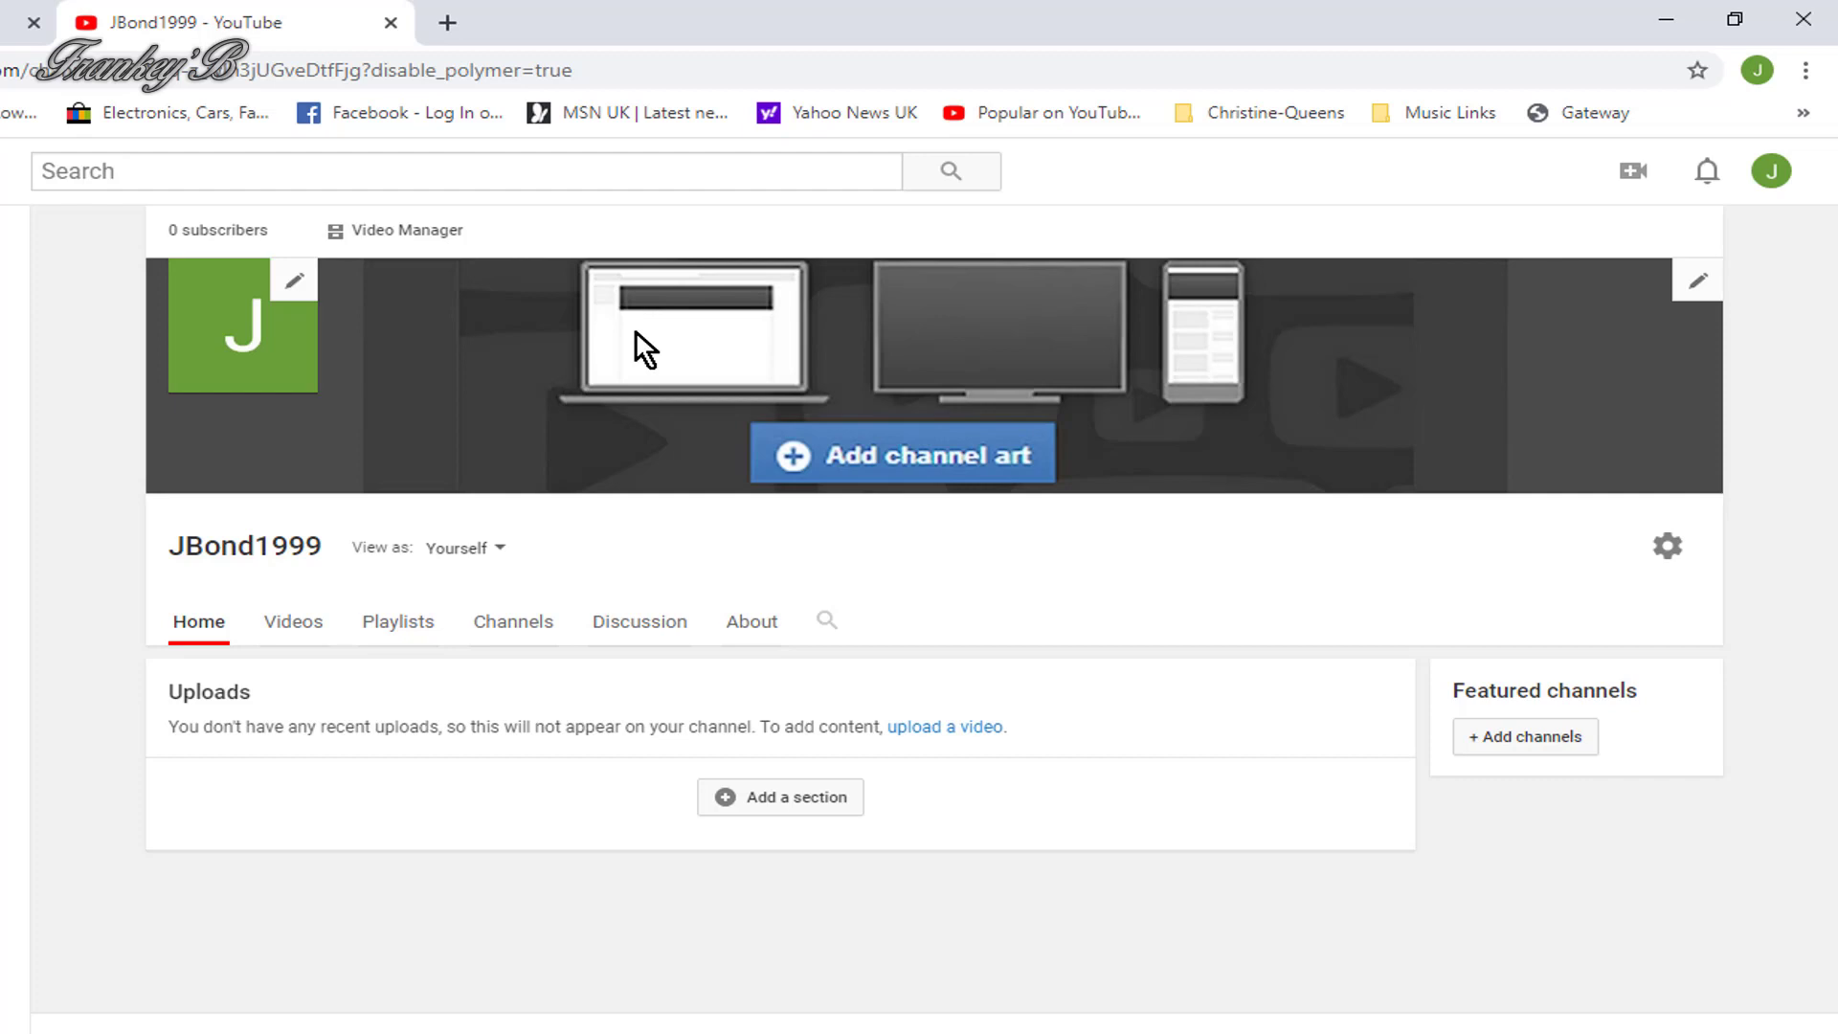
{"action": "mouse_move", "coordinate": [685, 338]}
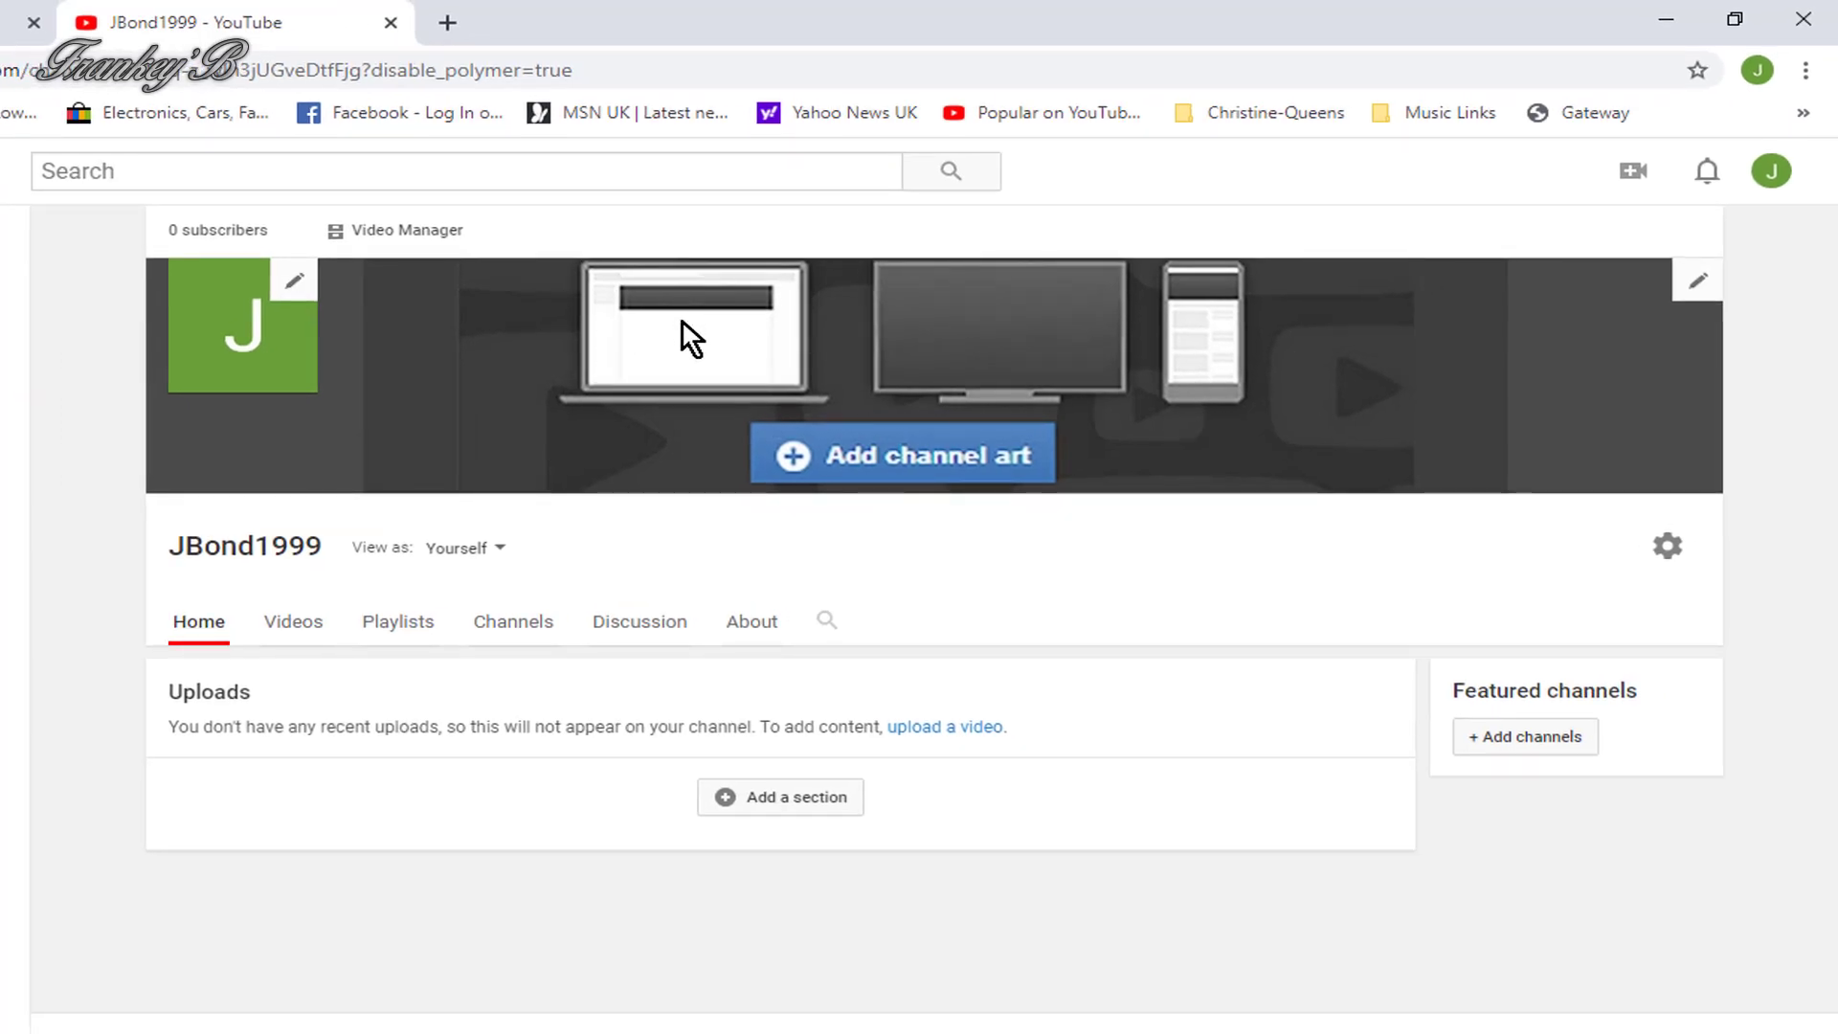
{"action": "mouse_move", "coordinate": [1029, 343]}
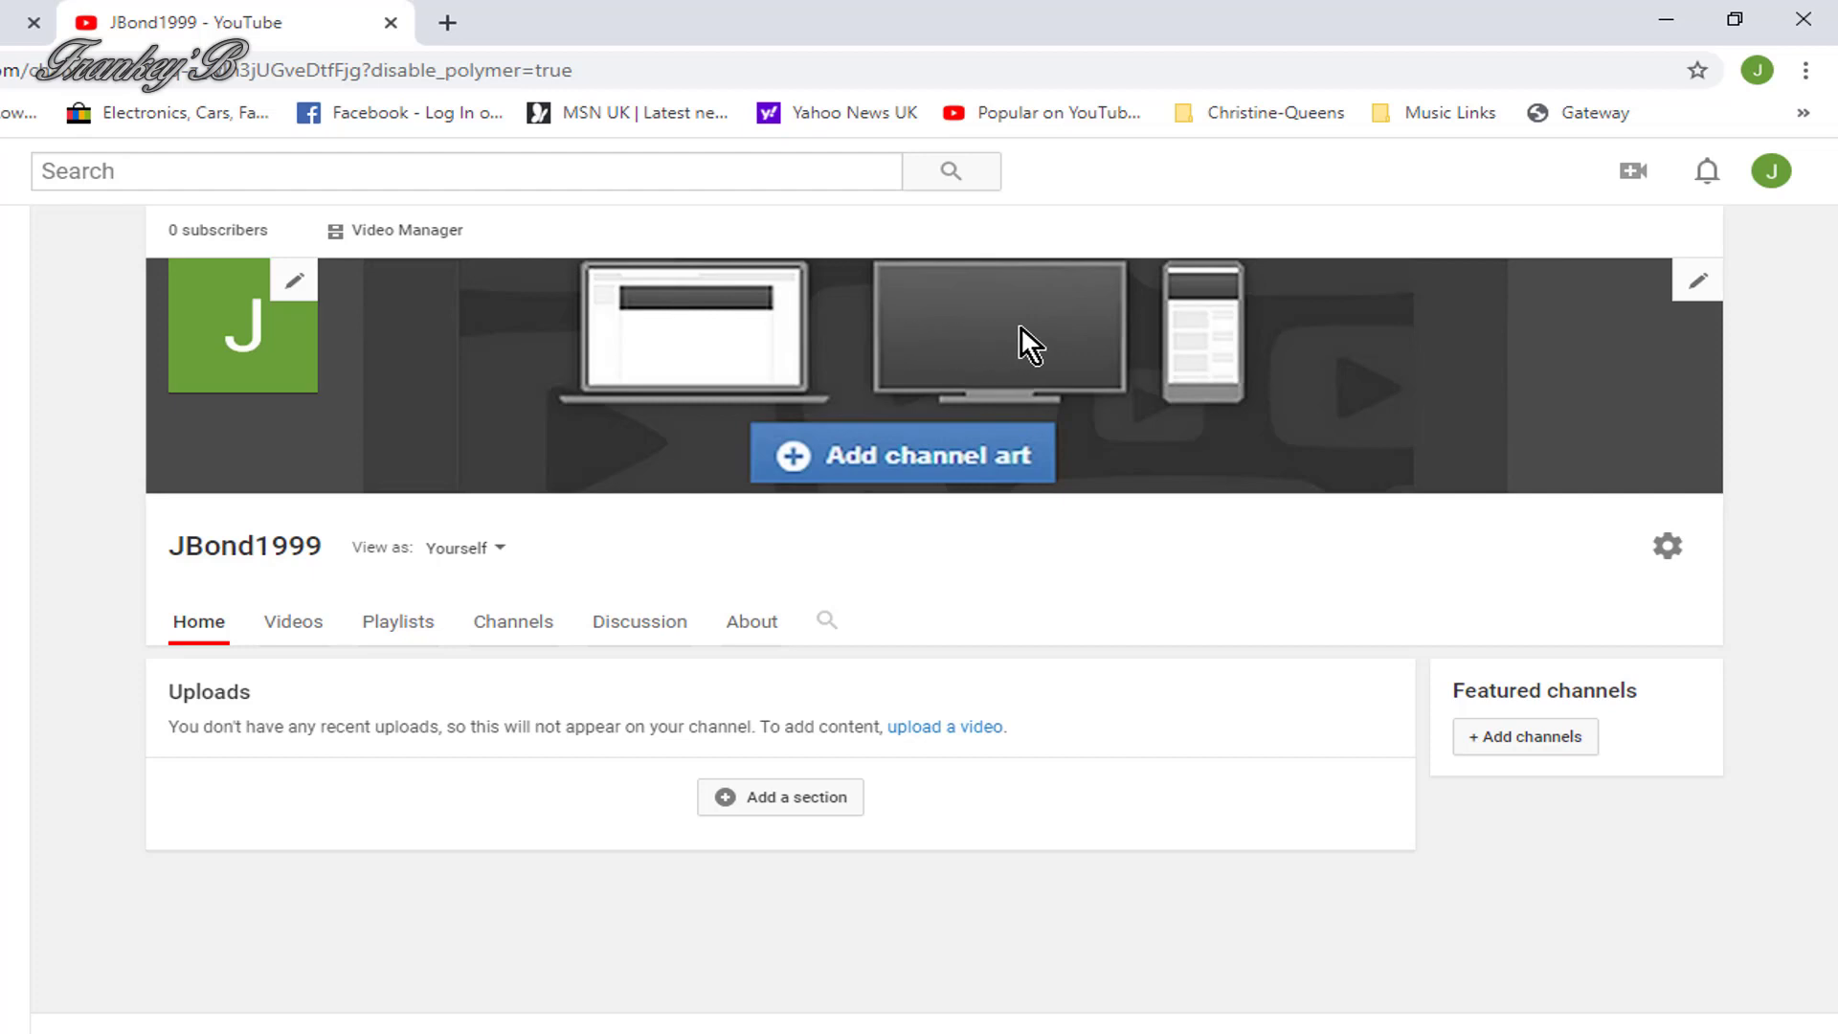
{"action": "mouse_move", "coordinate": [1210, 339]}
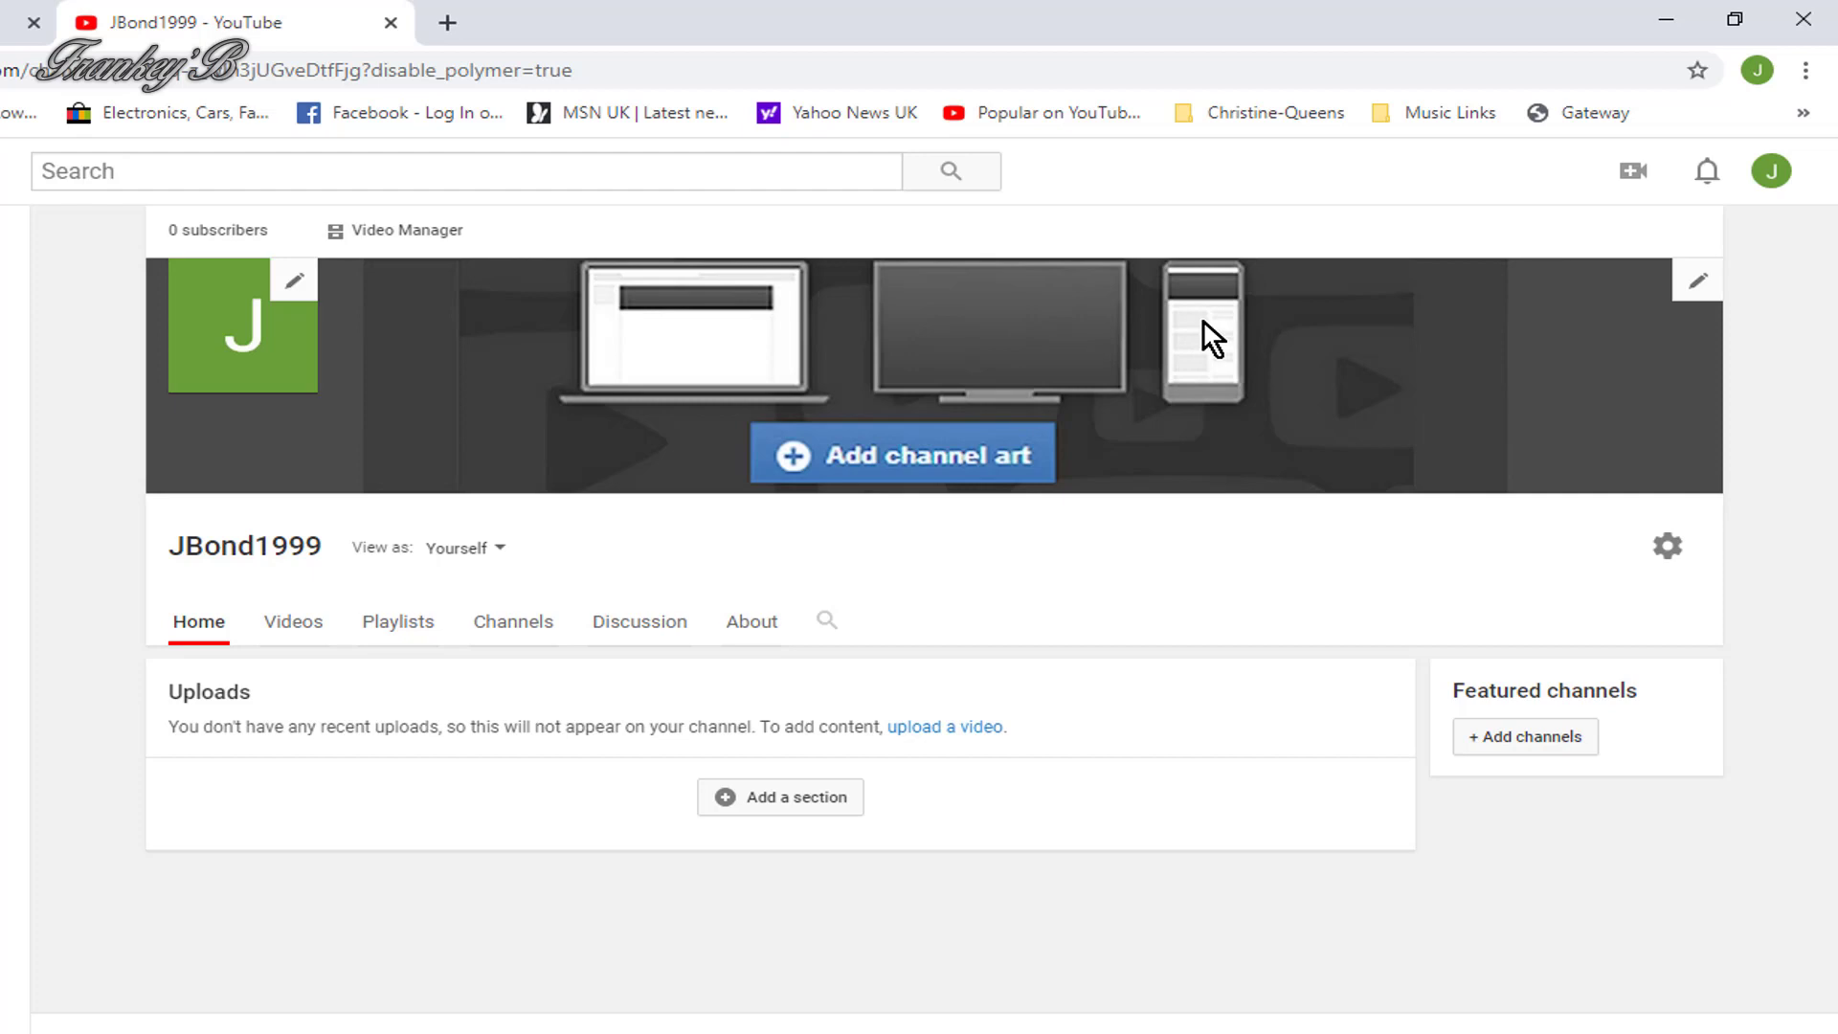
{"action": "mouse_move", "coordinate": [1274, 398]}
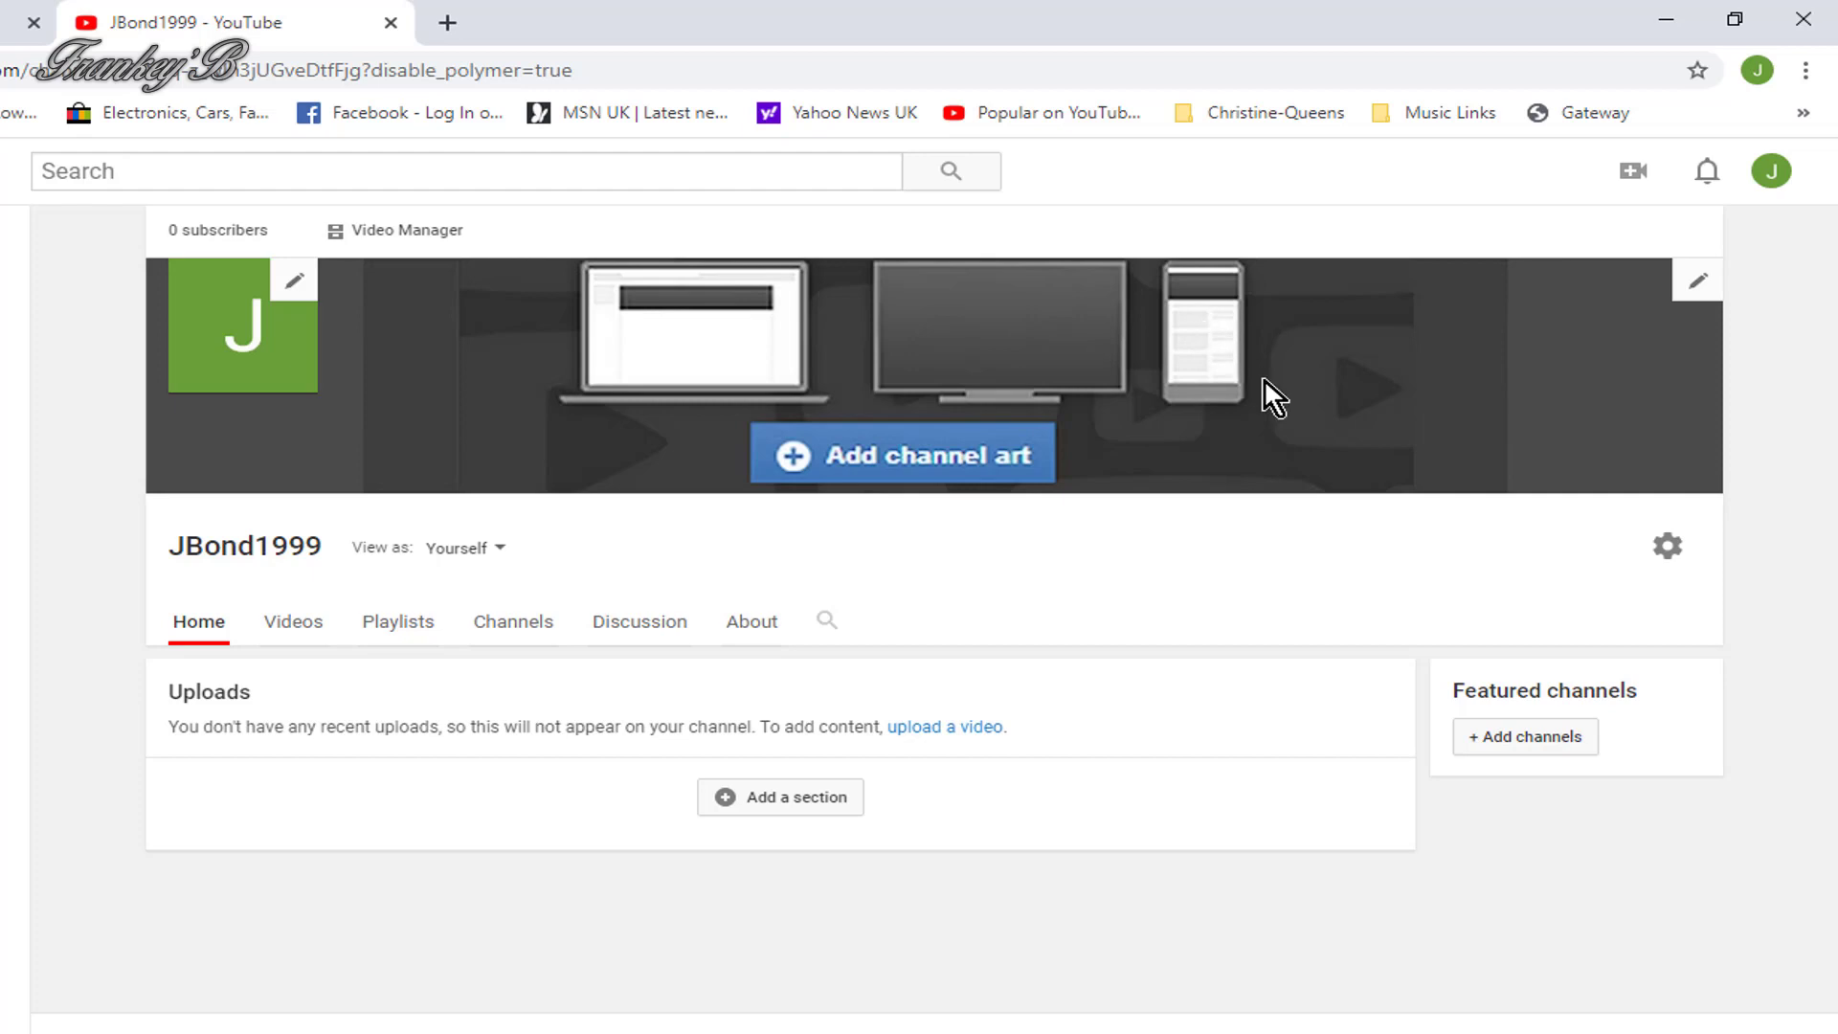
{"action": "mouse_move", "coordinate": [1685, 420]}
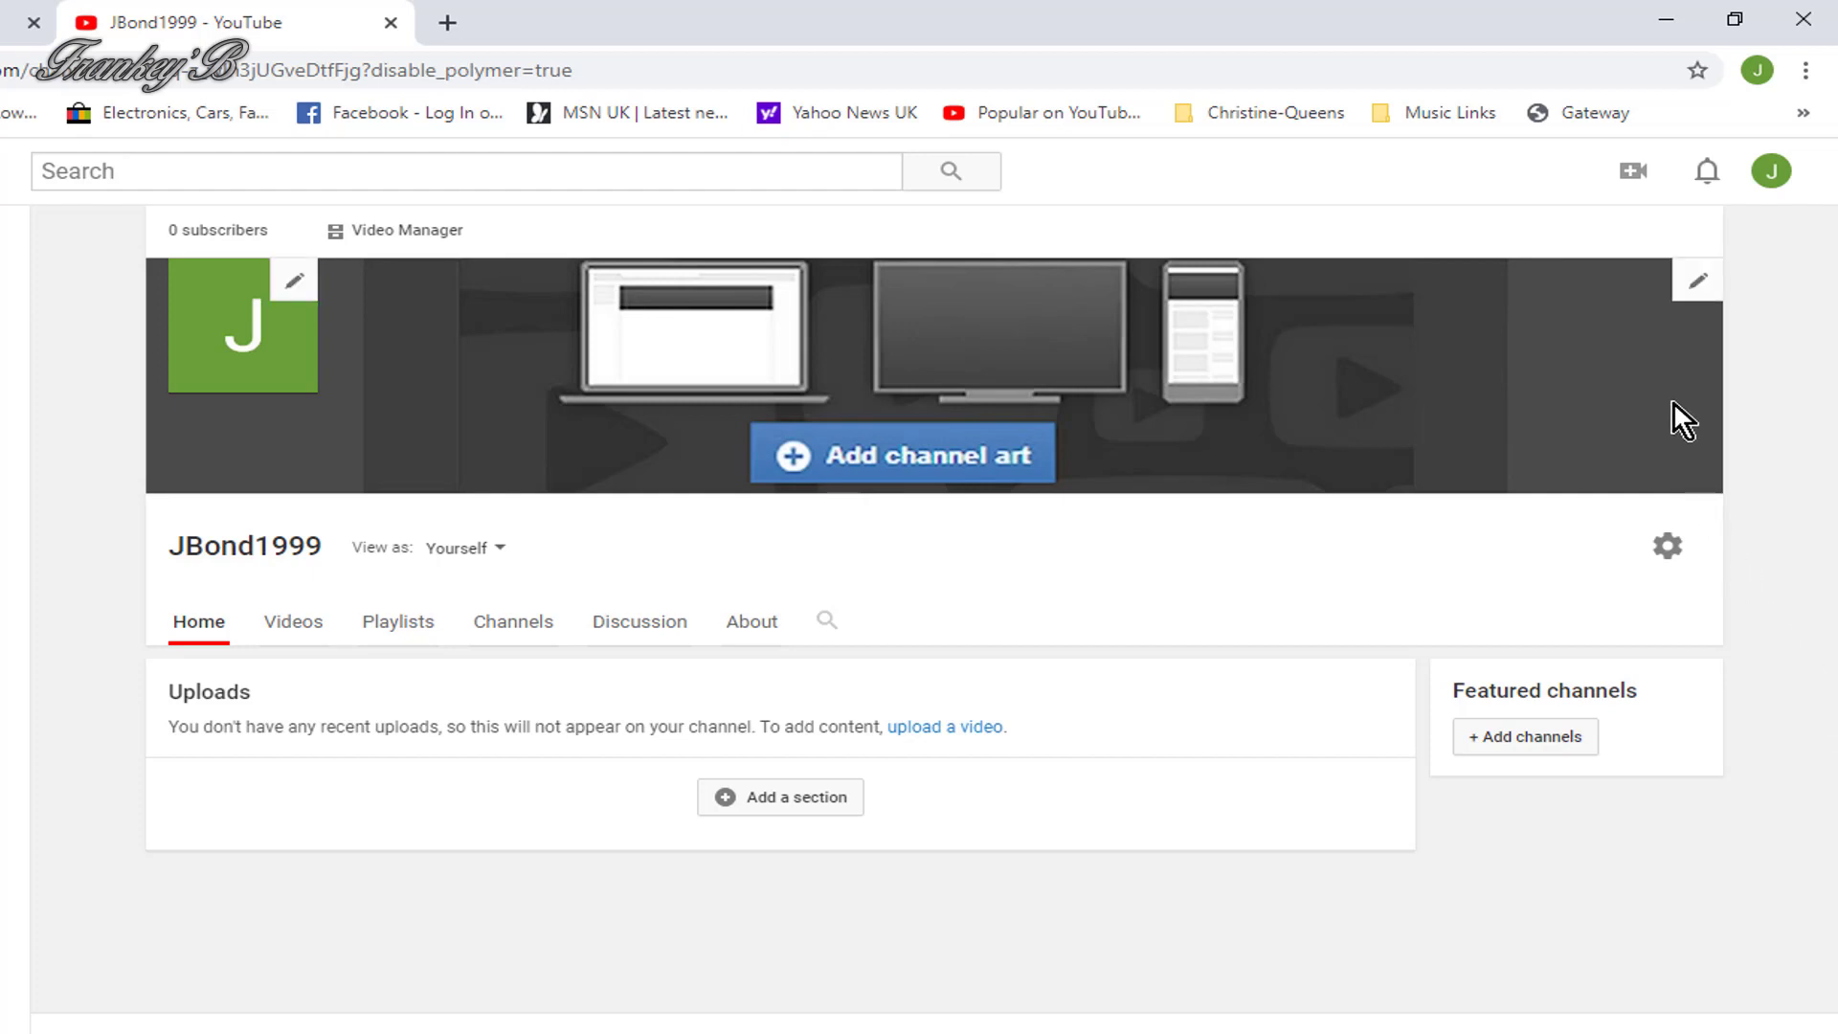
{"action": "mouse_move", "coordinate": [1686, 329]}
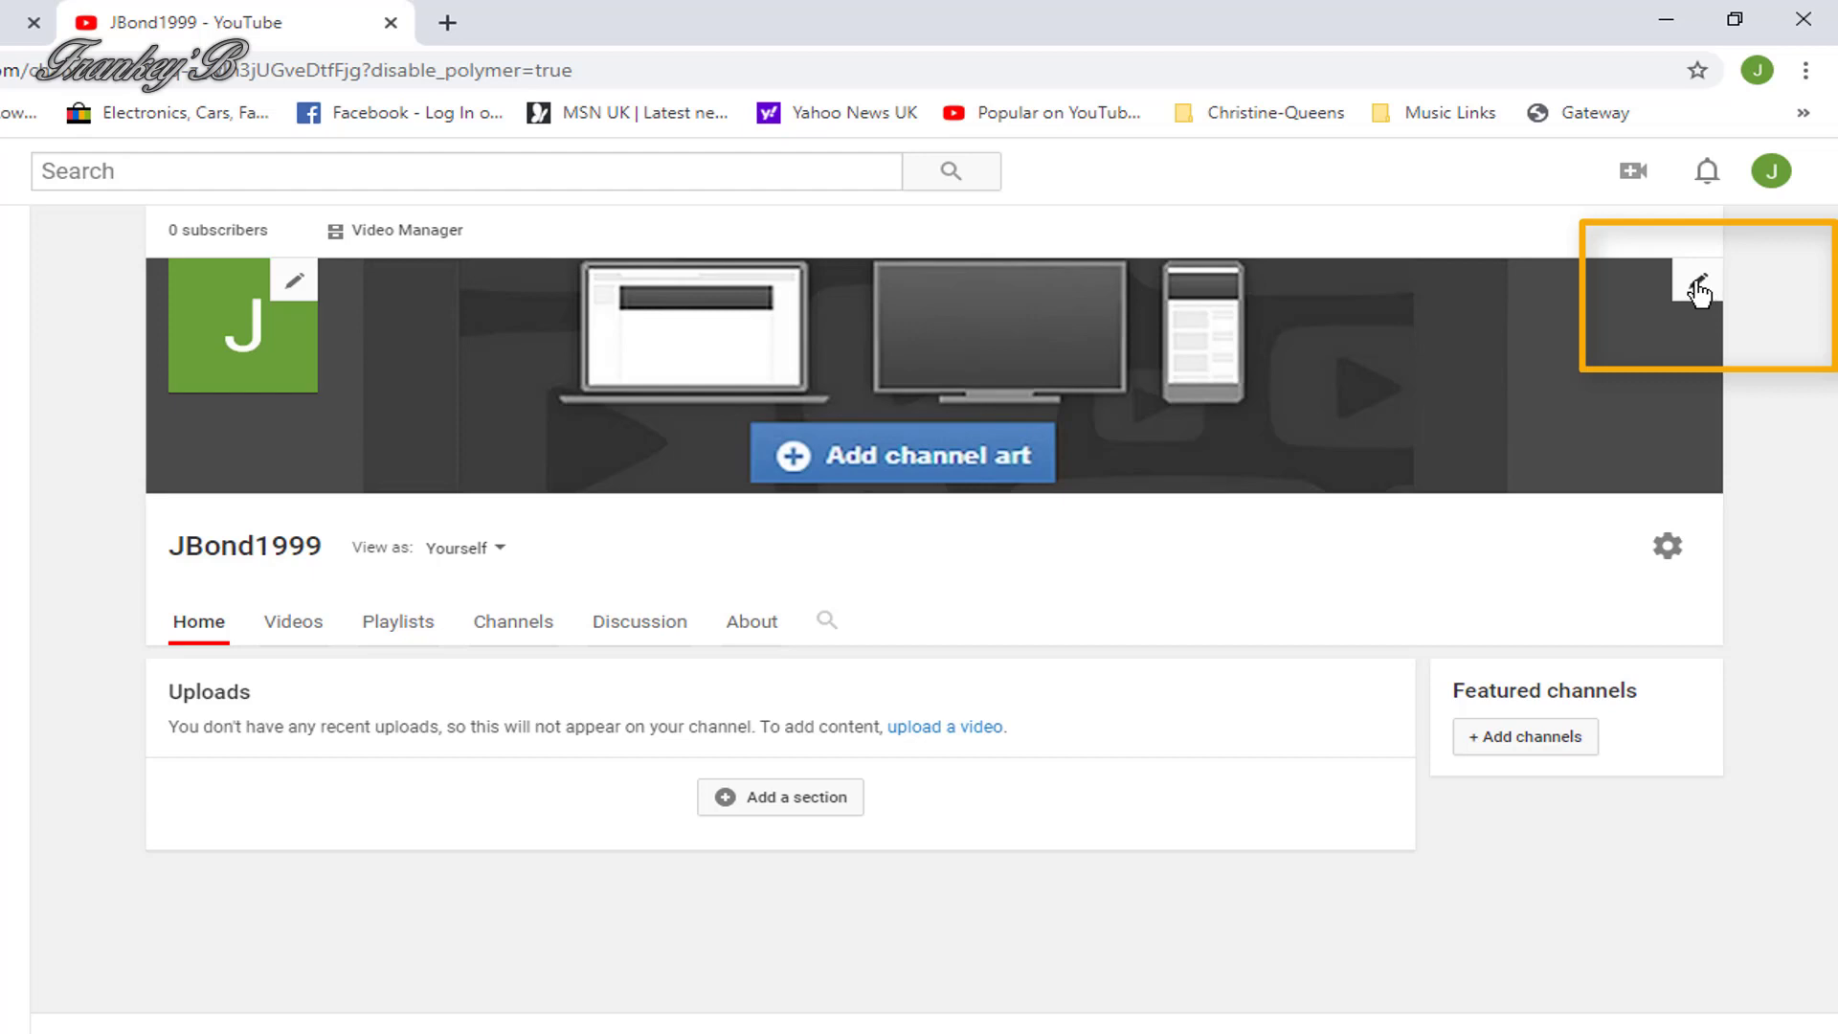
{"action": "mouse_move", "coordinate": [1698, 292]}
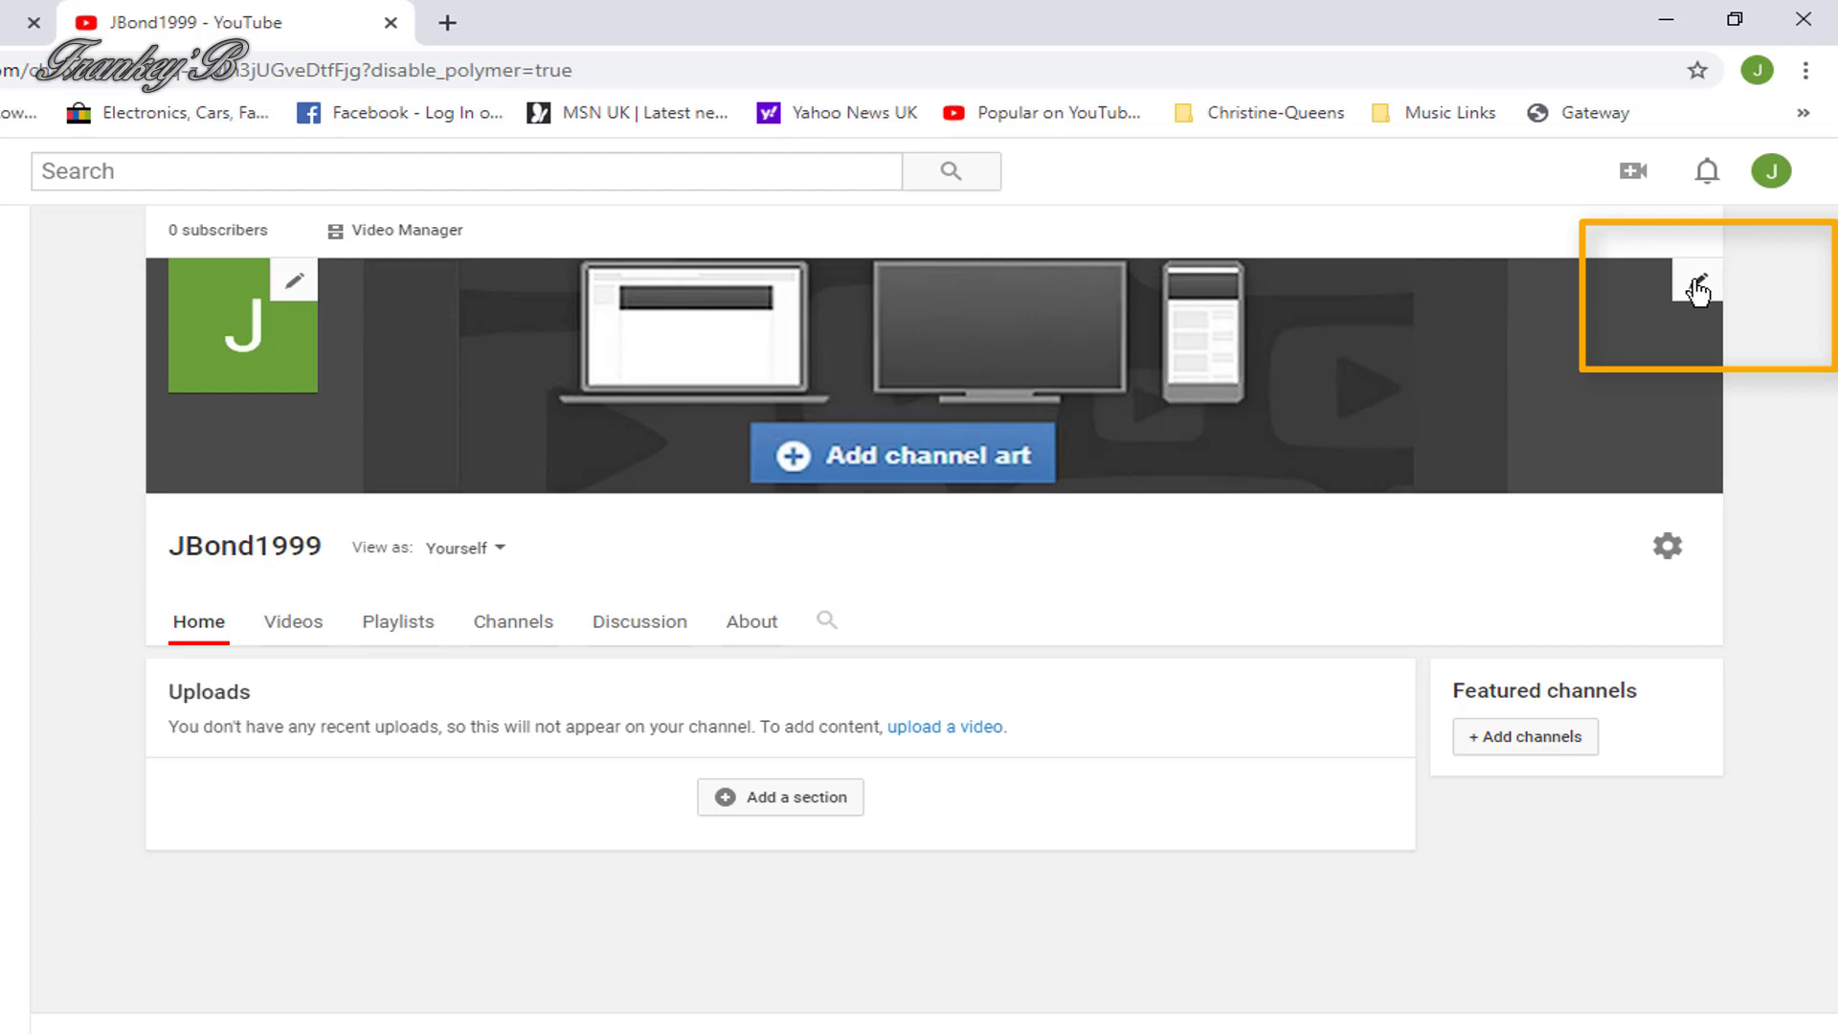
Upload the 2James Bond99 C_Art image as the channel banner and confirm it
{"action": "left_click", "coordinate": [1698, 287]}
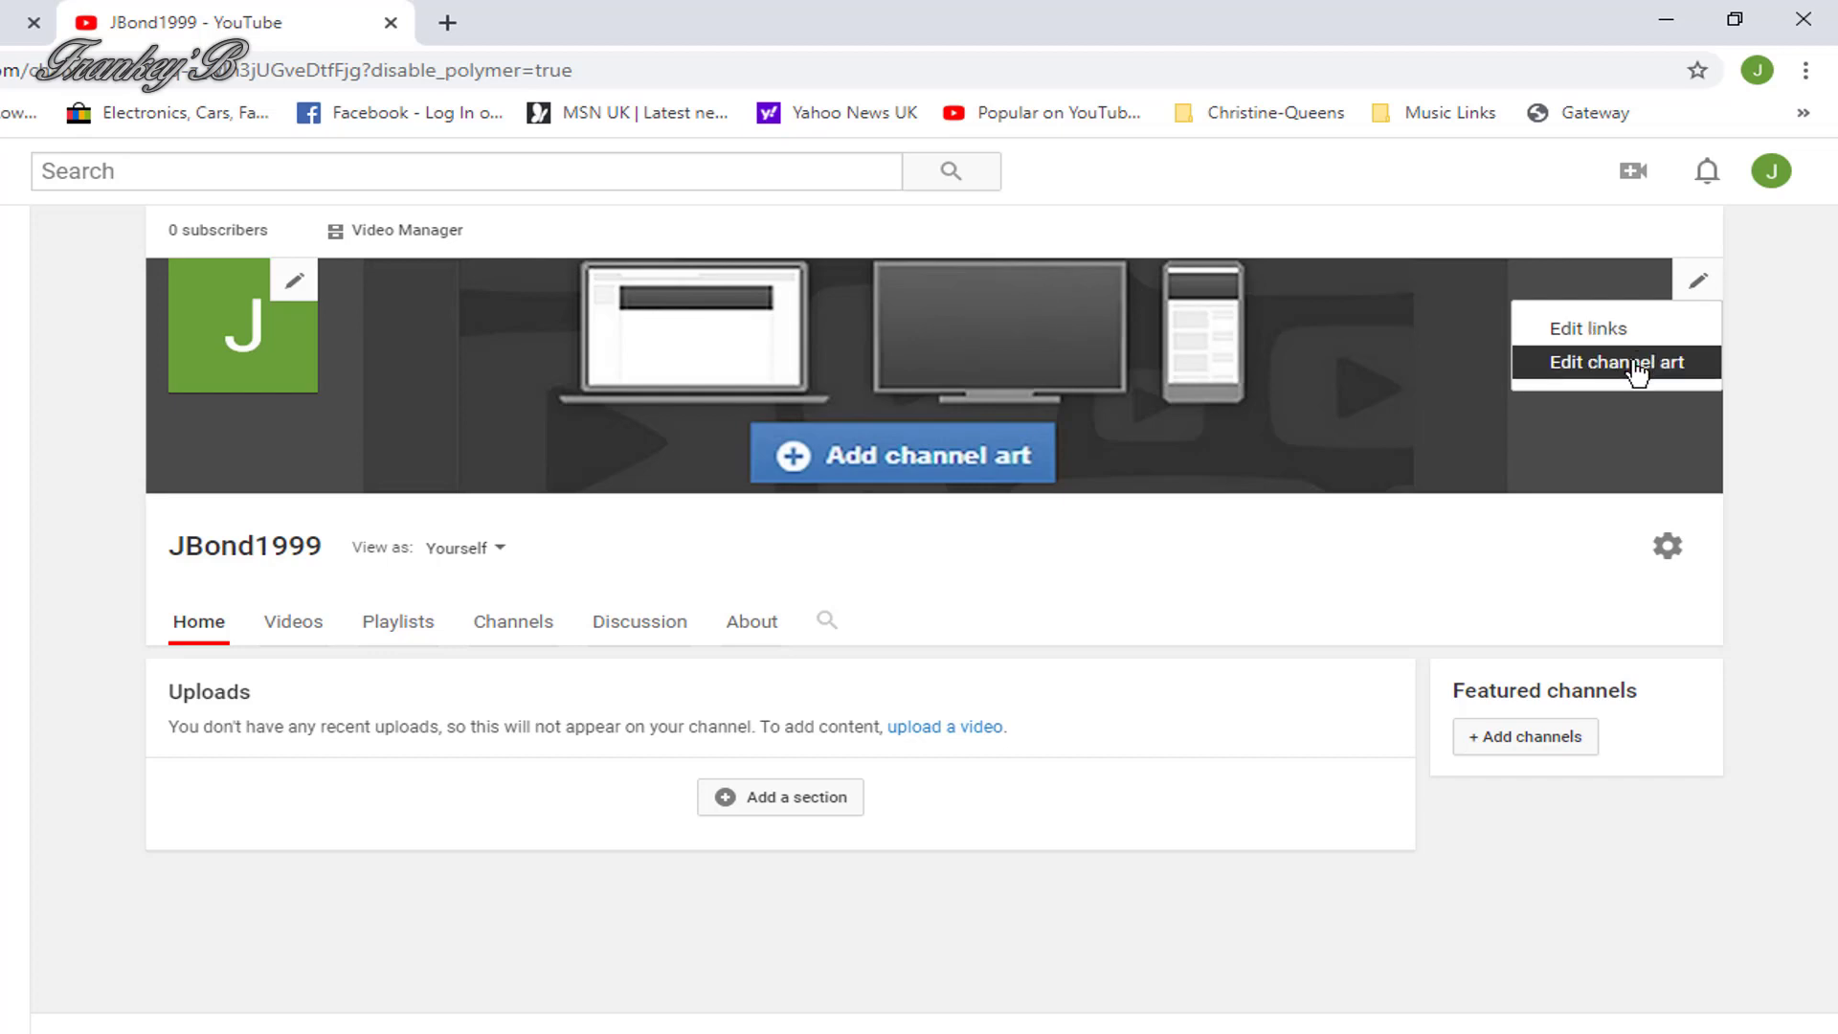
{"action": "left_click", "coordinate": [1615, 361]}
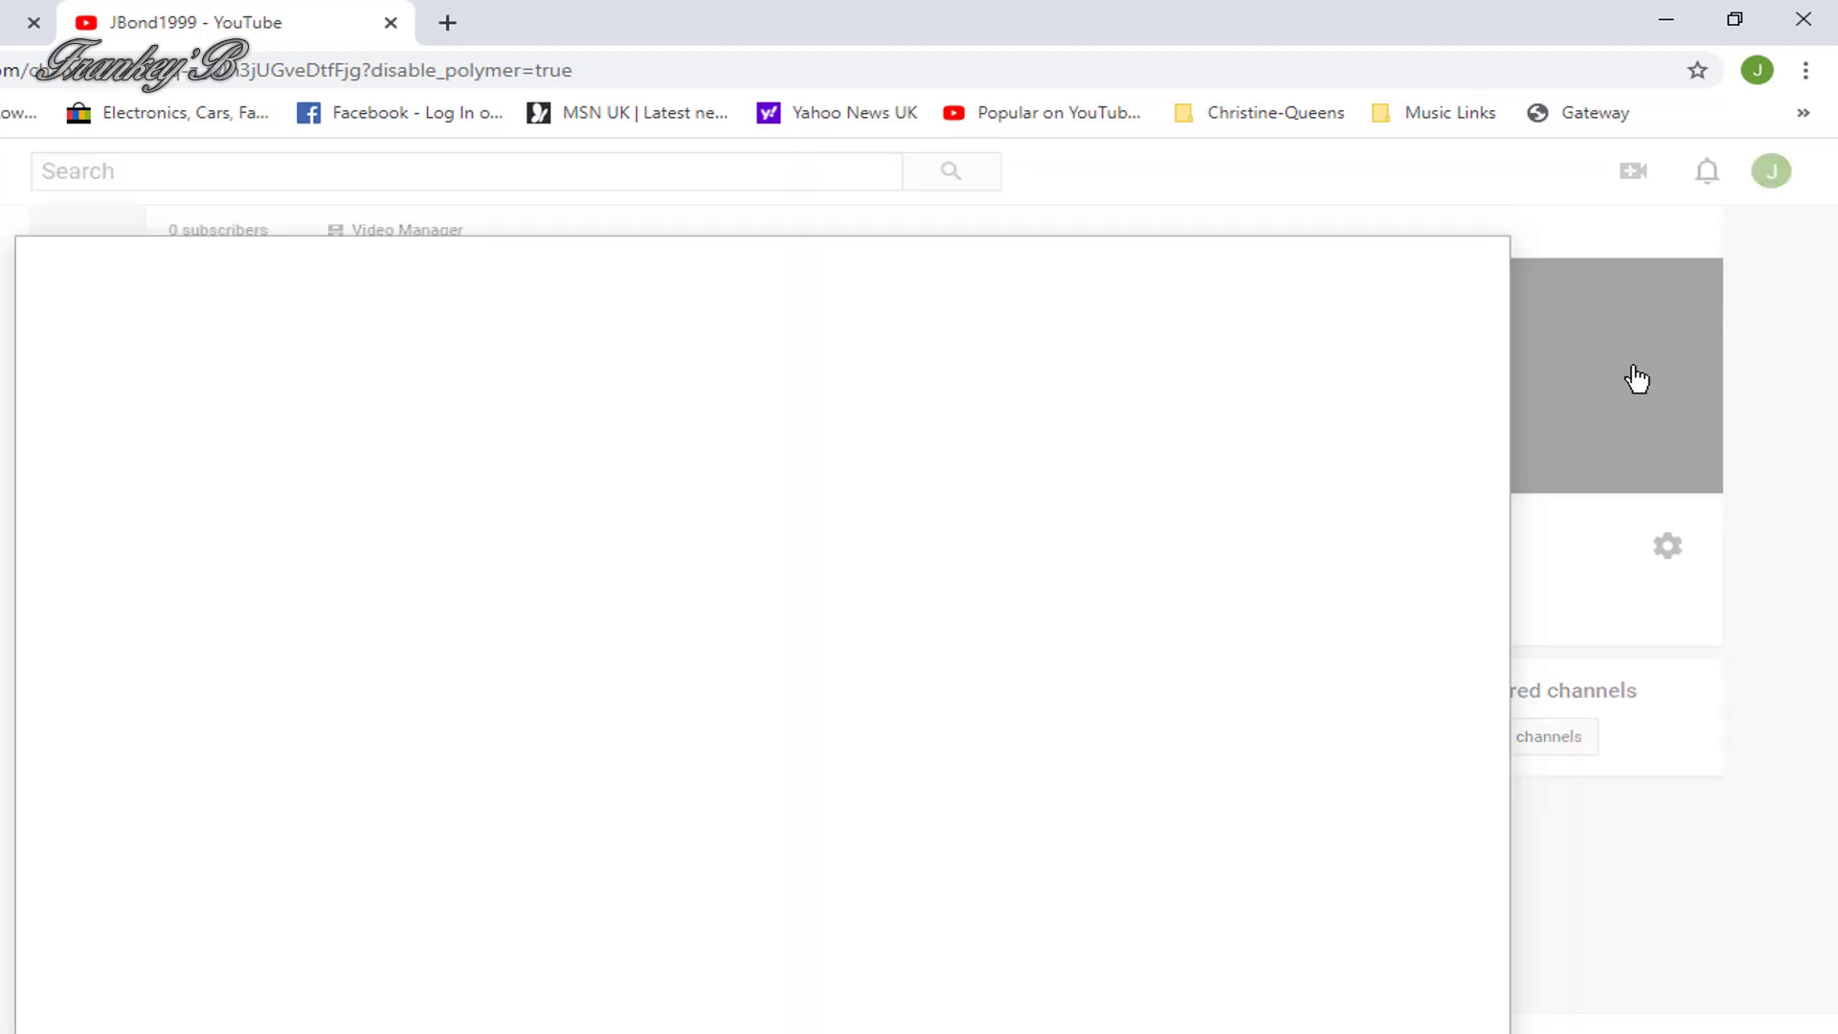
{"action": "left_click", "coordinate": [1638, 377]}
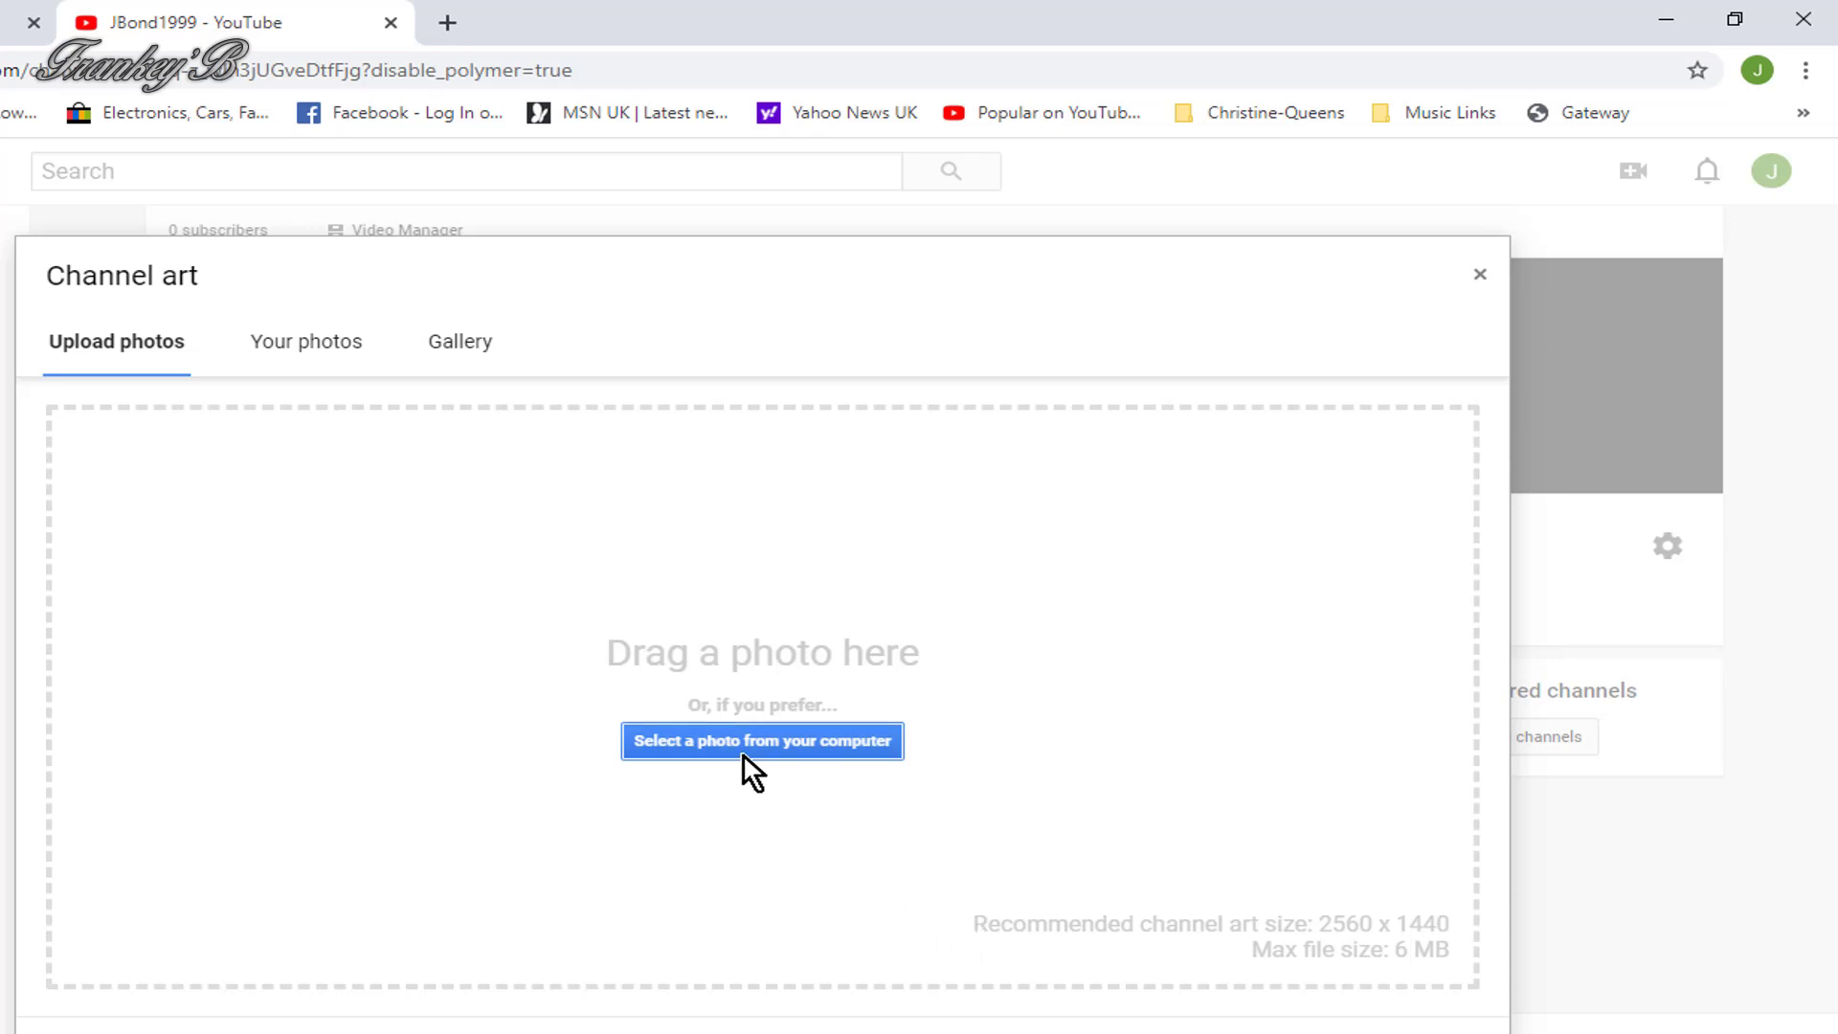
{"action": "mouse_move", "coordinate": [632, 682]}
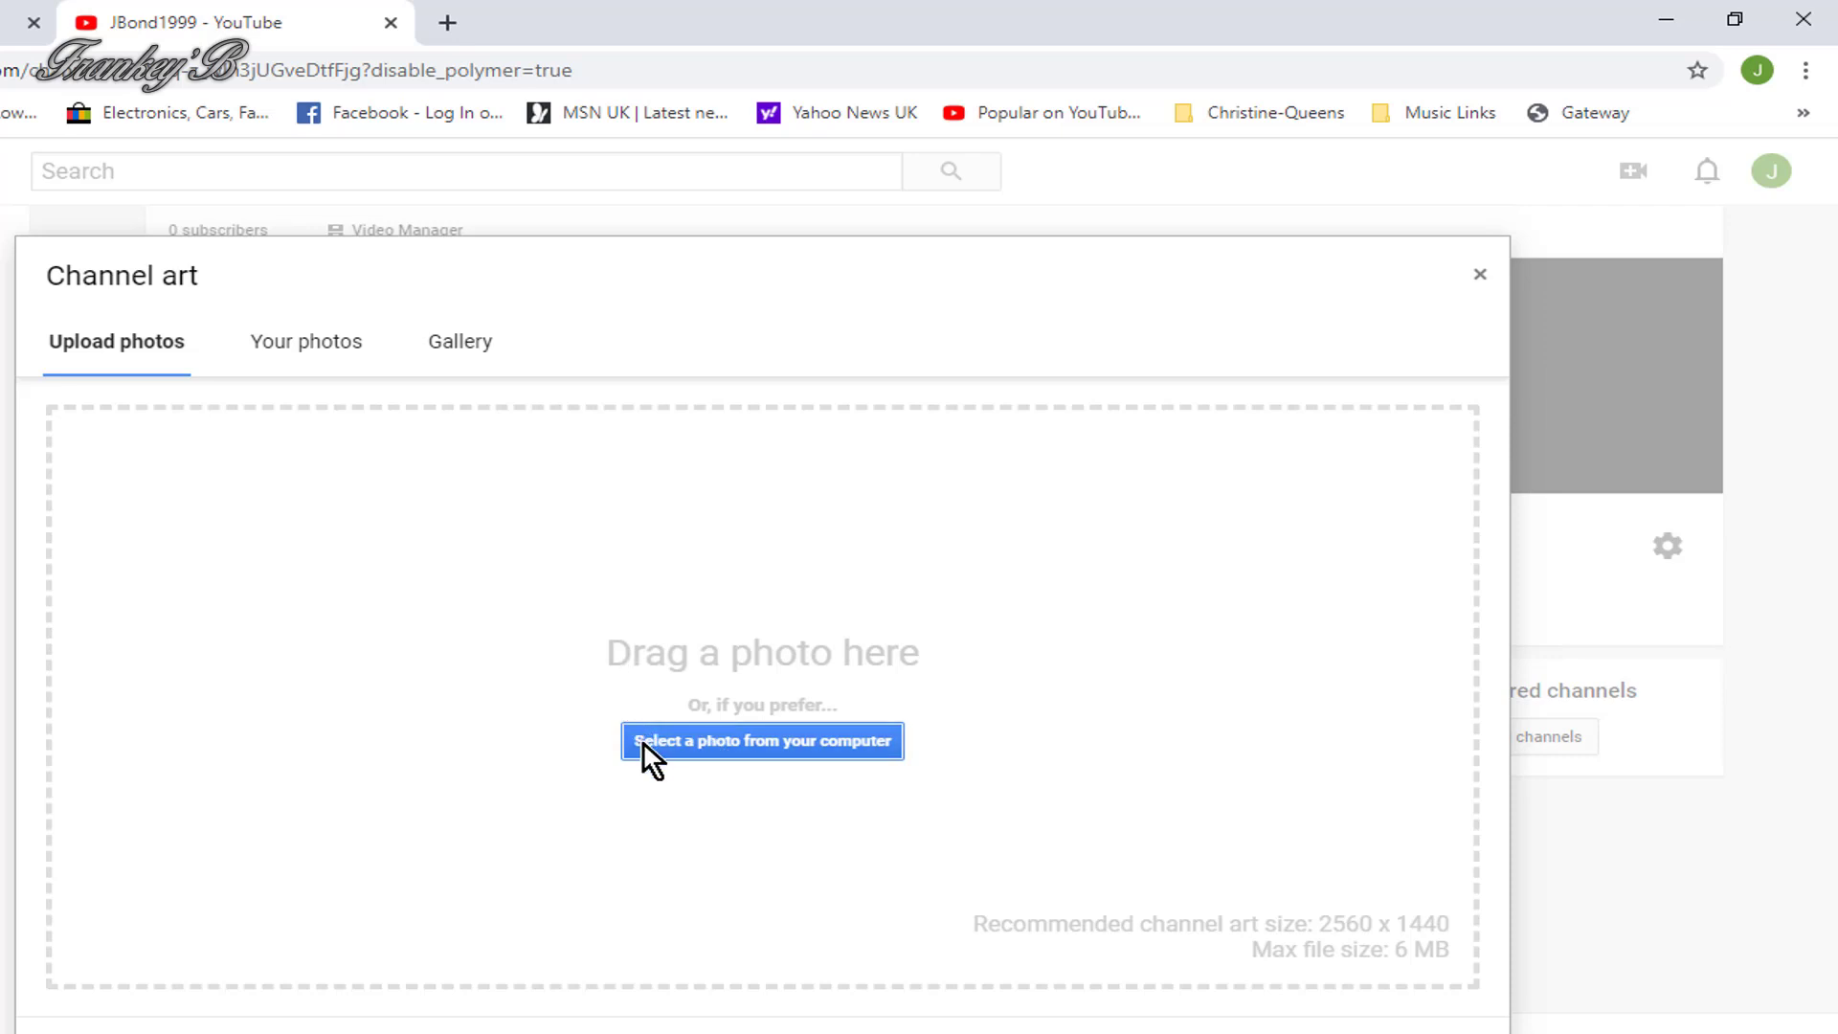
{"action": "left_click", "coordinate": [761, 741]}
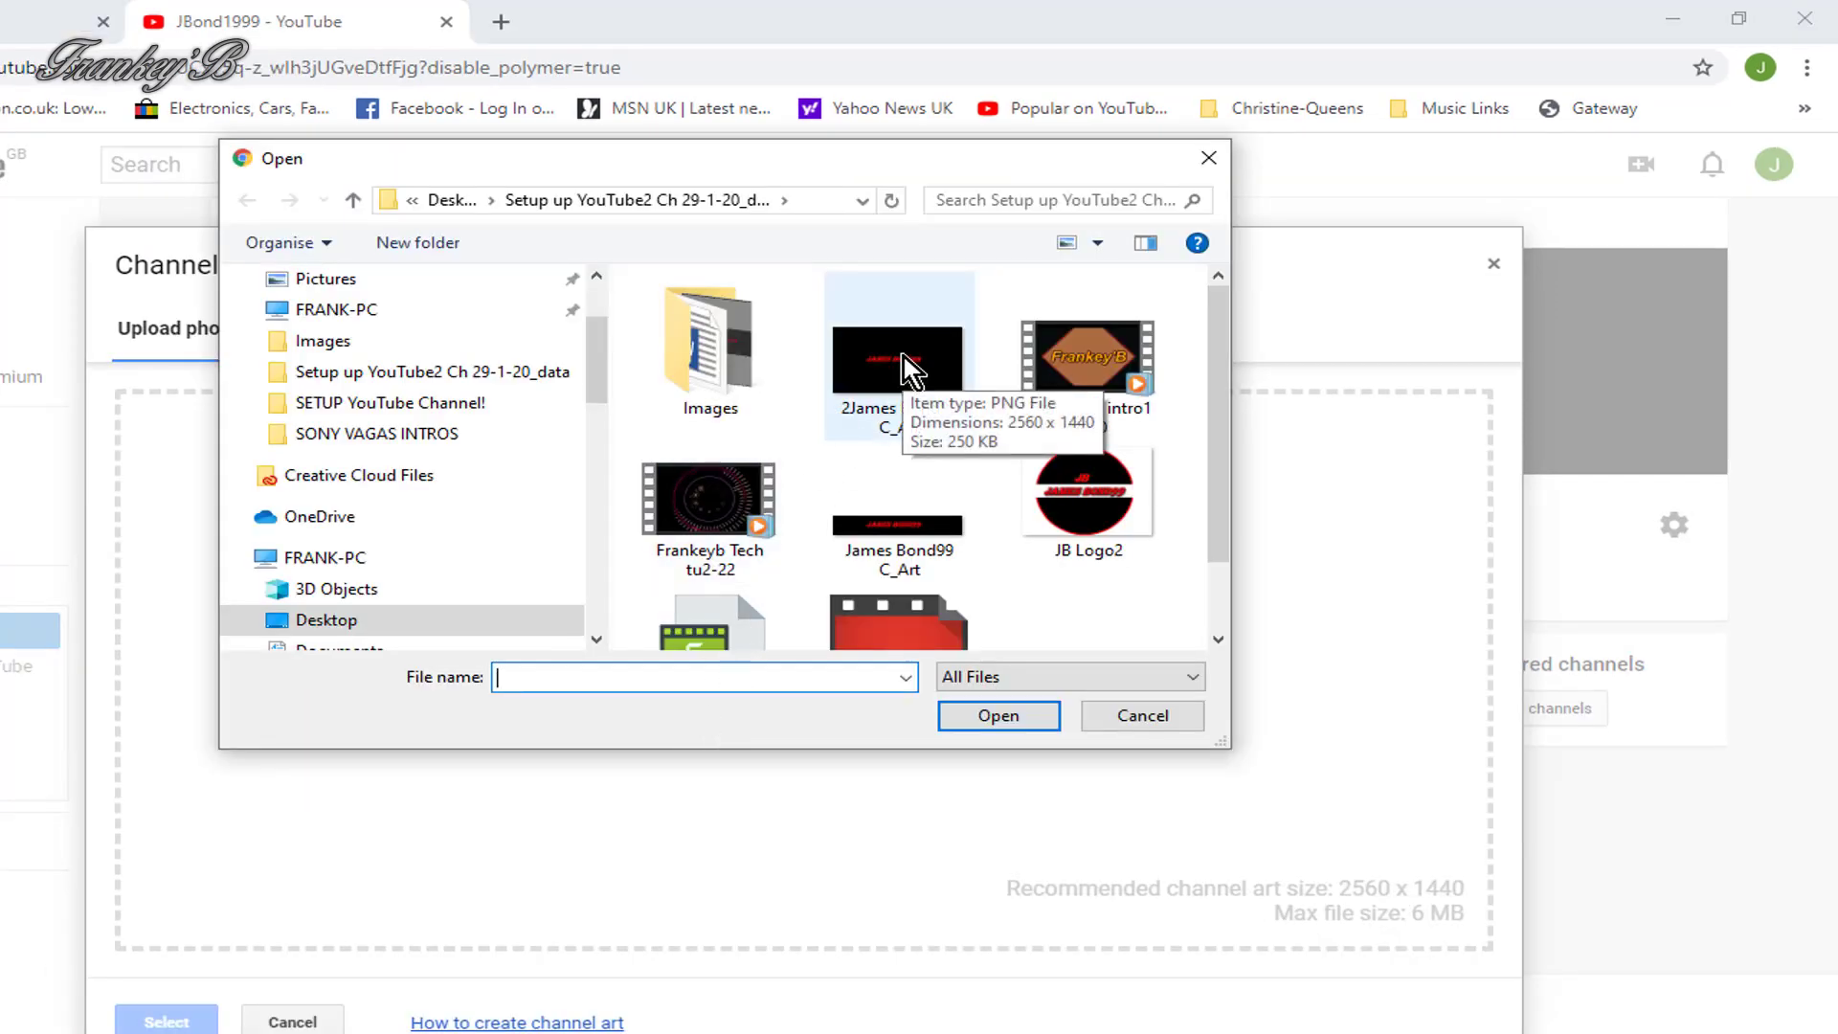
{"action": "left_click", "coordinate": [898, 351]}
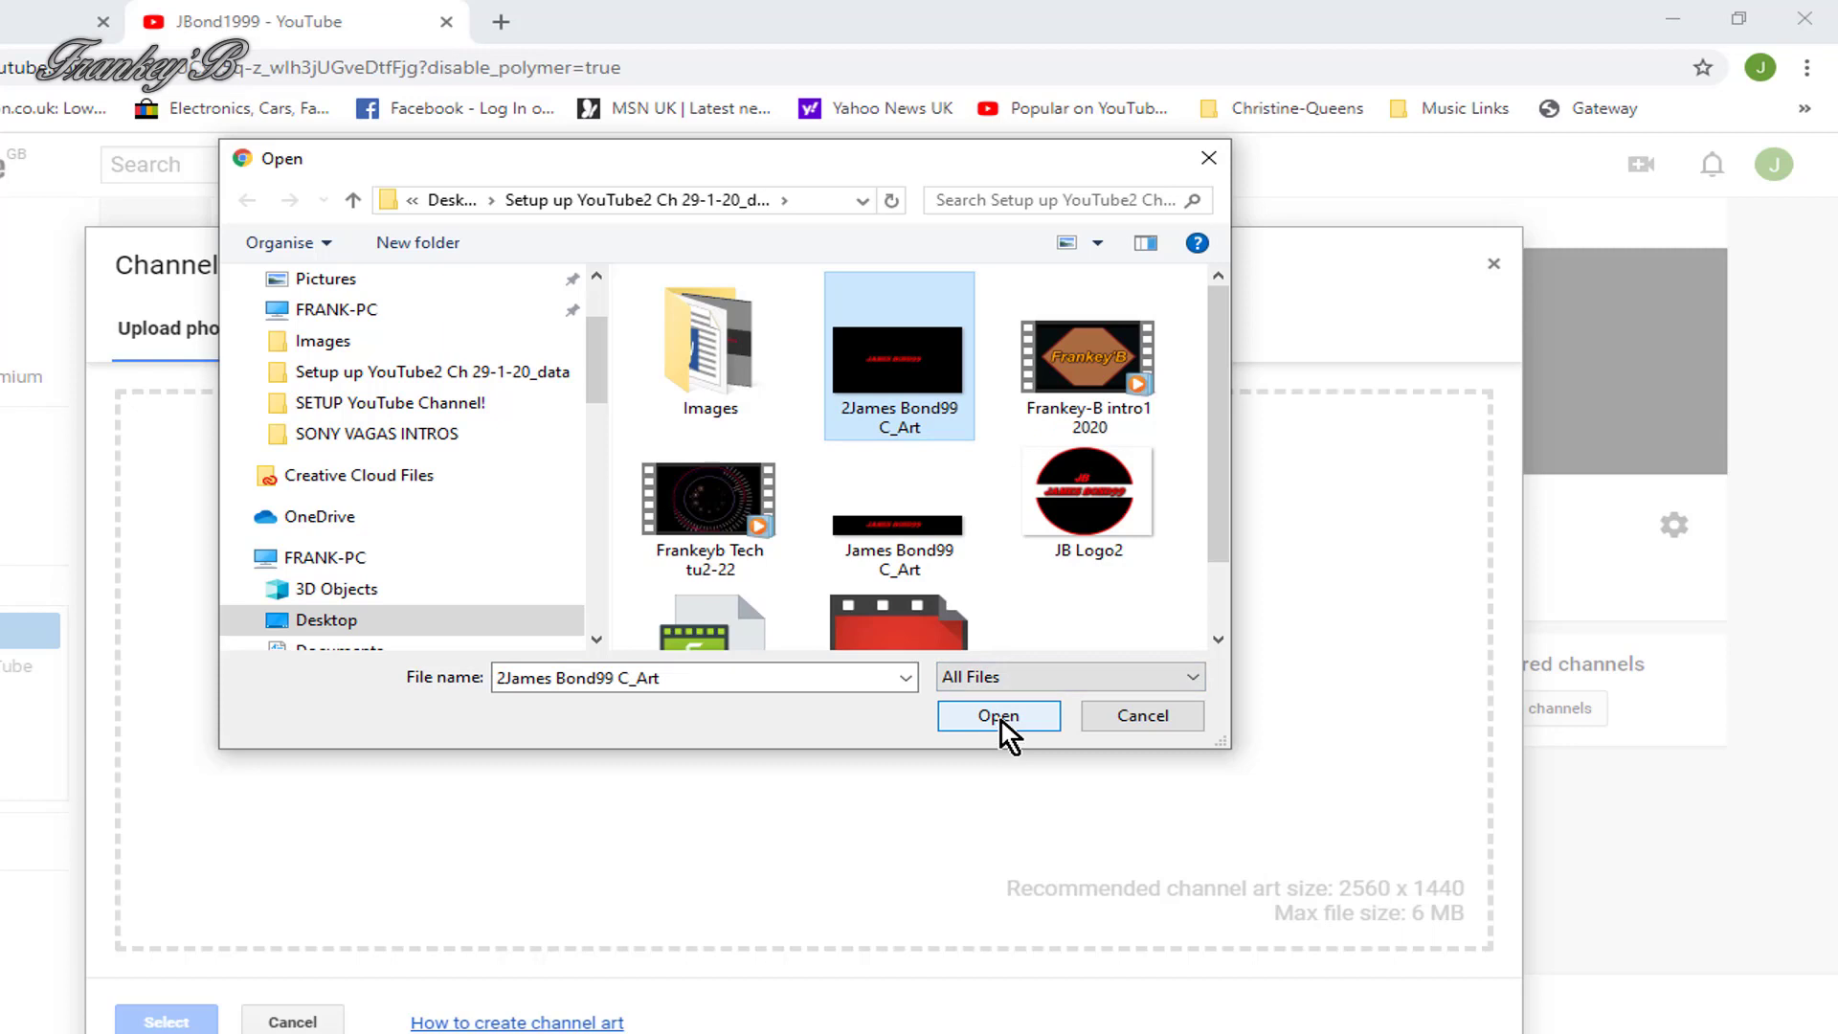
{"action": "left_click", "coordinate": [998, 715]}
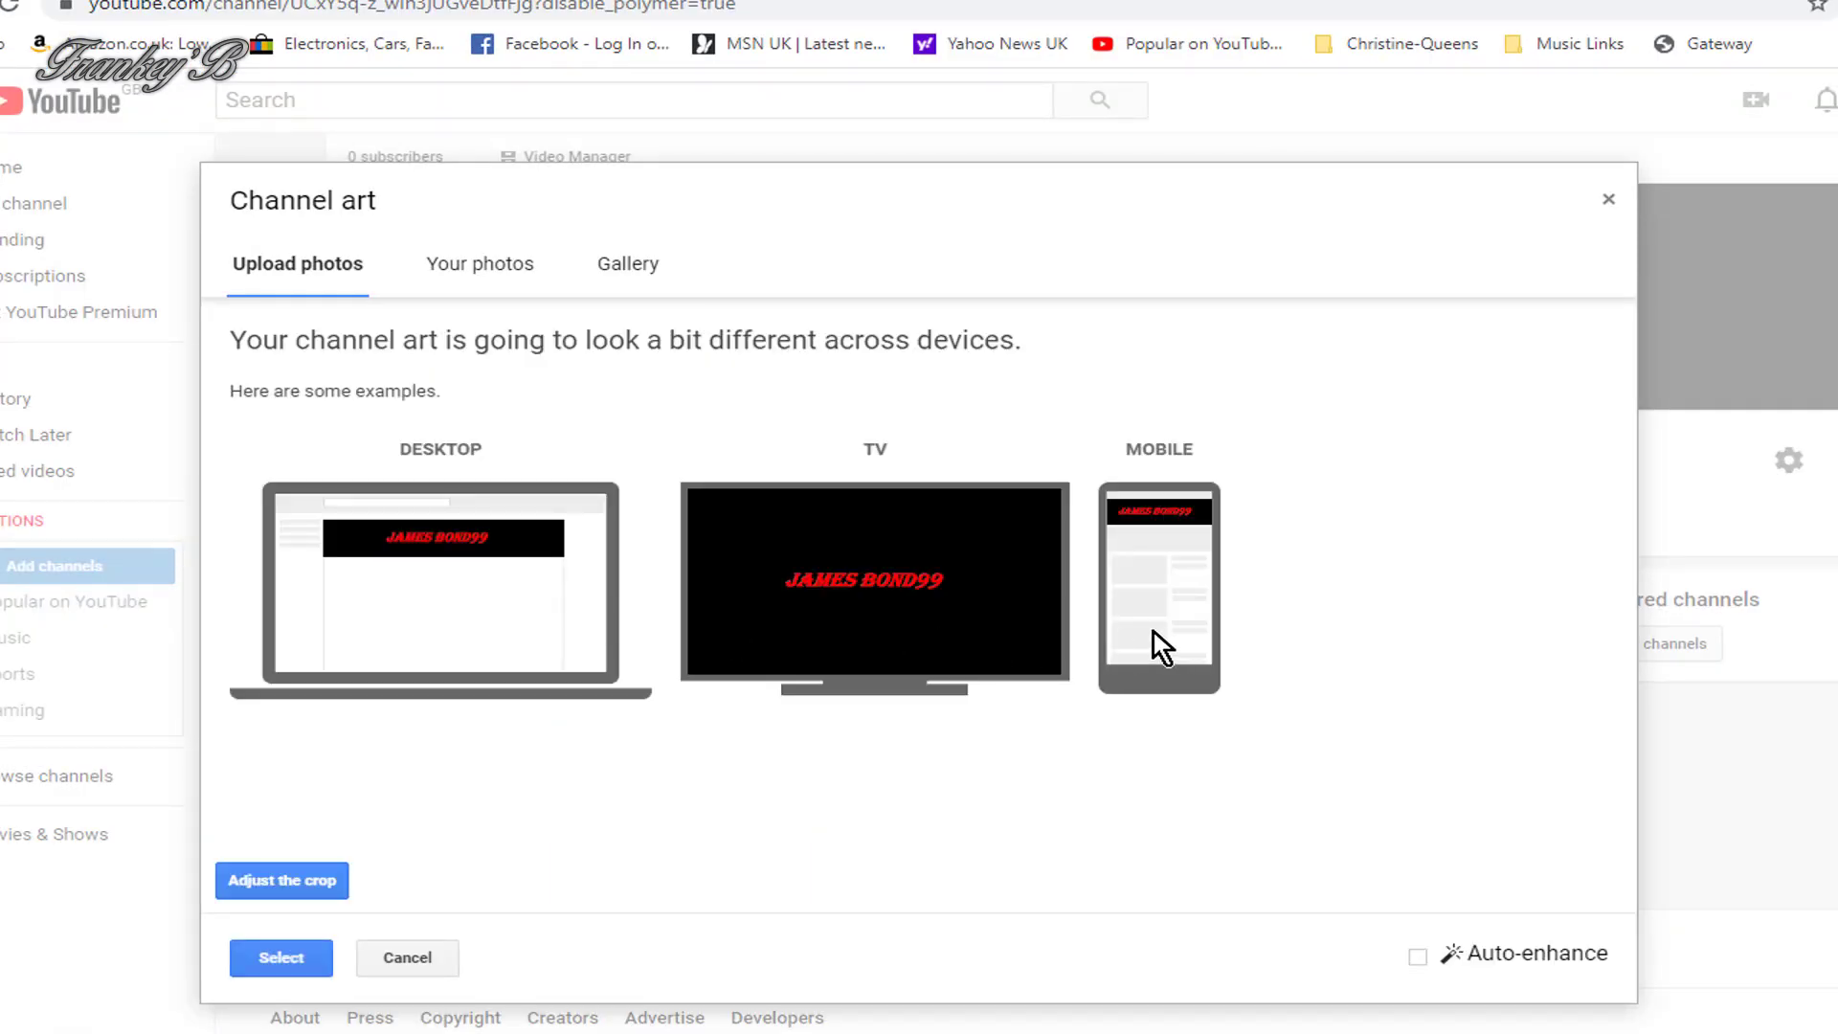
{"action": "left_click", "coordinate": [281, 958]}
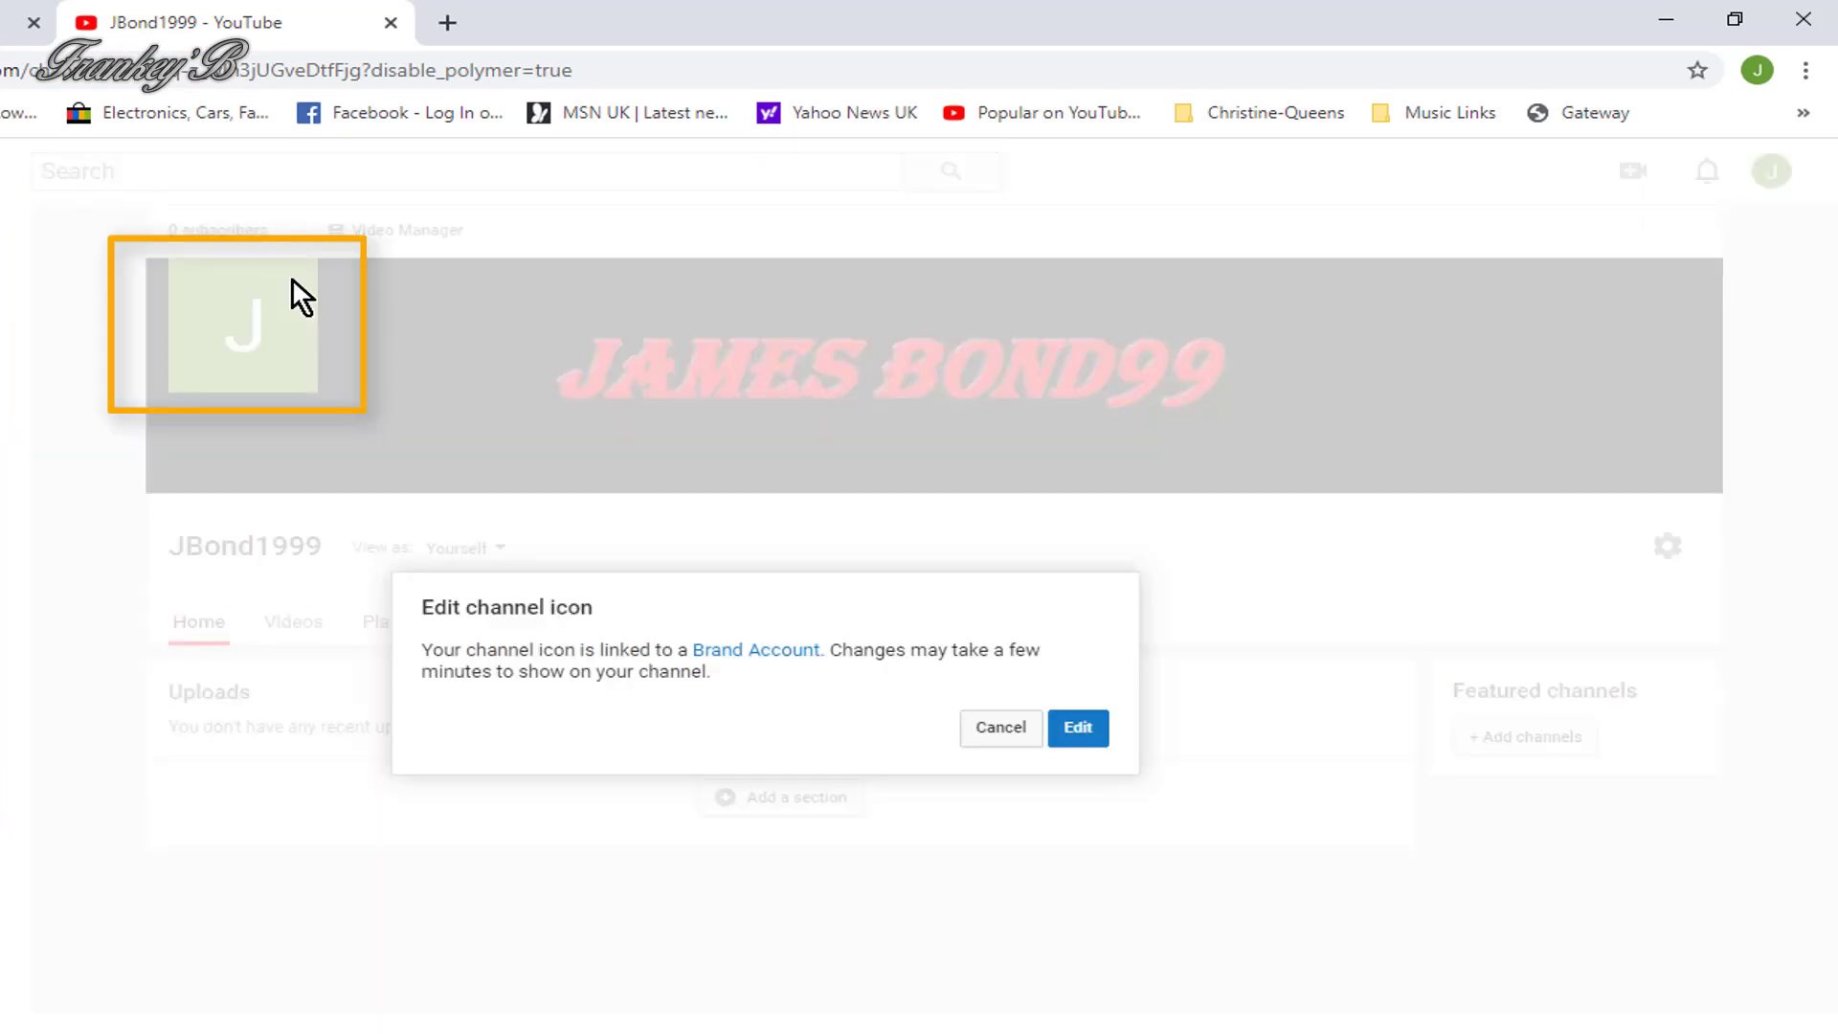
{"action": "mouse_move", "coordinate": [757, 649]}
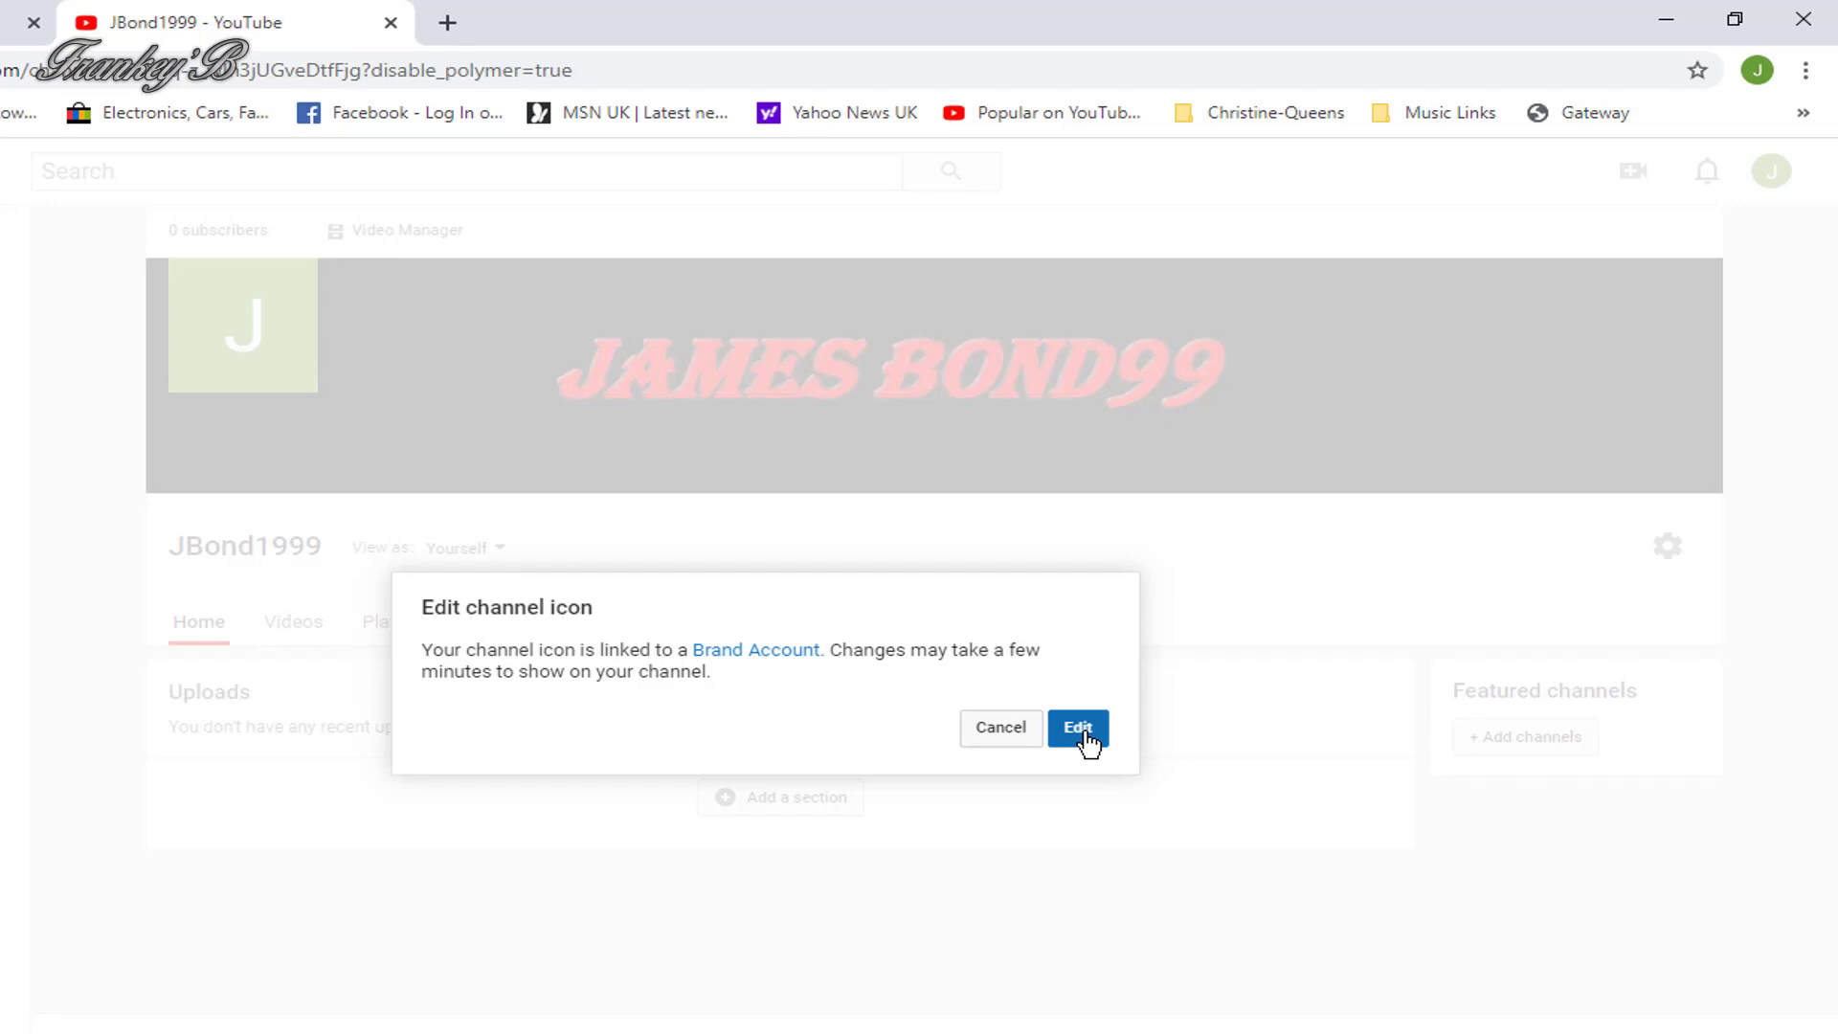
Choose Edit in the Edit channel icon dialog to replace the icon
{"action": "left_click", "coordinate": [1076, 726]}
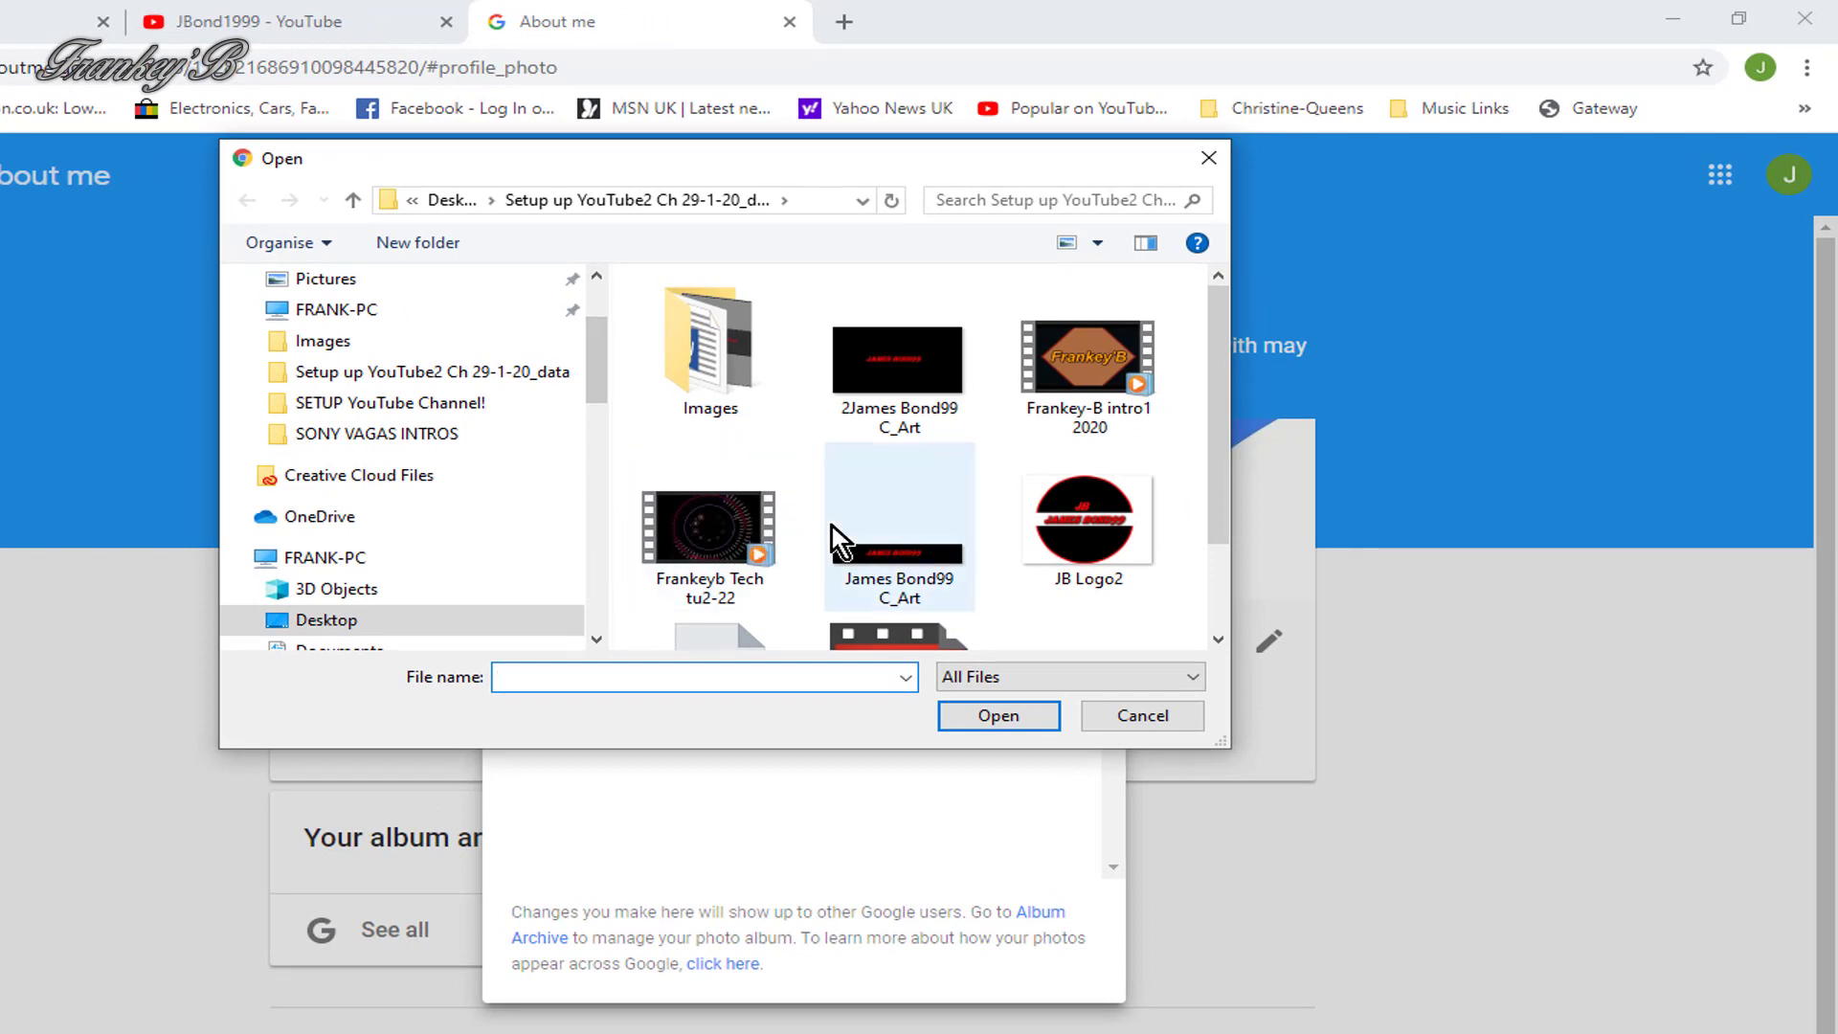
{"action": "mouse_move", "coordinate": [1085, 527]}
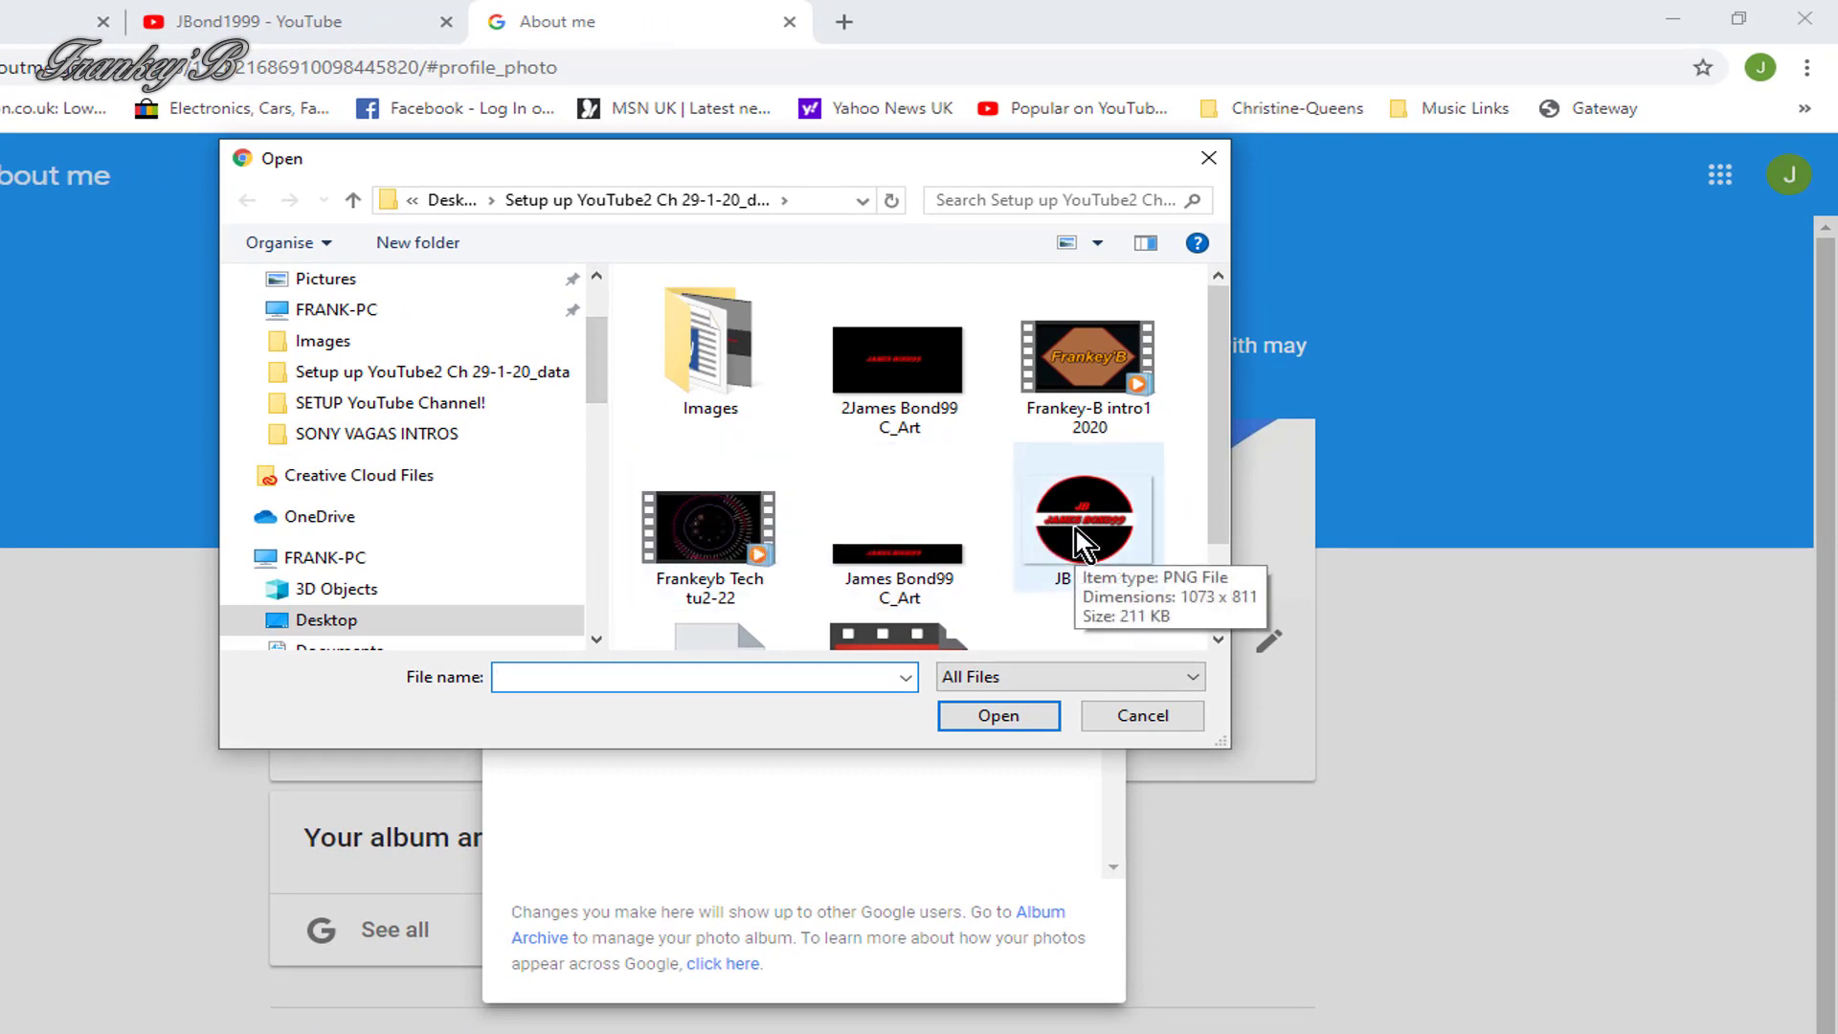
Pick the JB Logo2 image in the Open dialog and load it into the photo editor
{"action": "left_click", "coordinate": [1087, 516]}
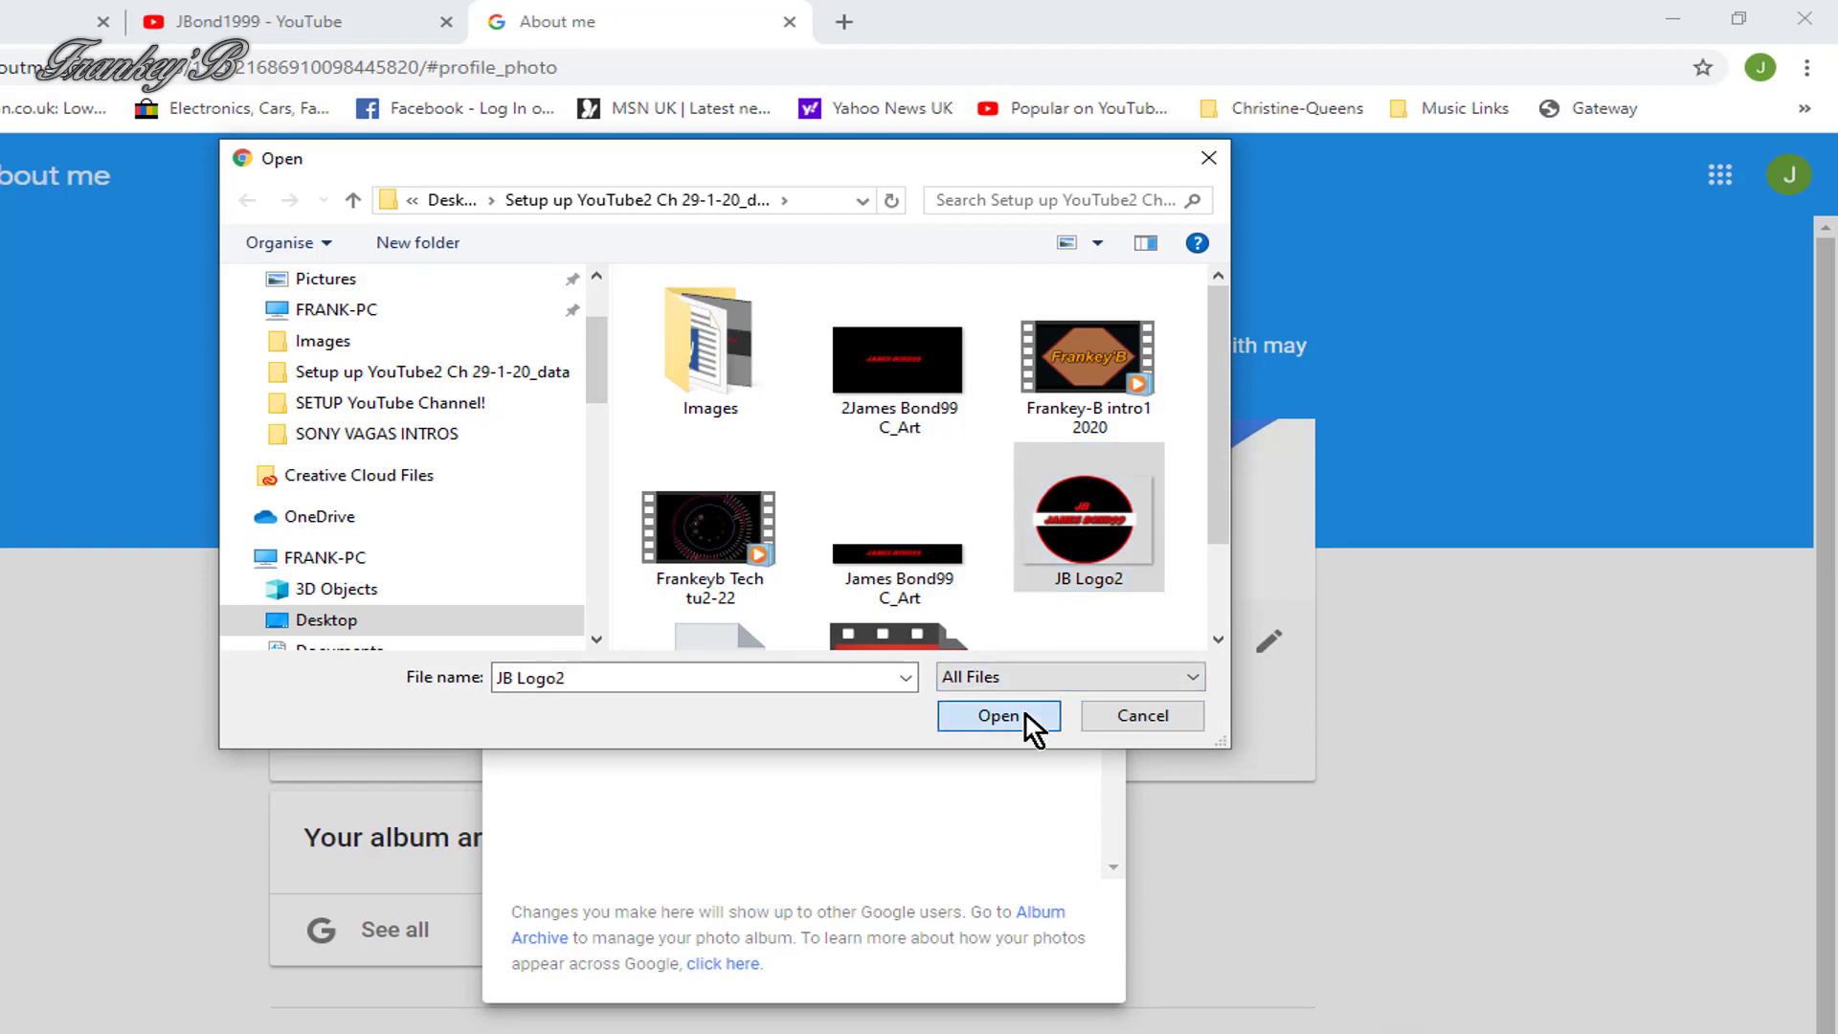
{"action": "left_click", "coordinate": [998, 715]}
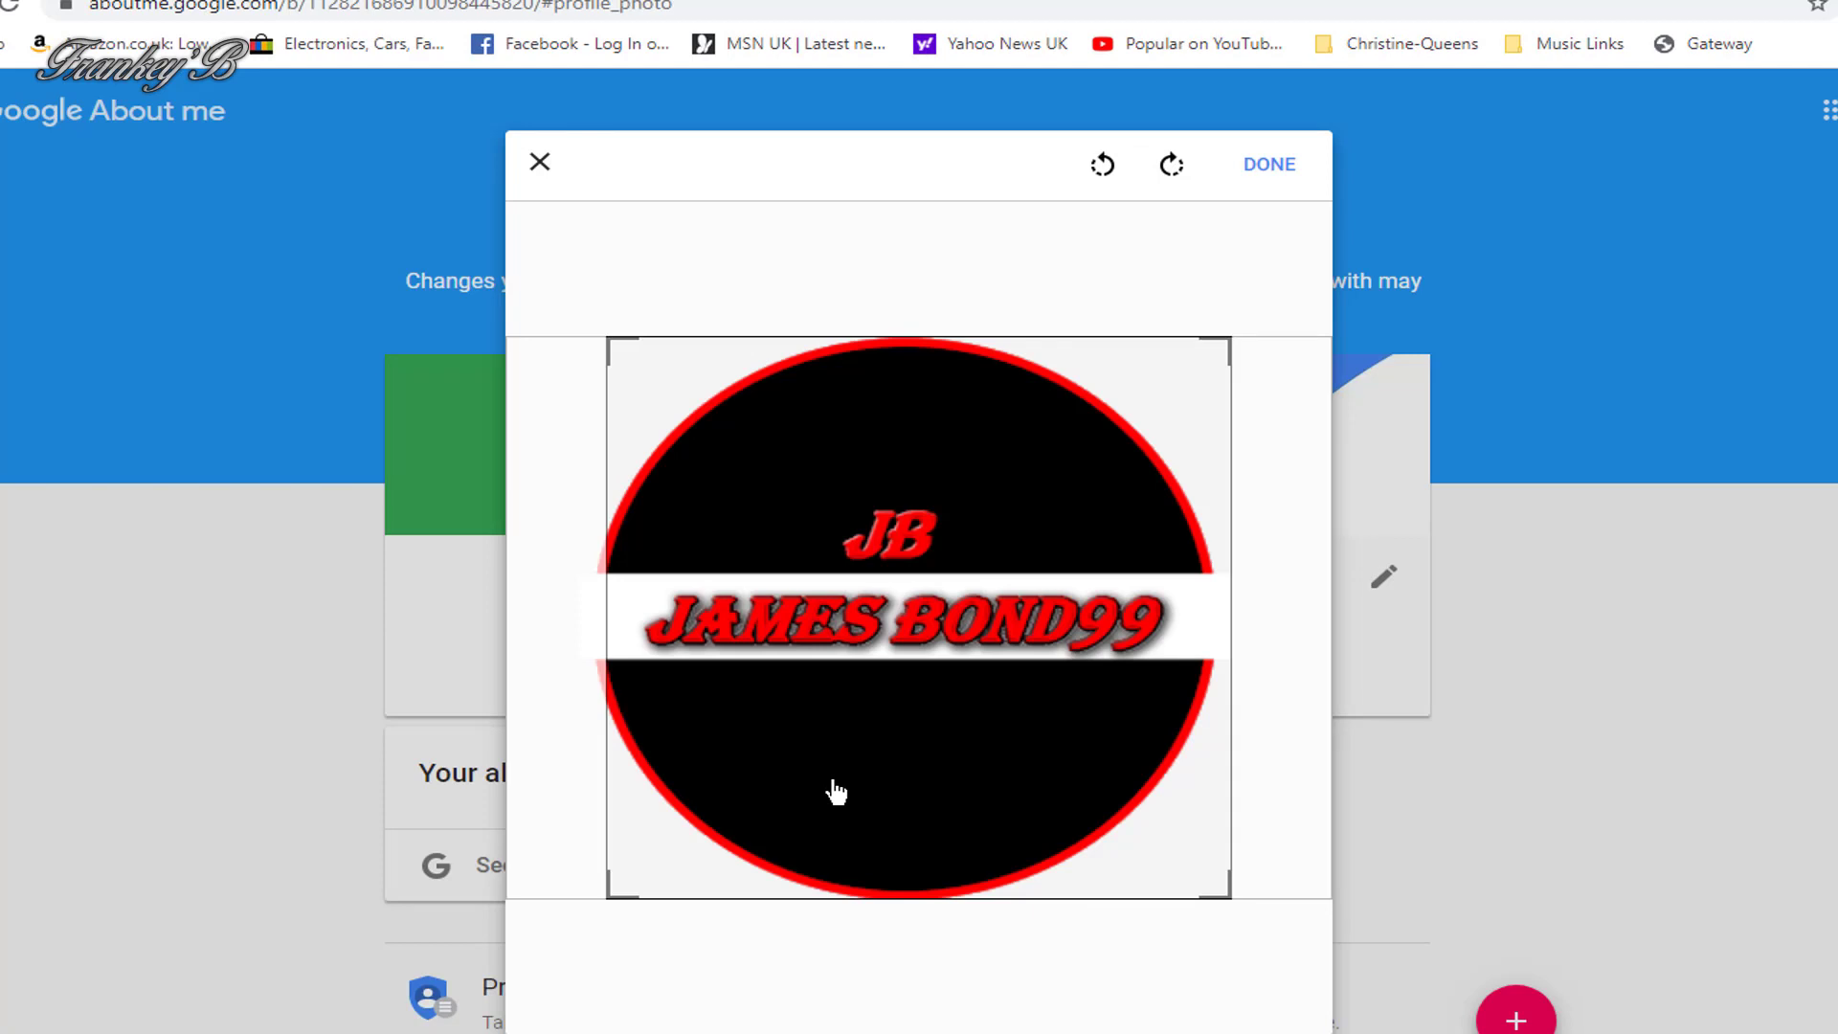
{"action": "mouse_move", "coordinate": [837, 783]}
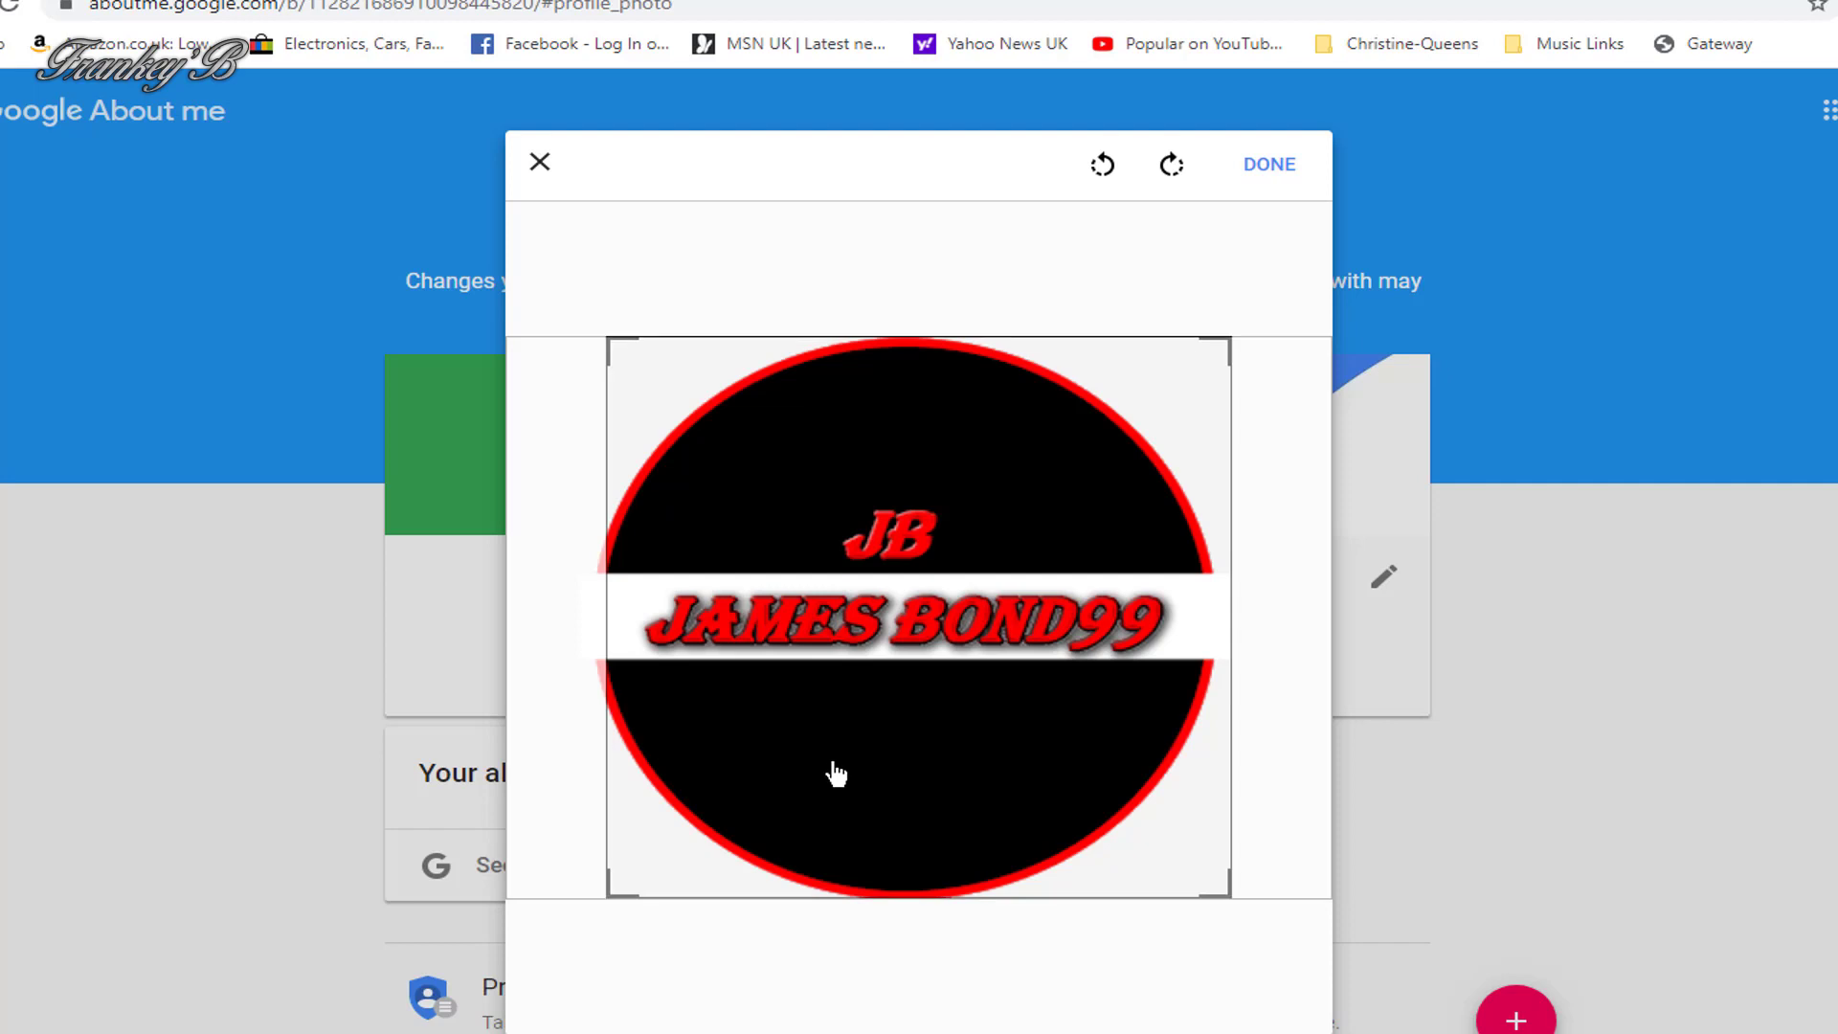
{"action": "mouse_move", "coordinate": [834, 774]}
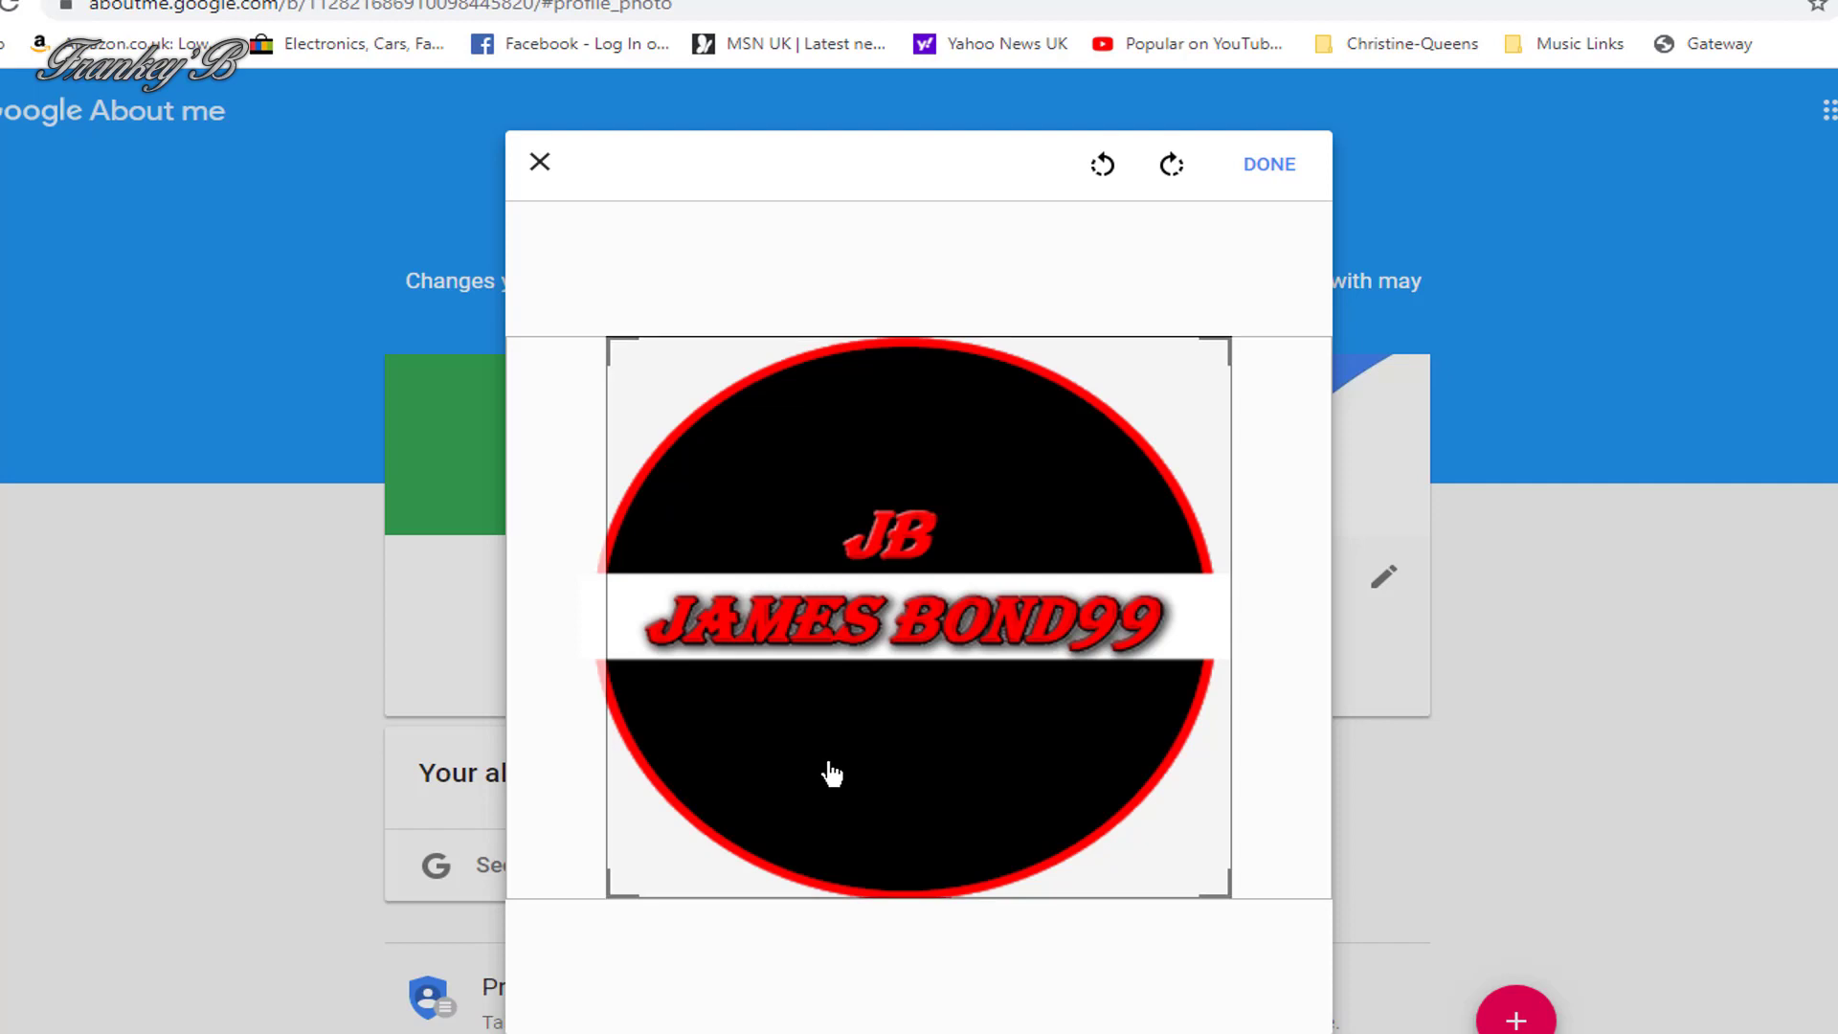
Accept the cropped JB Logo2 as the profile photo and dismiss the update notice
{"action": "left_click", "coordinate": [1268, 163]}
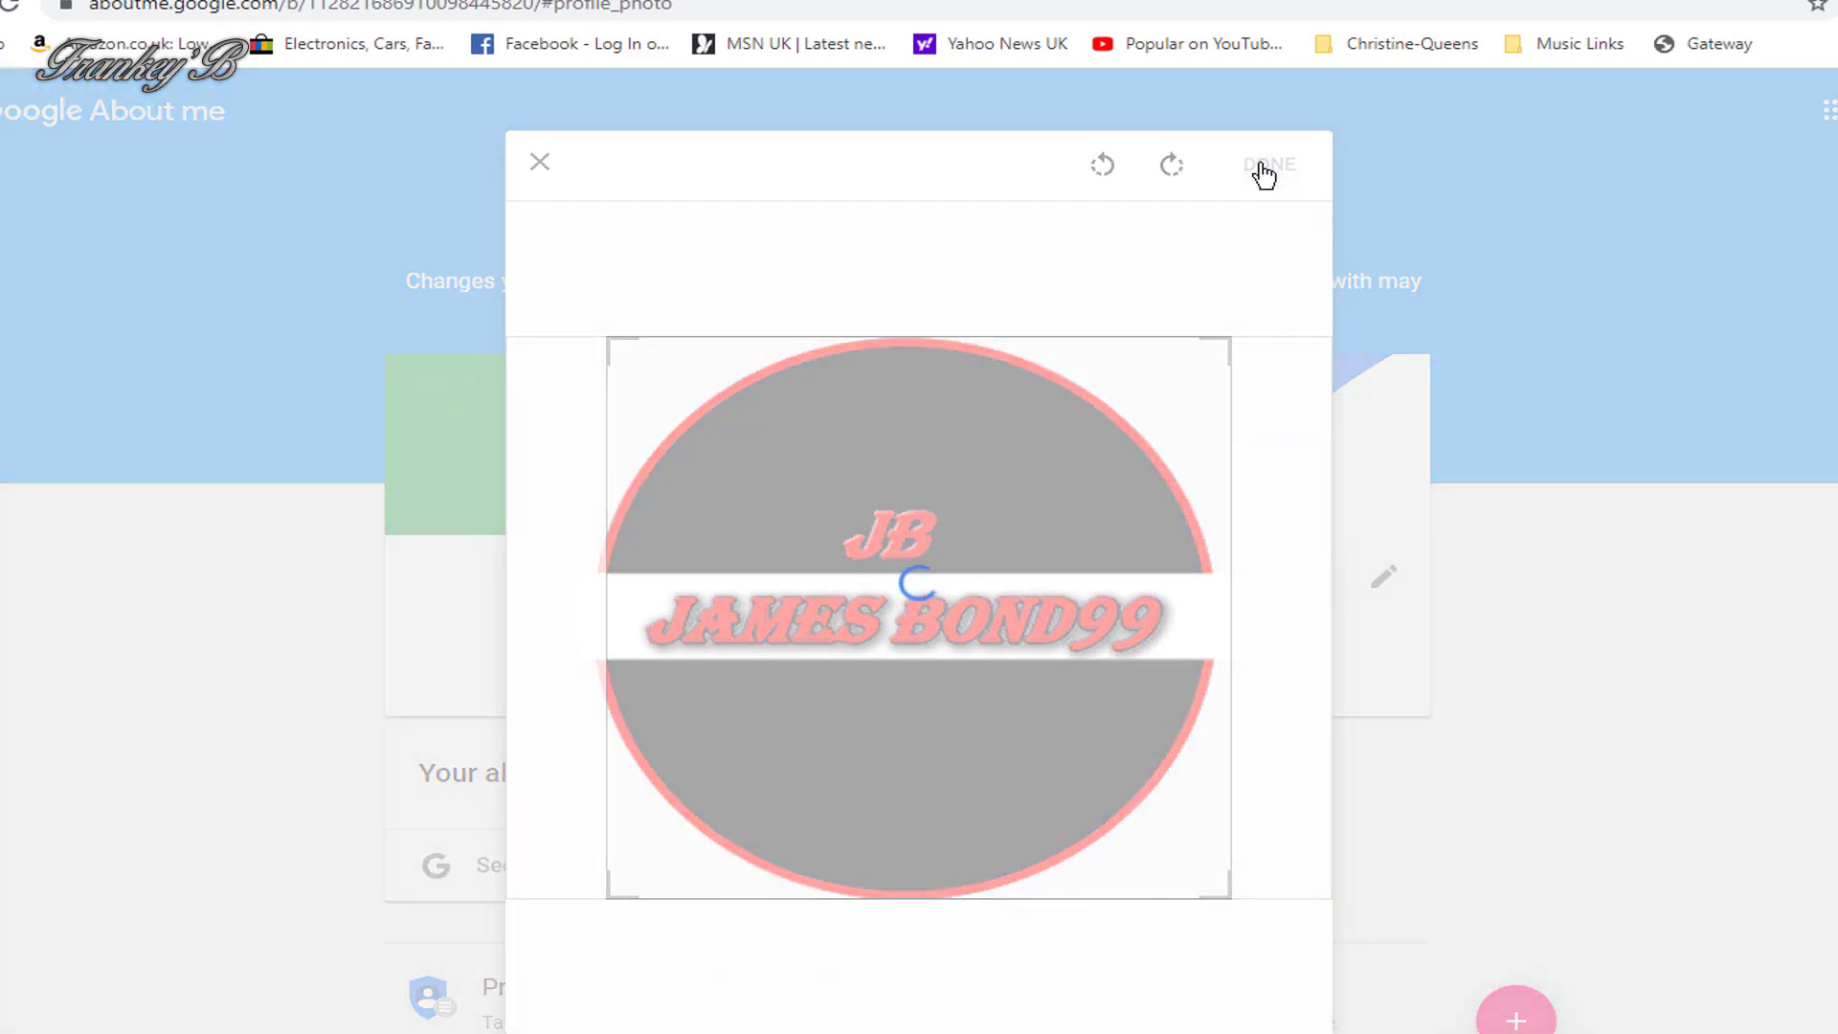
{"action": "left_click", "coordinate": [1268, 163]}
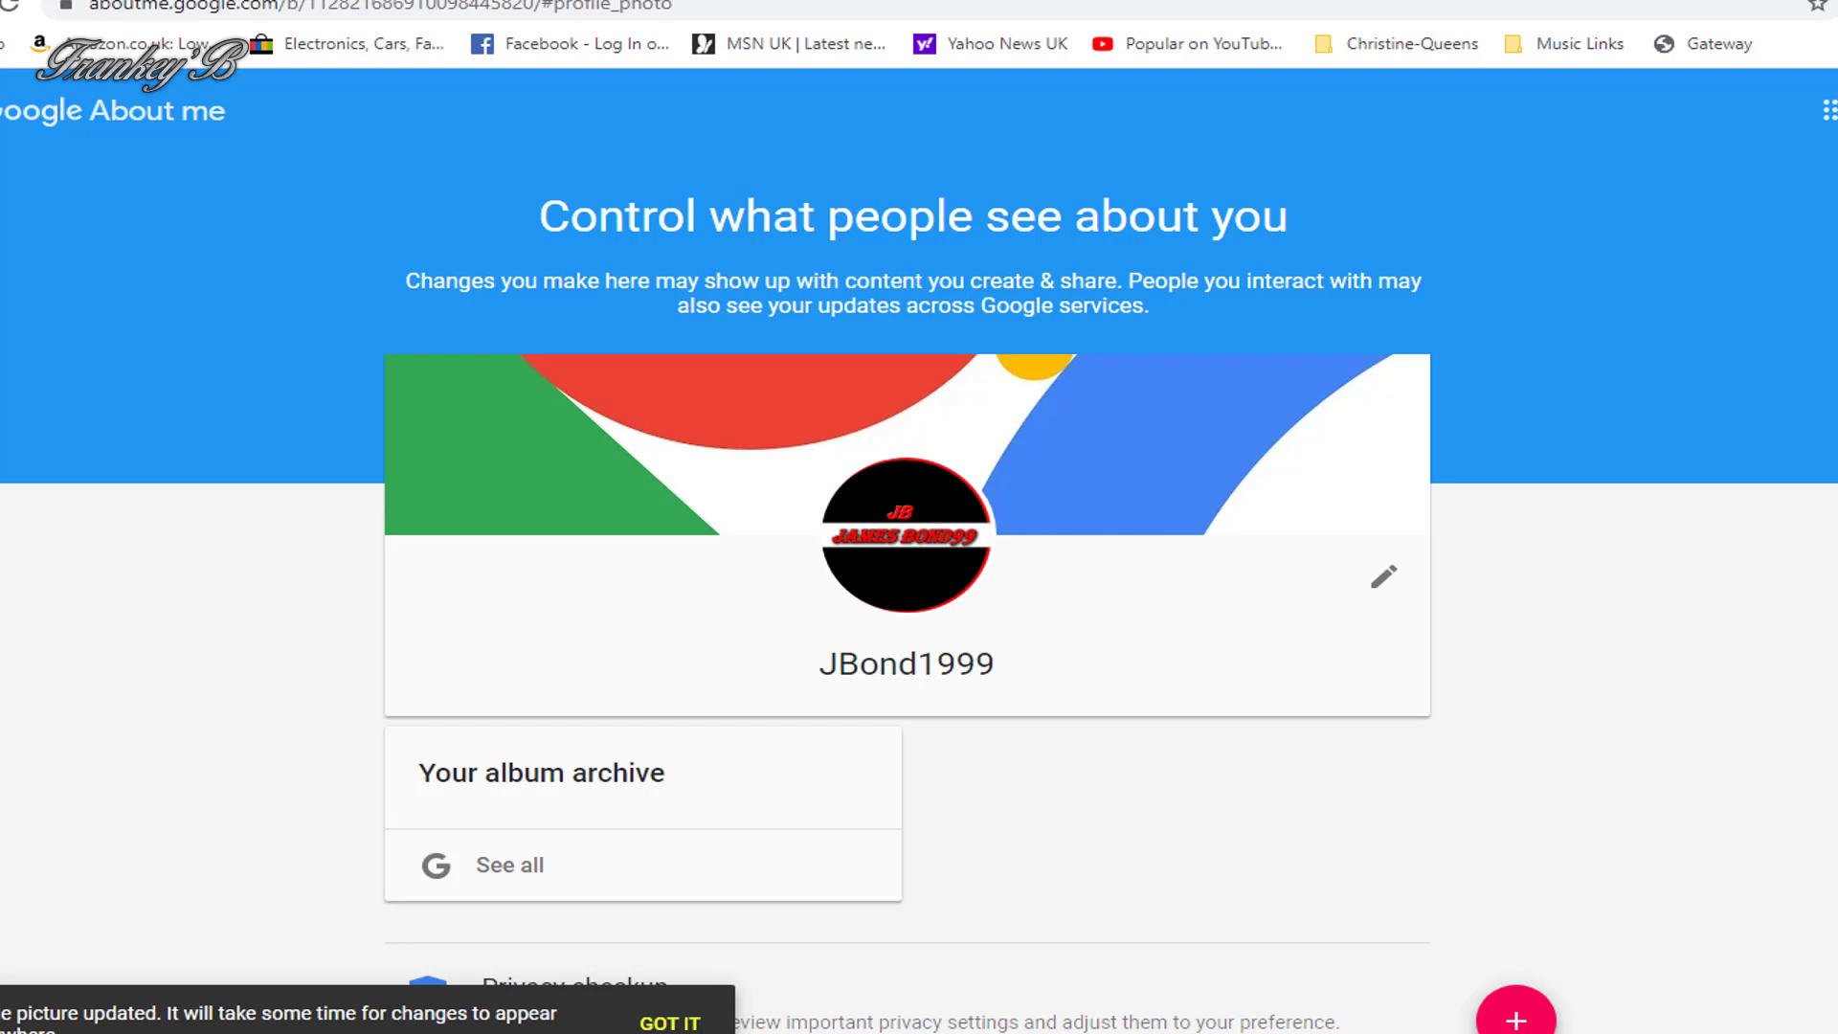
{"action": "mouse_move", "coordinate": [1144, 897]}
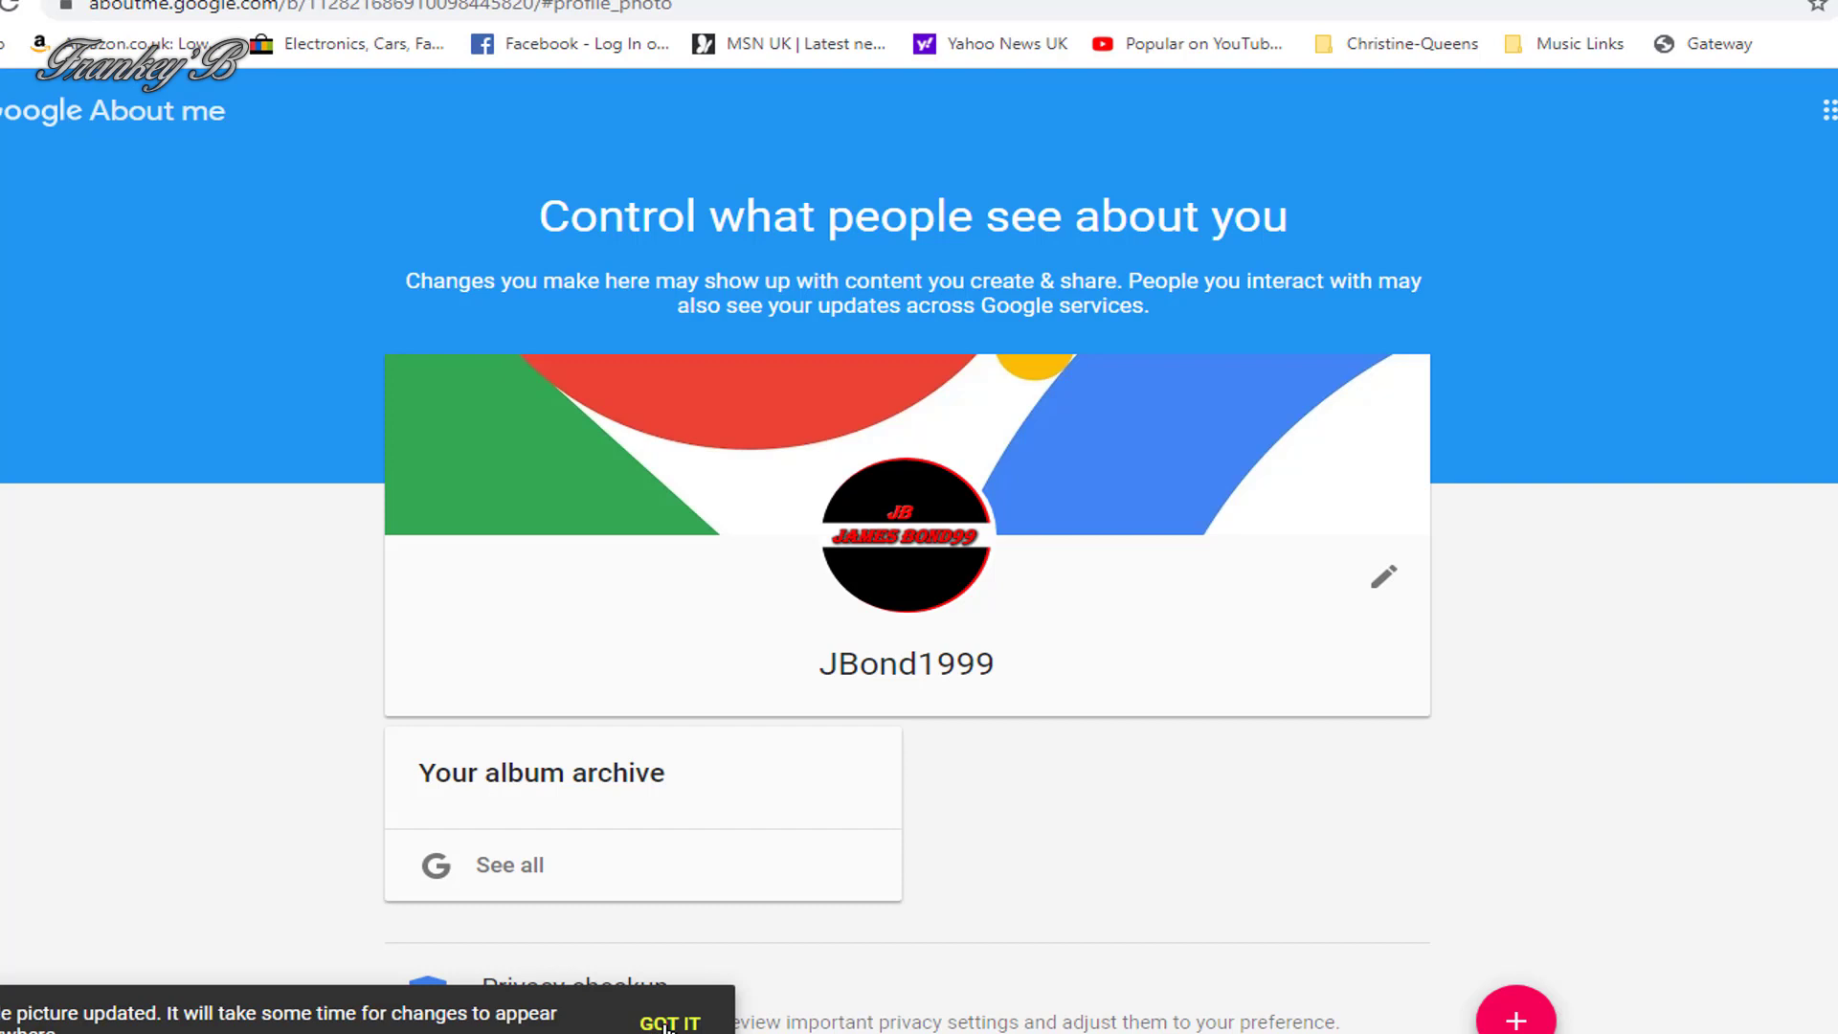
{"action": "left_click", "coordinate": [670, 1023]}
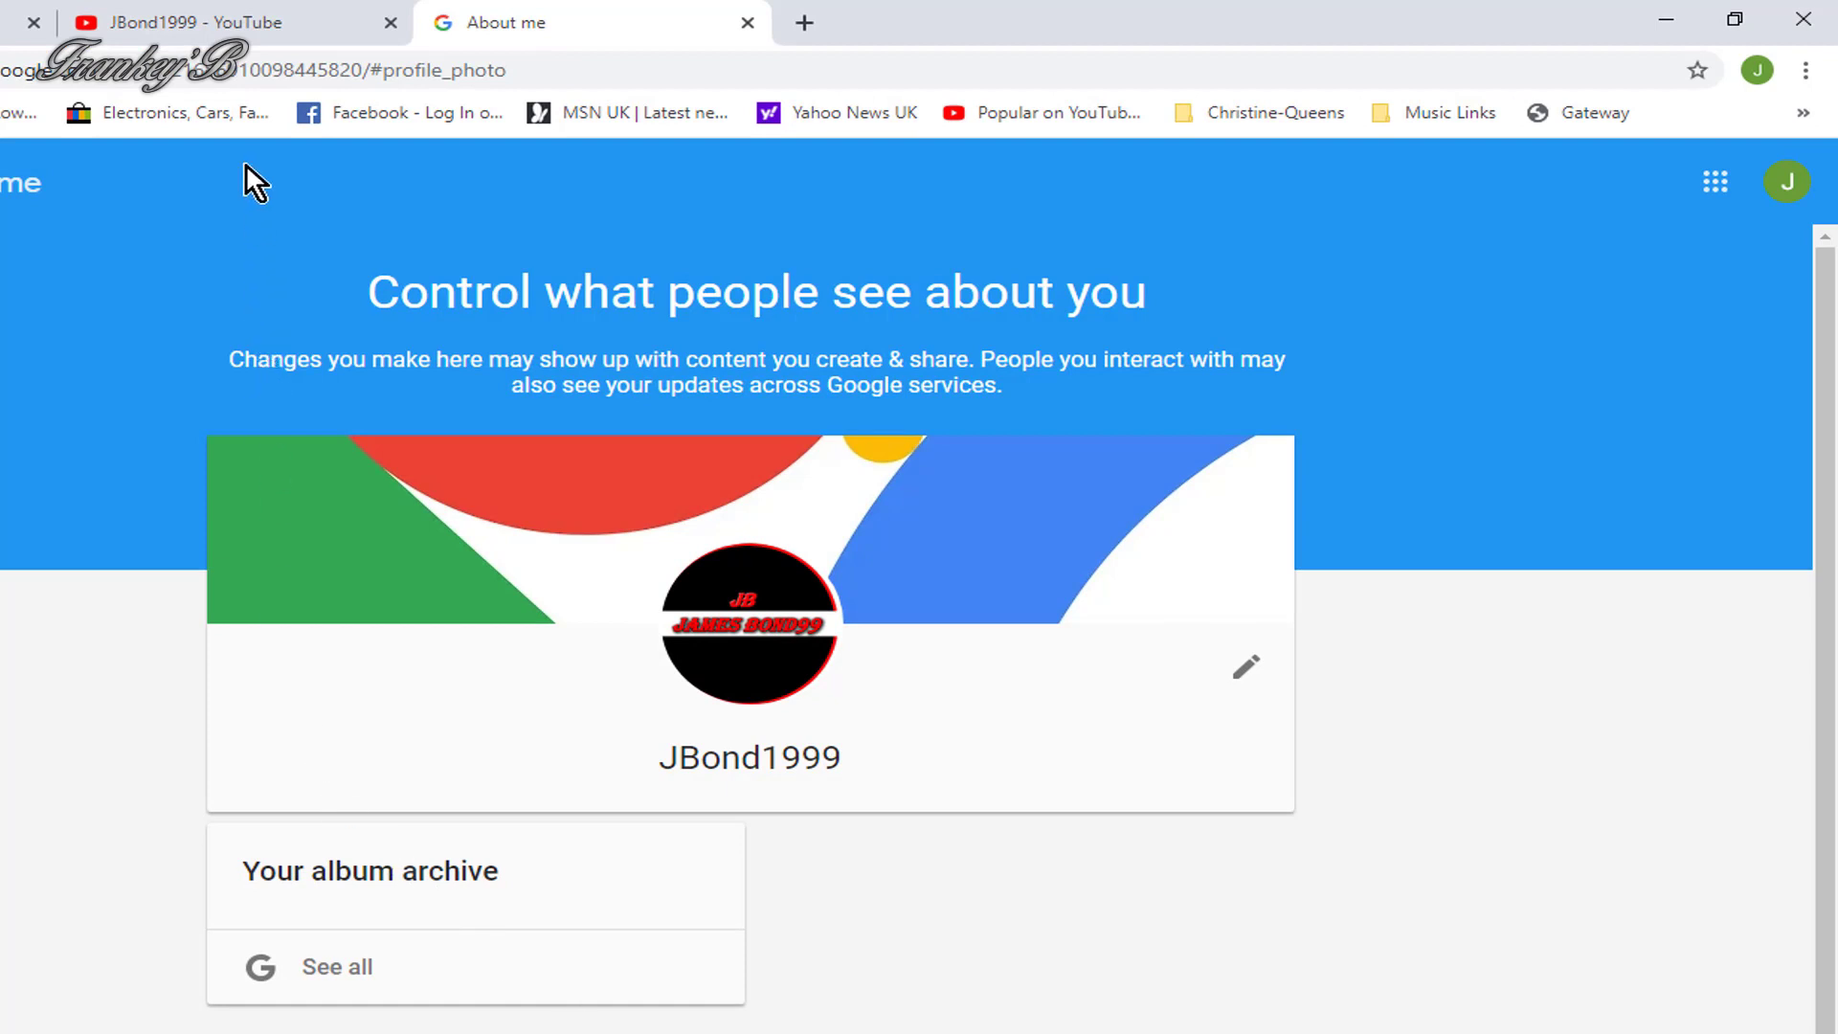
{"action": "mouse_move", "coordinate": [200, 29]}
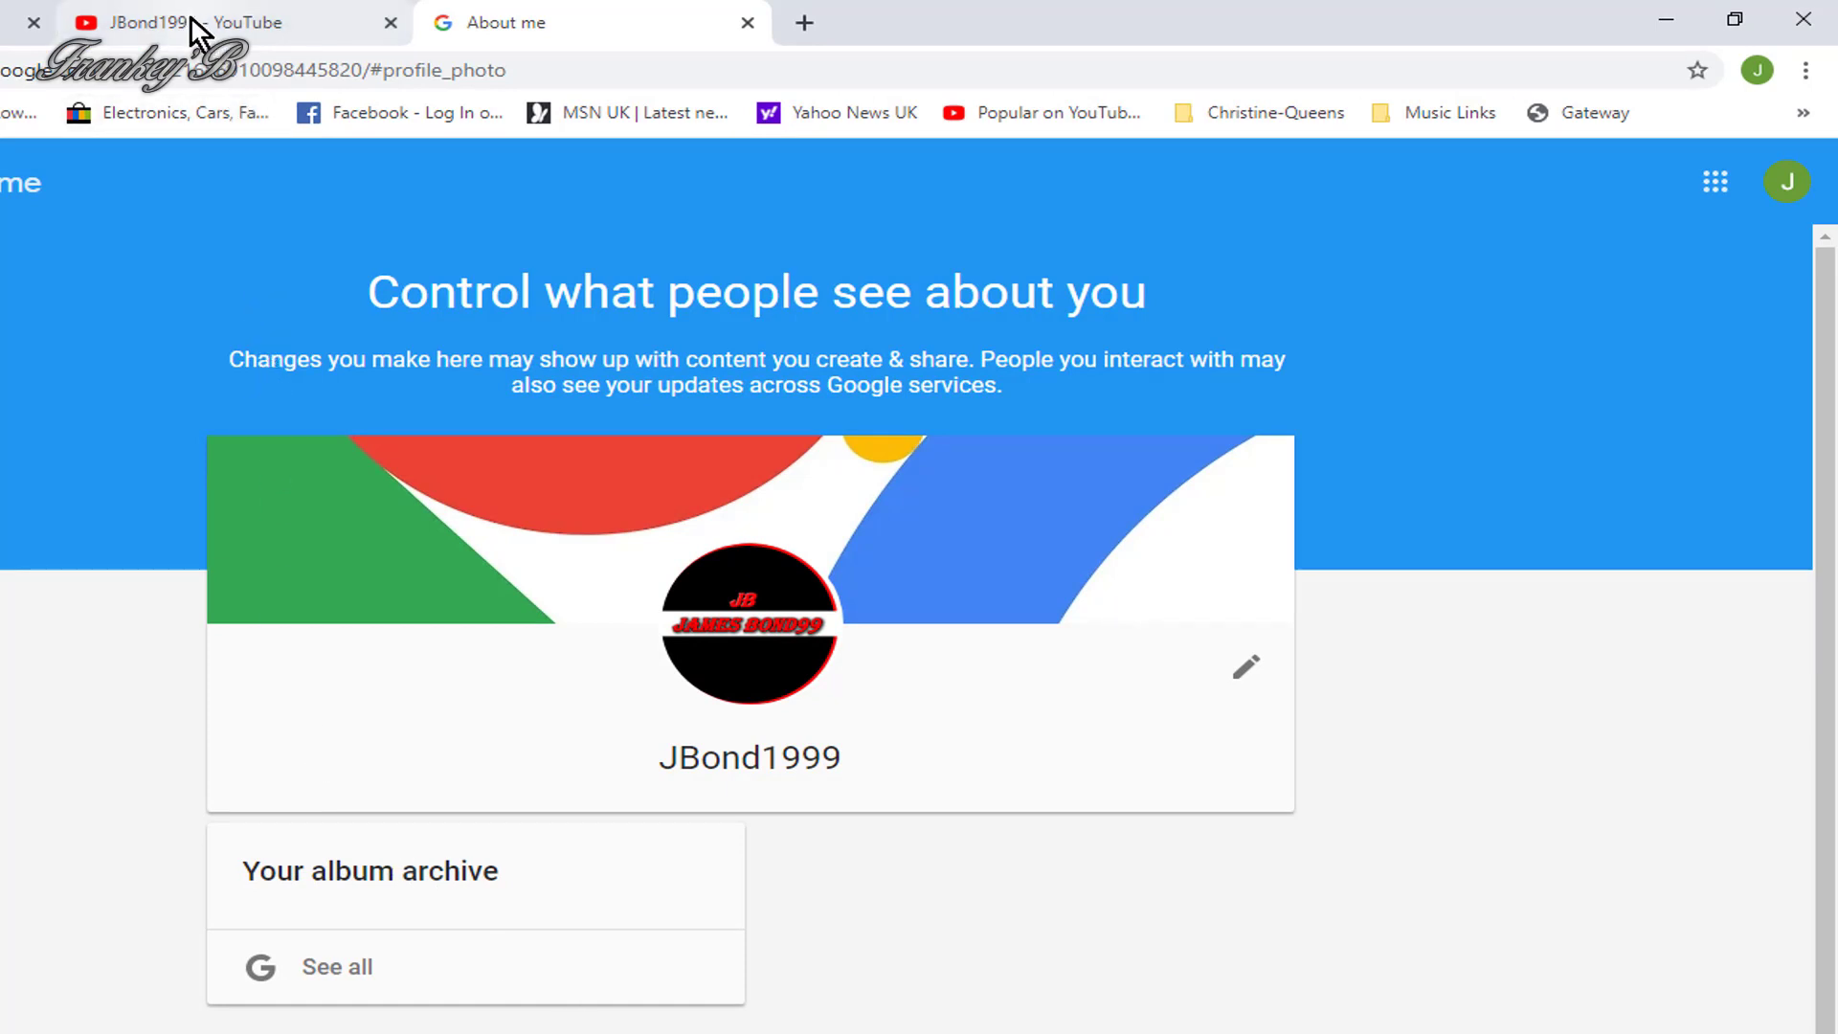
Switch back to the JBond1999 YouTube channel tab
{"action": "left_click", "coordinate": [176, 22]}
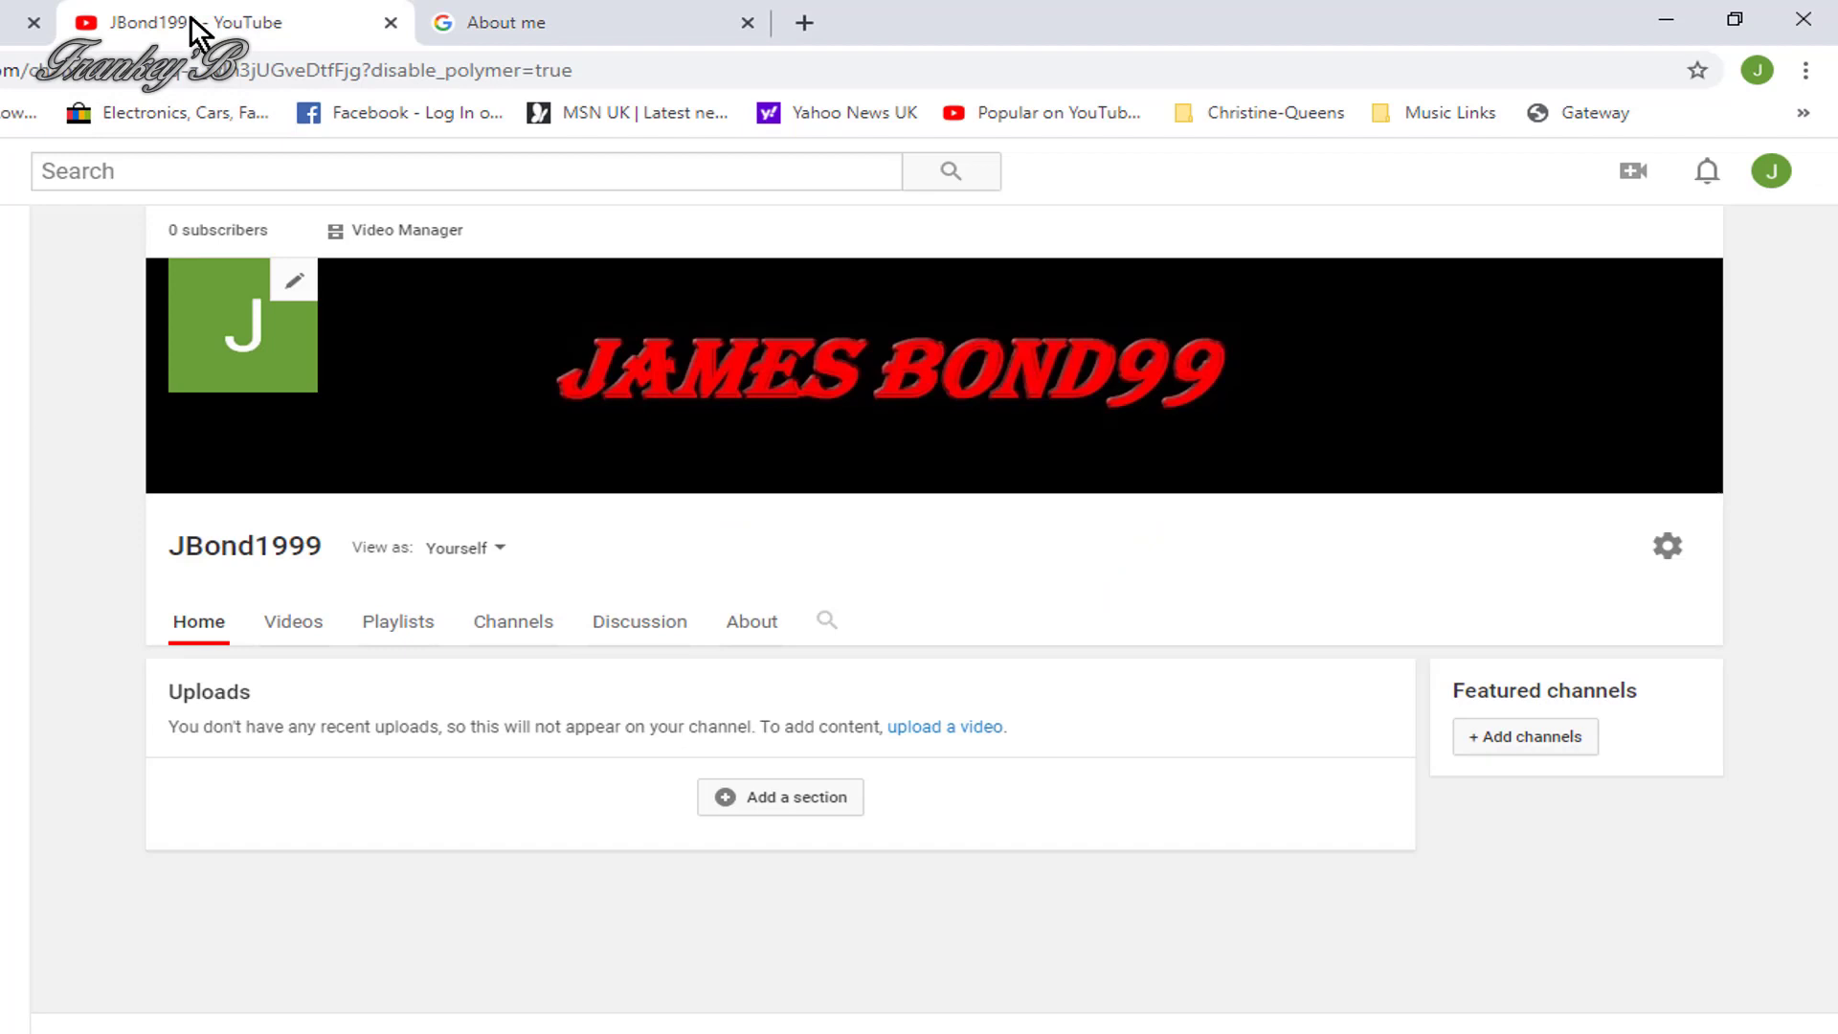
{"action": "mouse_move", "coordinate": [132, 526]}
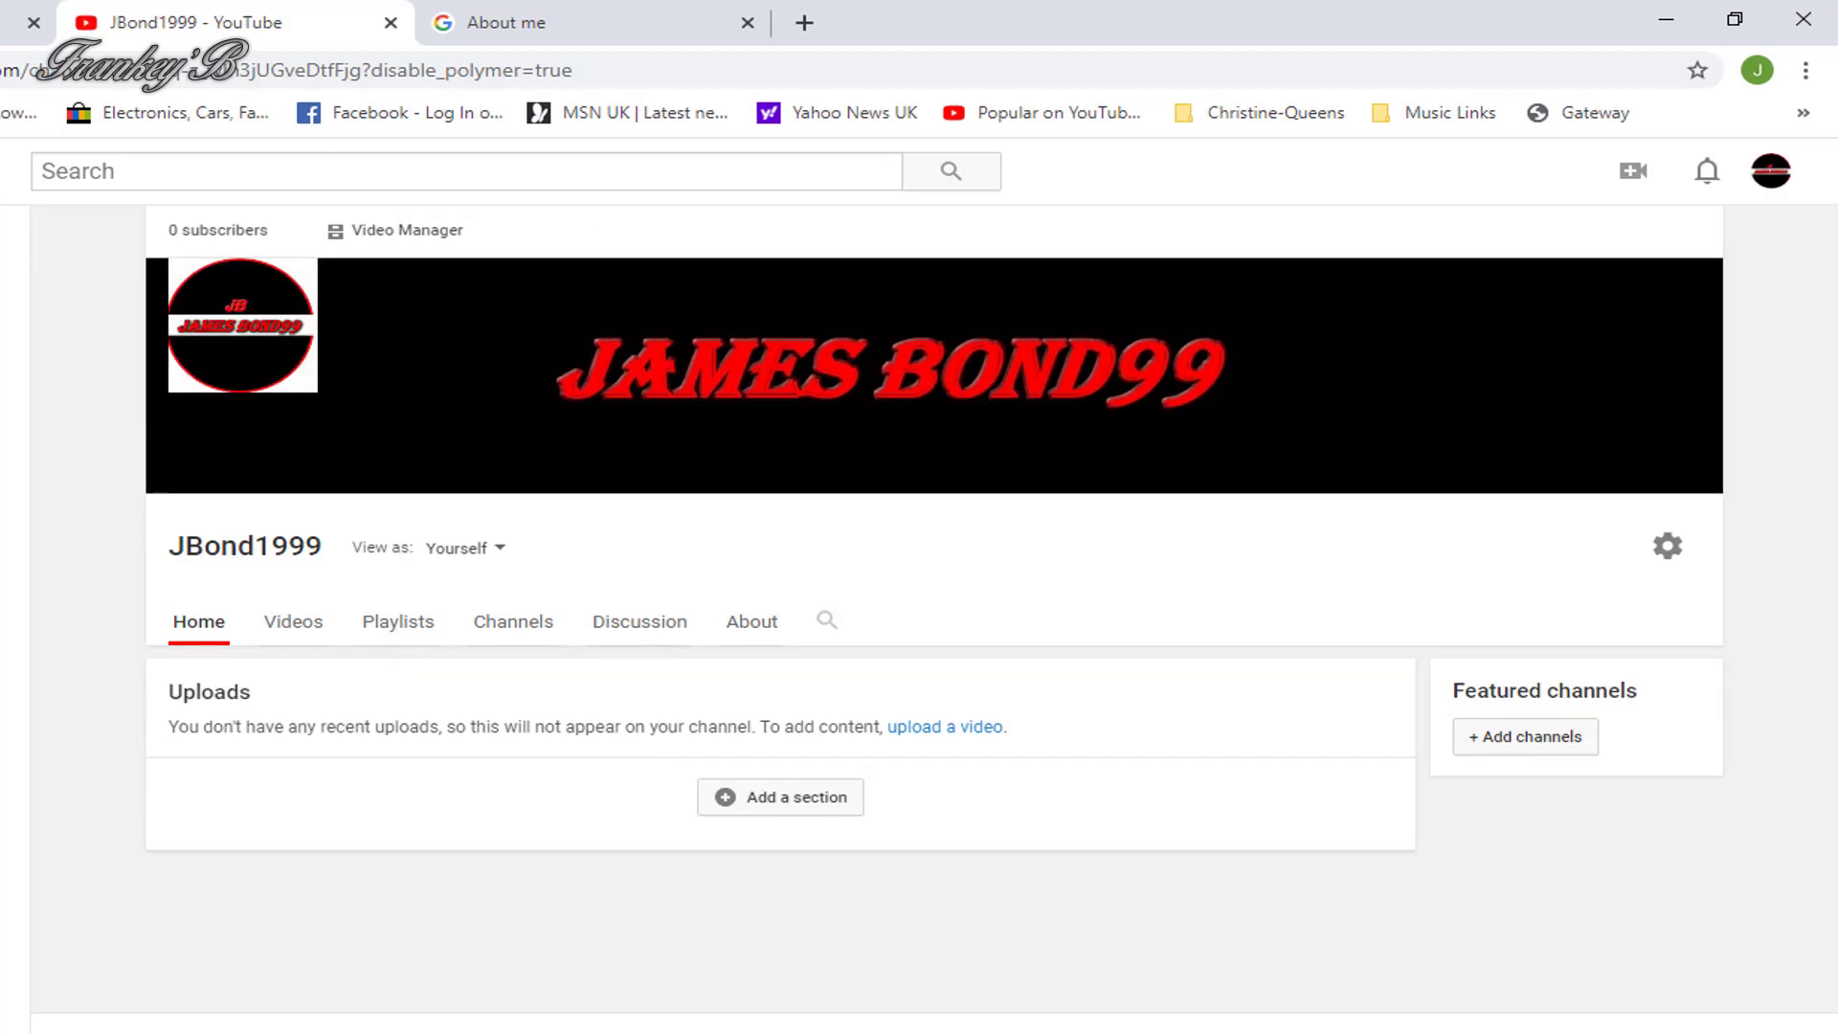
{"action": "mouse_move", "coordinate": [252, 767]}
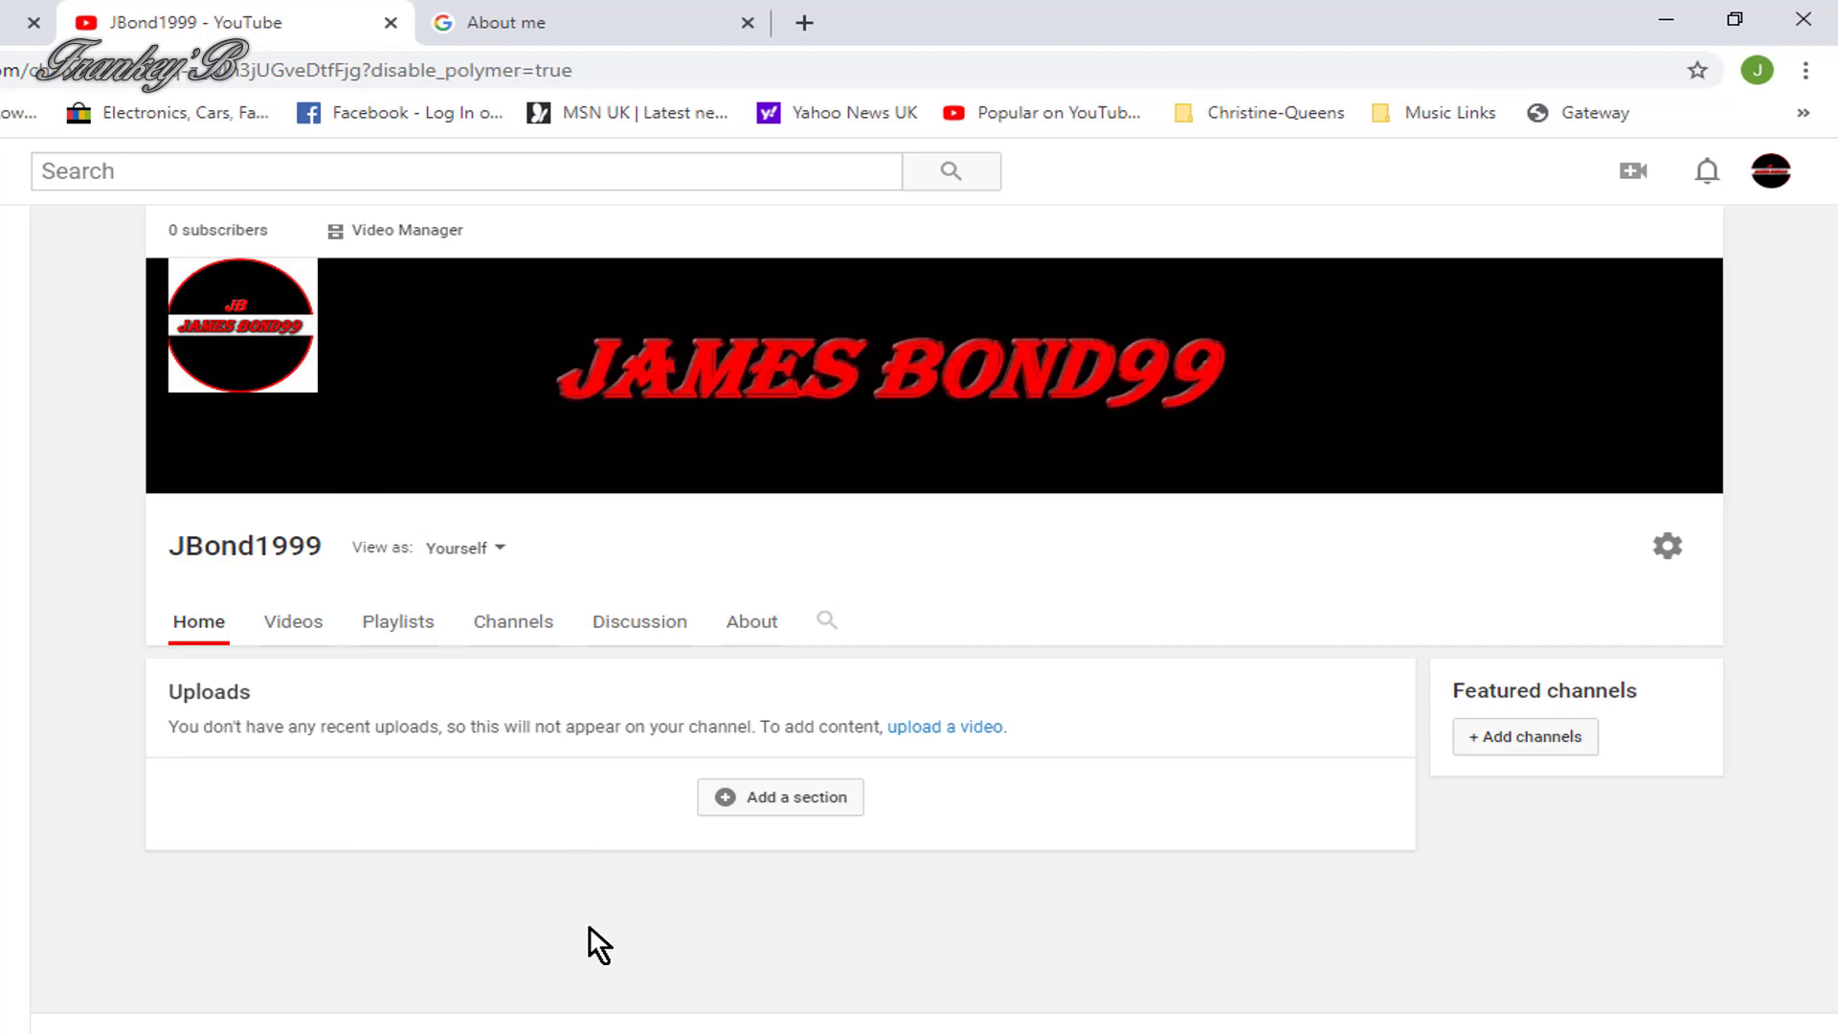
{"action": "mouse_move", "coordinate": [586, 944]}
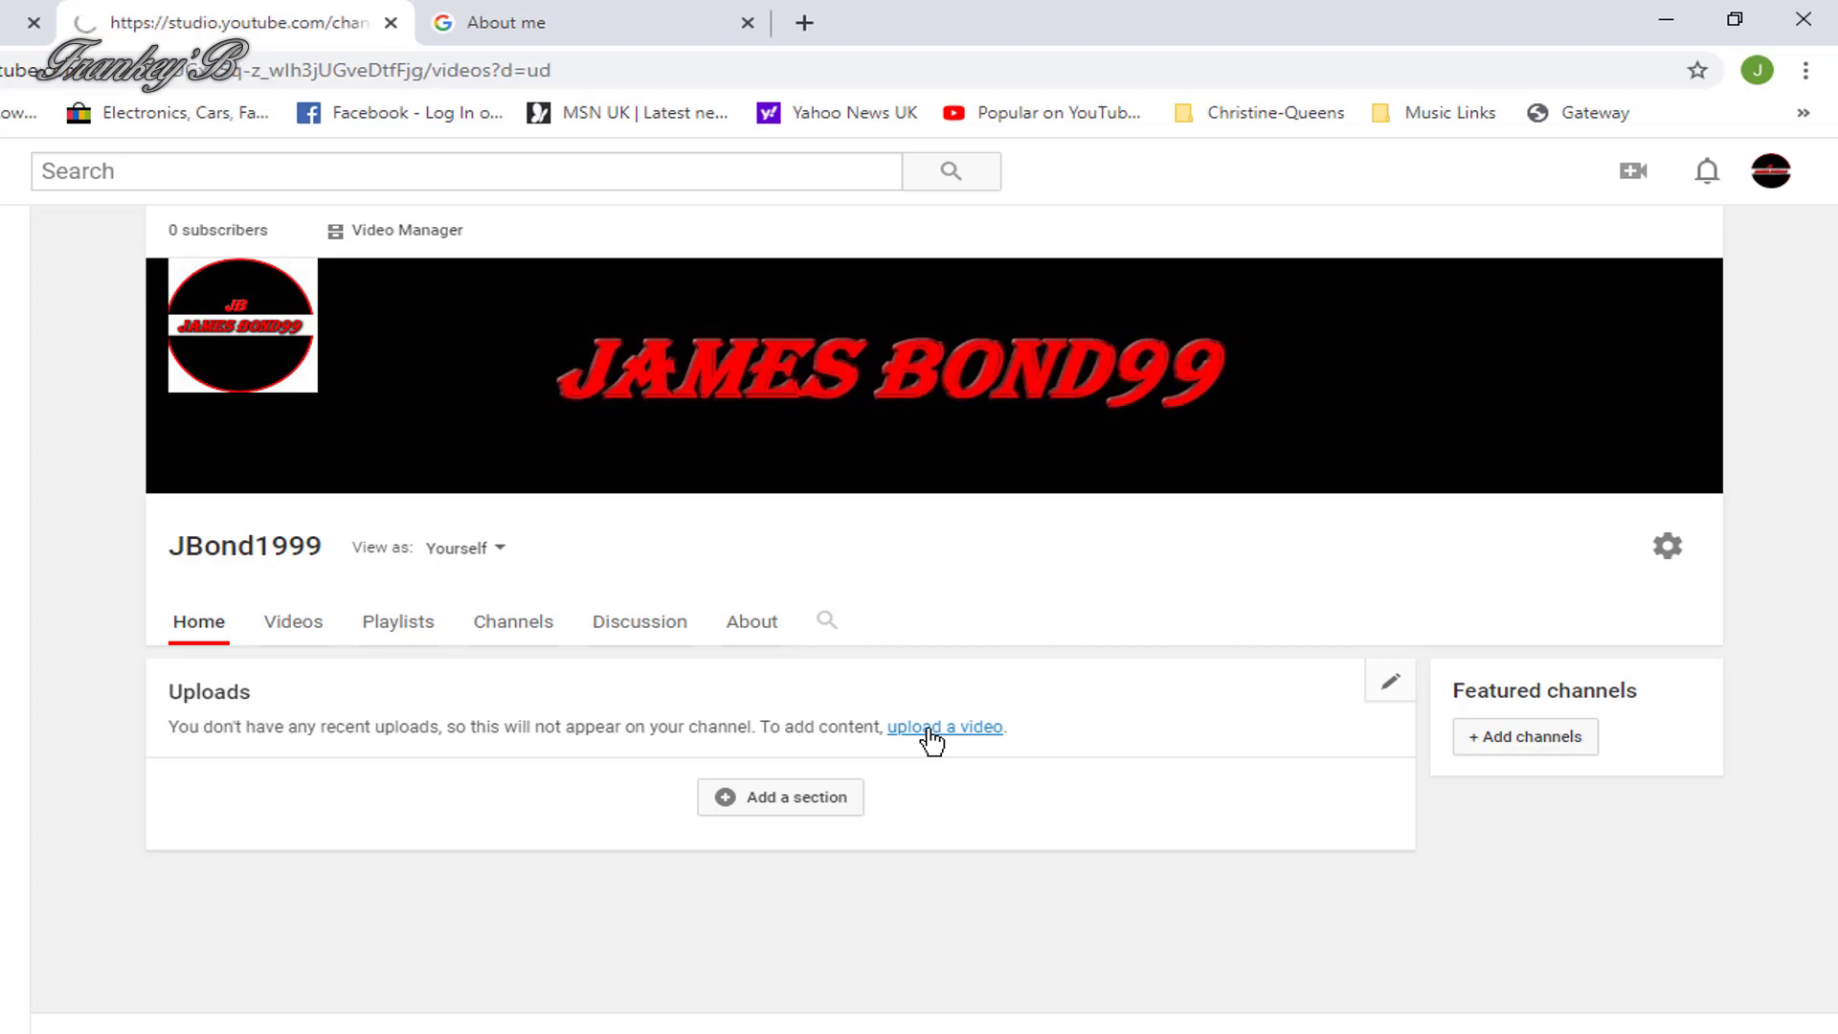
Start a channel upload with the Frankeyb Tech tu2-22 file and select its title
{"action": "left_click", "coordinate": [944, 726]}
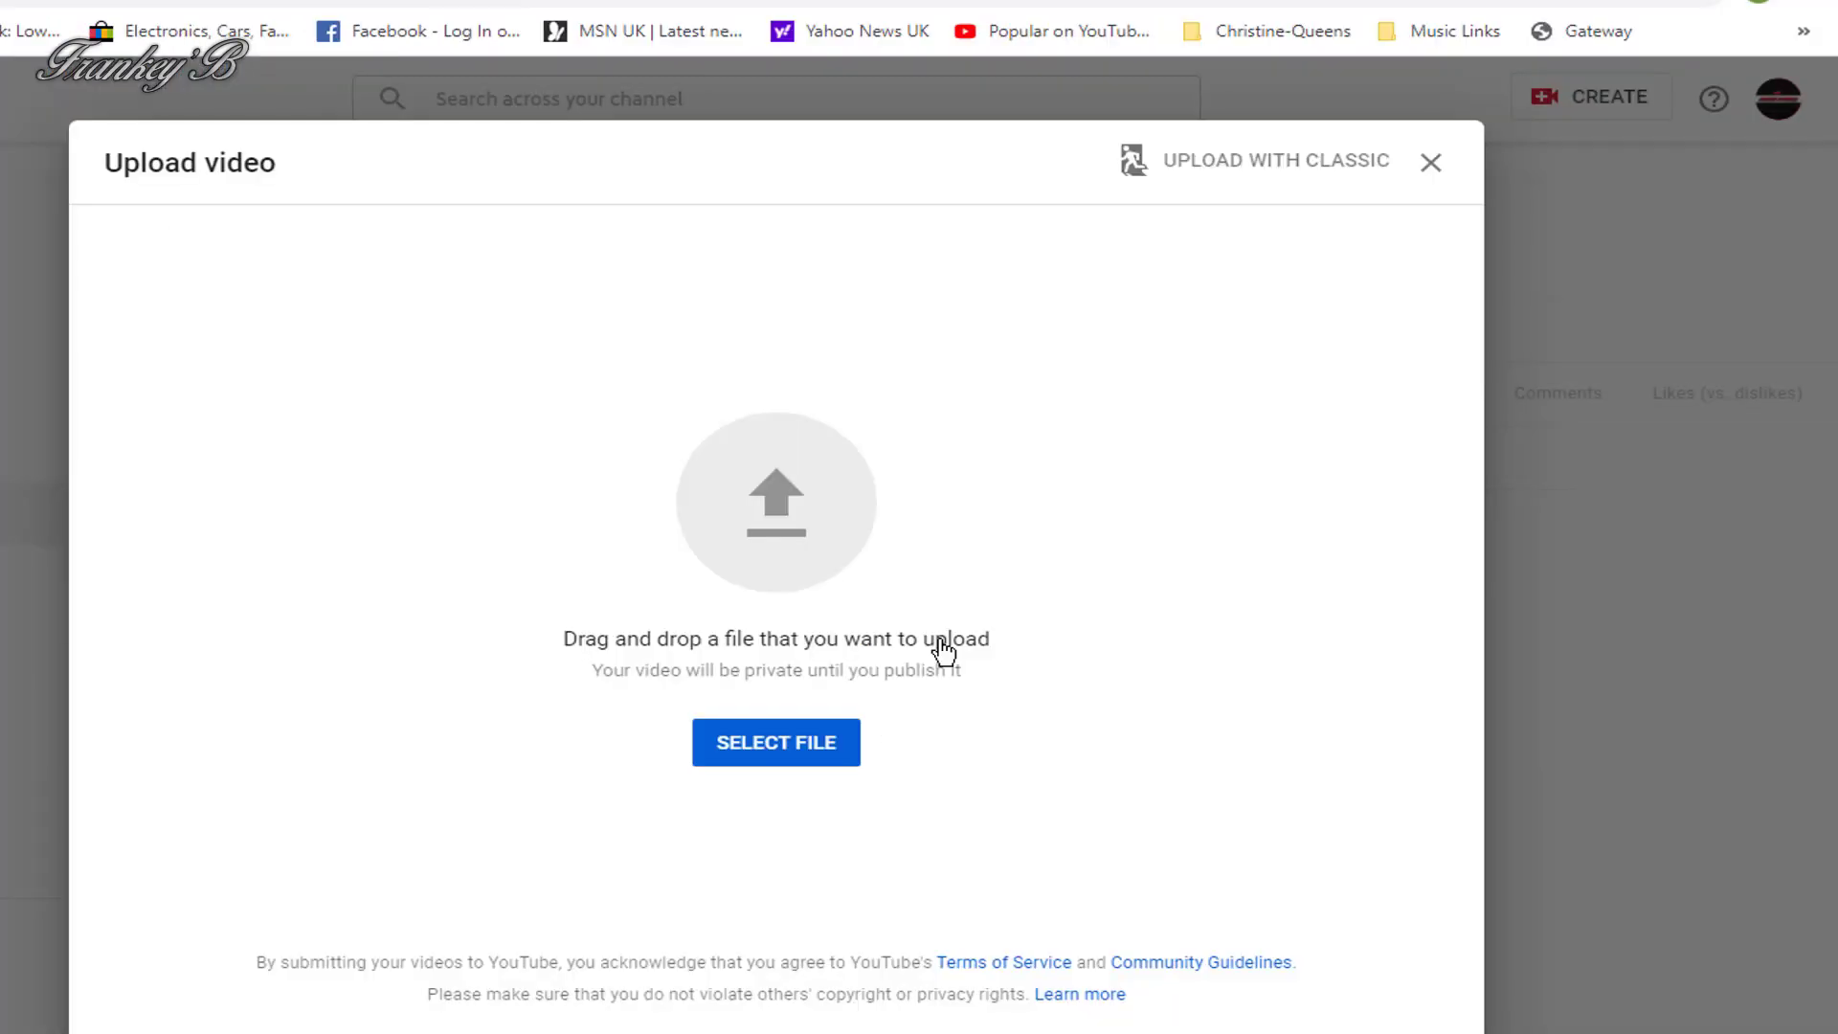
{"action": "mouse_move", "coordinate": [735, 487]}
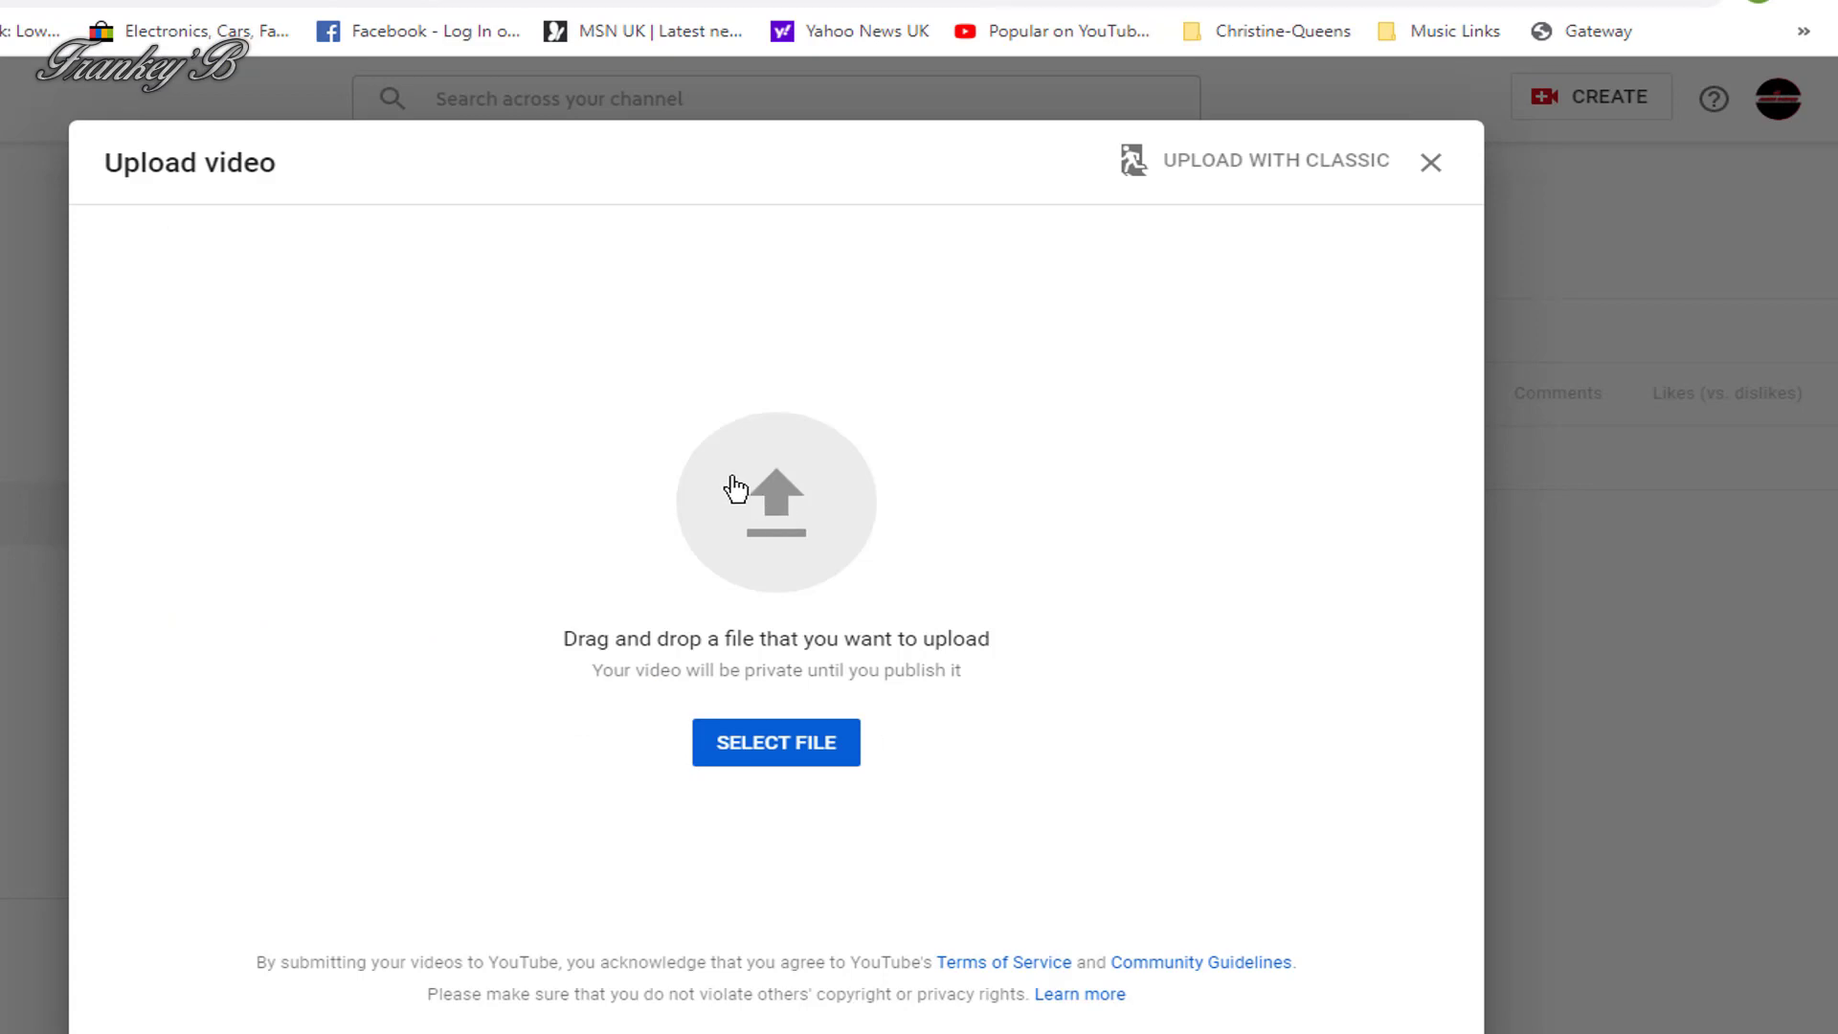
{"action": "mouse_move", "coordinate": [803, 482]}
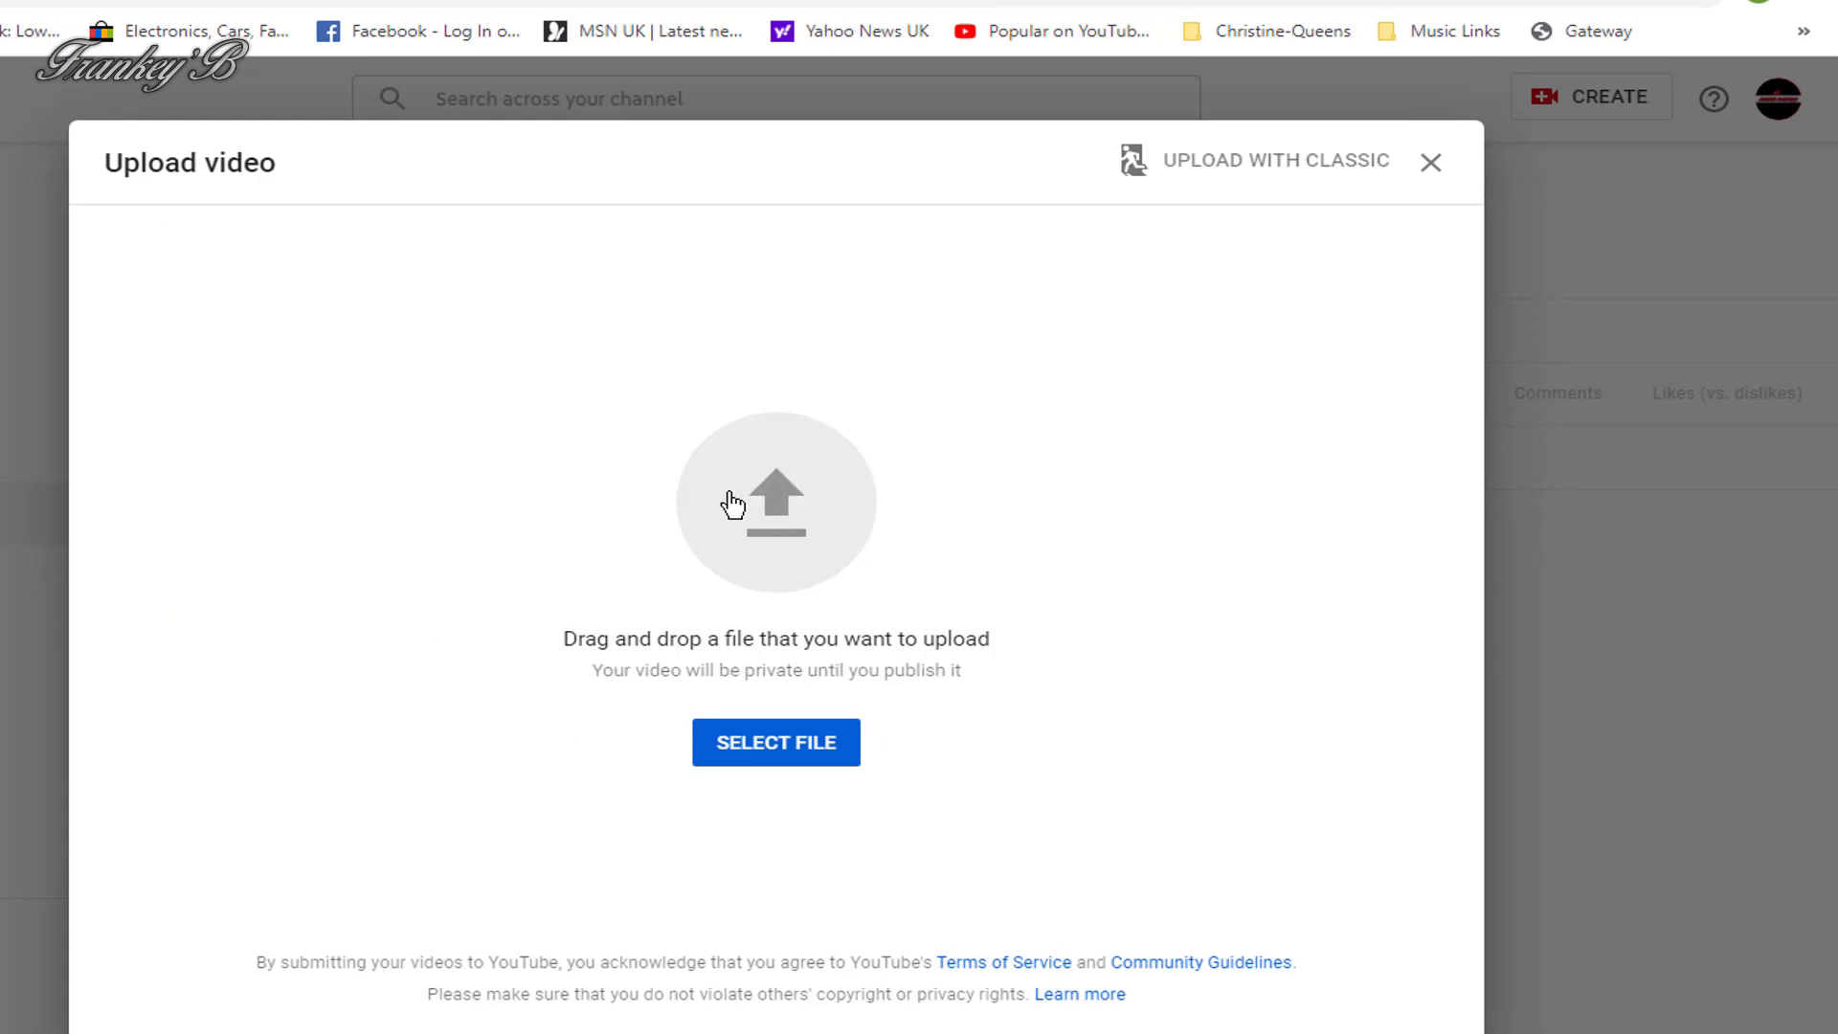
{"action": "mouse_move", "coordinate": [782, 498]}
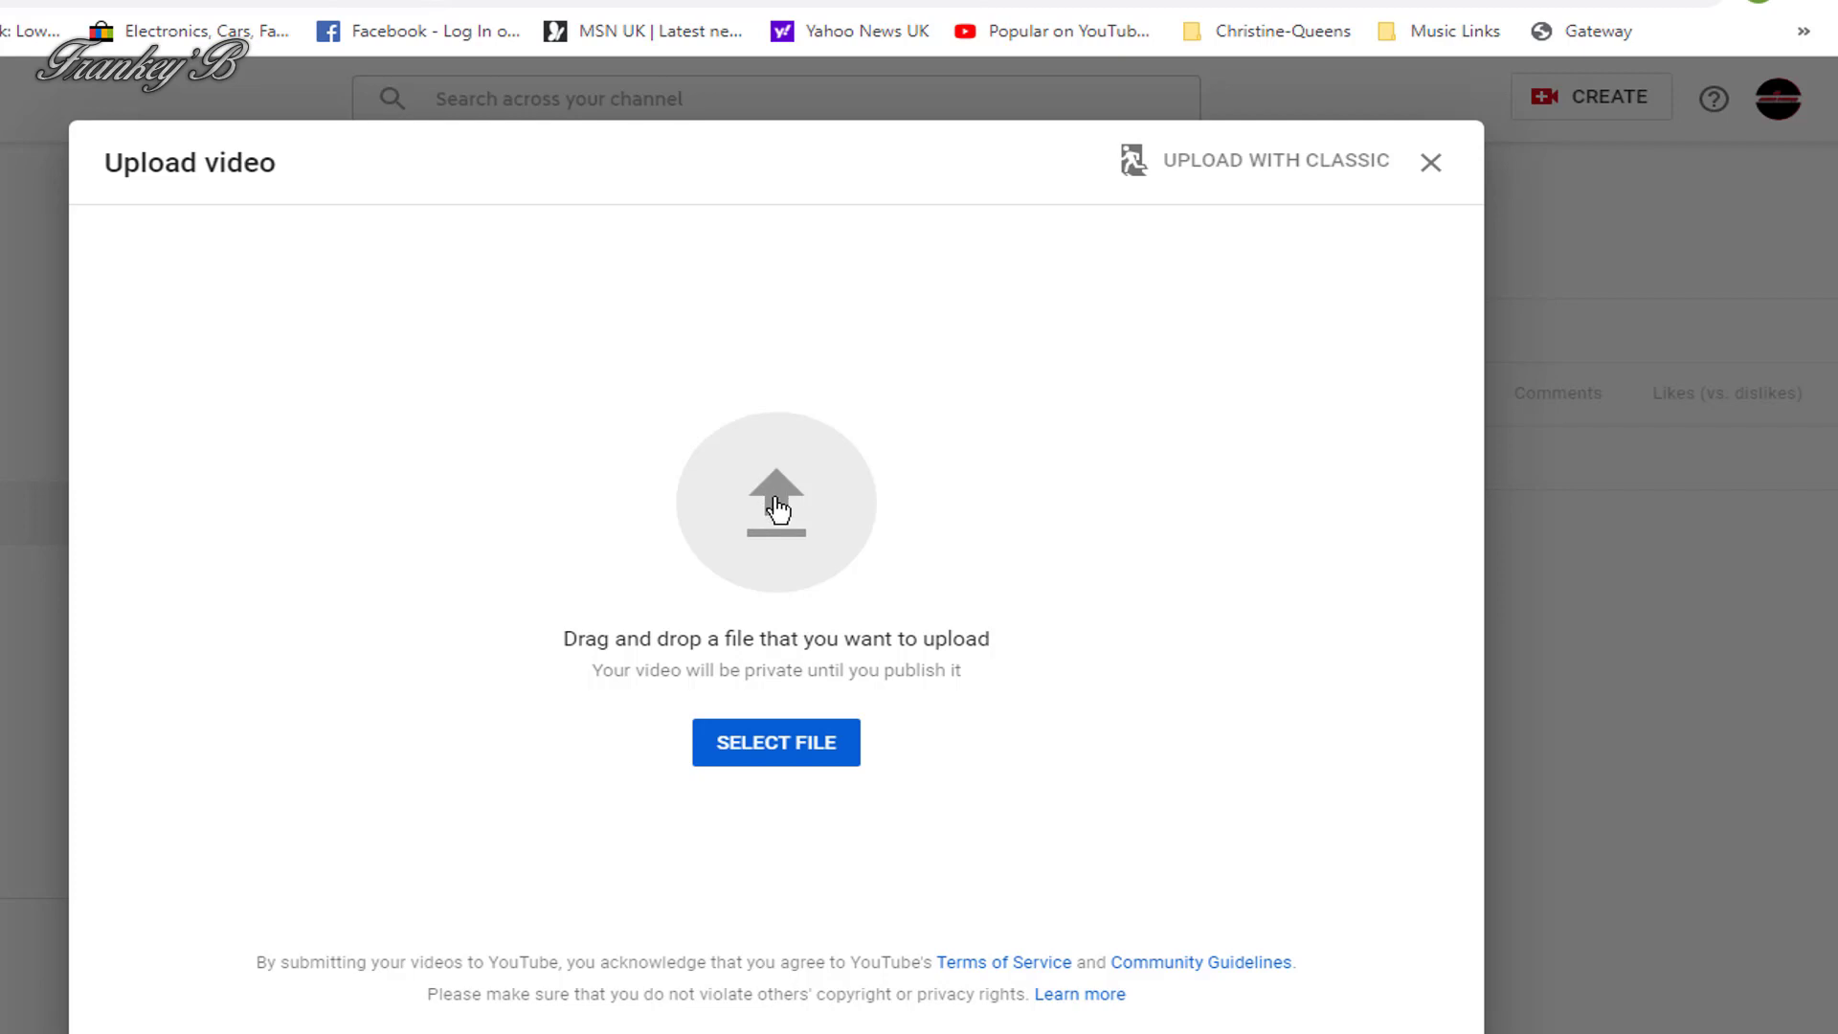
{"action": "mouse_move", "coordinate": [714, 567]}
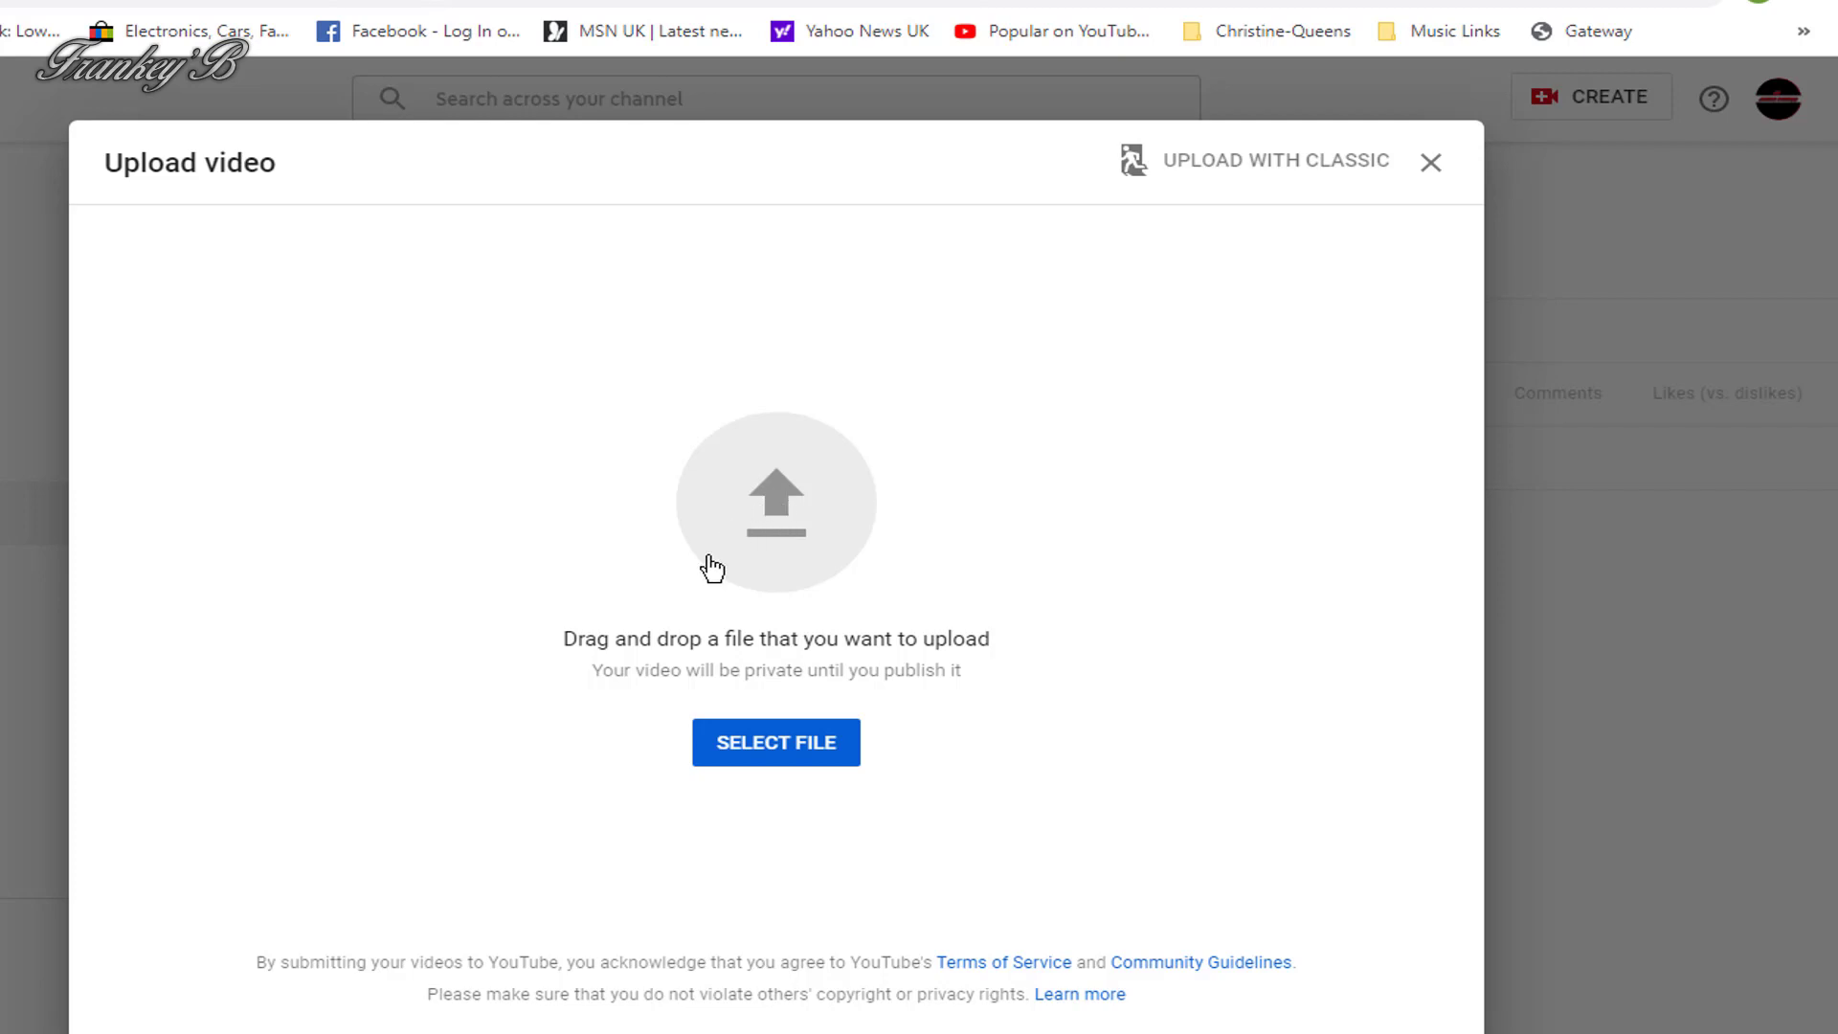
{"action": "mouse_move", "coordinate": [767, 521]}
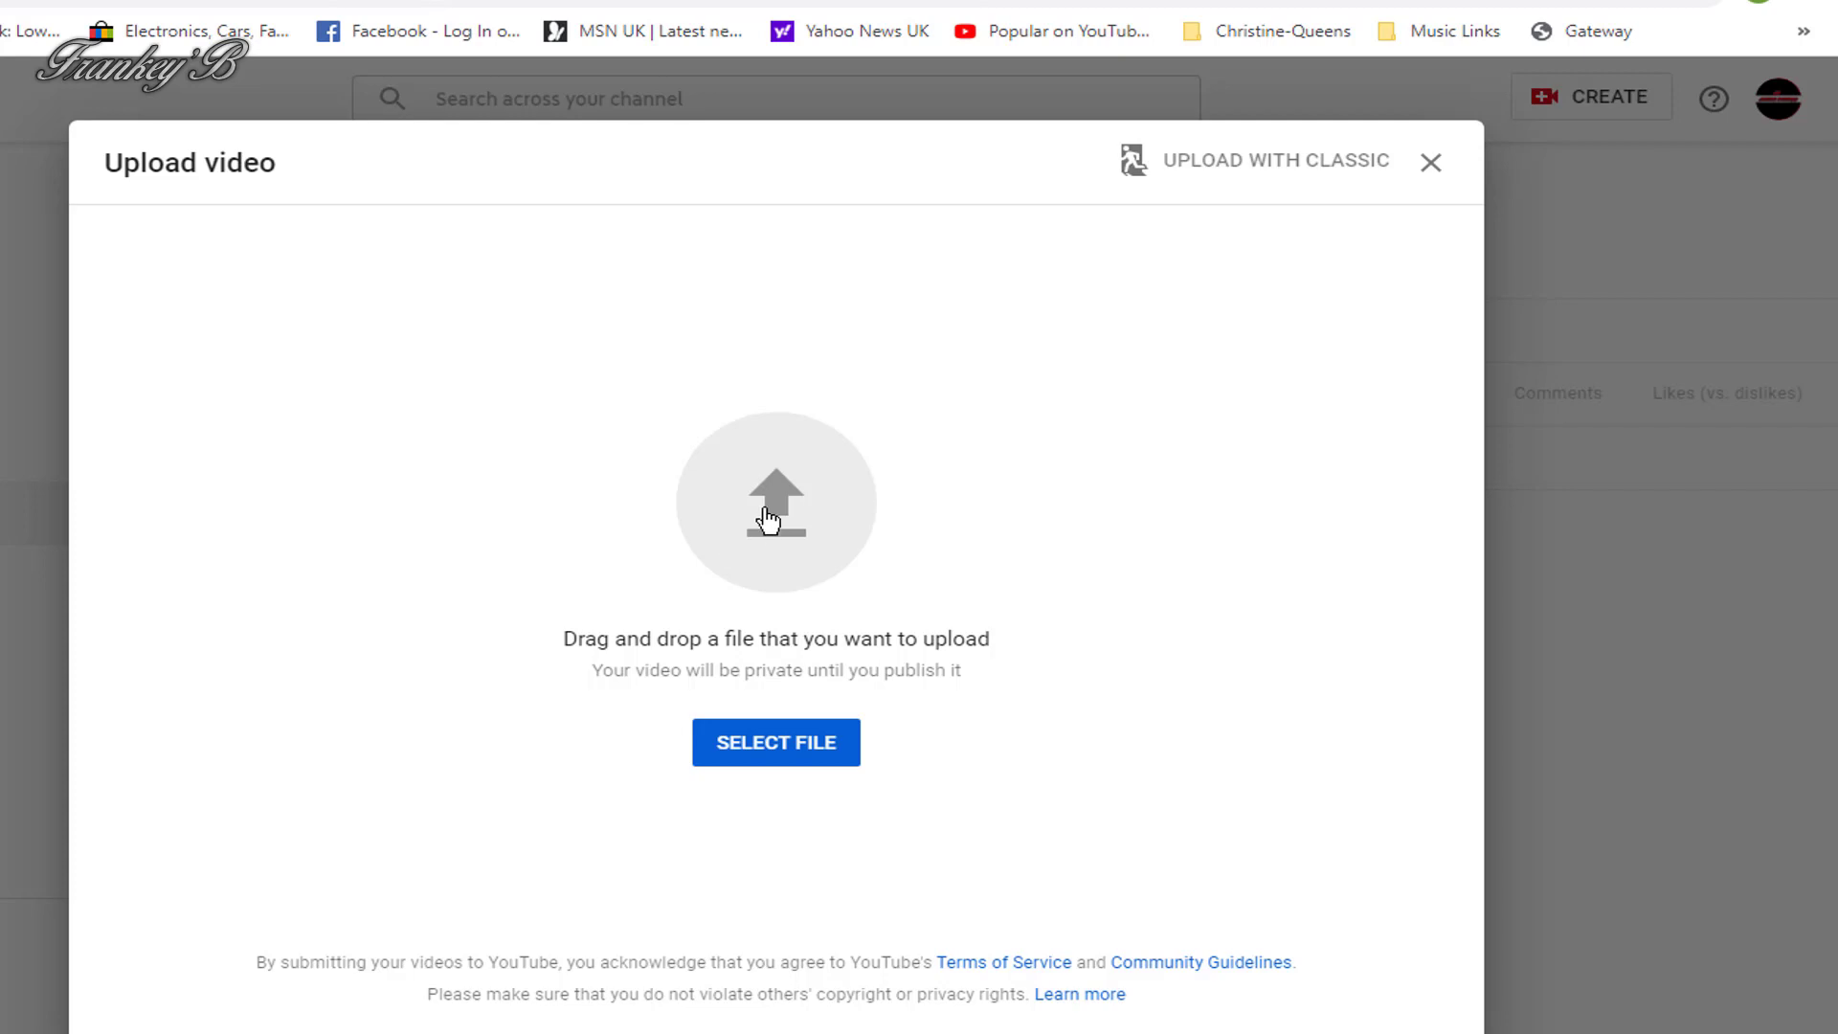
{"action": "mouse_move", "coordinate": [773, 533]}
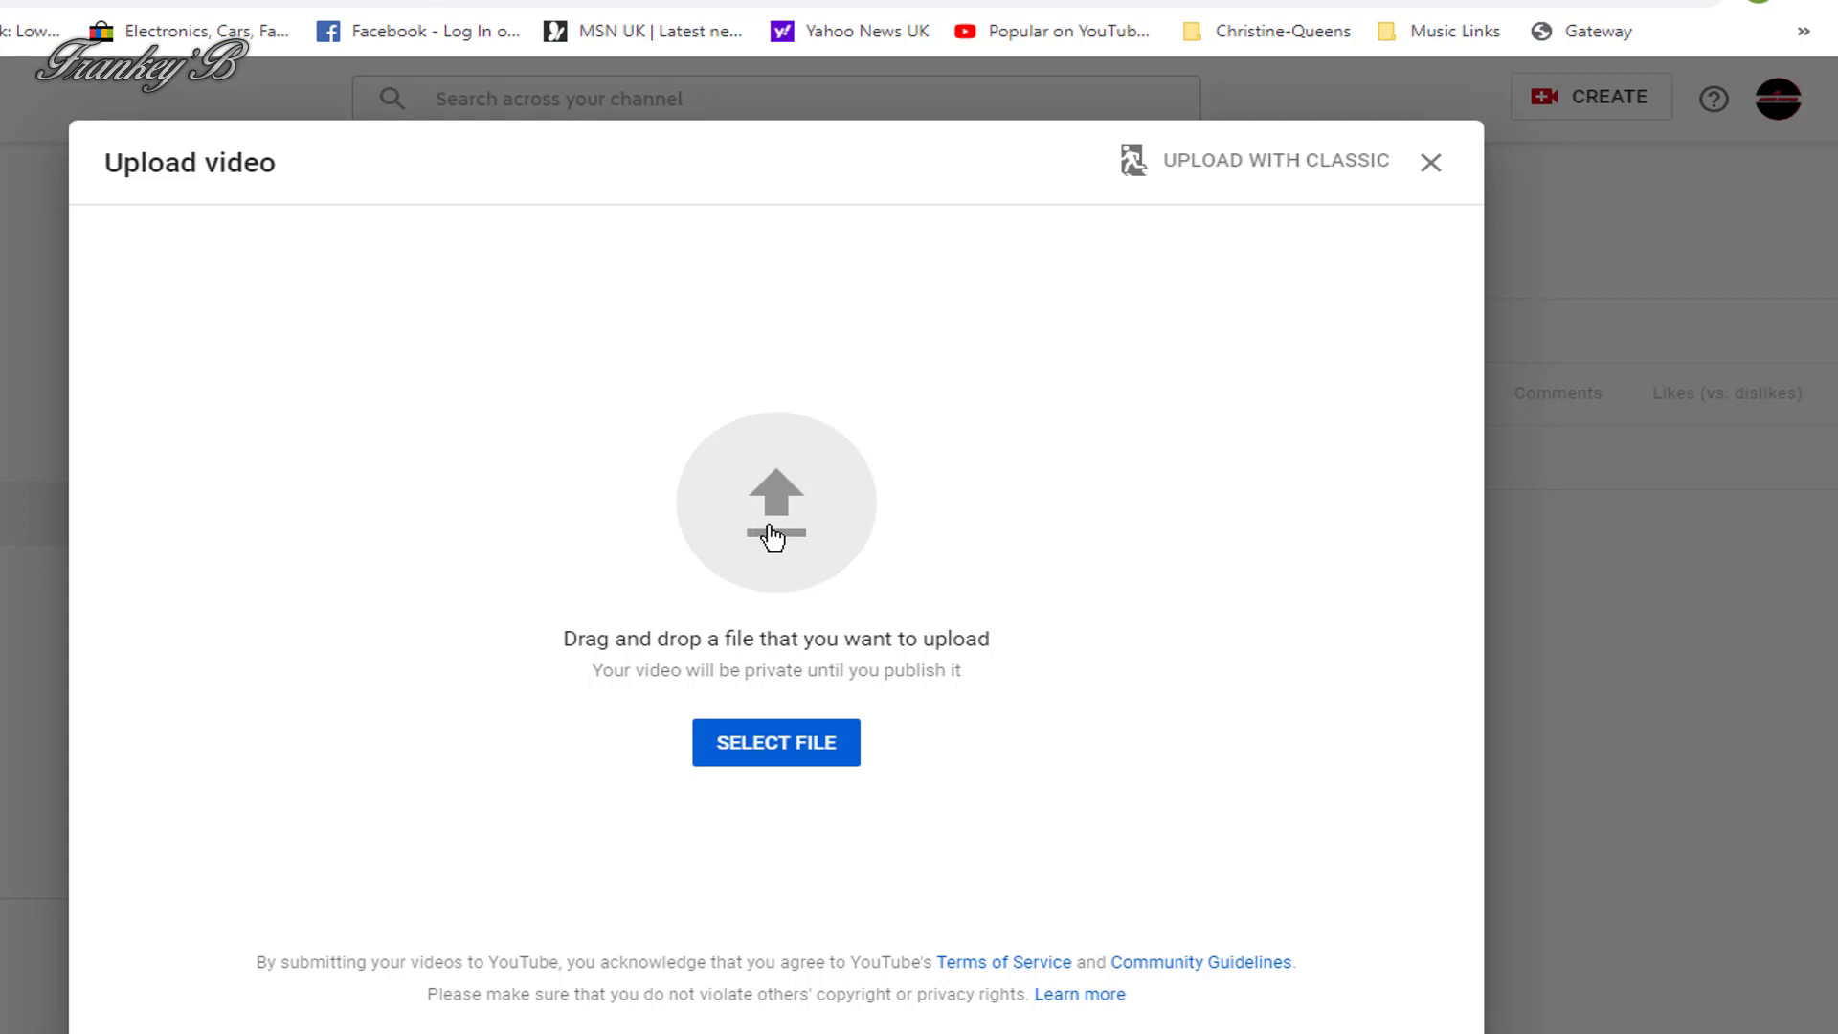
{"action": "mouse_move", "coordinate": [678, 748]}
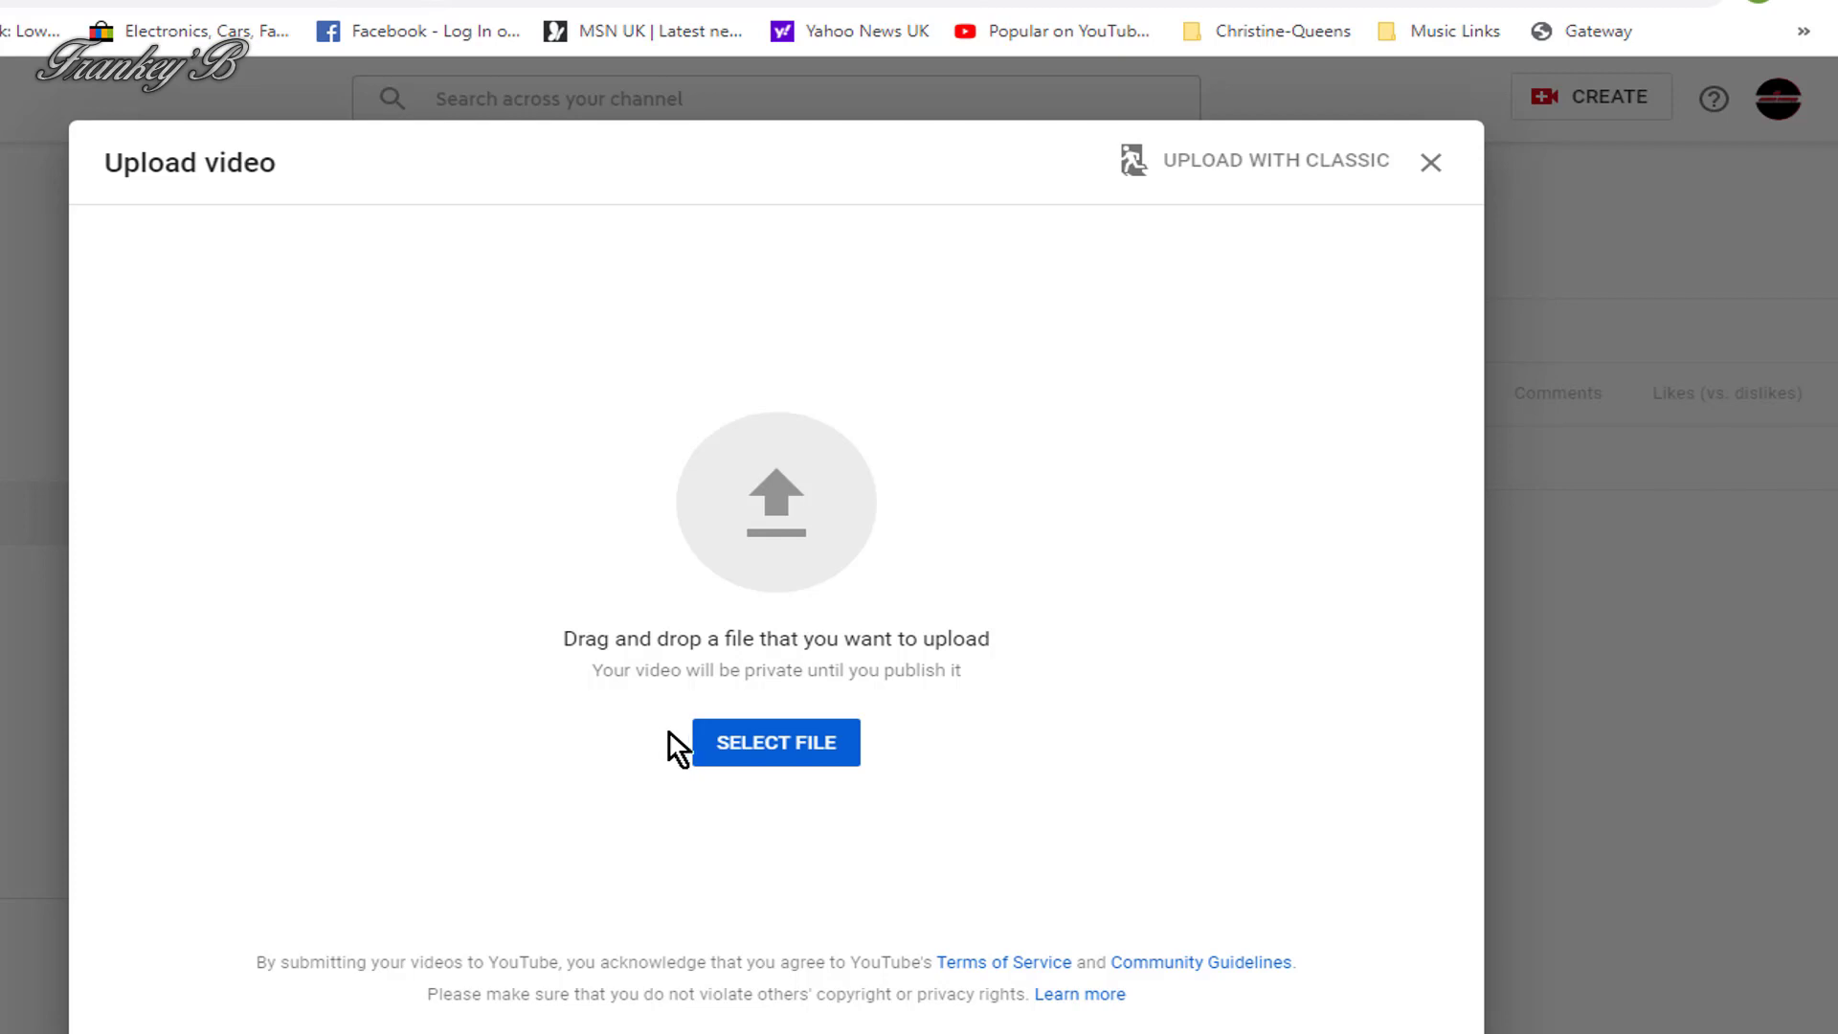
{"action": "left_click", "coordinate": [775, 742]}
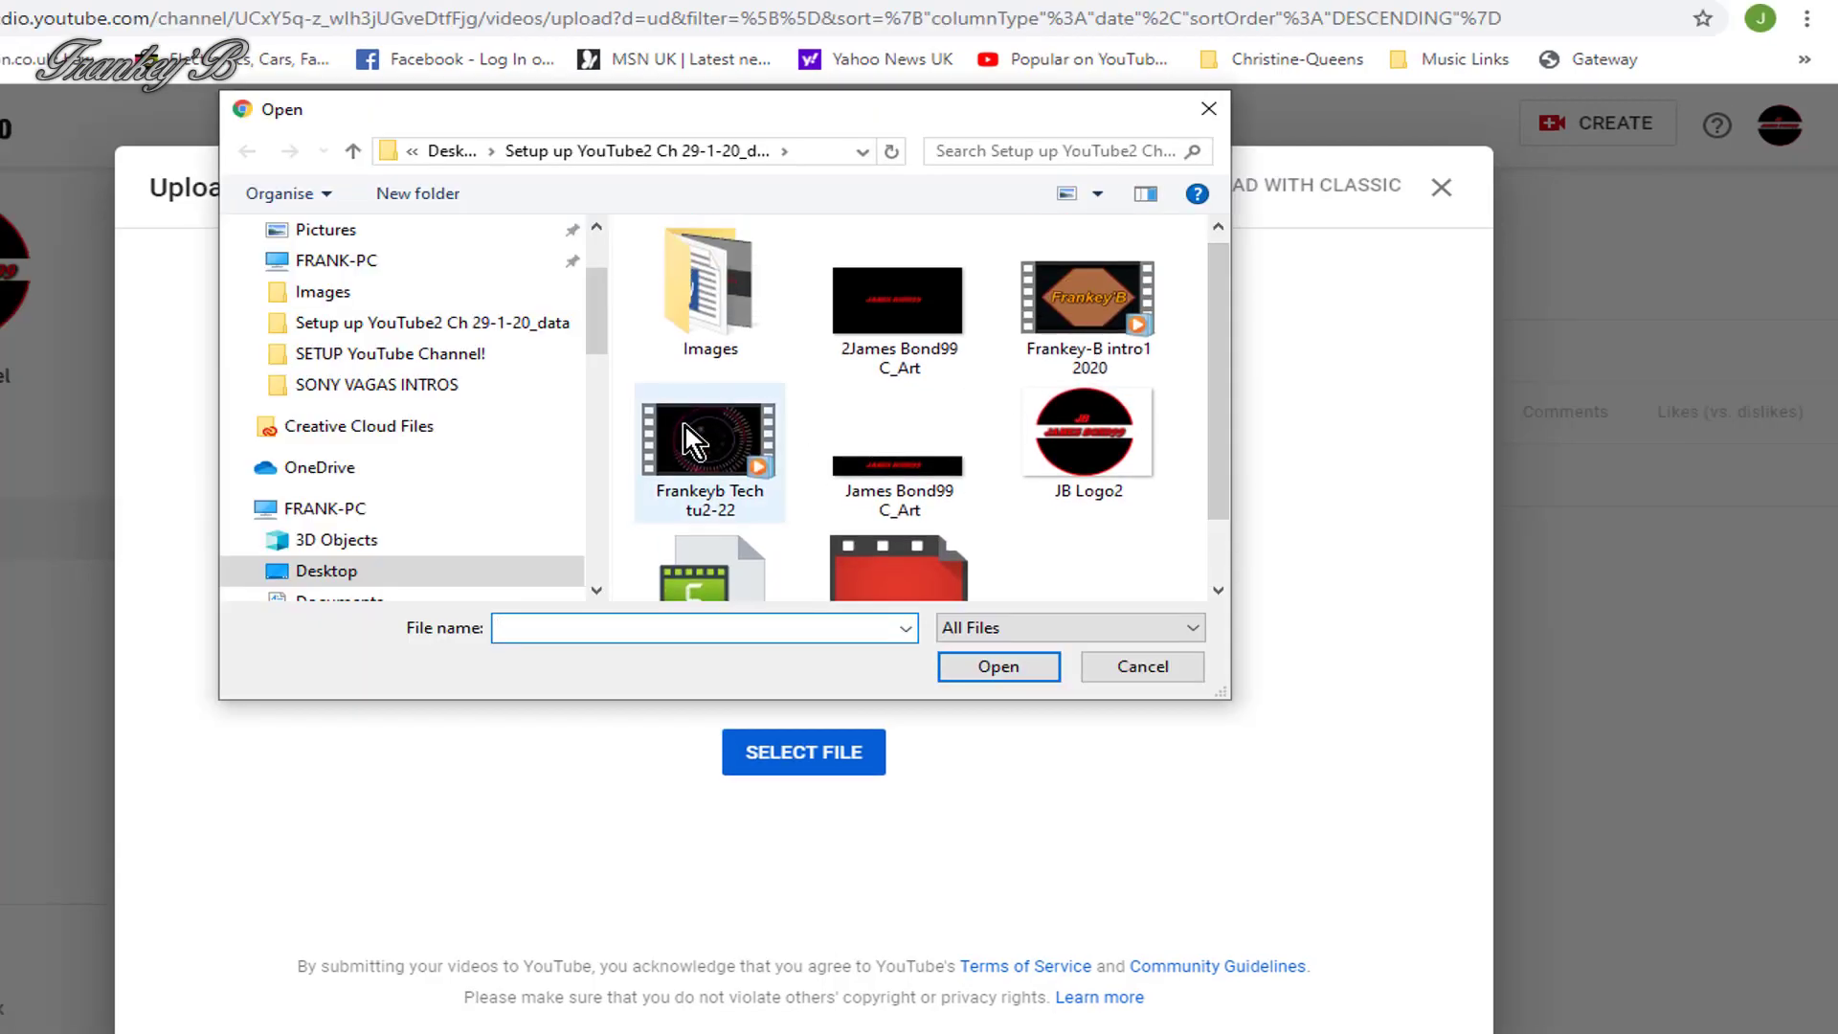
{"action": "left_click", "coordinate": [708, 451]}
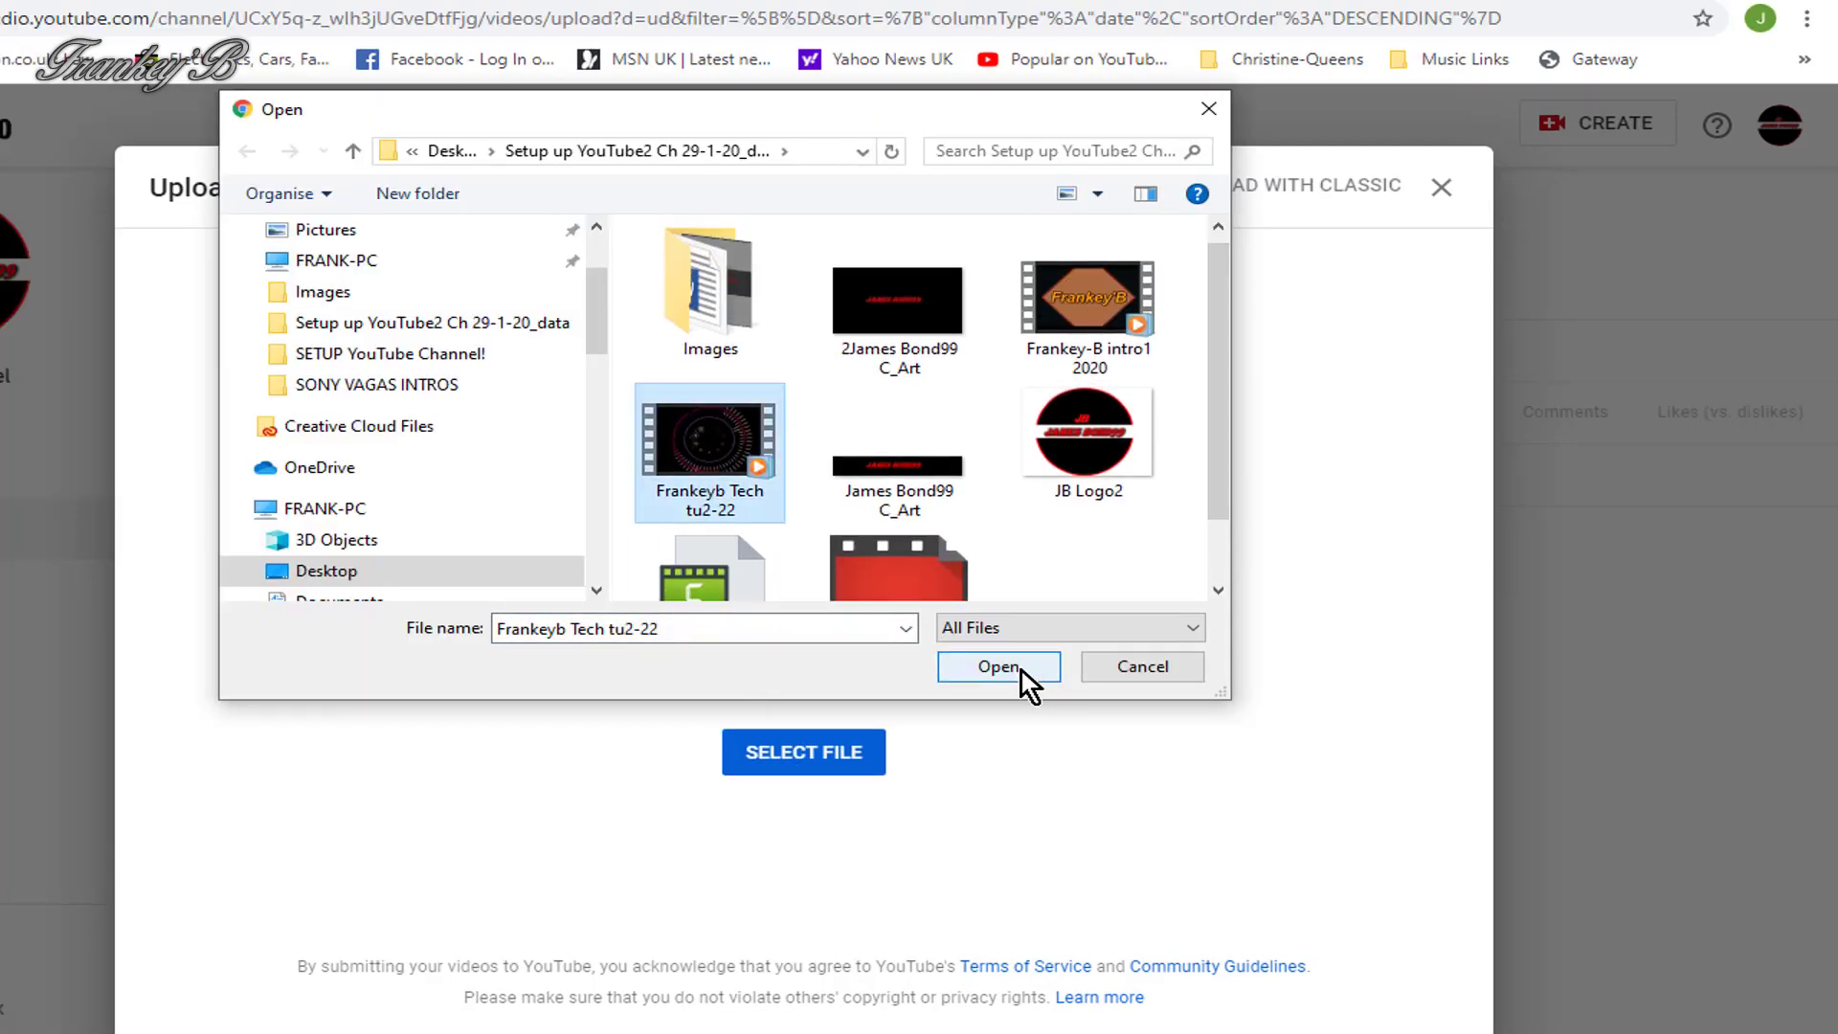
{"action": "left_click", "coordinate": [997, 666]}
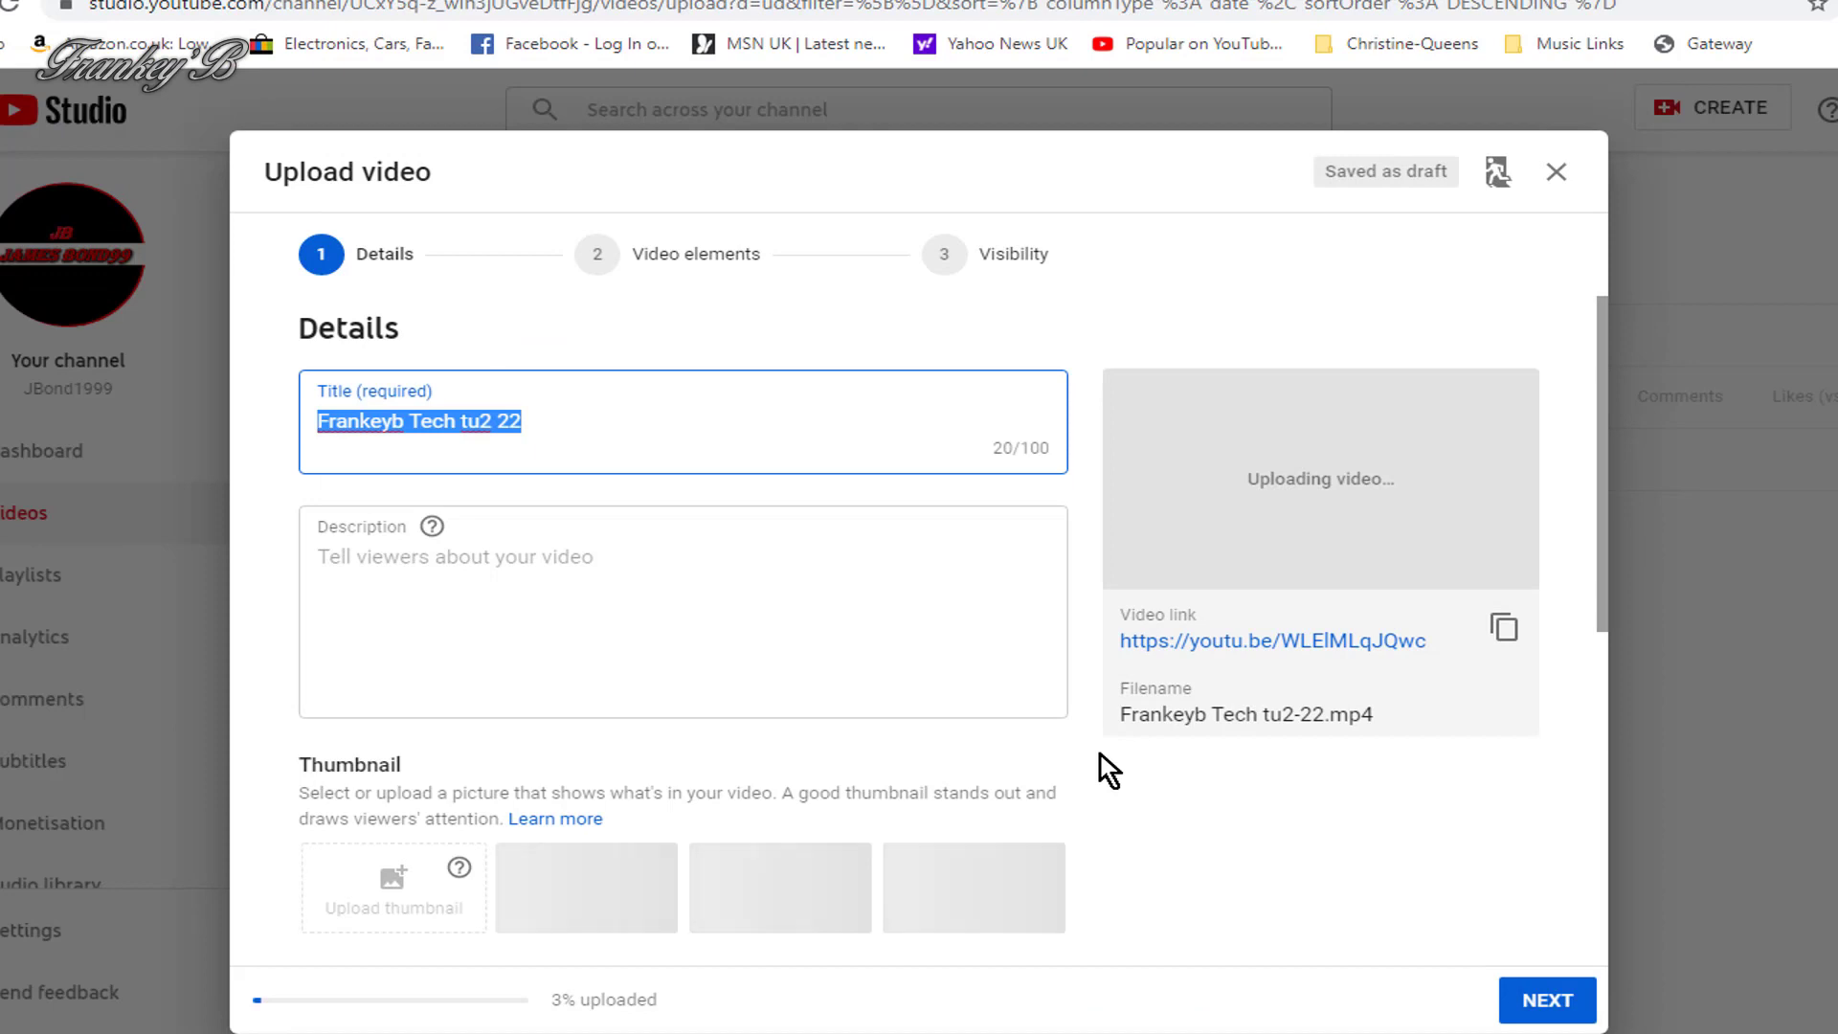
{"action": "mouse_move", "coordinate": [1137, 822]}
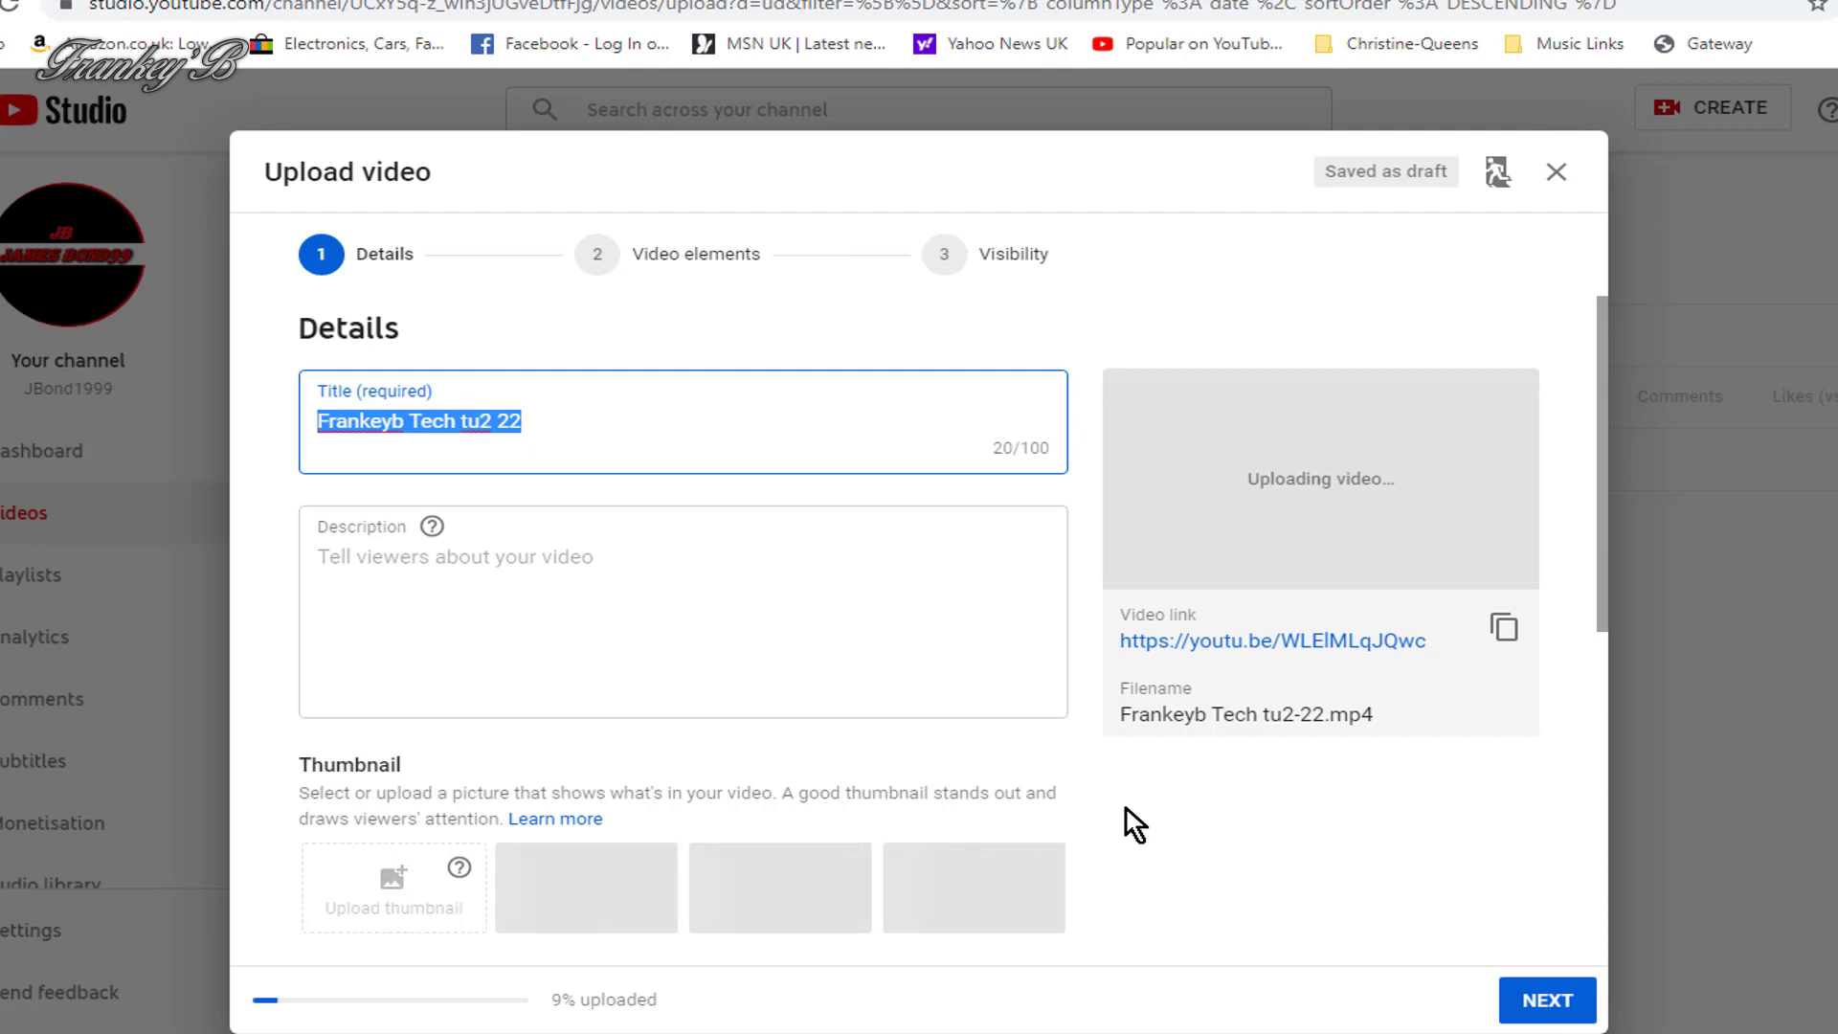
Type the 'Frankeyb intro' title, description text and the Frankey'b Video tag
{"action": "type", "text": "Frankeyb"}
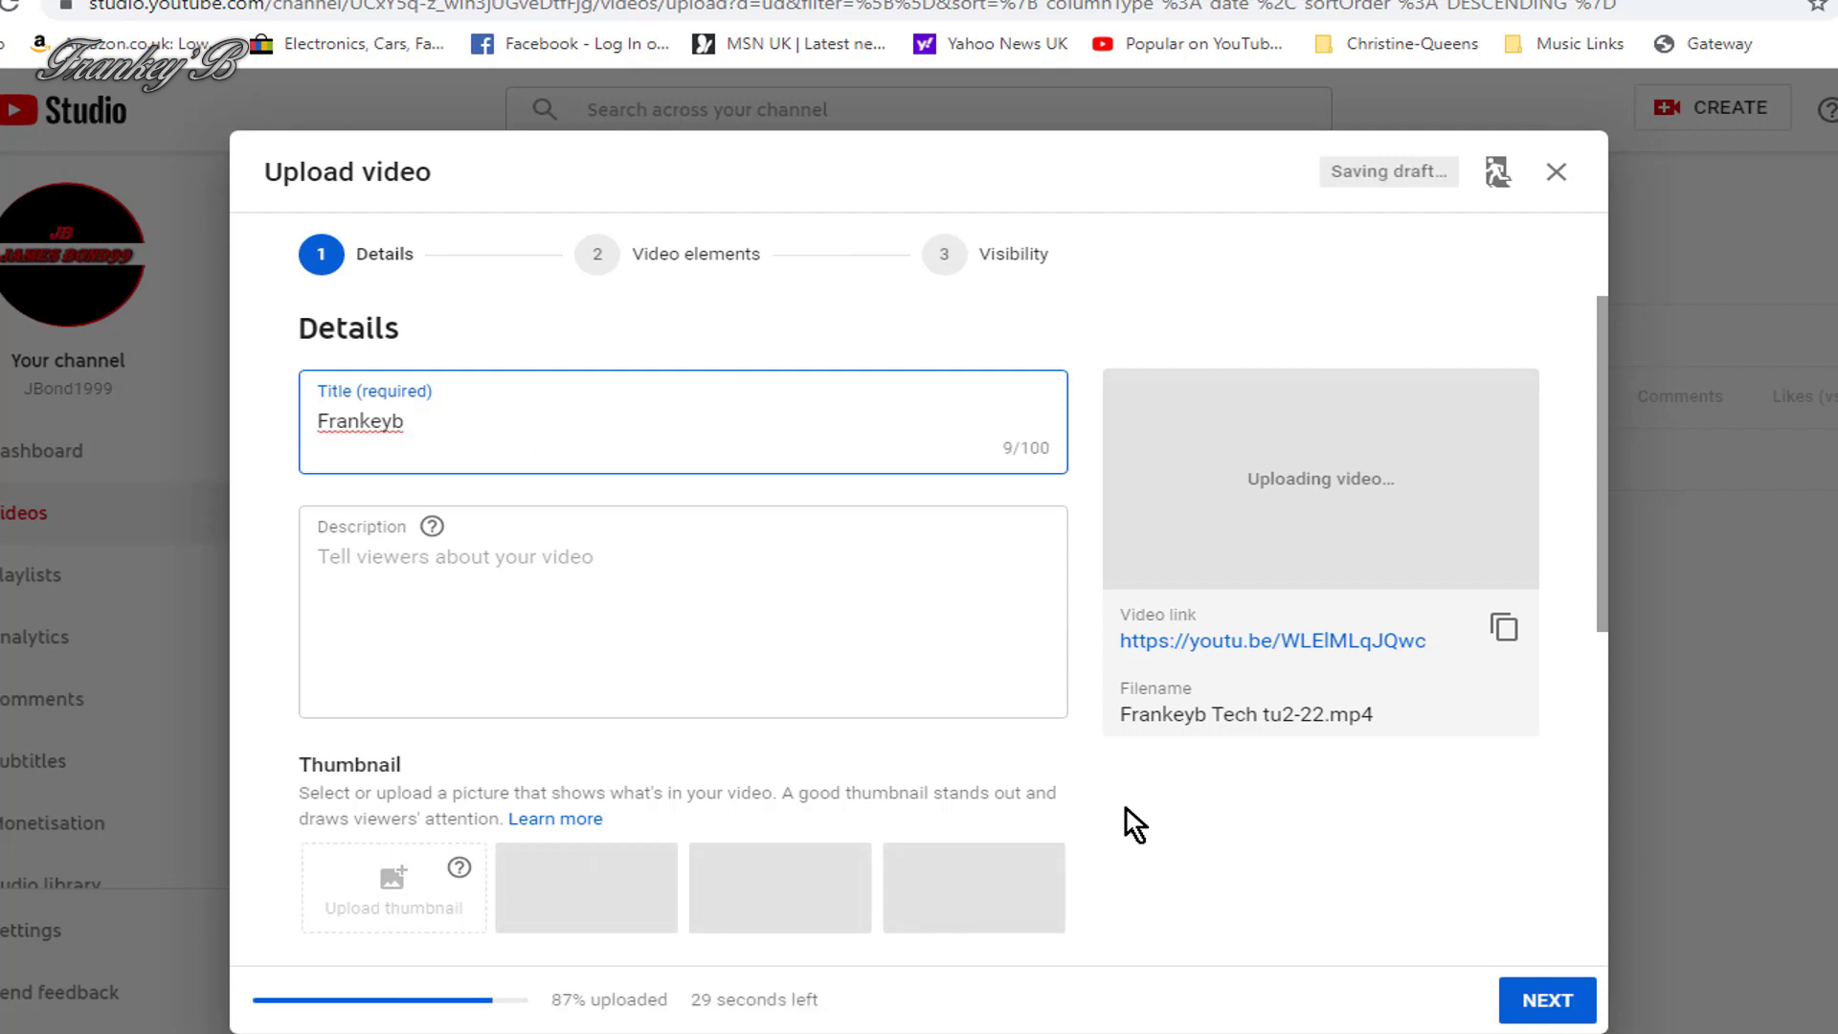
{"action": "type", "text": "F"}
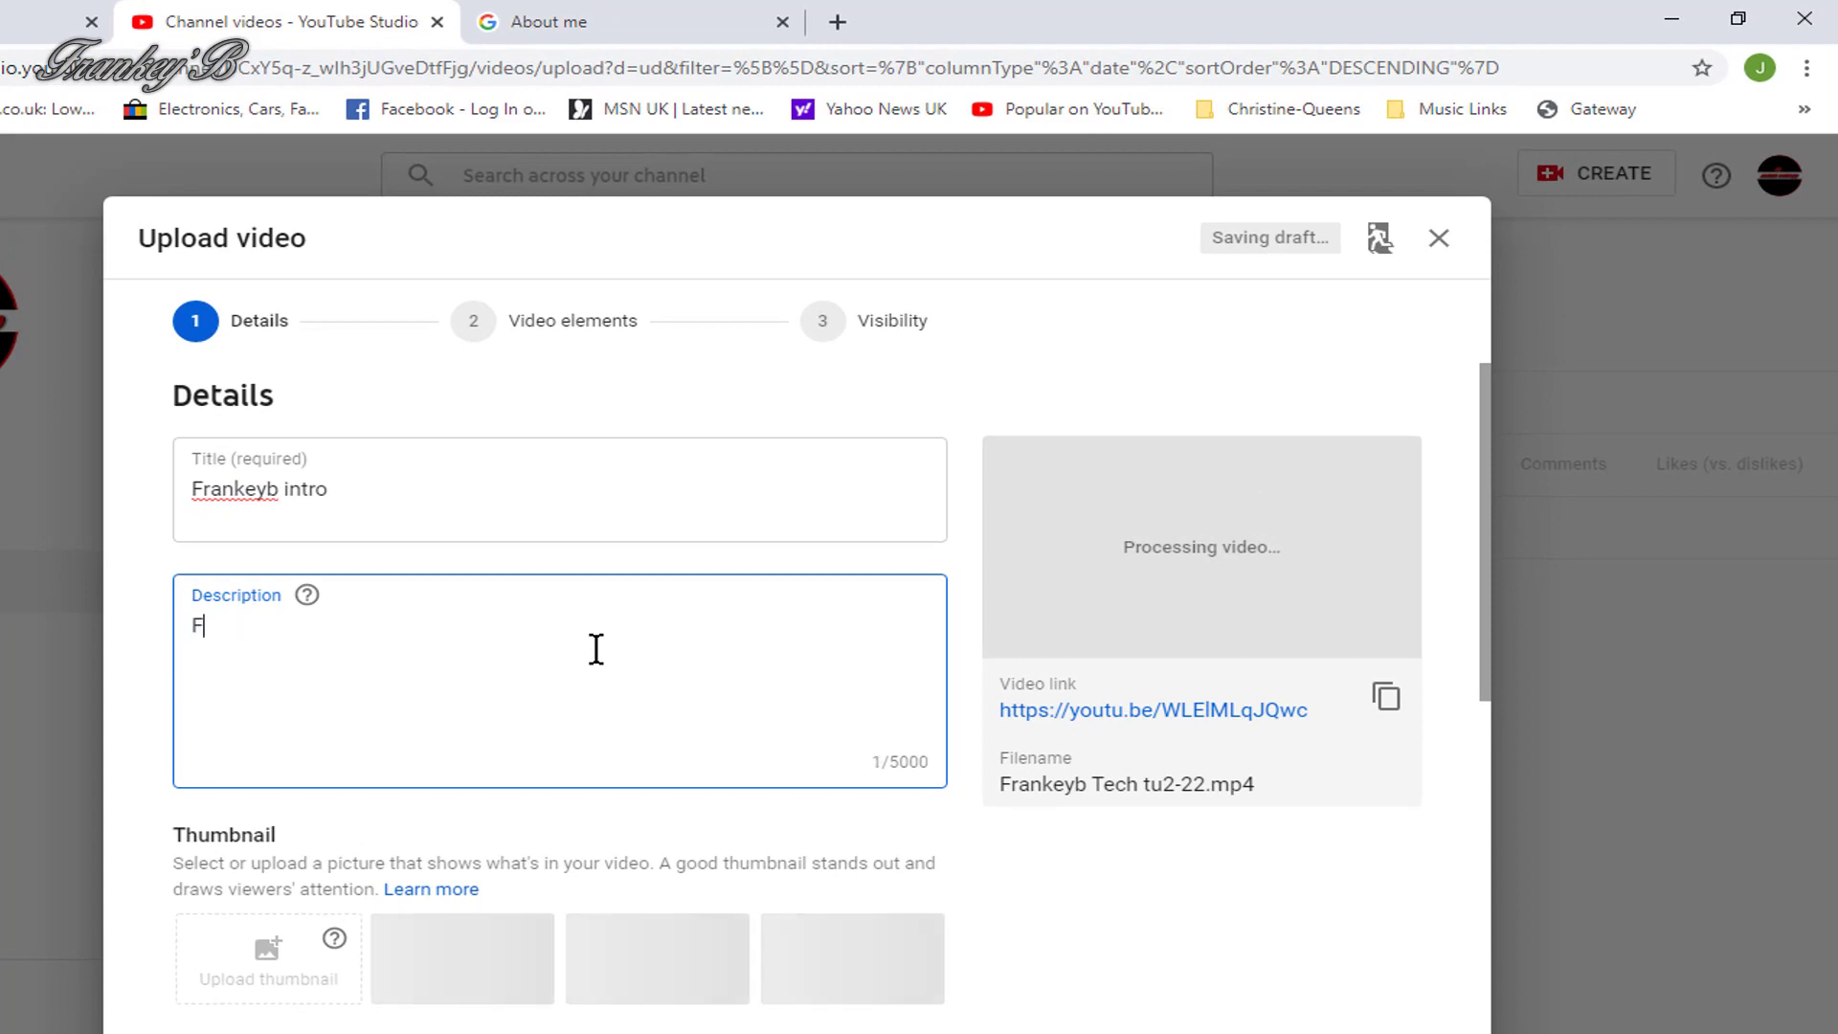
{"action": "type", "text": "rankey"}
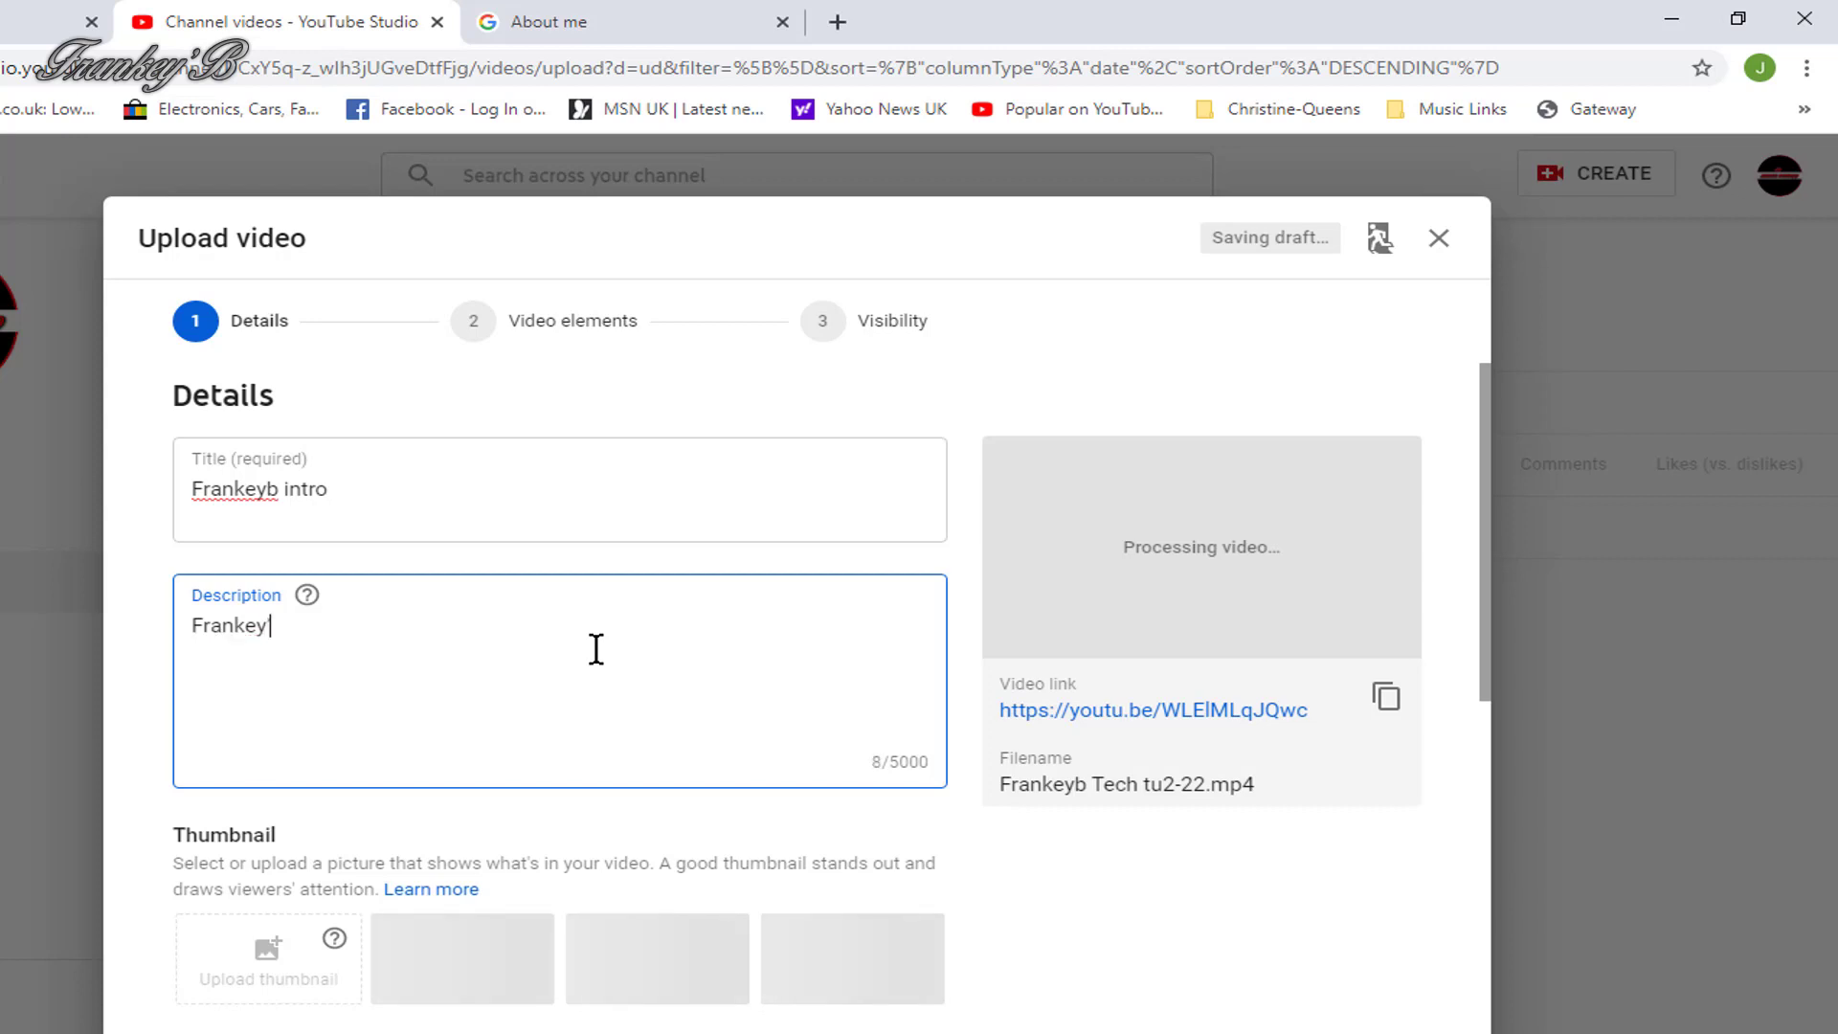
{"action": "scroll", "scroll_direction": "down", "scroll_amount": 3}
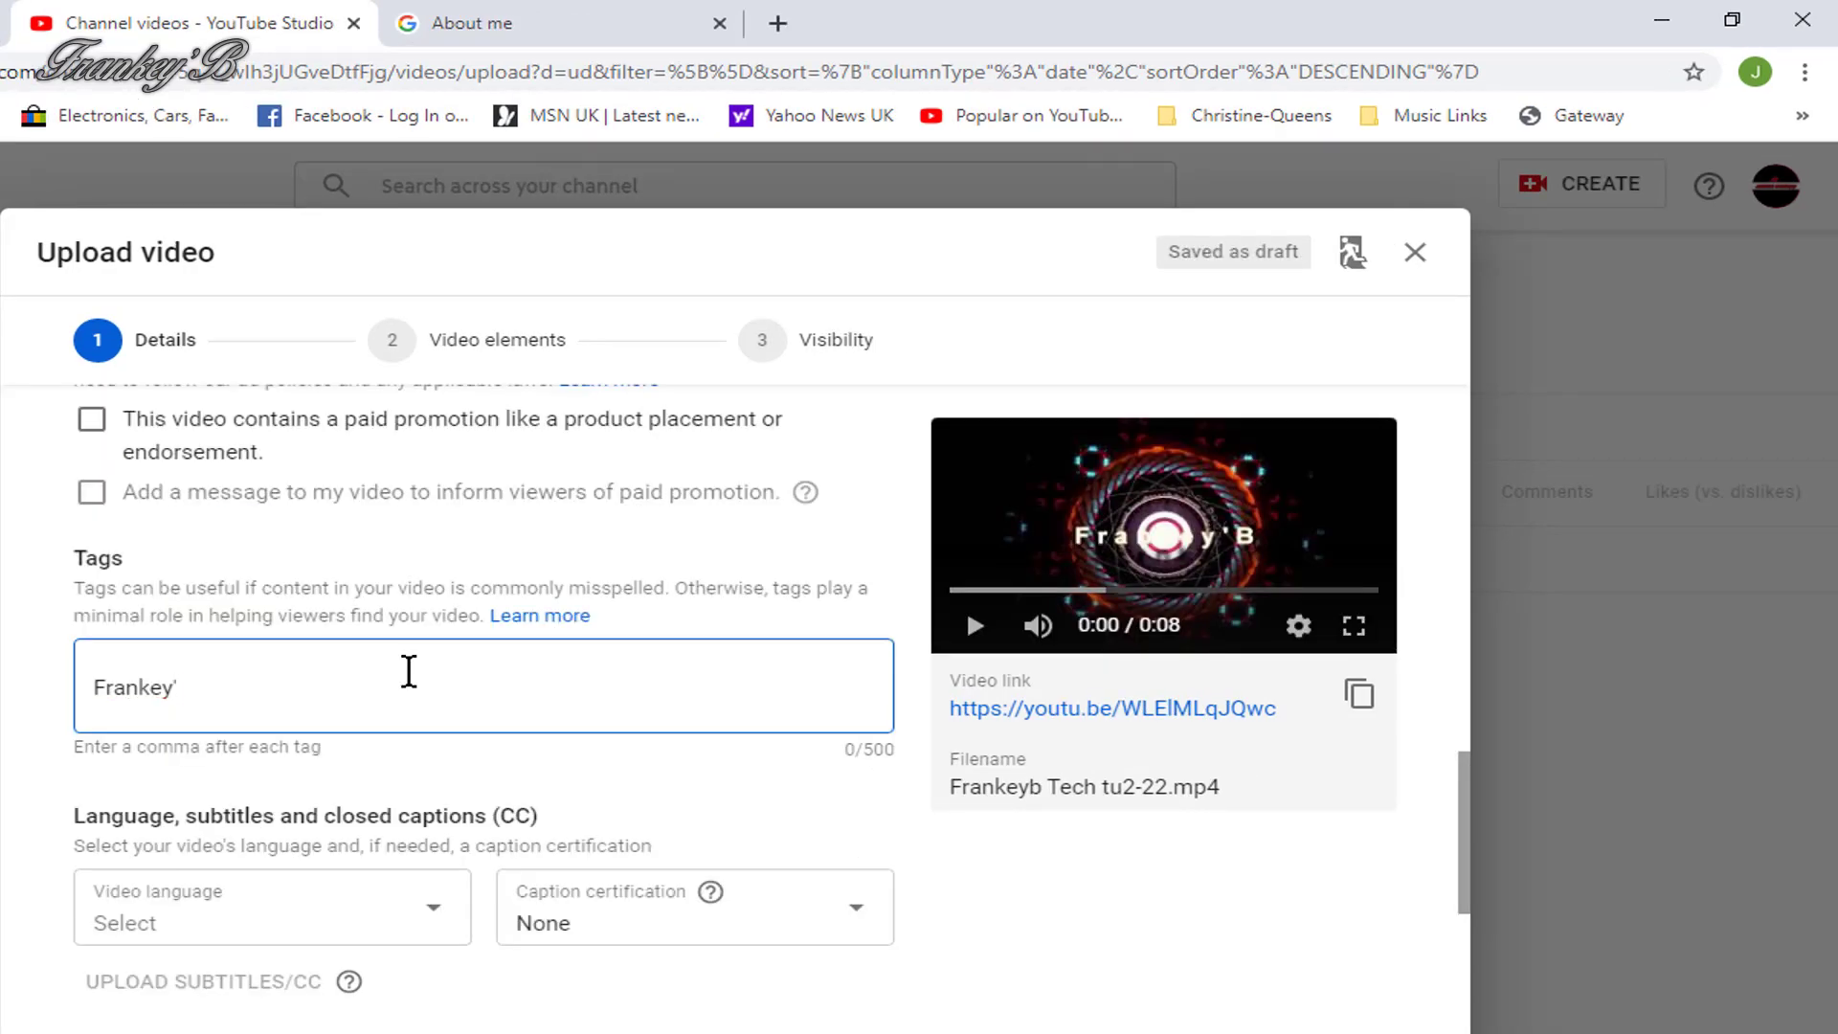
{"action": "type", "text": "b Vi"}
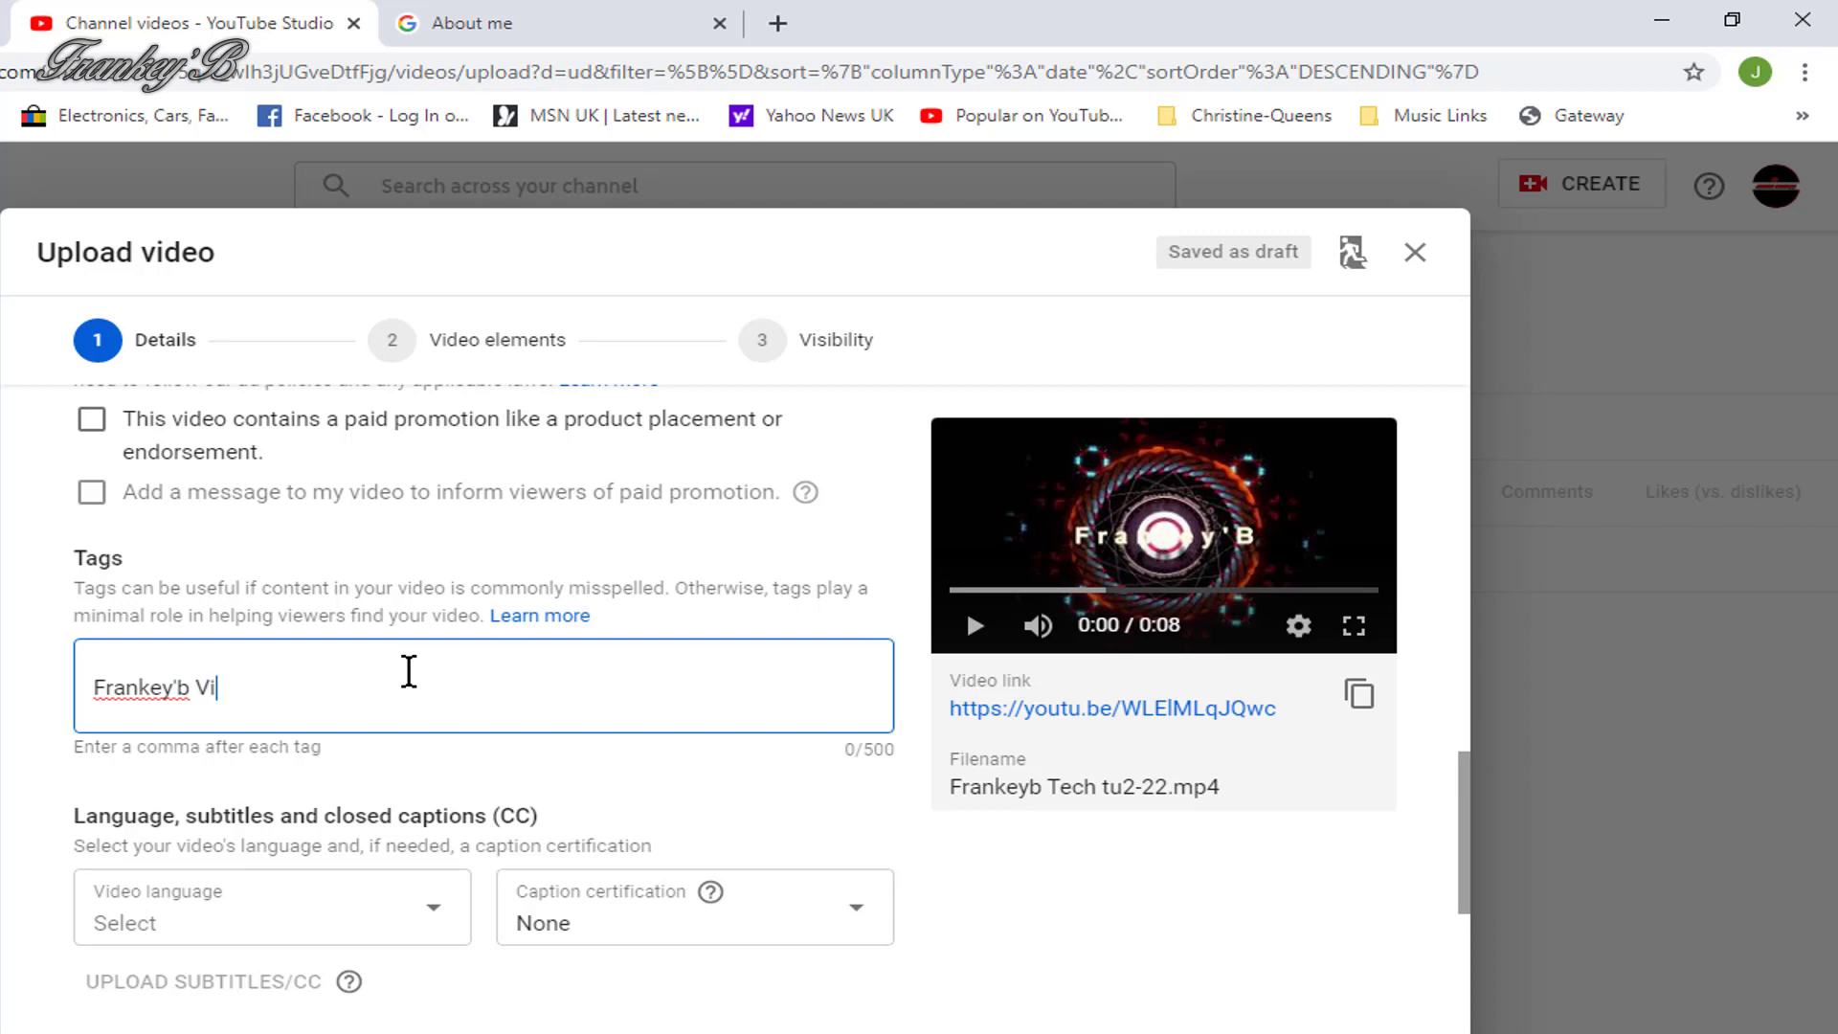
{"action": "type", "text": "deo"}
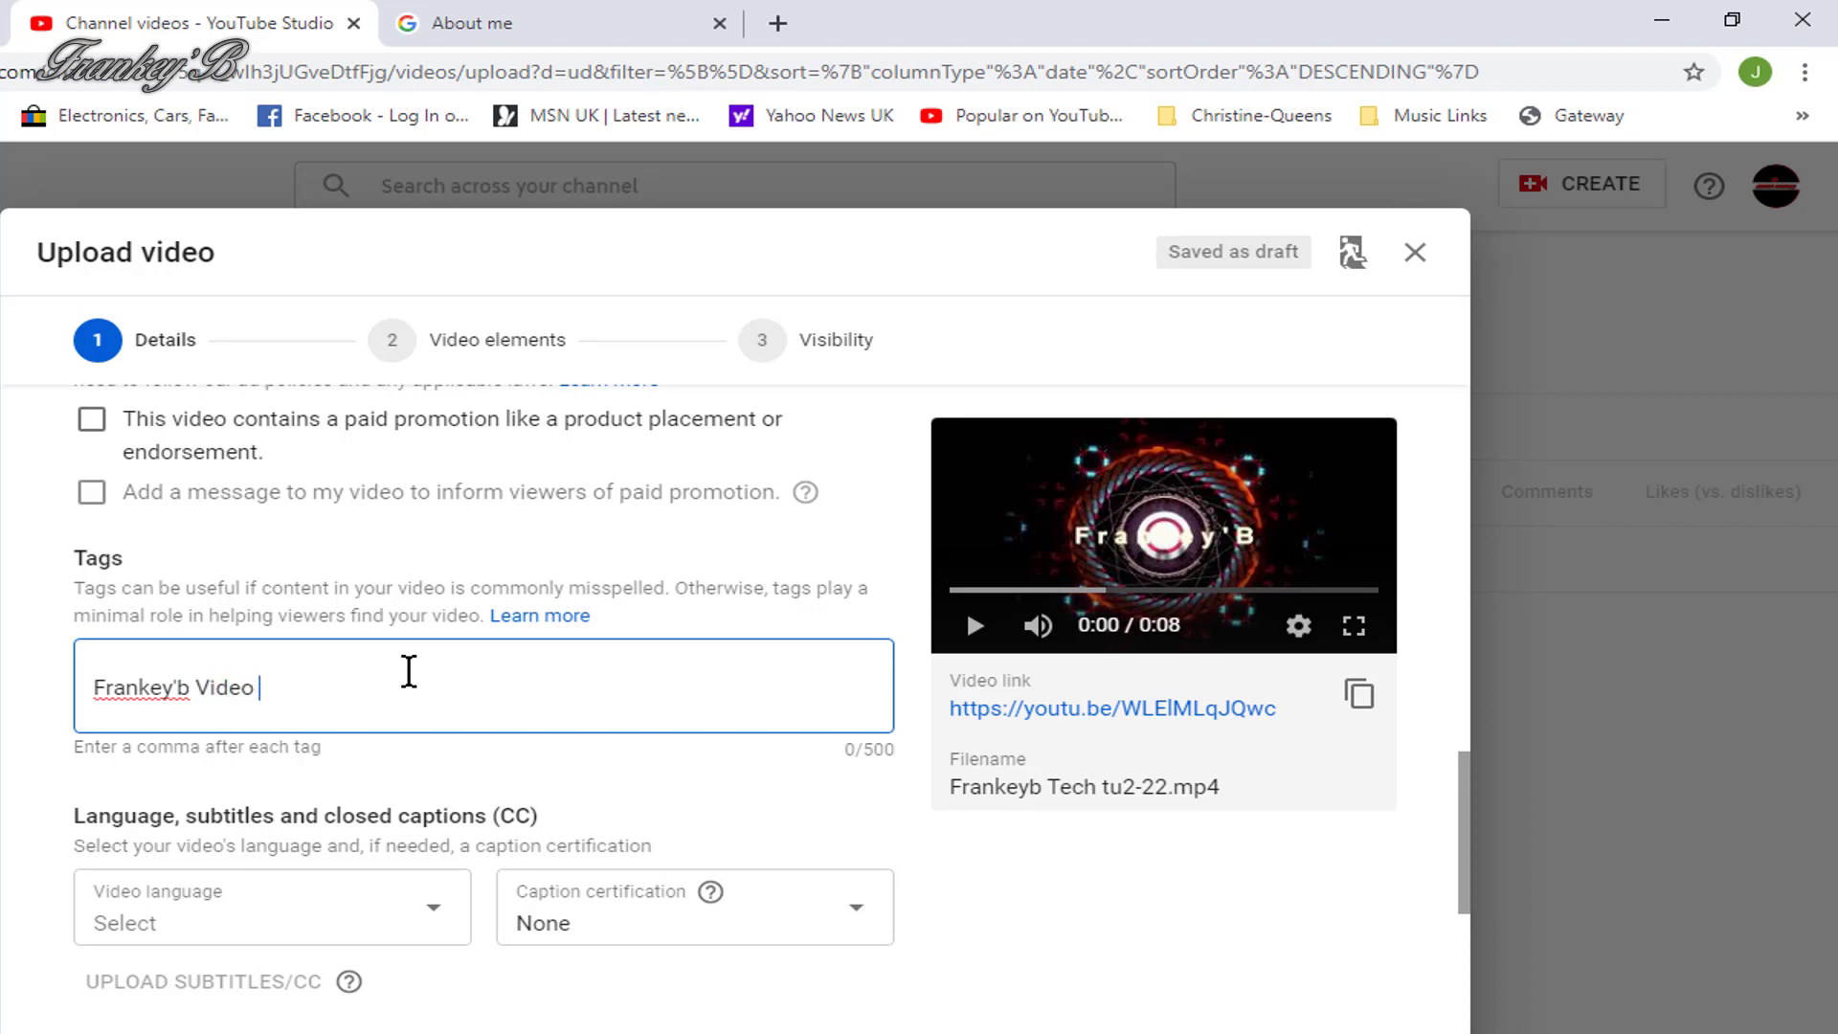
{"action": "type", "text": "in"}
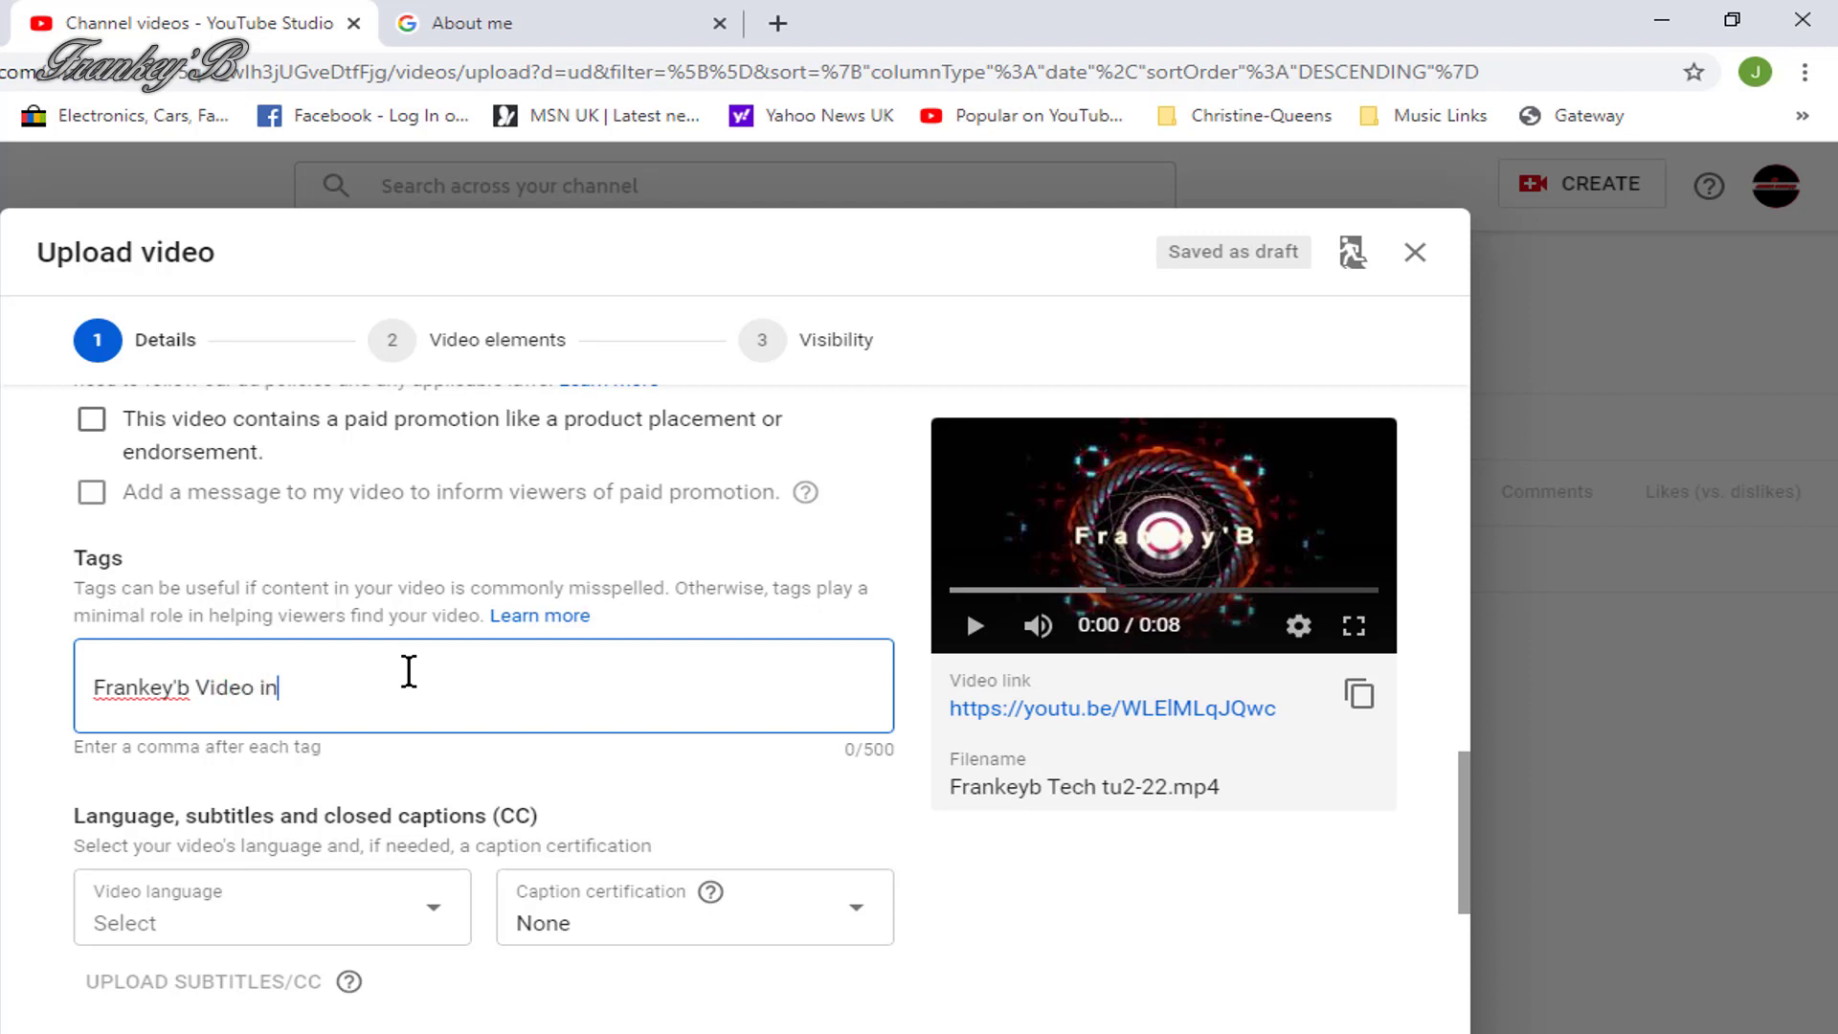
{"action": "key", "text": "Backspace"}
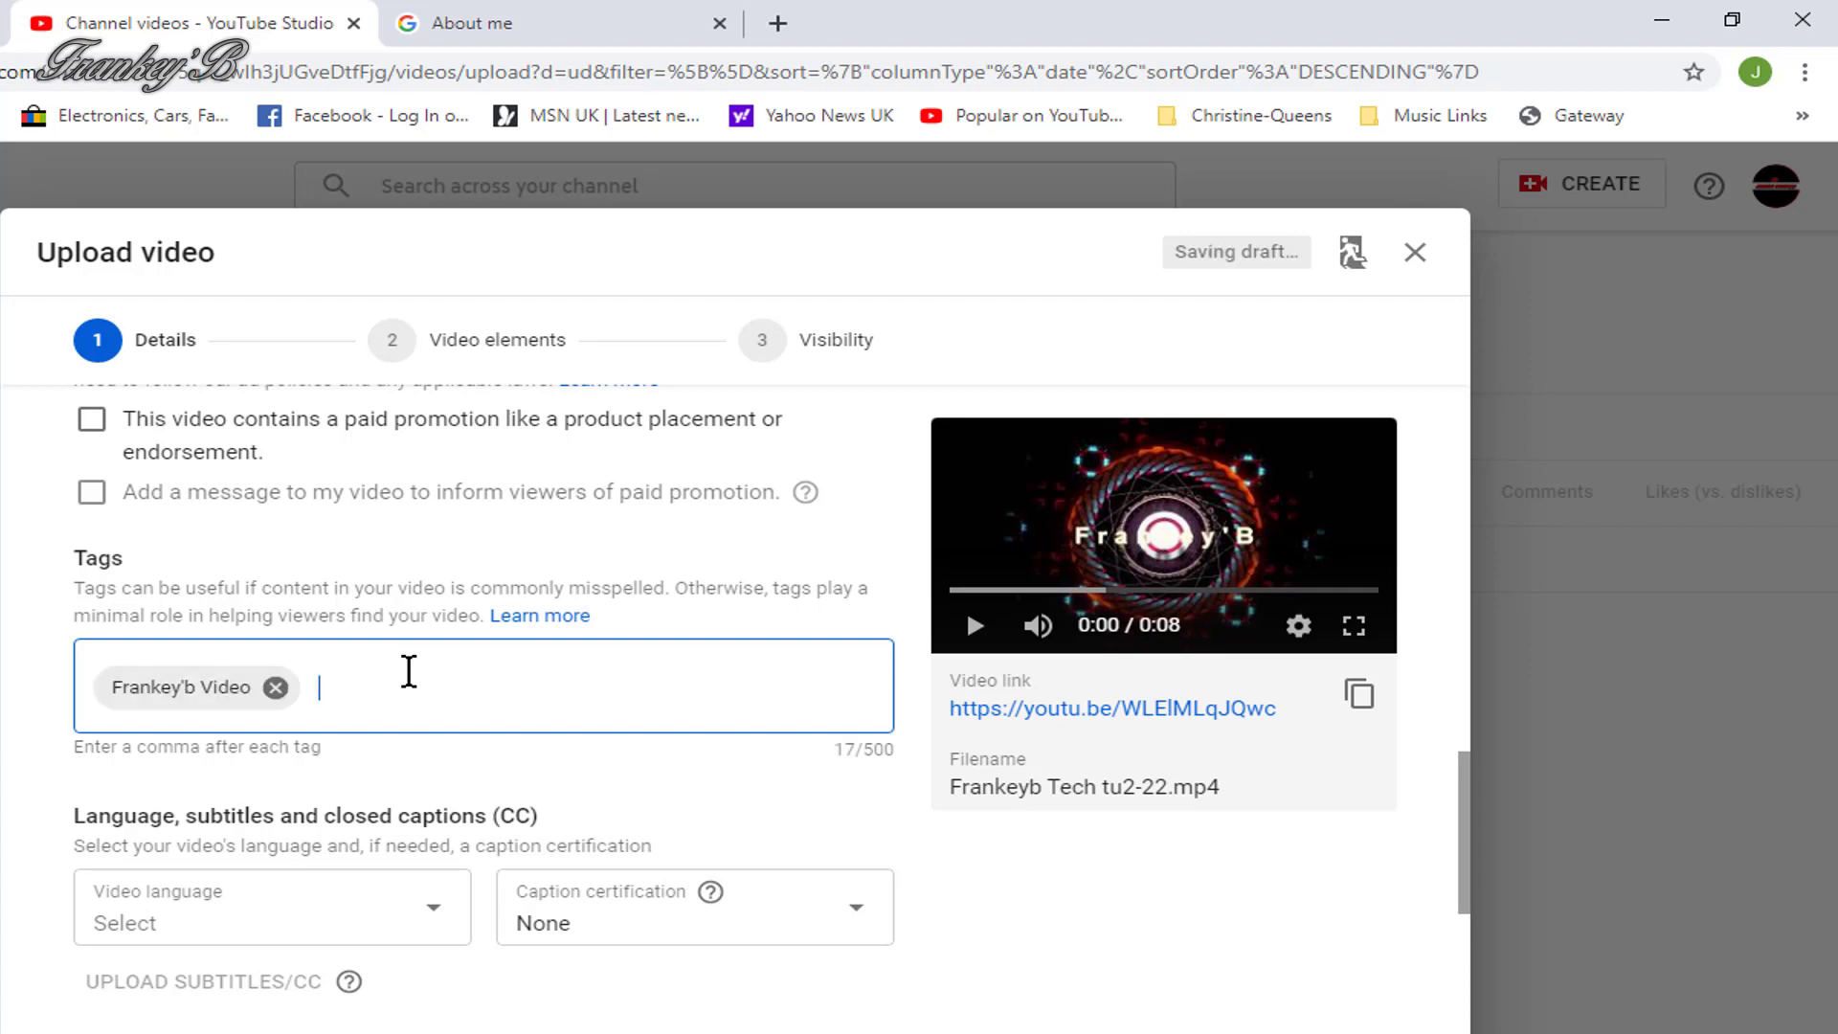
{"action": "type", "text": "int"}
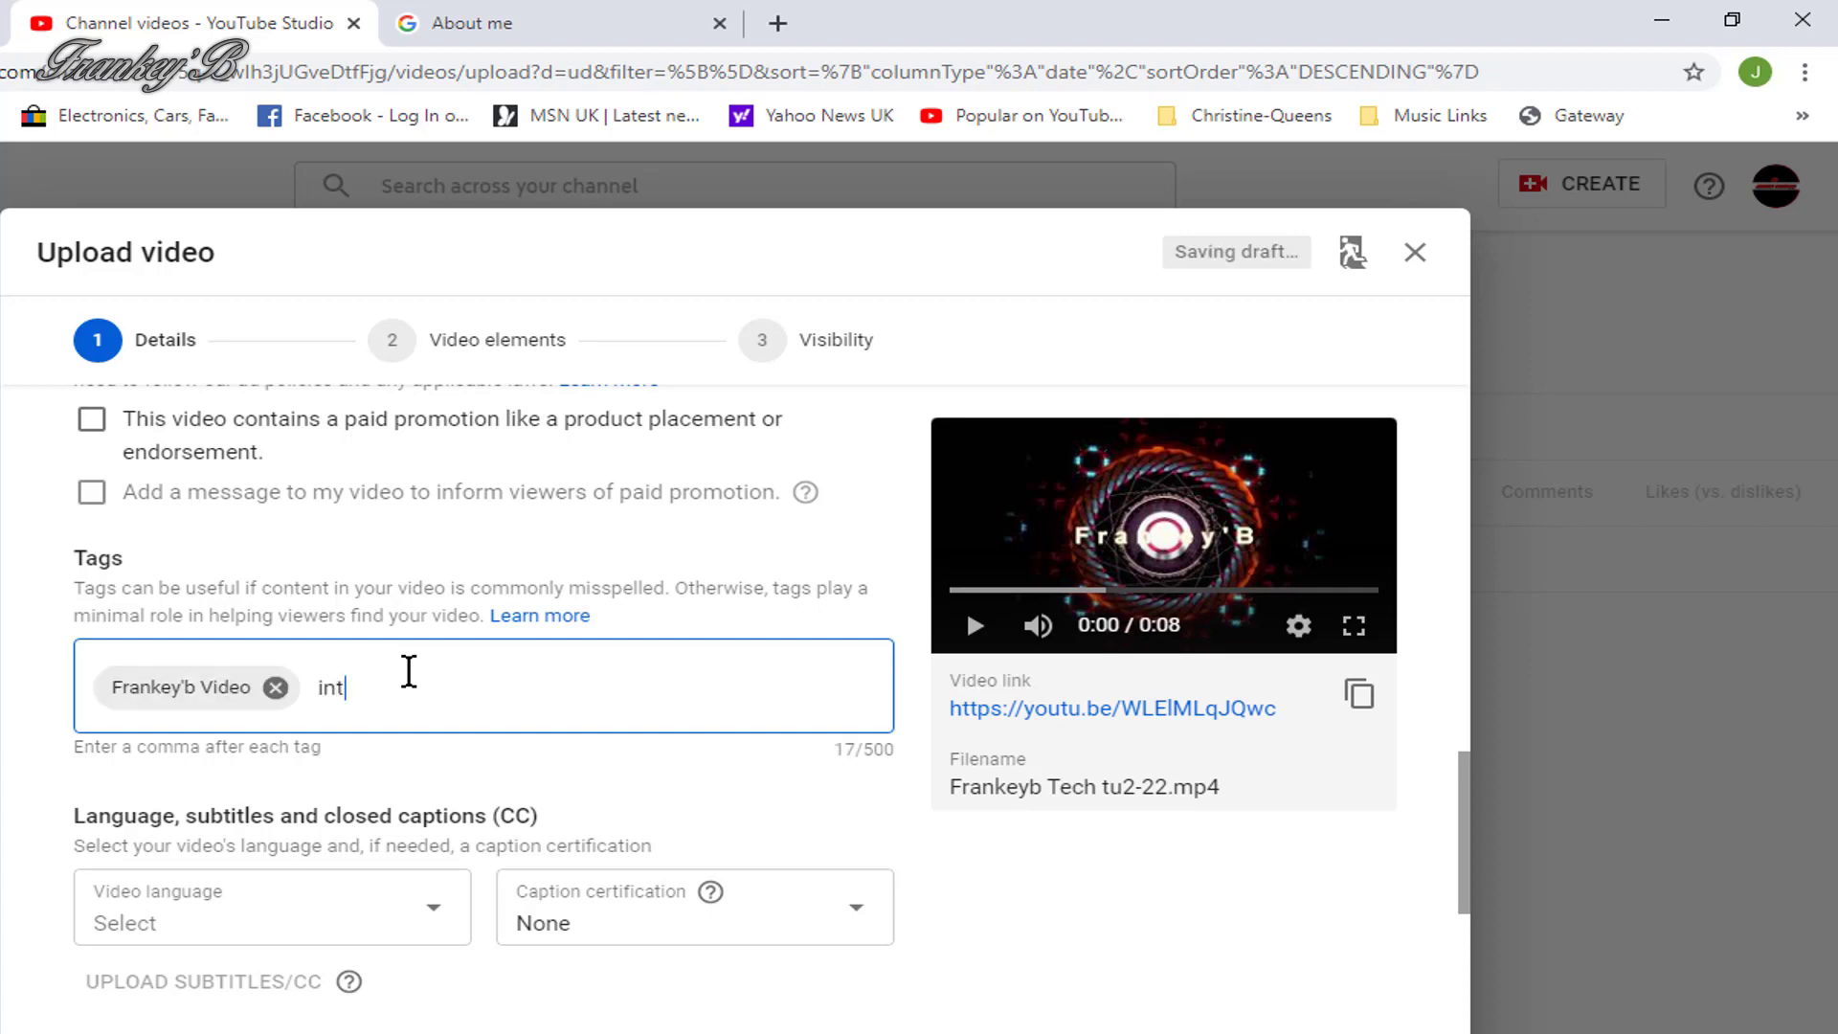
{"action": "type", "text": "ro"}
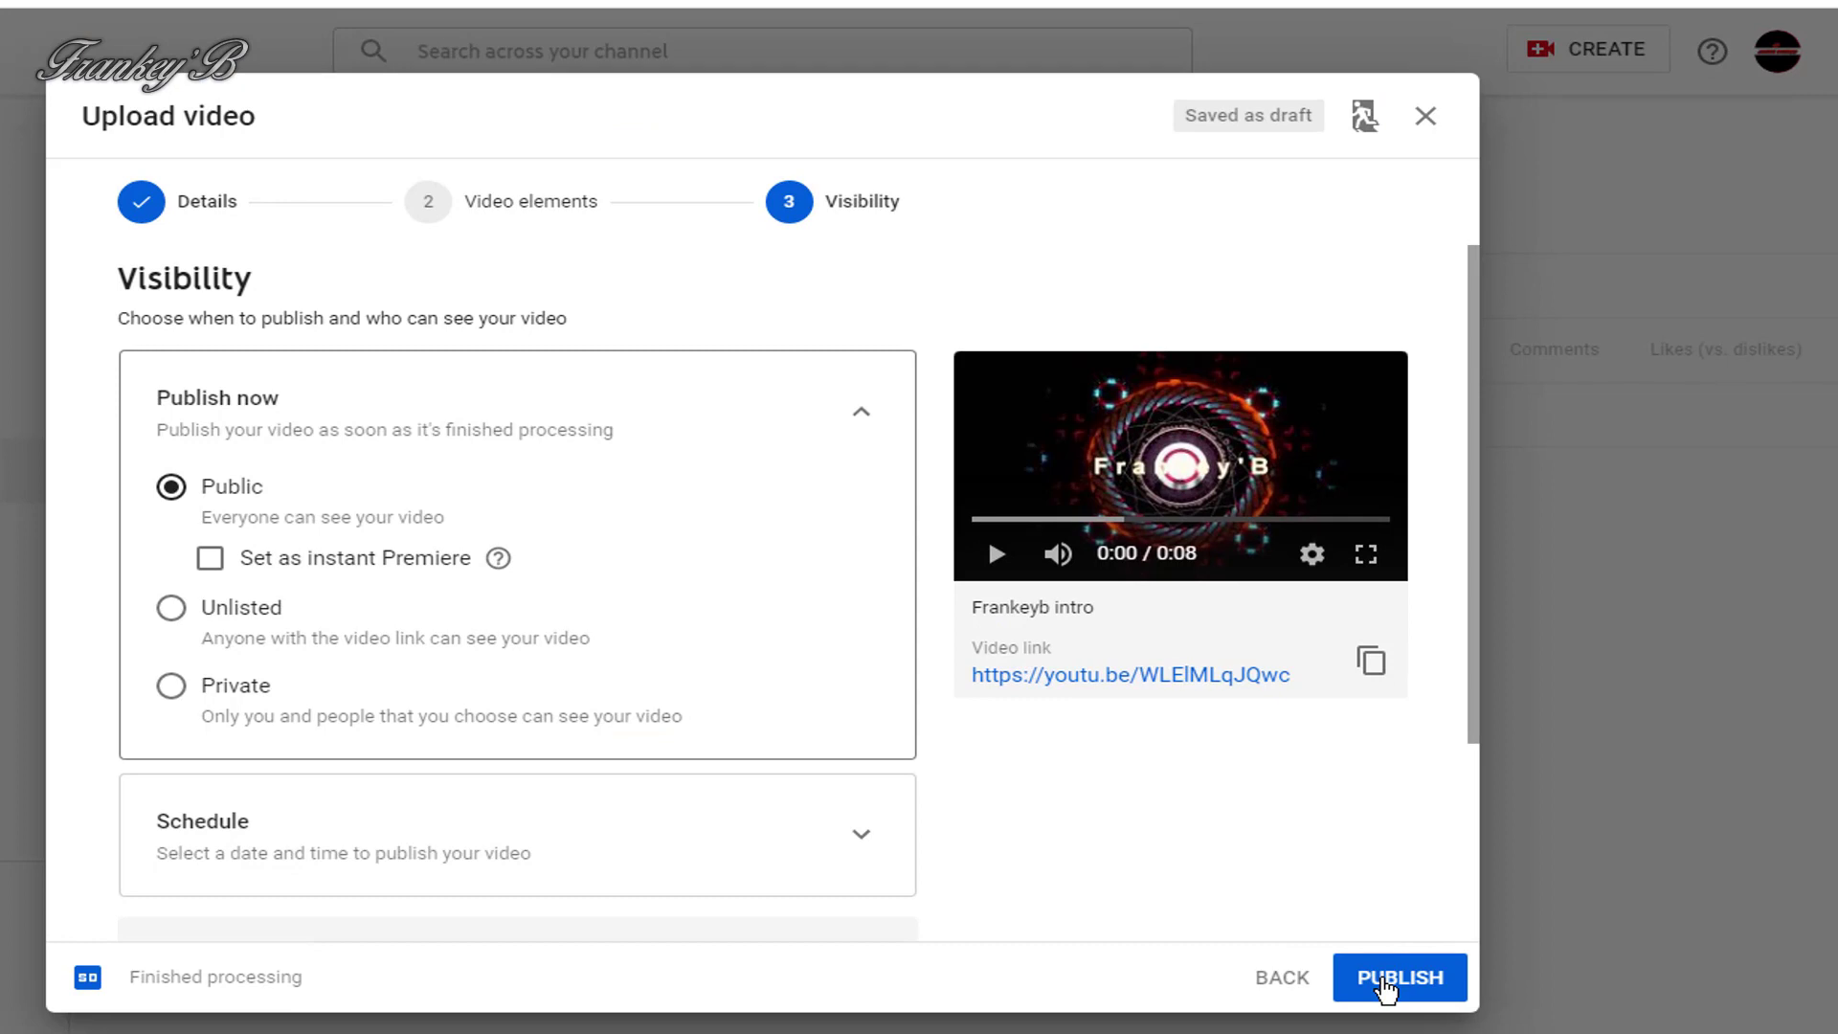
Publish Frankeyb intro publicly and close the Video published confirmation
{"action": "left_click", "coordinate": [1398, 977]}
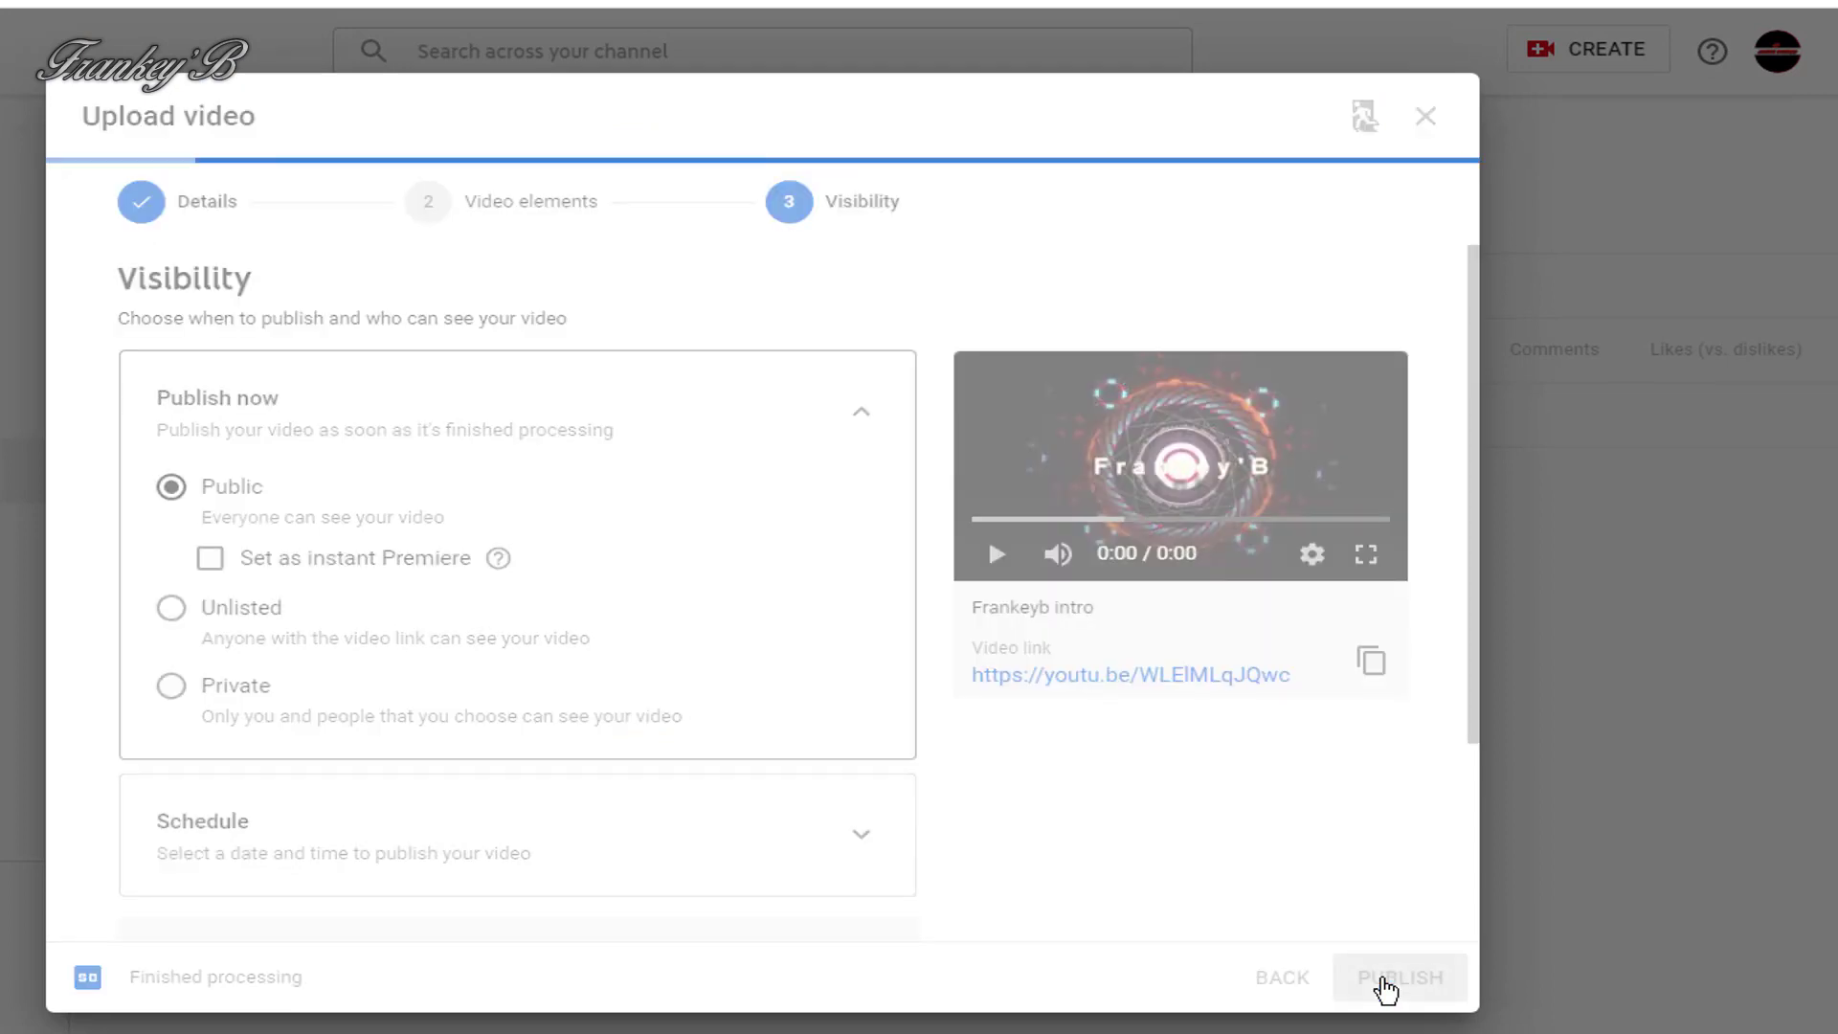
{"action": "left_click", "coordinate": [1398, 977]}
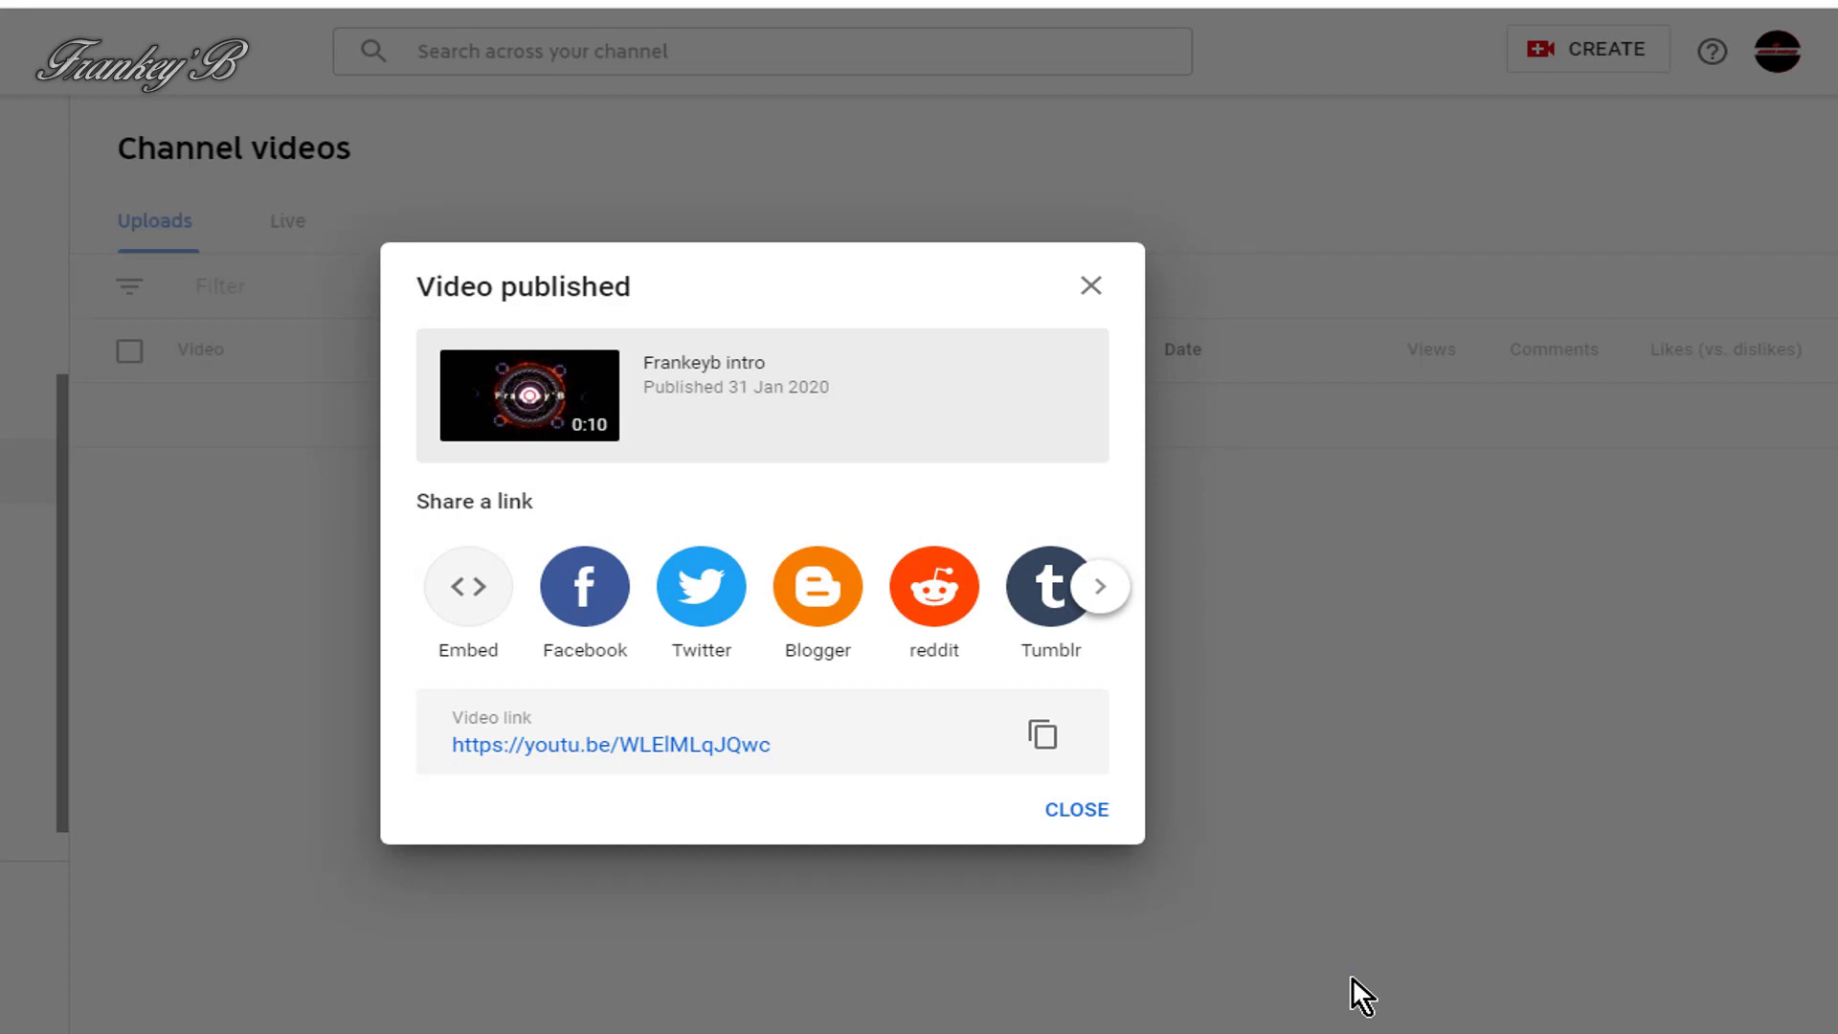
{"action": "mouse_move", "coordinate": [788, 978]}
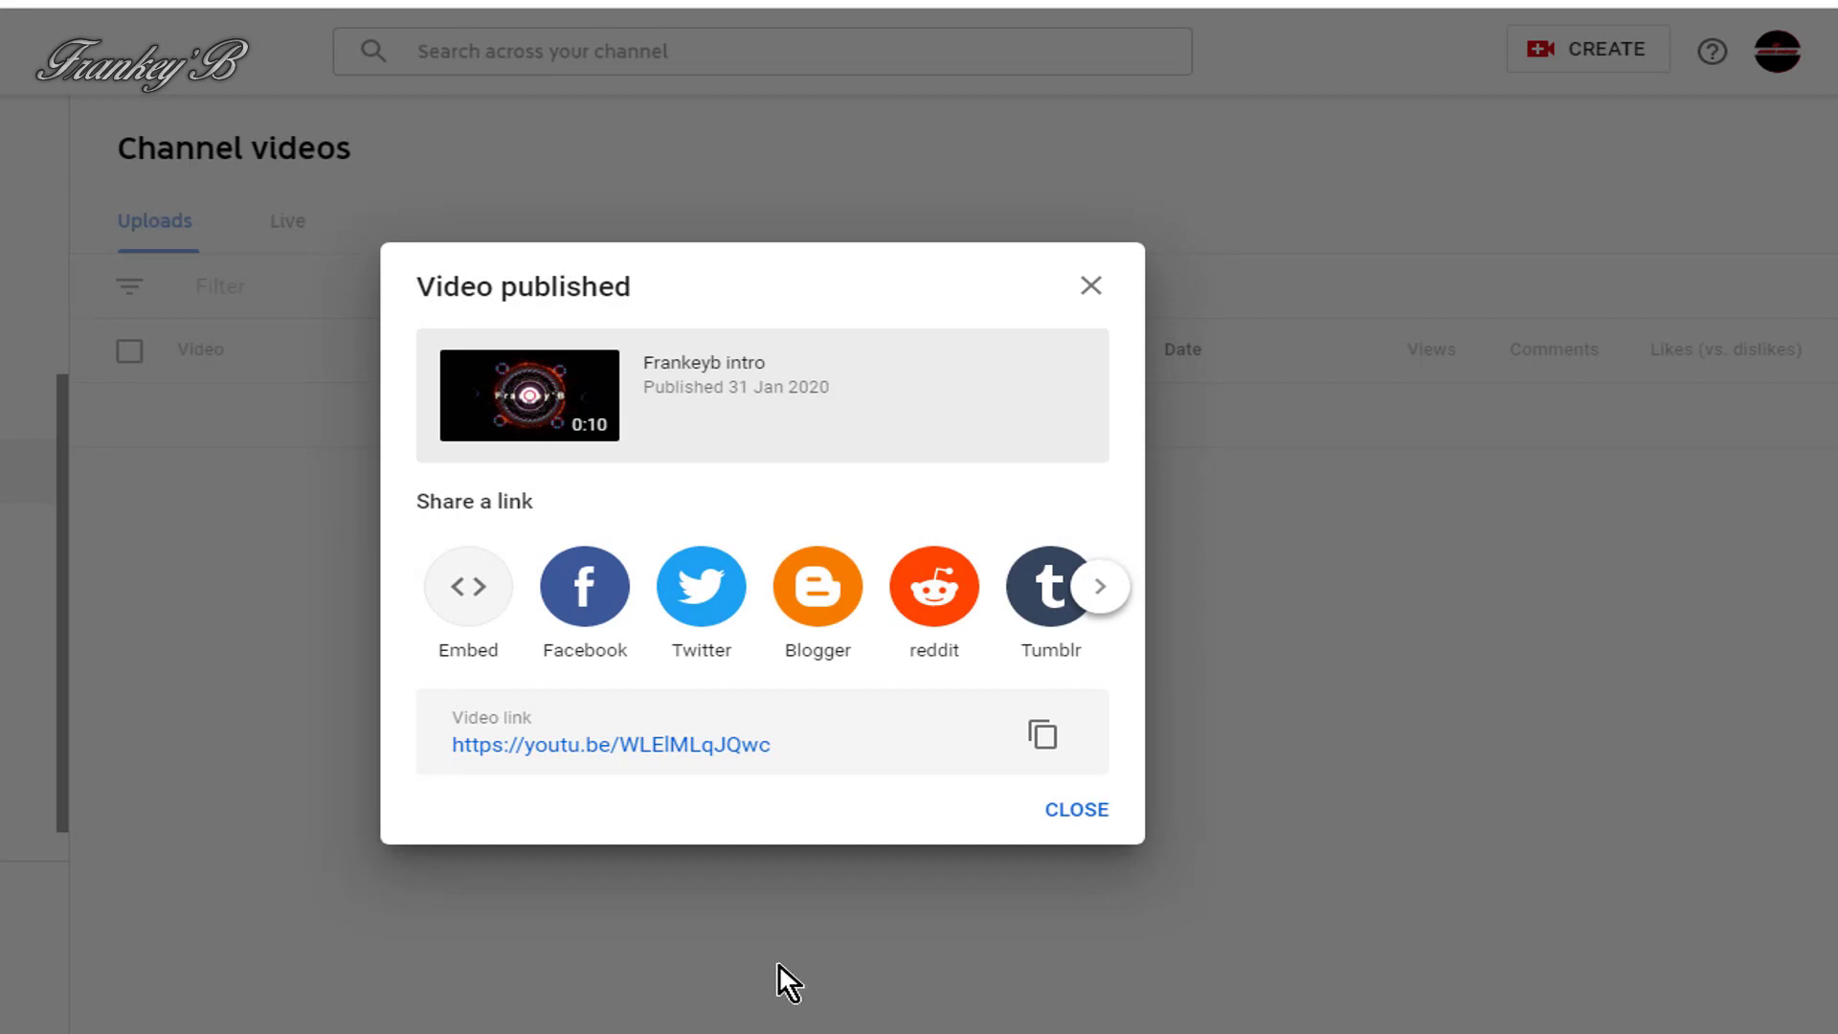
{"action": "mouse_move", "coordinate": [576, 897]}
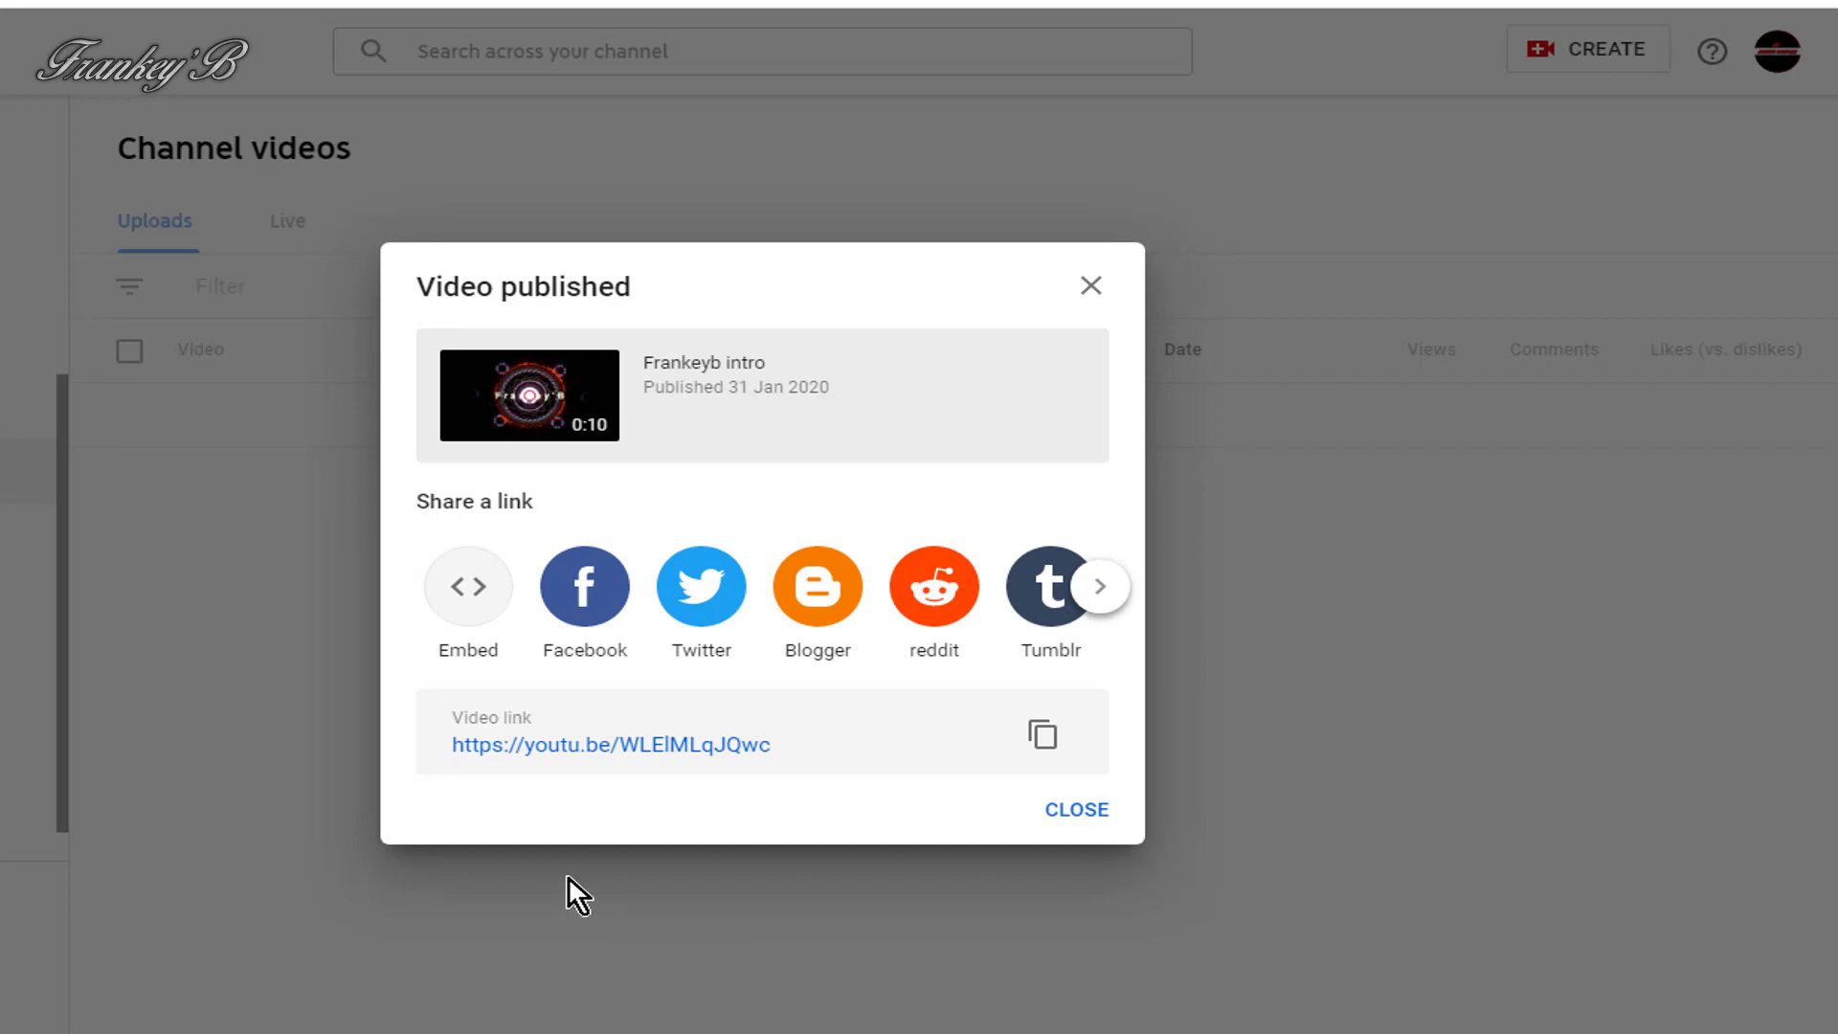
{"action": "mouse_move", "coordinate": [994, 862]}
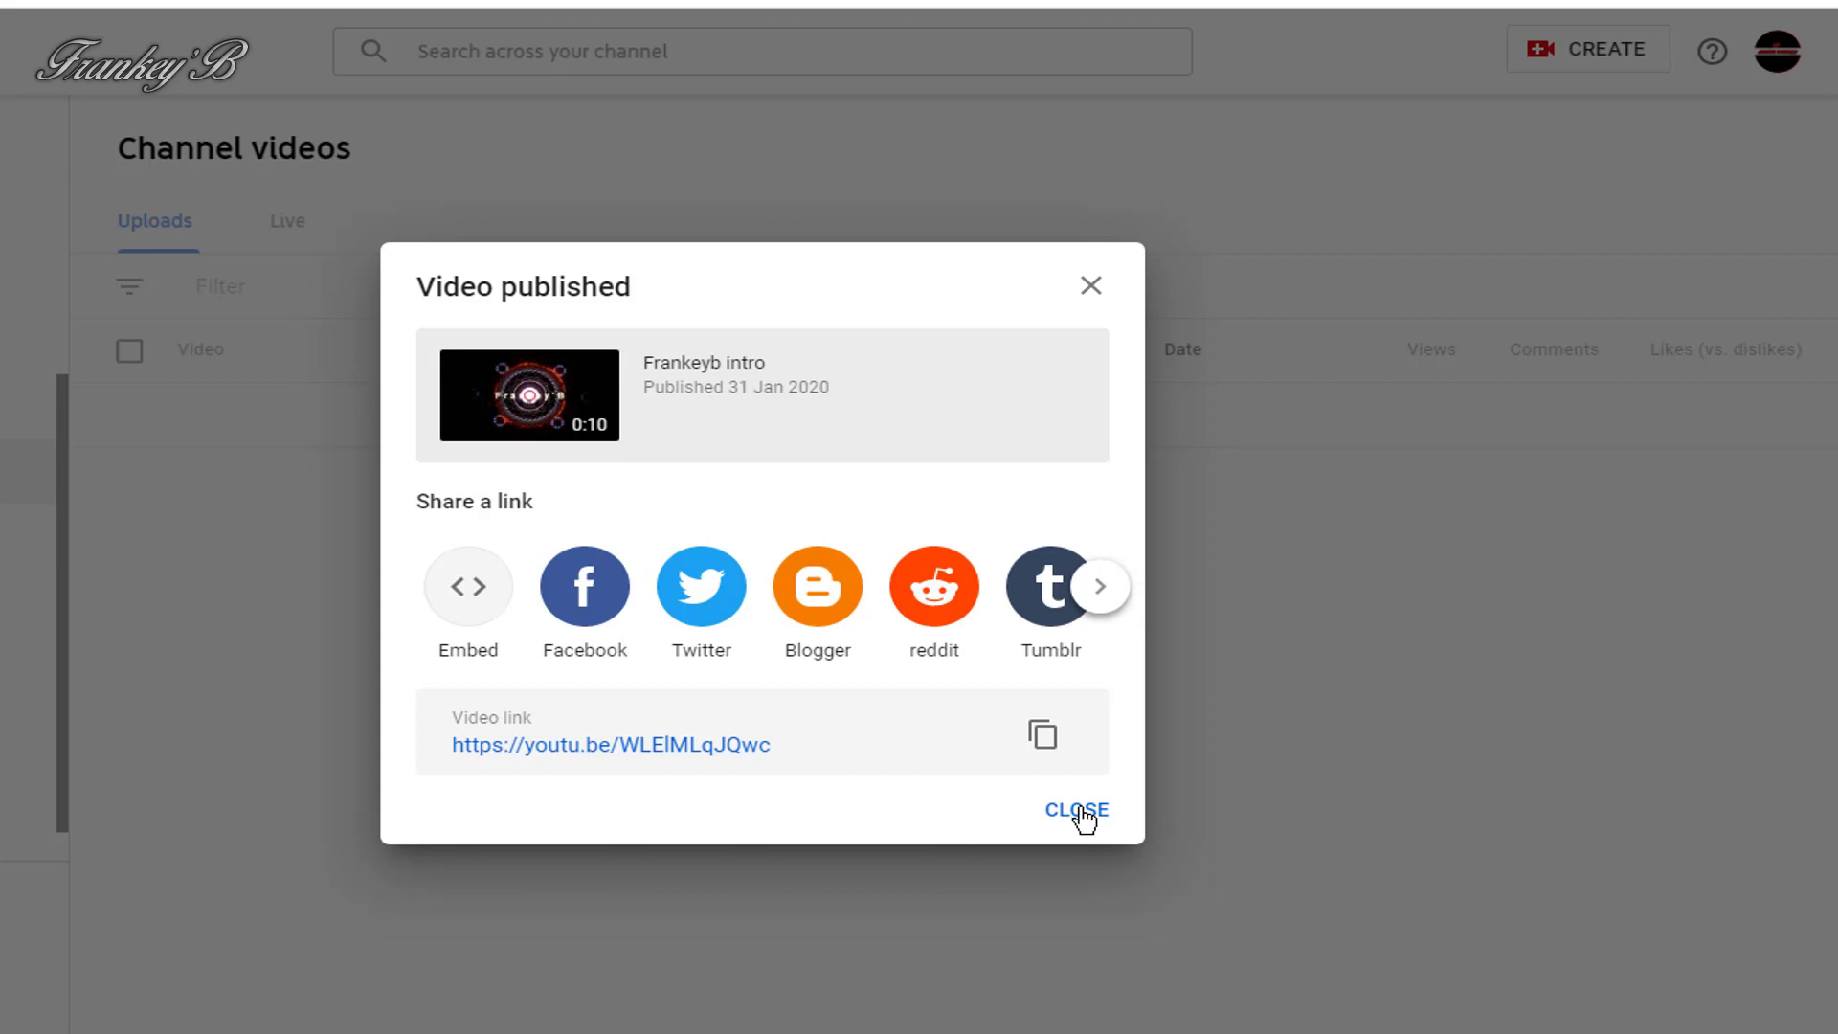
{"action": "left_click", "coordinate": [1074, 810]}
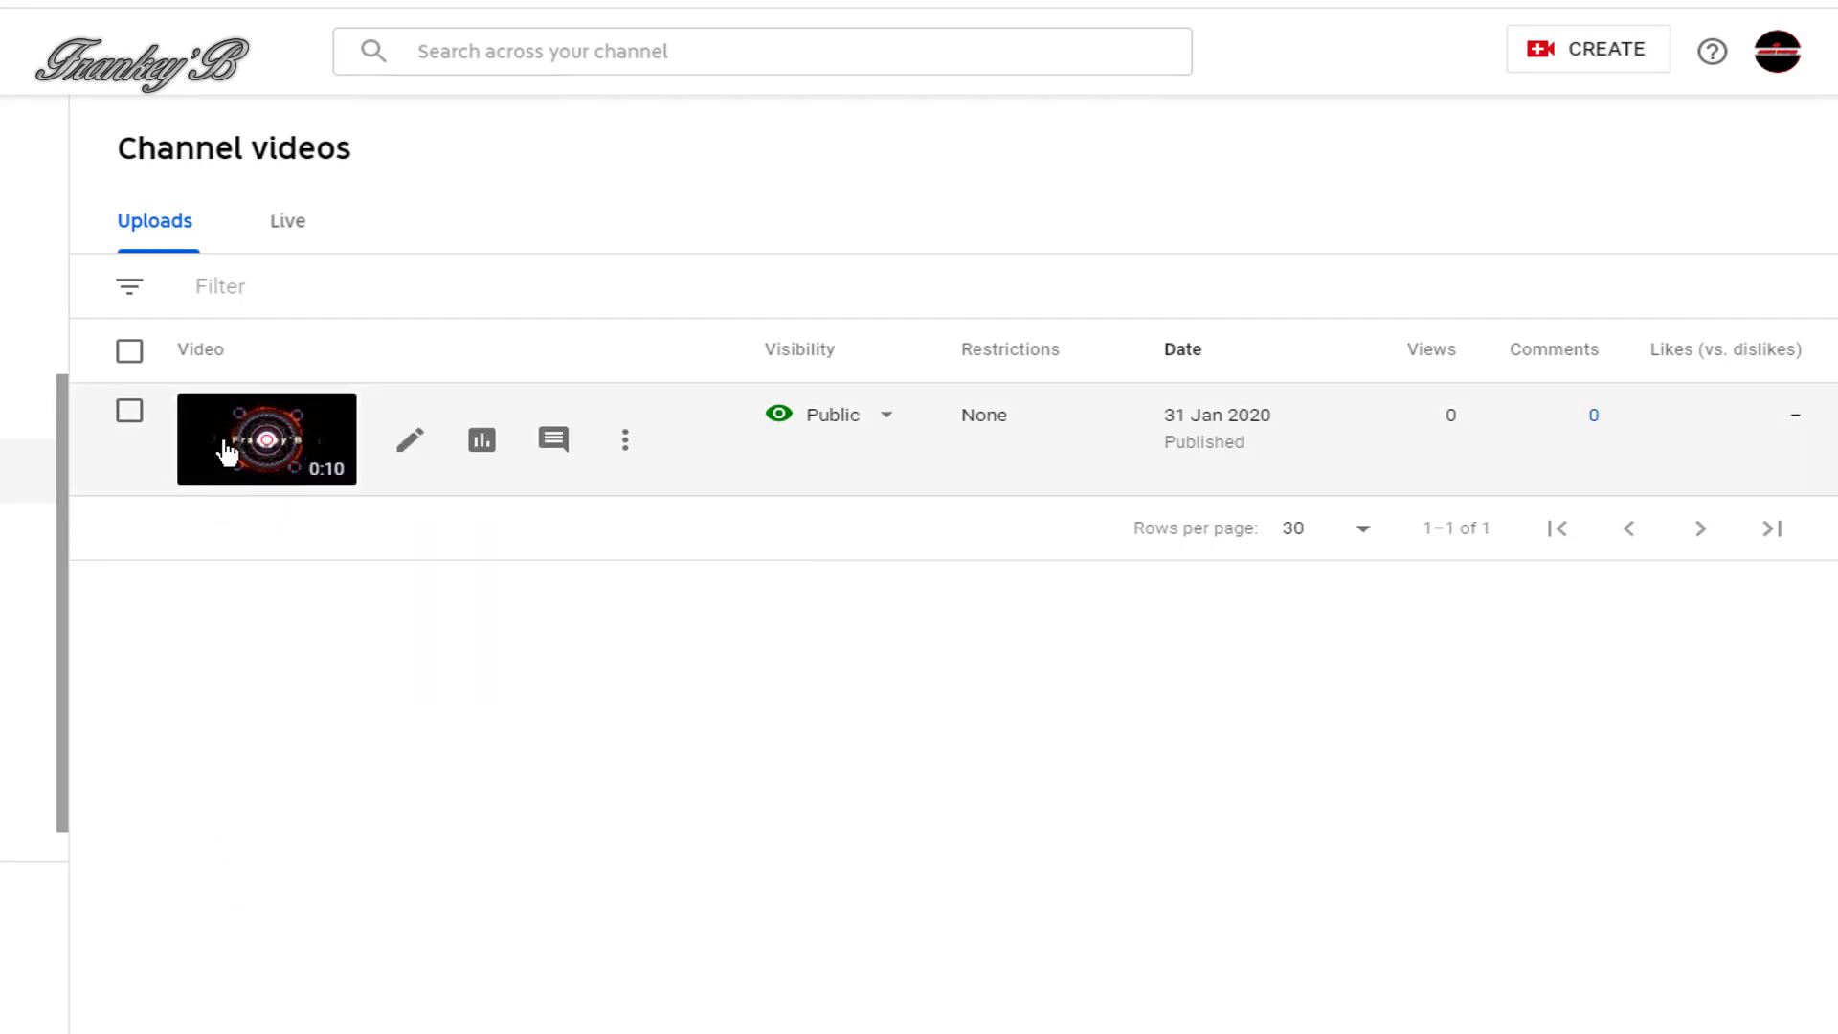
{"action": "mouse_move", "coordinate": [235, 443]}
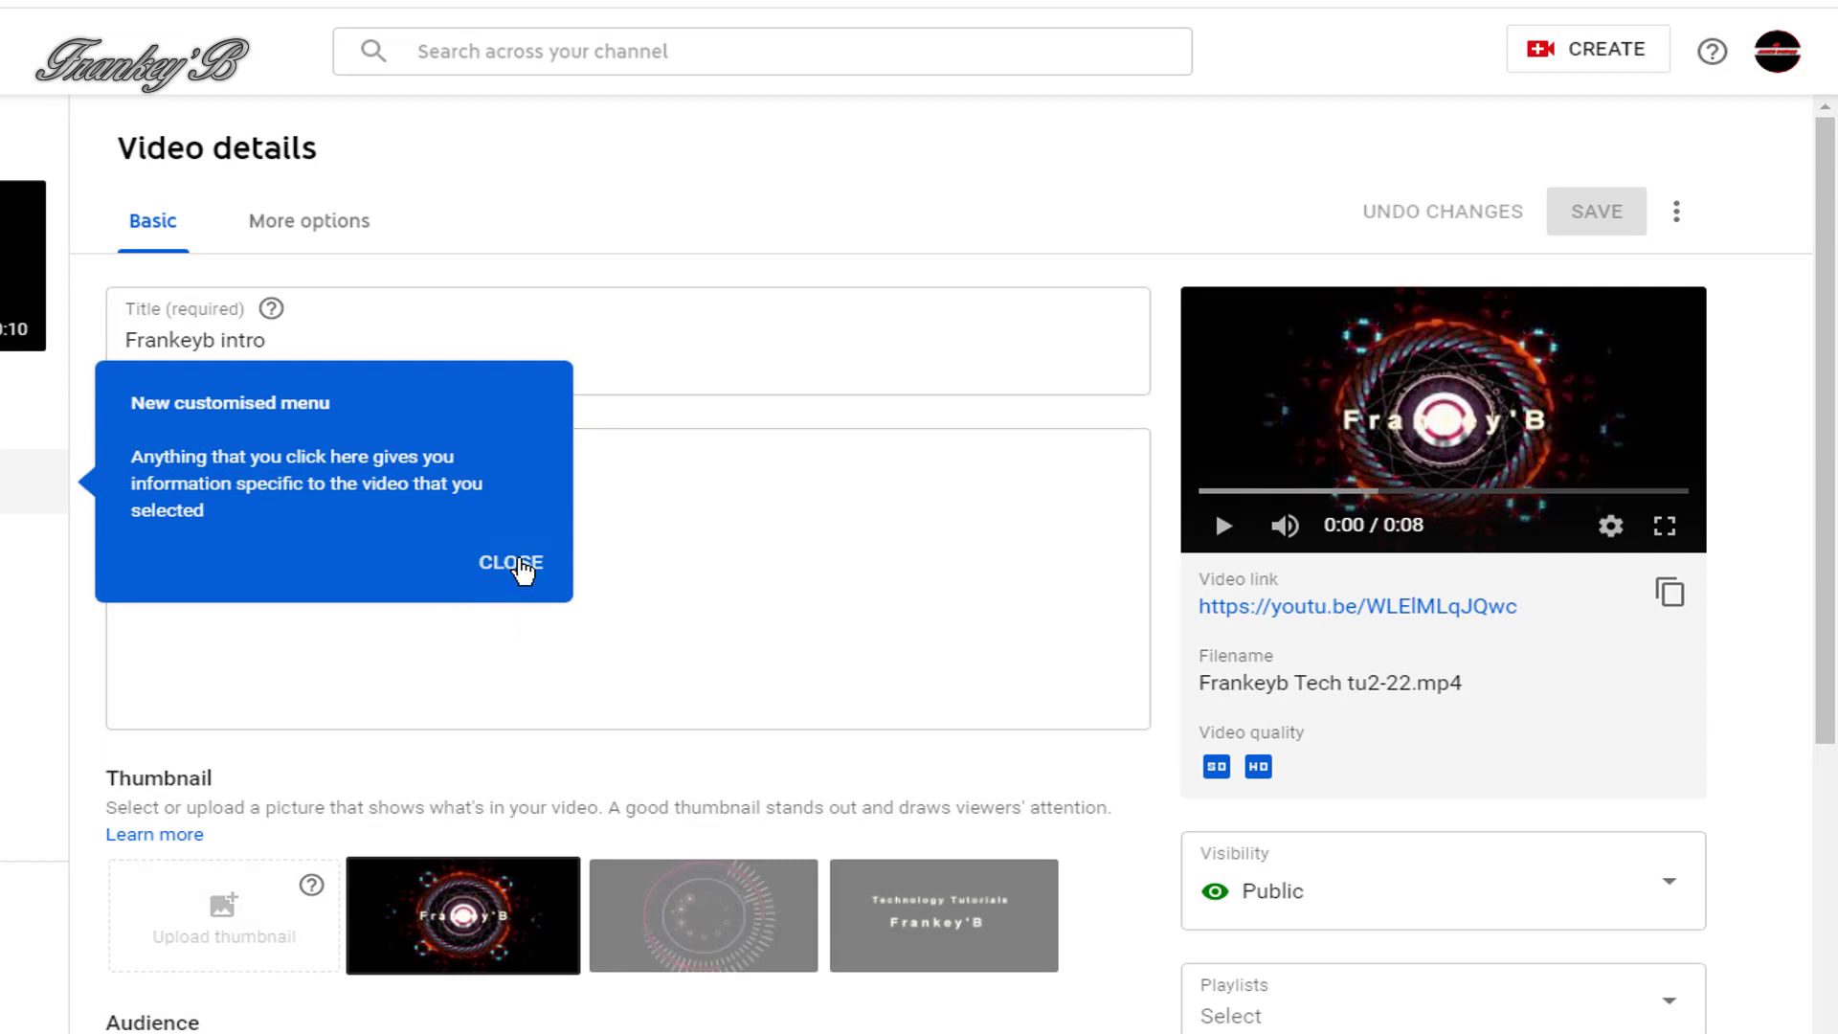
Dismiss the customised menu tip on the Frankeyb intro details page
{"action": "left_click", "coordinate": [508, 564]}
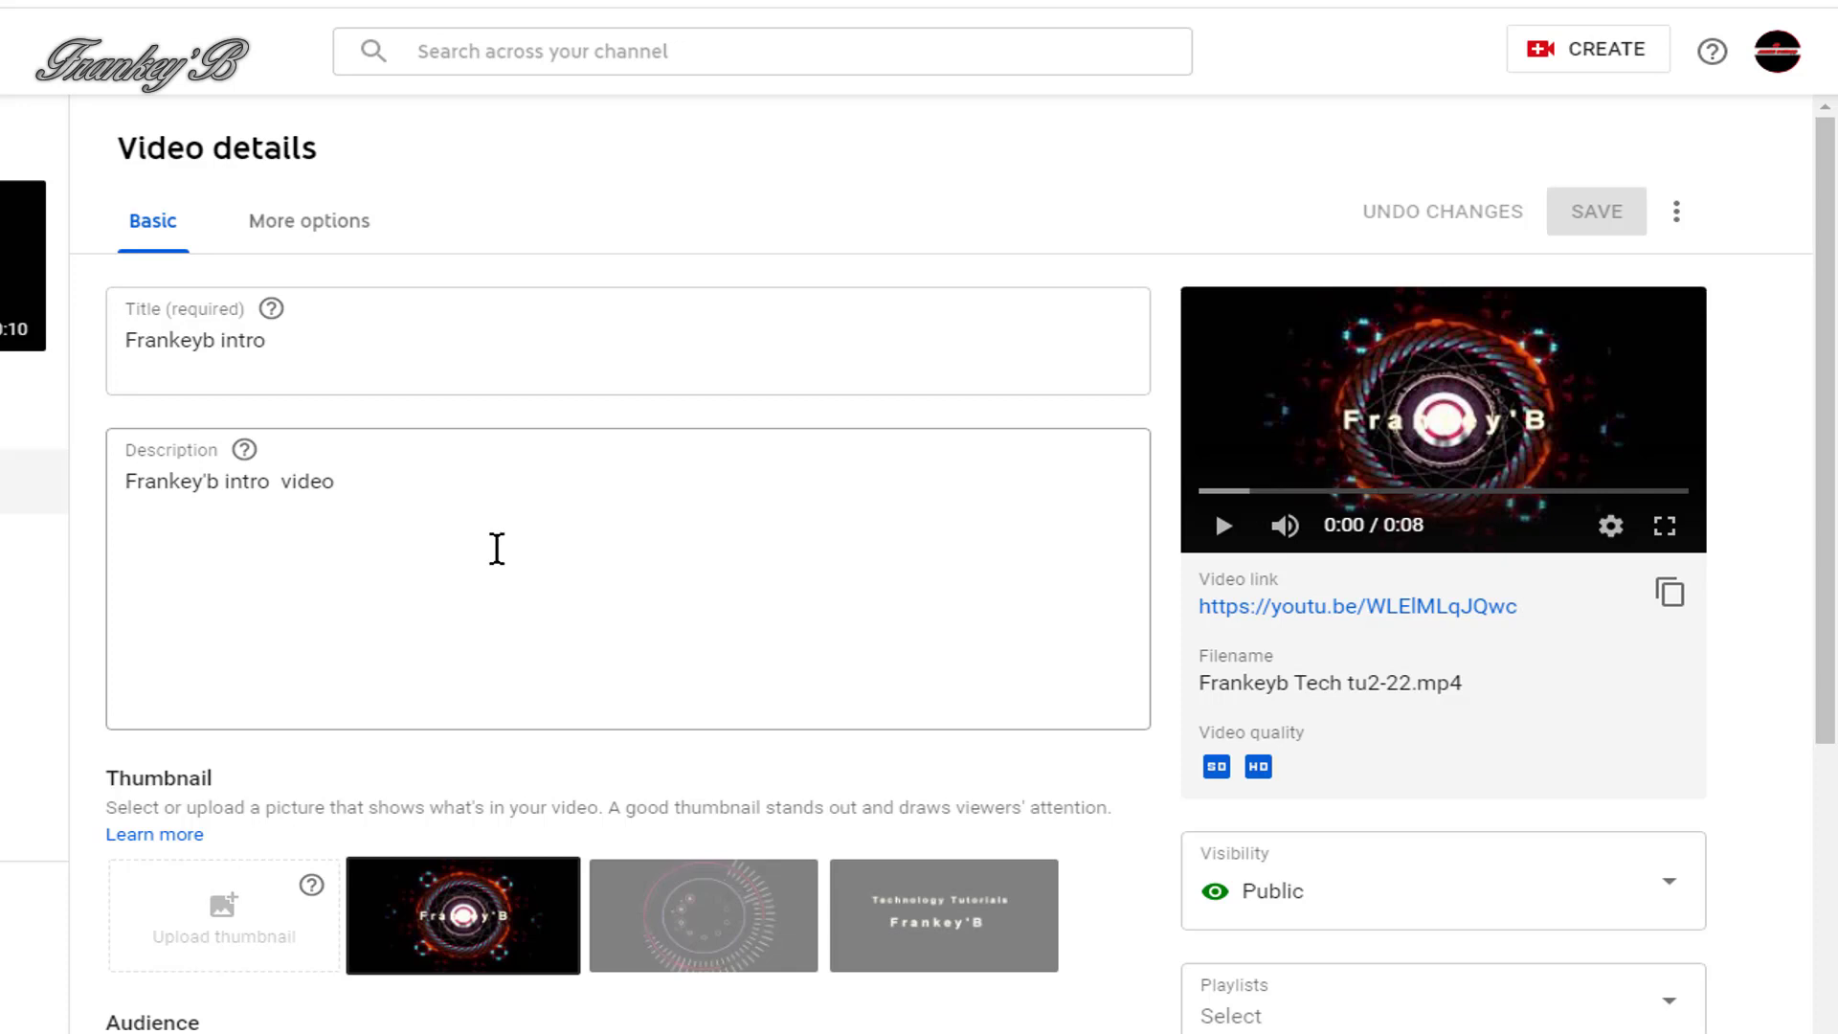
{"action": "mouse_move", "coordinate": [251, 506]}
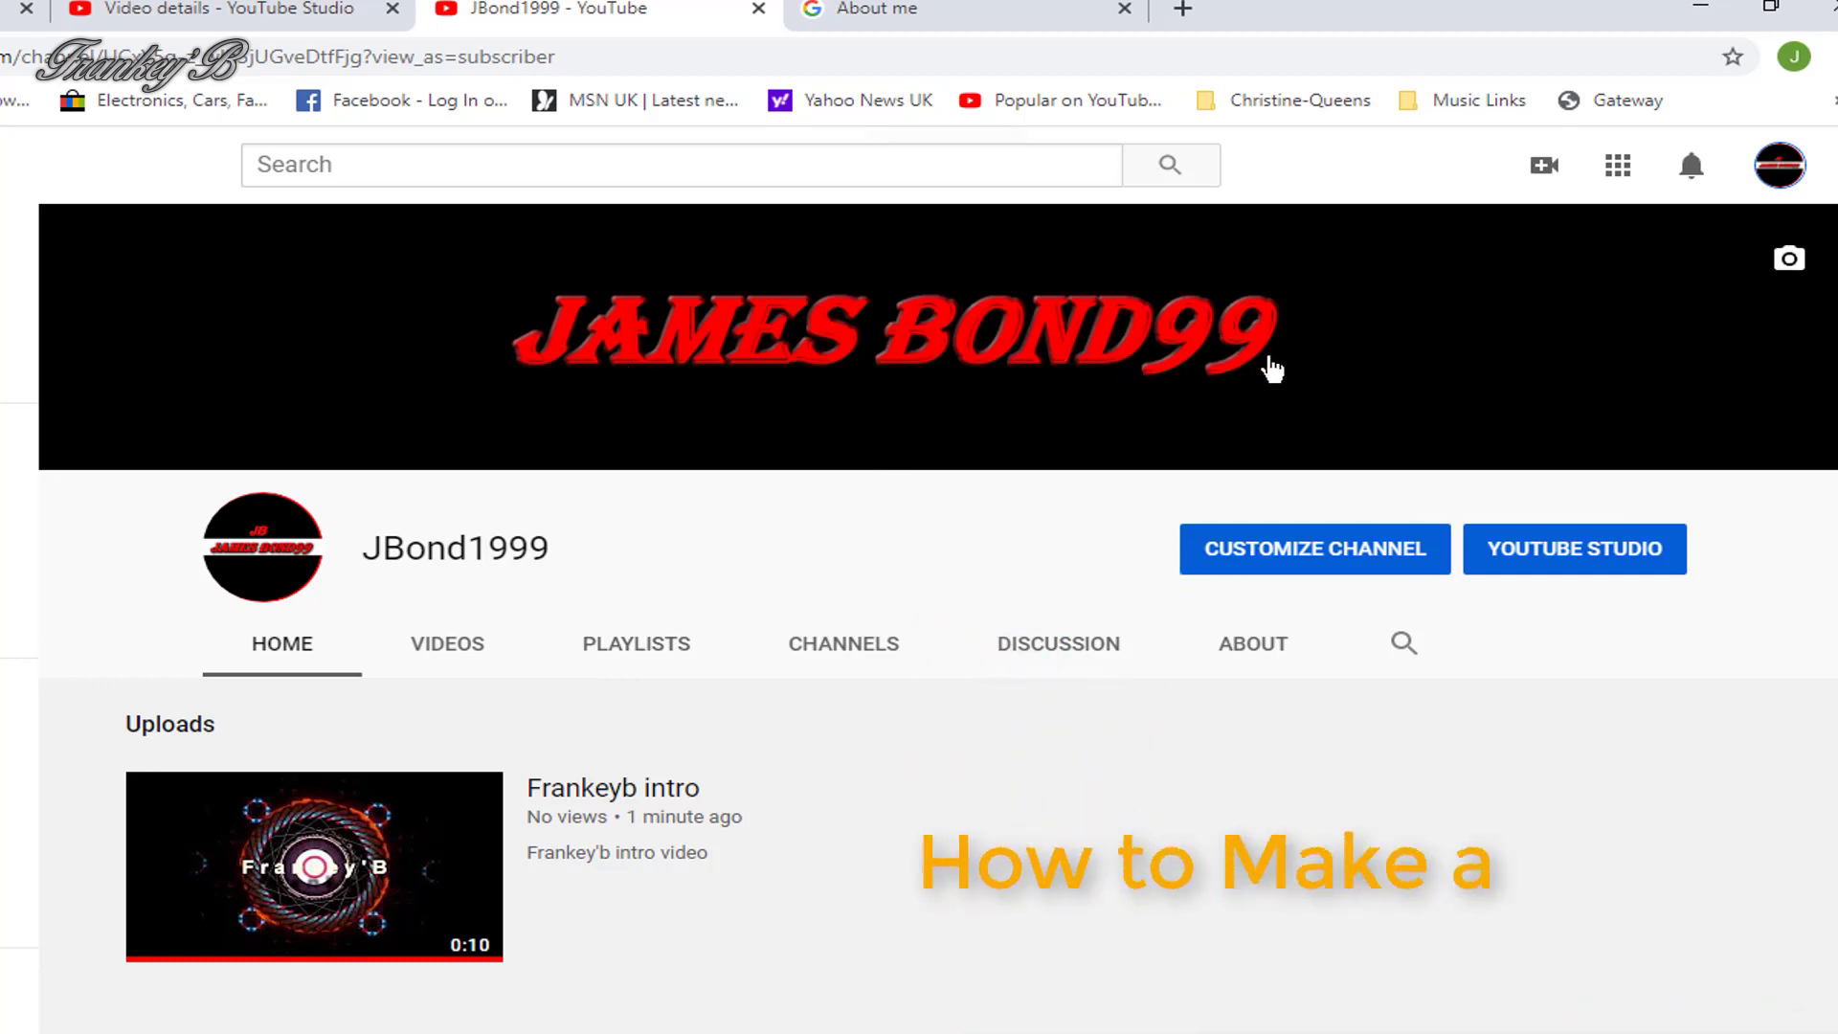
{"action": "mouse_move", "coordinate": [261, 547]}
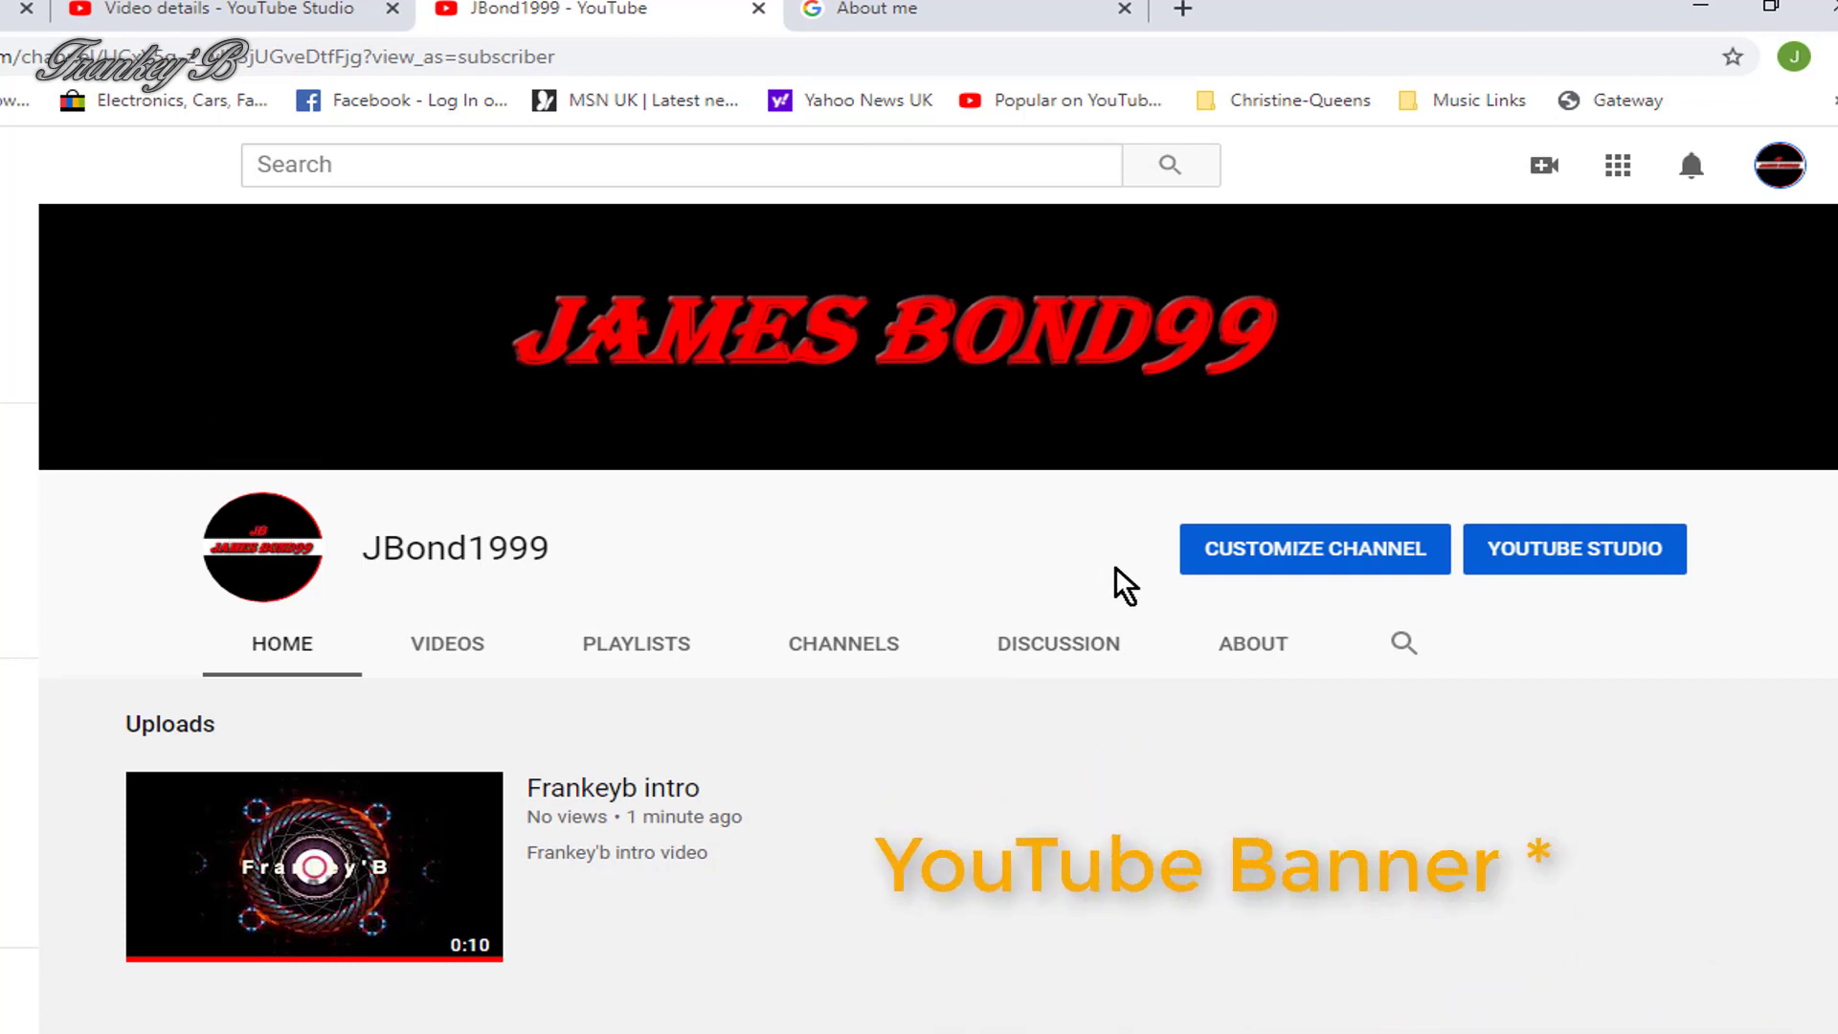
{"action": "mouse_move", "coordinate": [246, 908]}
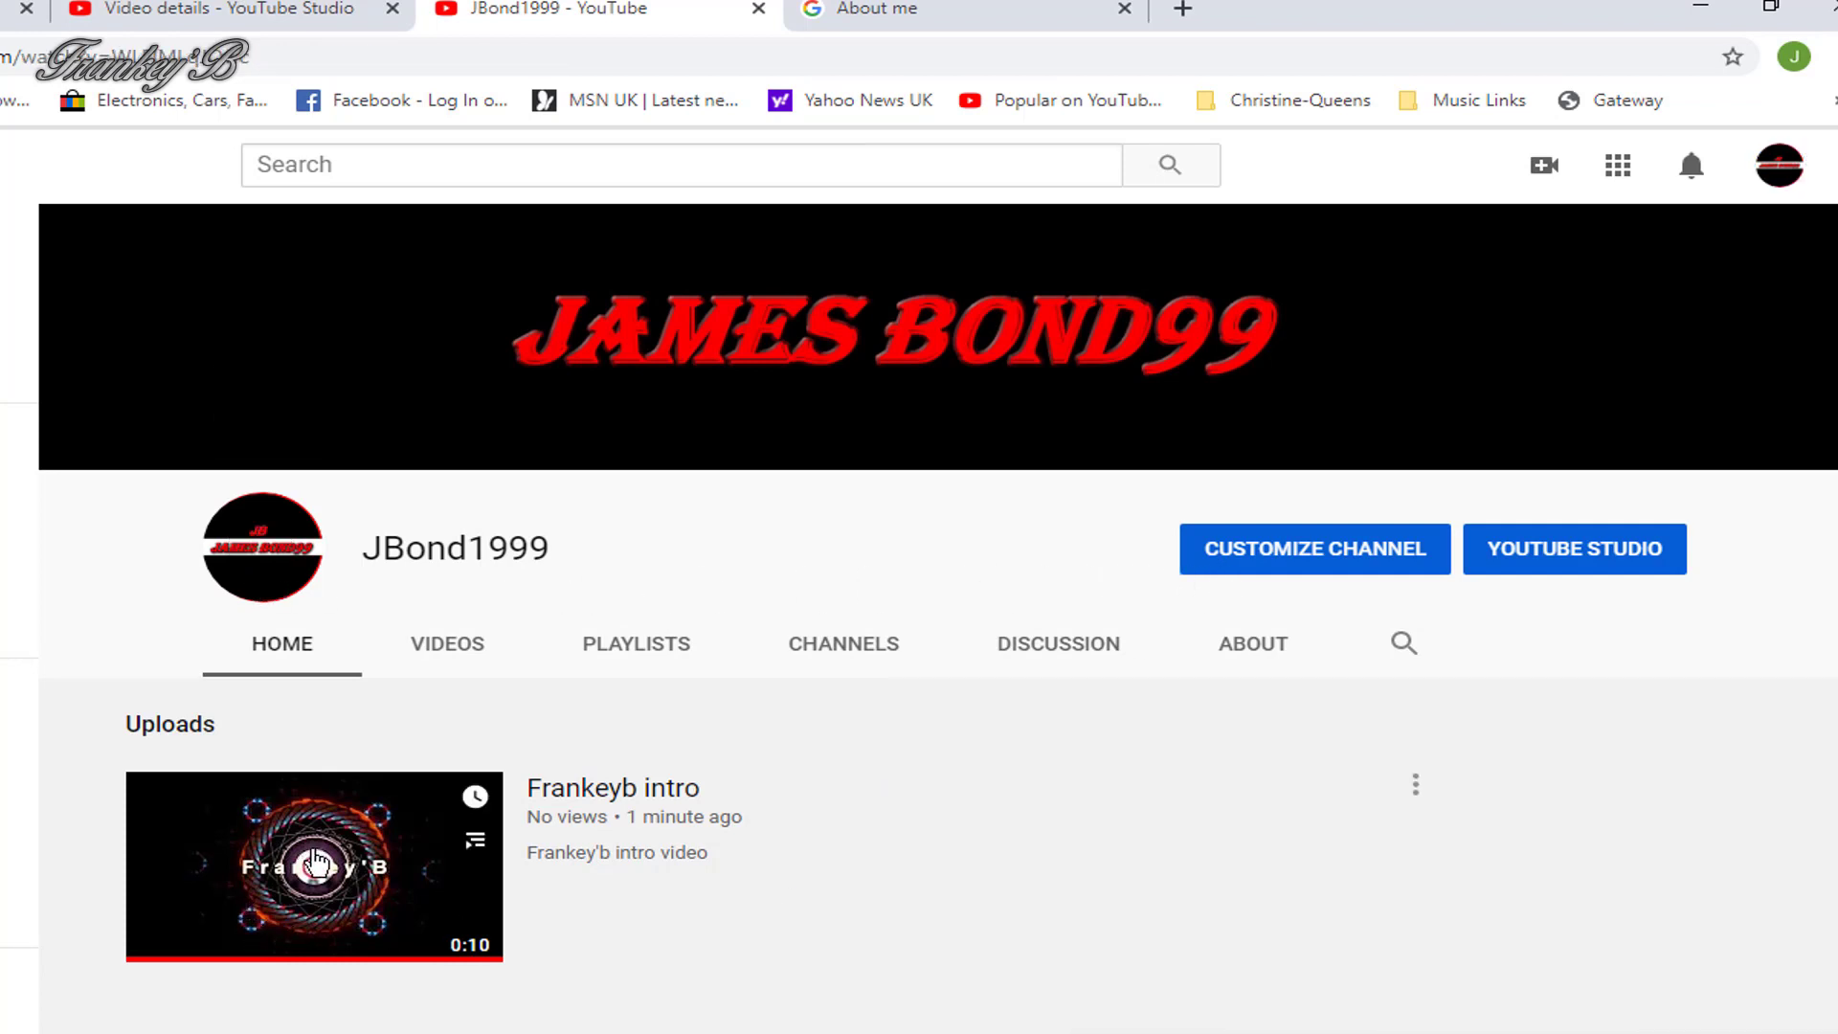
Play the Frankeyb intro video from the channel's Uploads section
{"action": "left_click", "coordinate": [313, 867]}
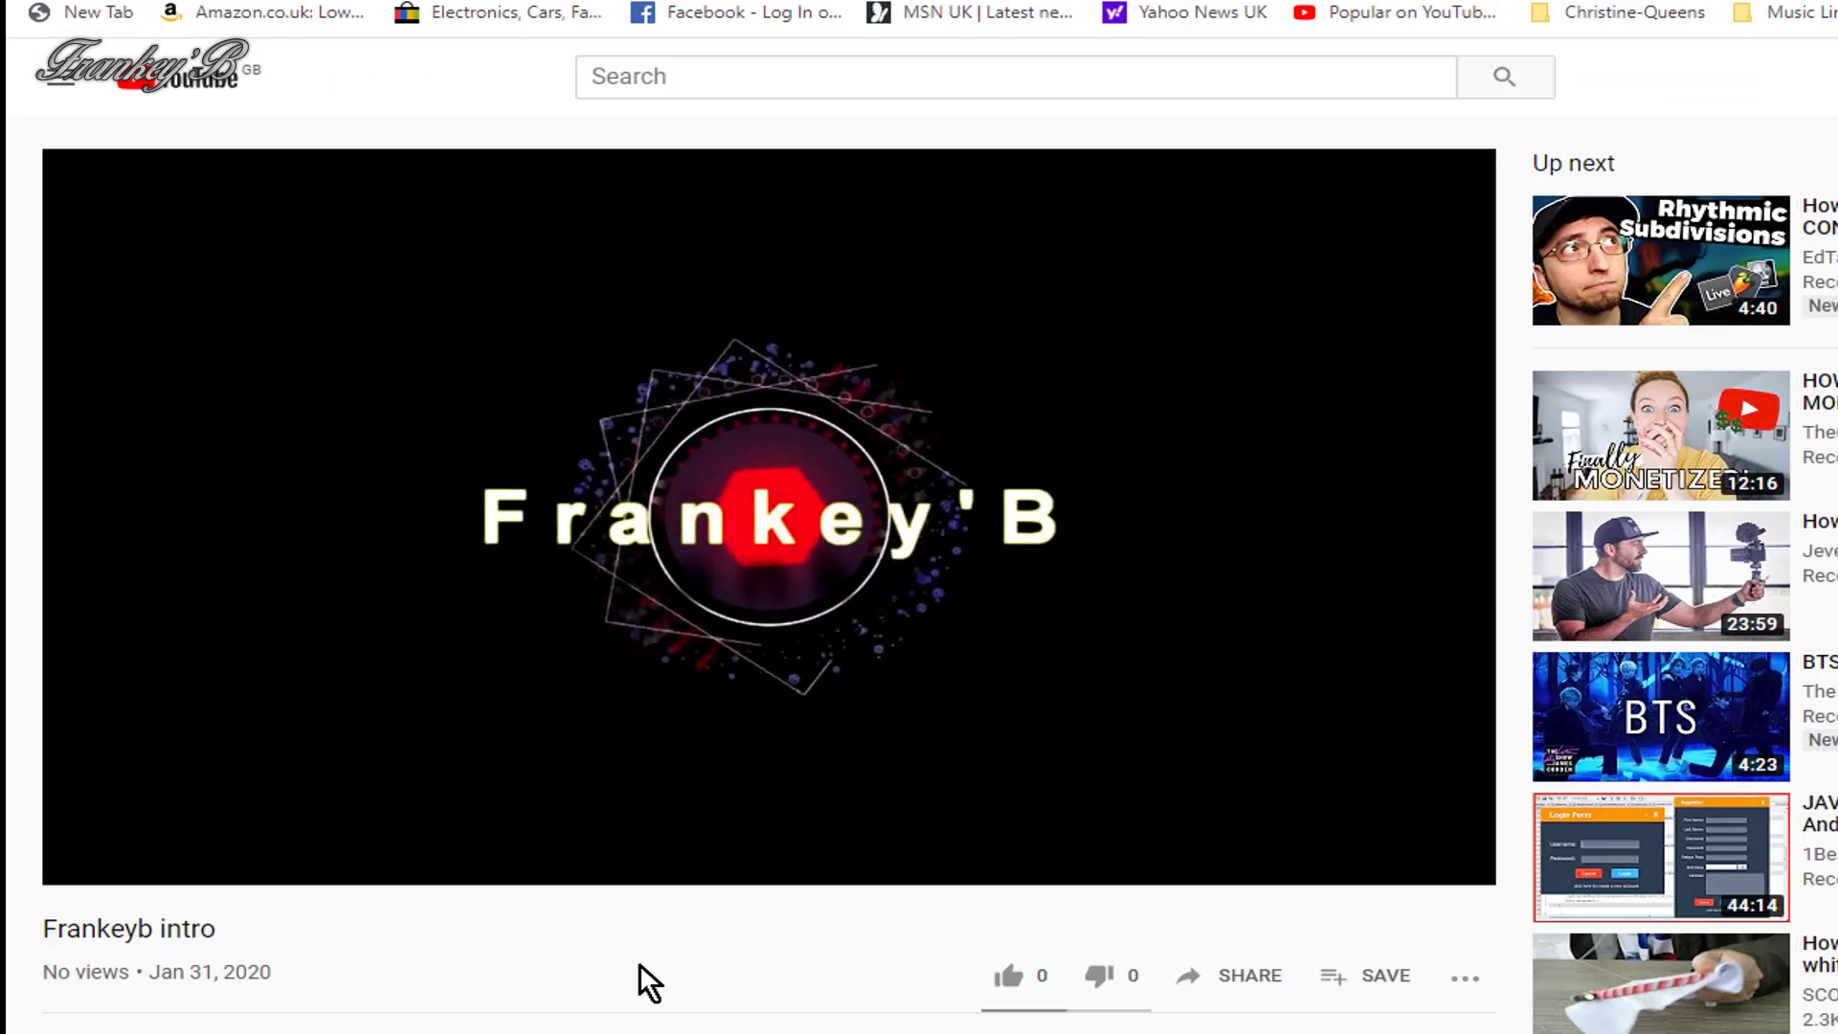